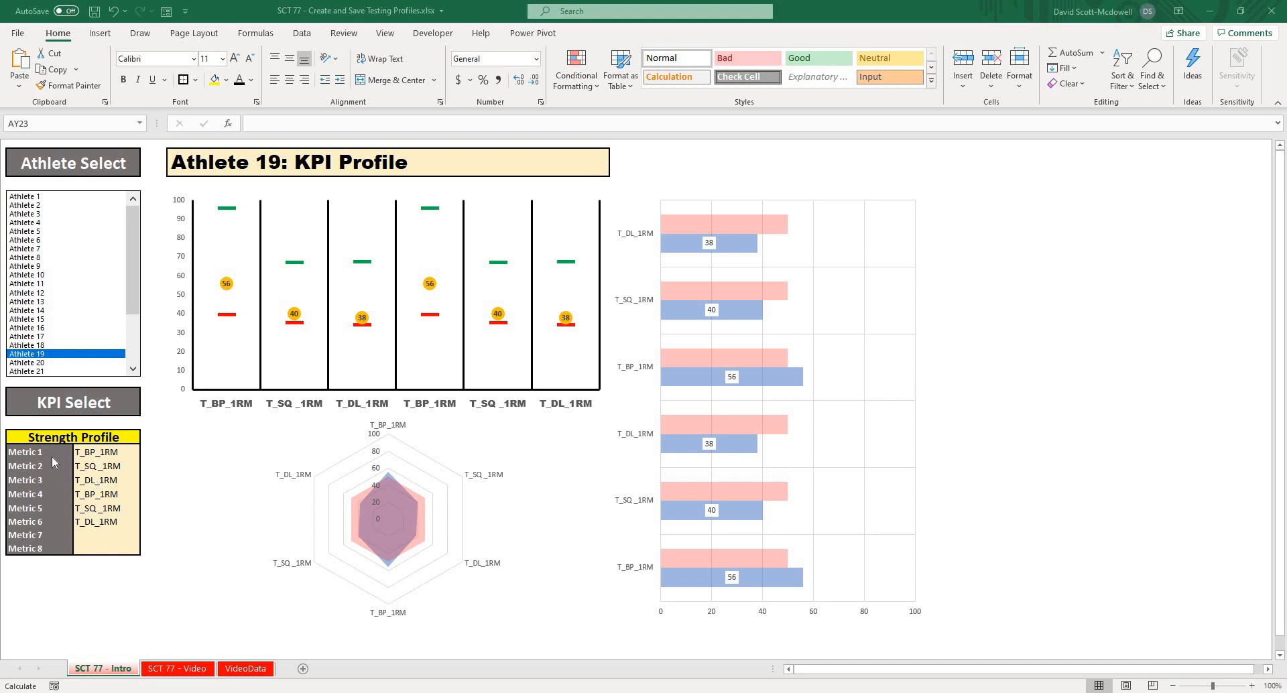
pyautogui.moveTo(173, 470)
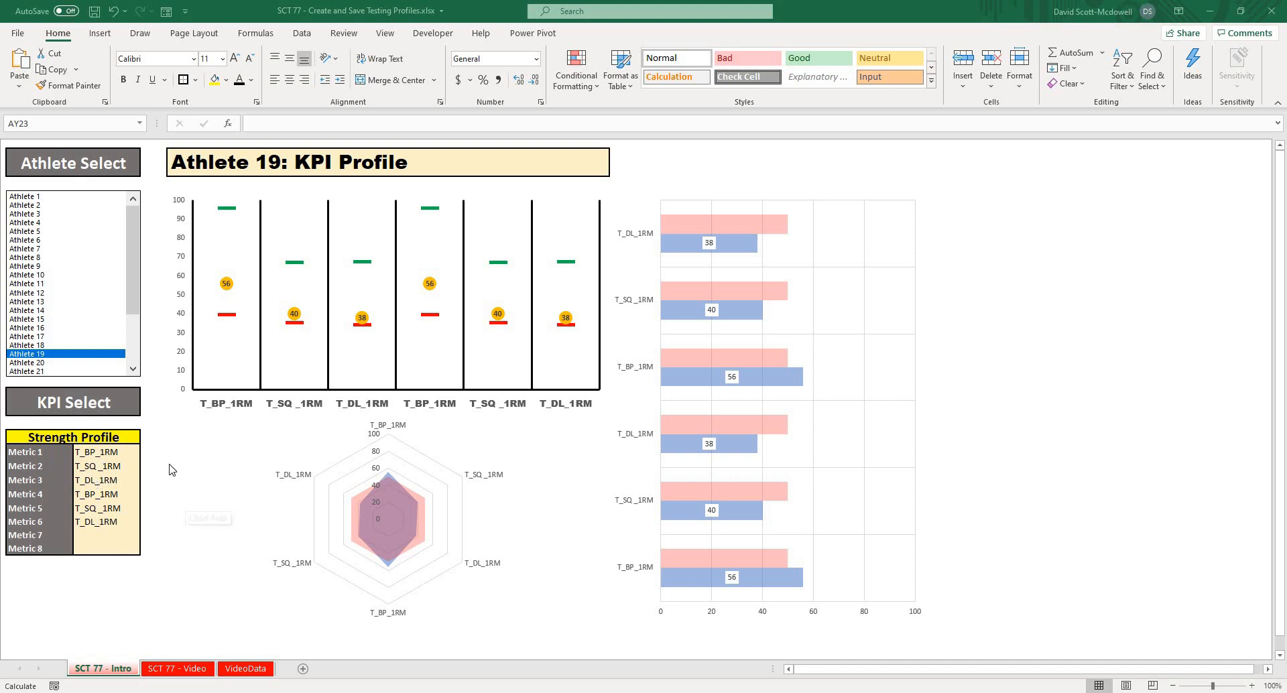
# Change the profile cell B22 from Strength Profile to Power Profile via its dropdown.
pyautogui.click(72, 437)
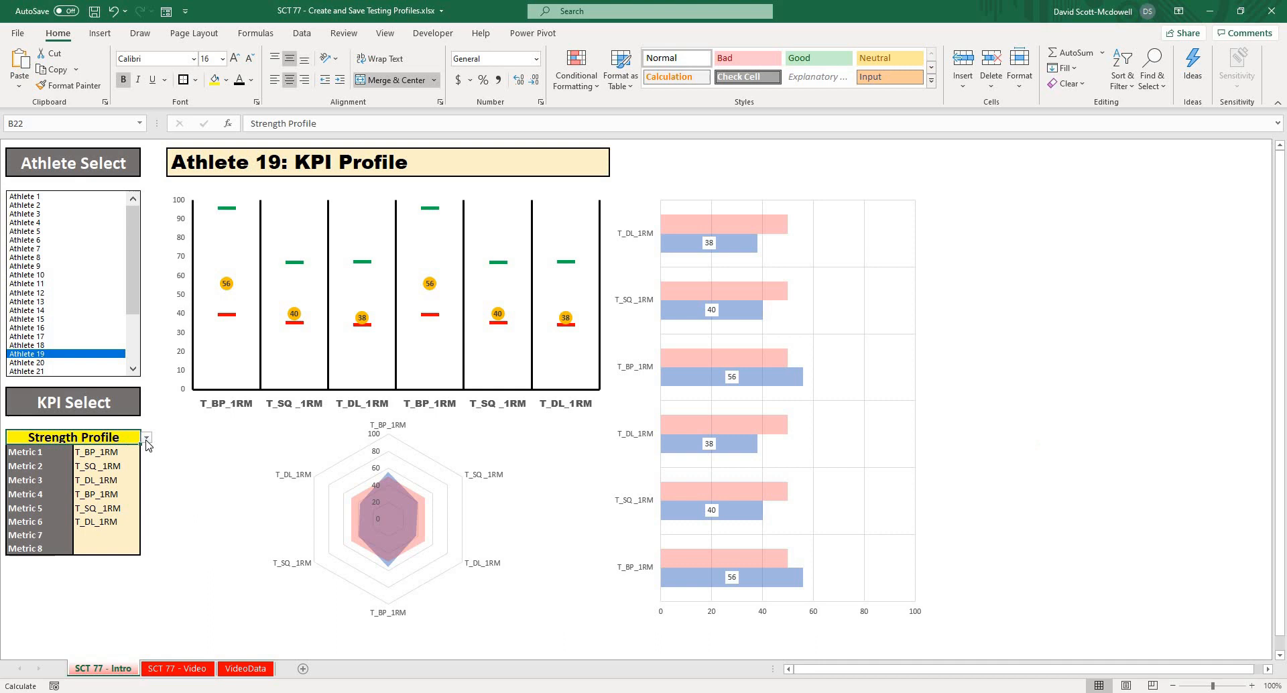
pyautogui.click(146, 436)
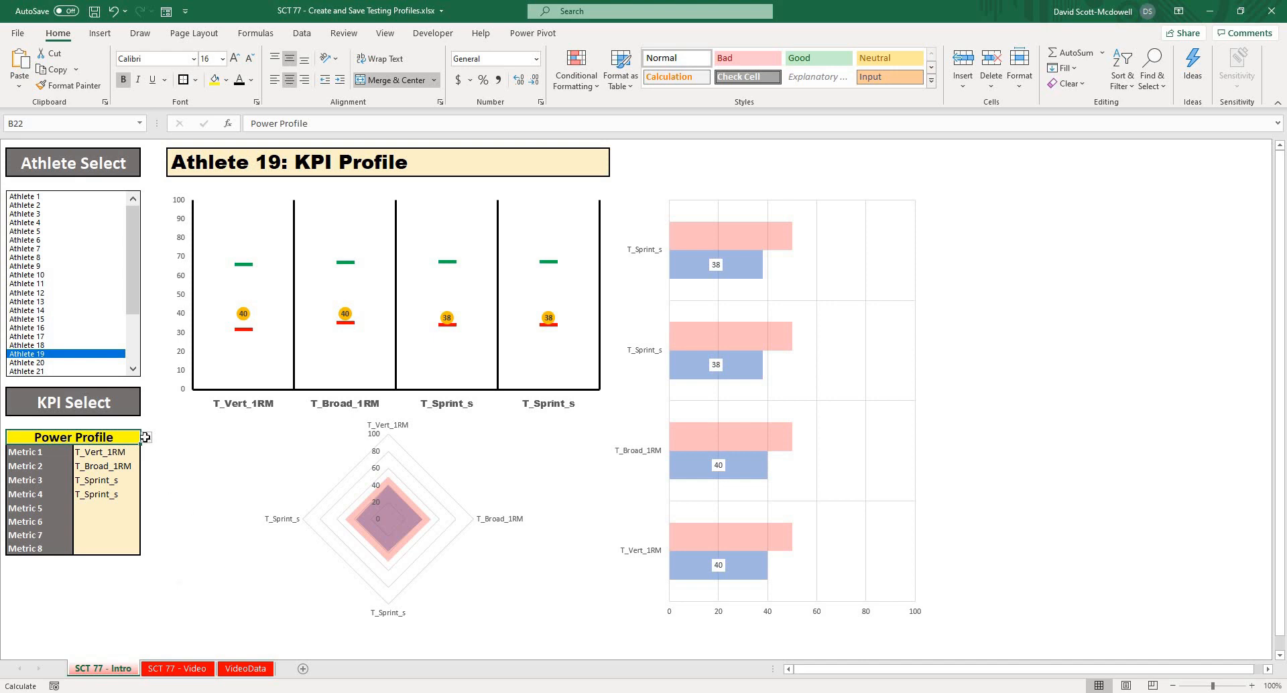
pyautogui.click(145, 437)
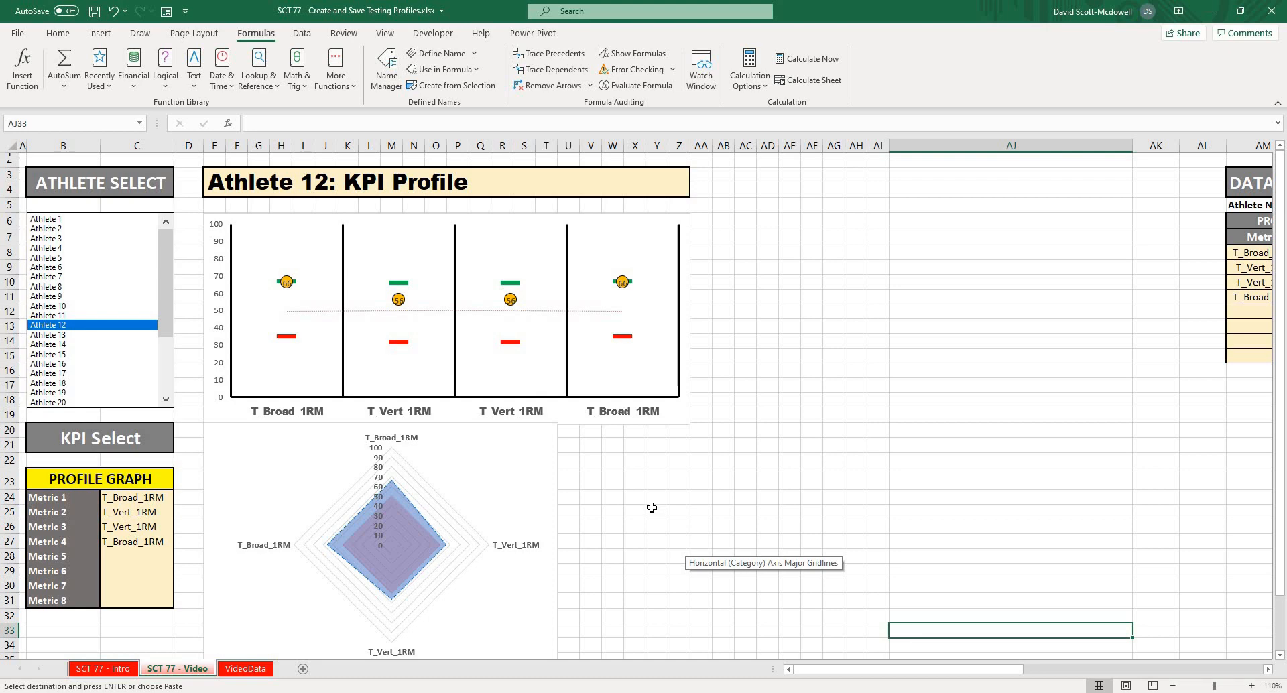
pyautogui.moveTo(501, 434)
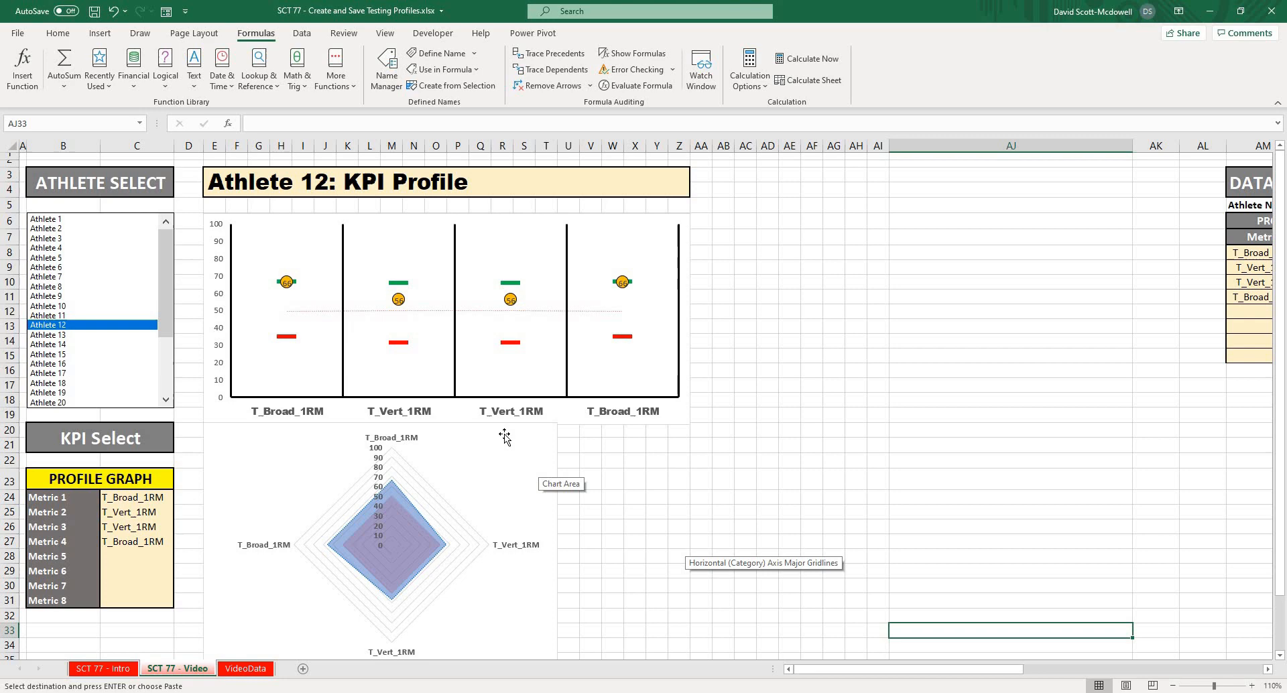
# Select Athlete 17 in the athlete list box.
pyautogui.click(45, 286)
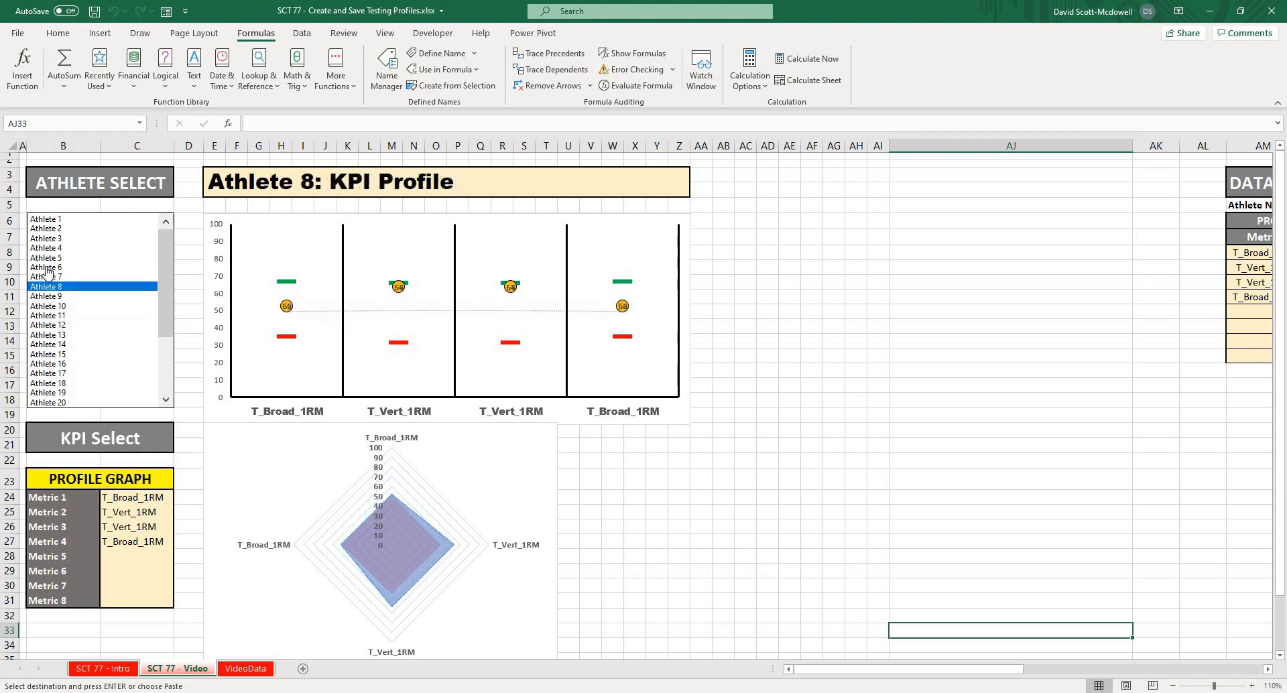
pyautogui.click(47, 324)
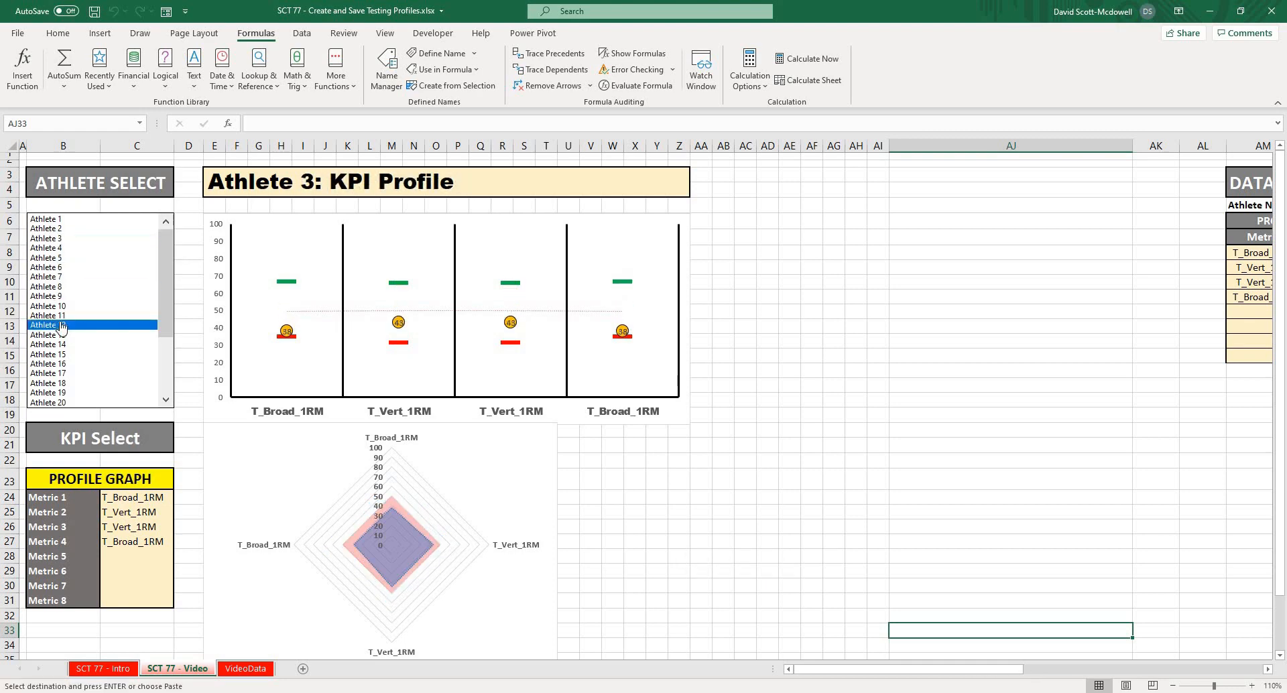
pyautogui.click(47, 372)
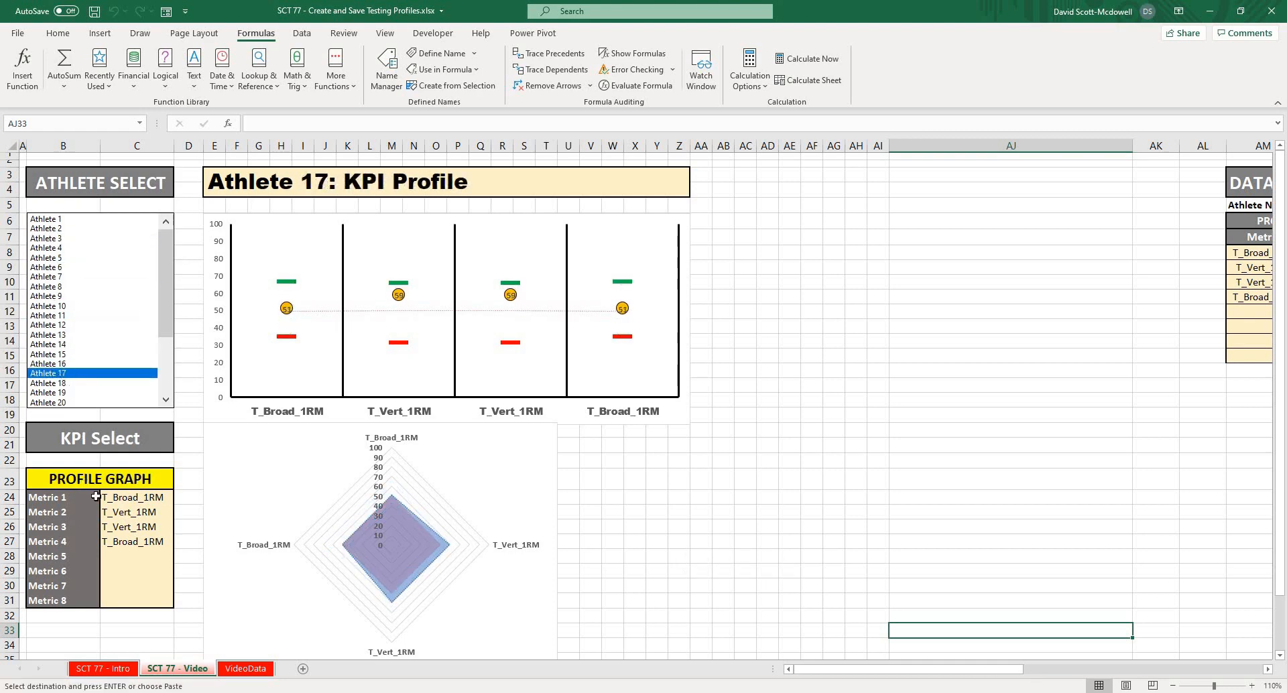
# Set the Metric cells to T_BP_1RM, T_DL_1RM and T_Broad_1RM, leaving other slots blank.
pyautogui.click(135, 557)
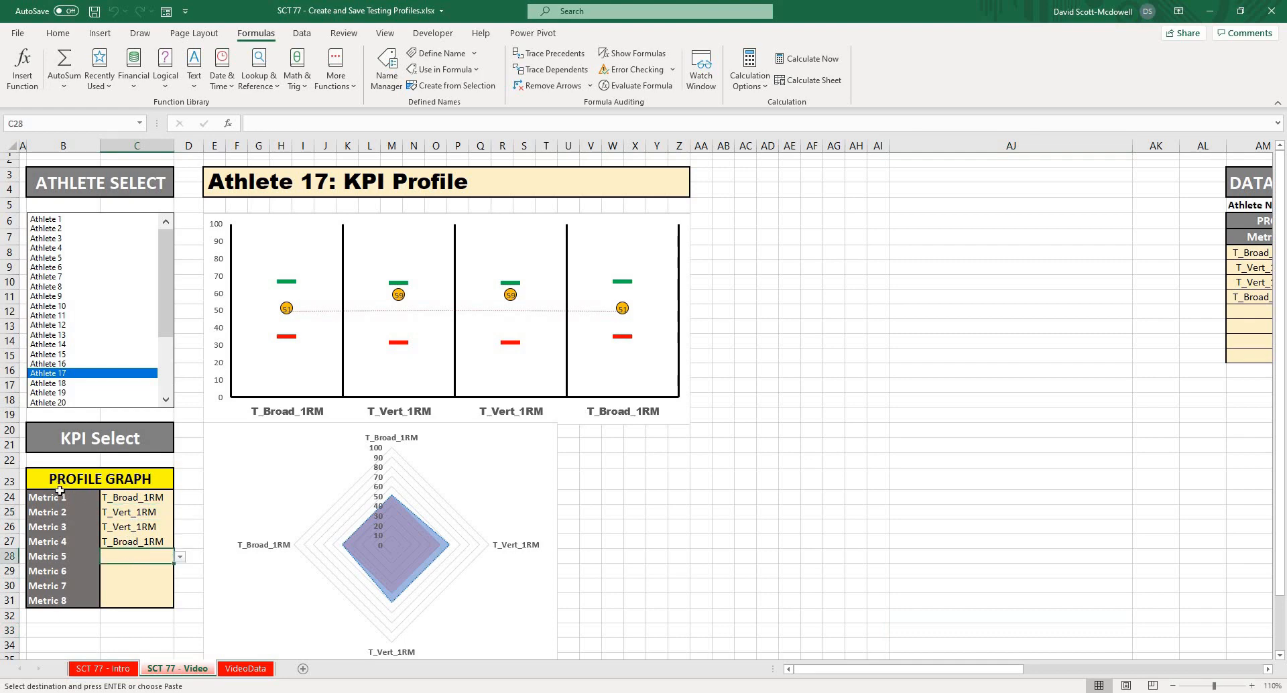
pyautogui.moveTo(47, 494)
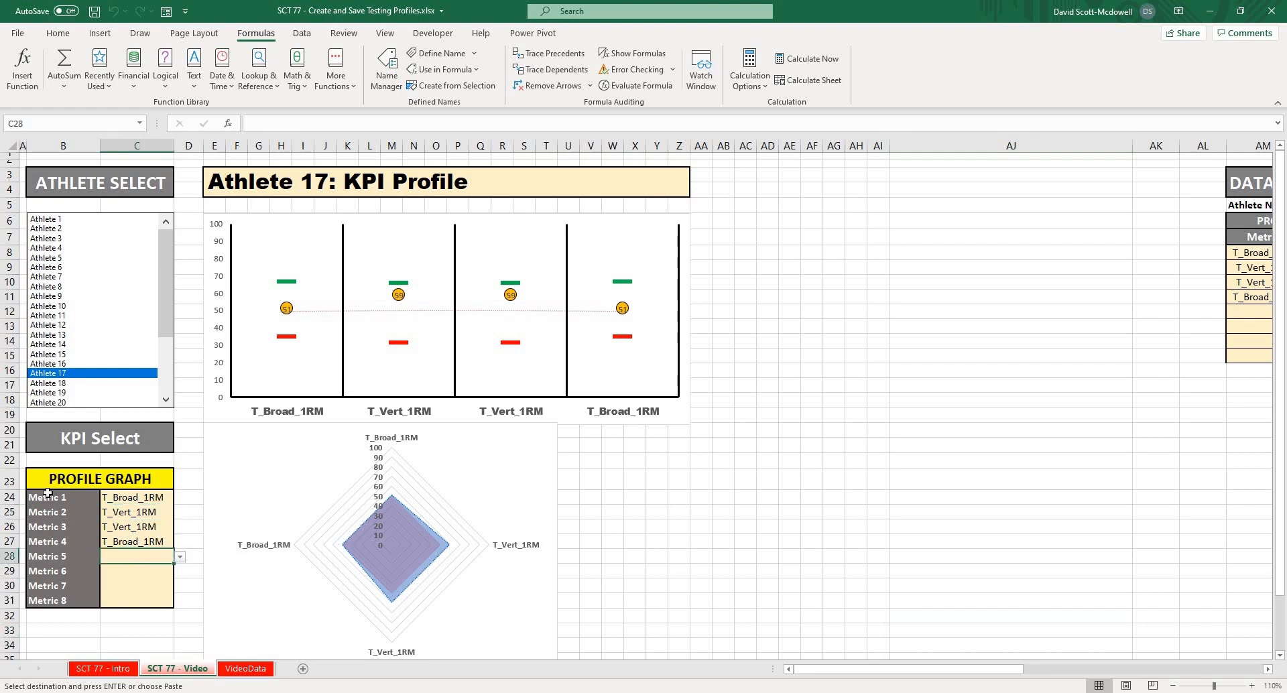
pyautogui.click(179, 556)
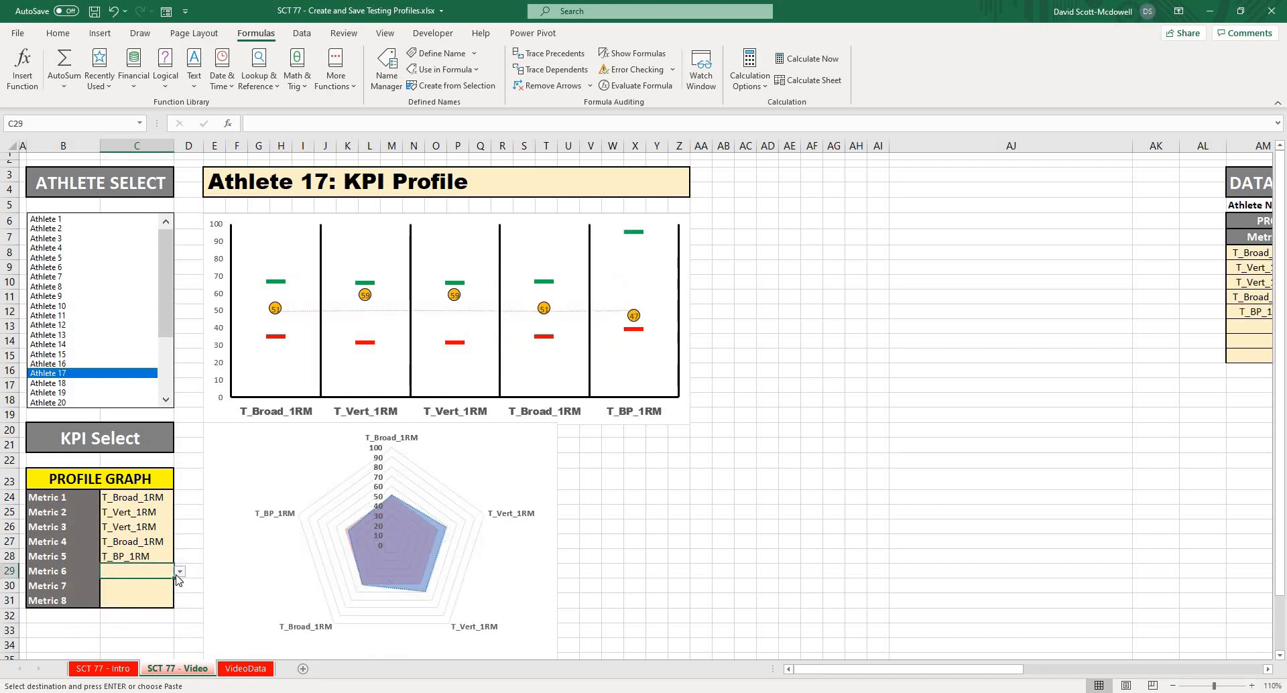
pyautogui.click(180, 572)
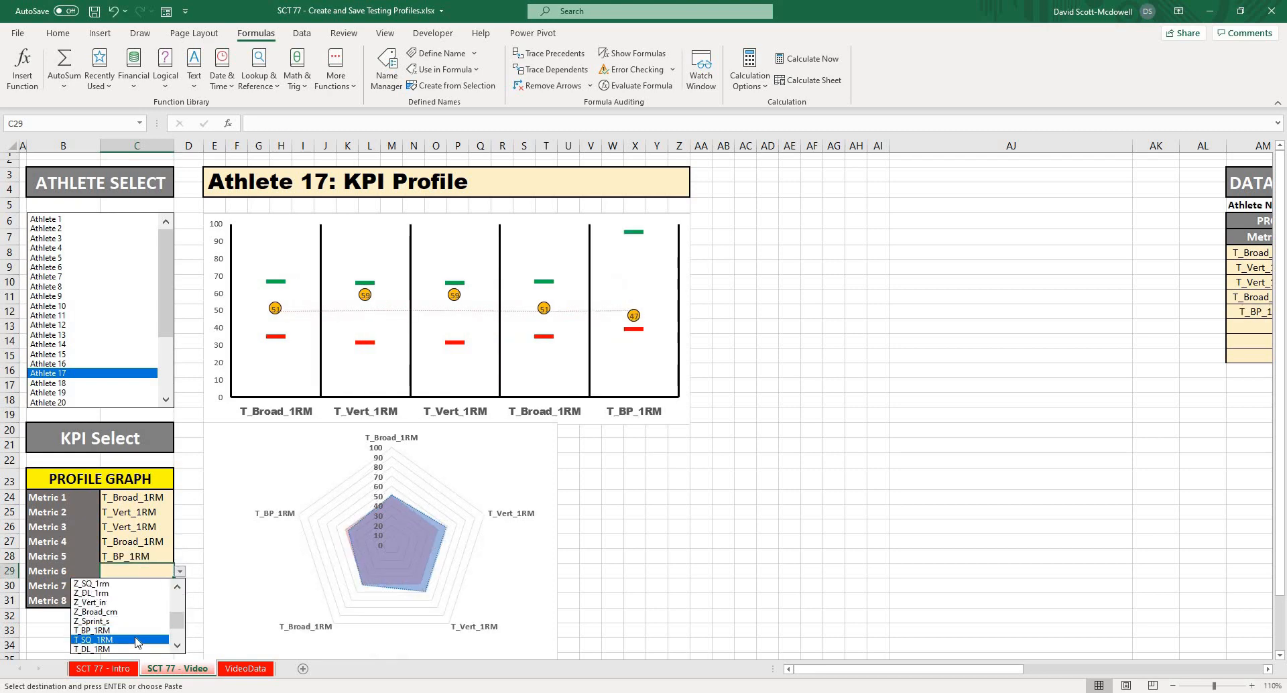
pyautogui.click(108, 638)
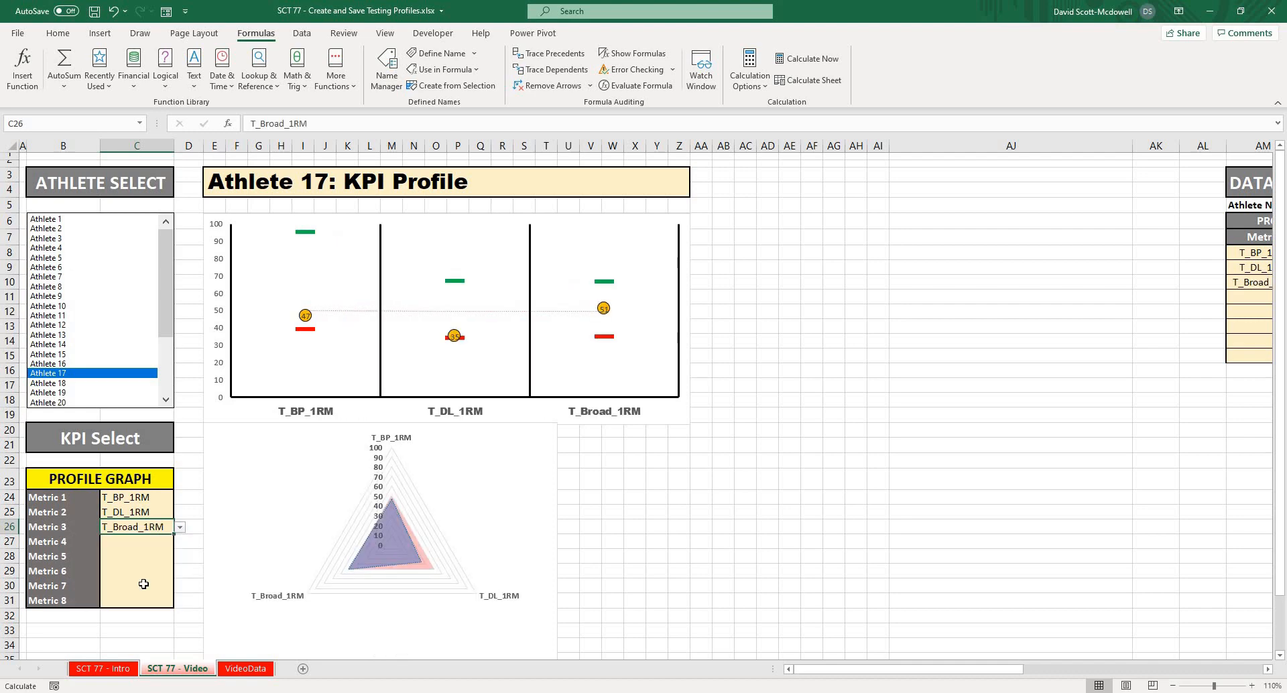
pyautogui.moveTo(568, 556)
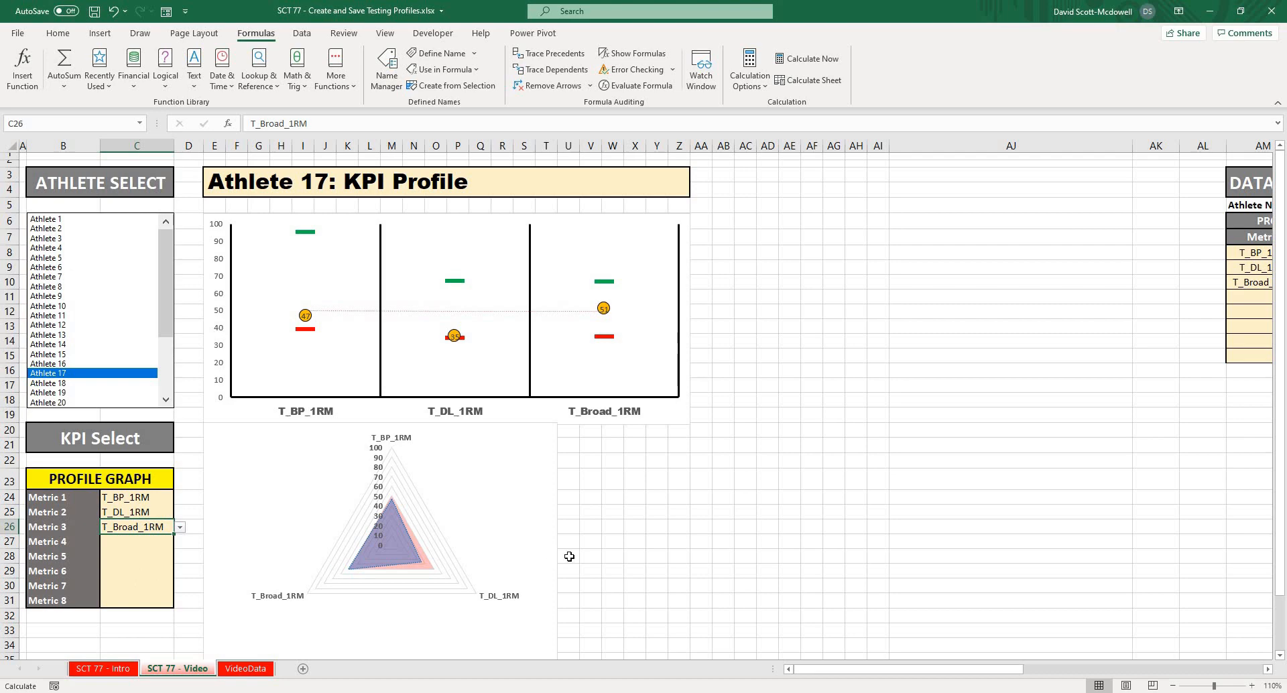
pyautogui.click(590, 555)
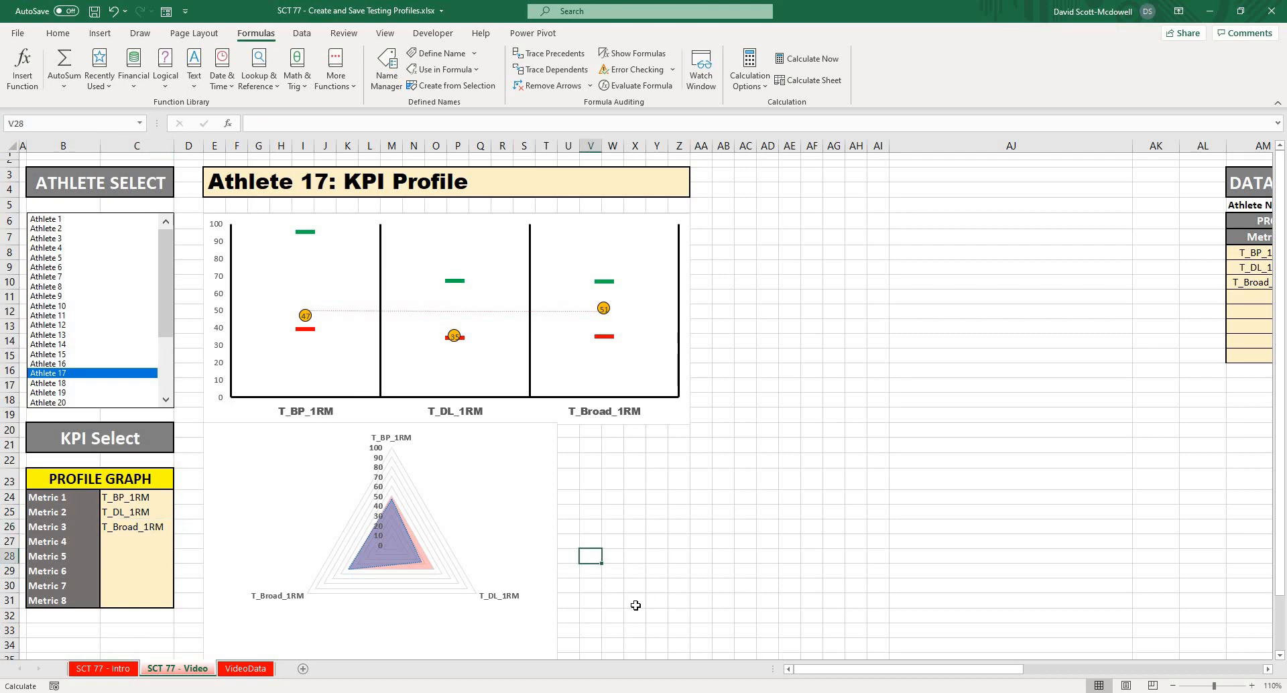
pyautogui.moveTo(383, 625)
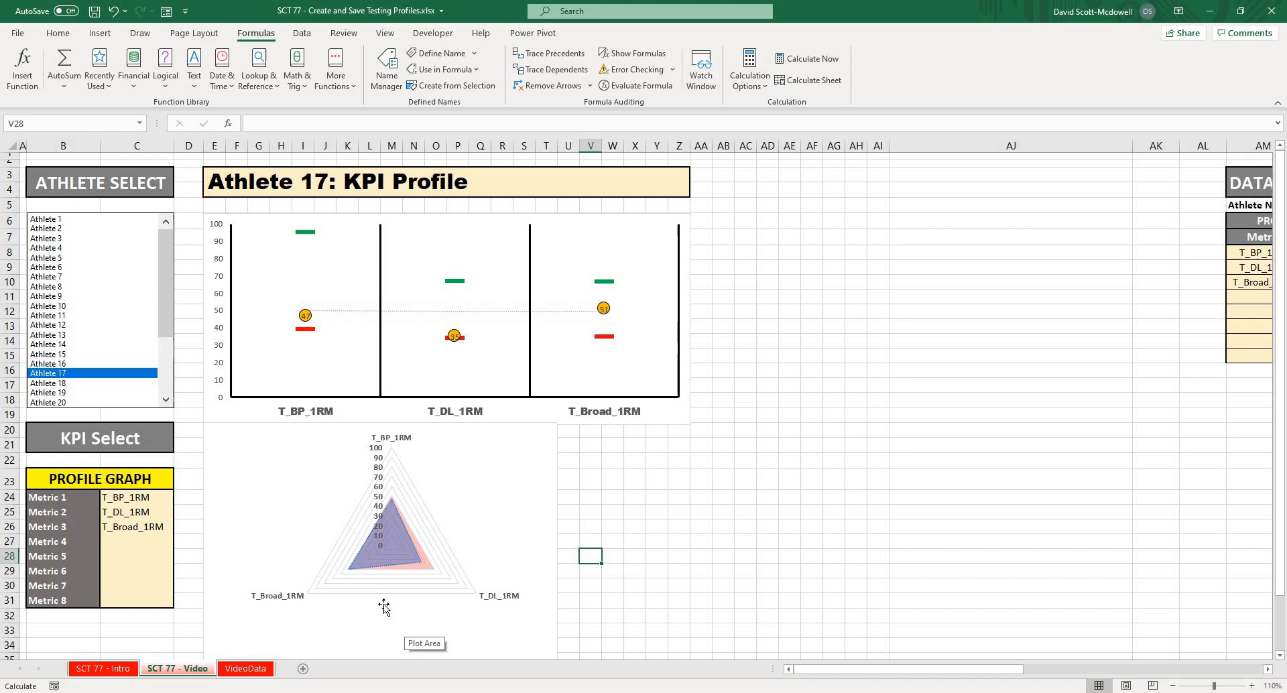
pyautogui.moveTo(72, 512)
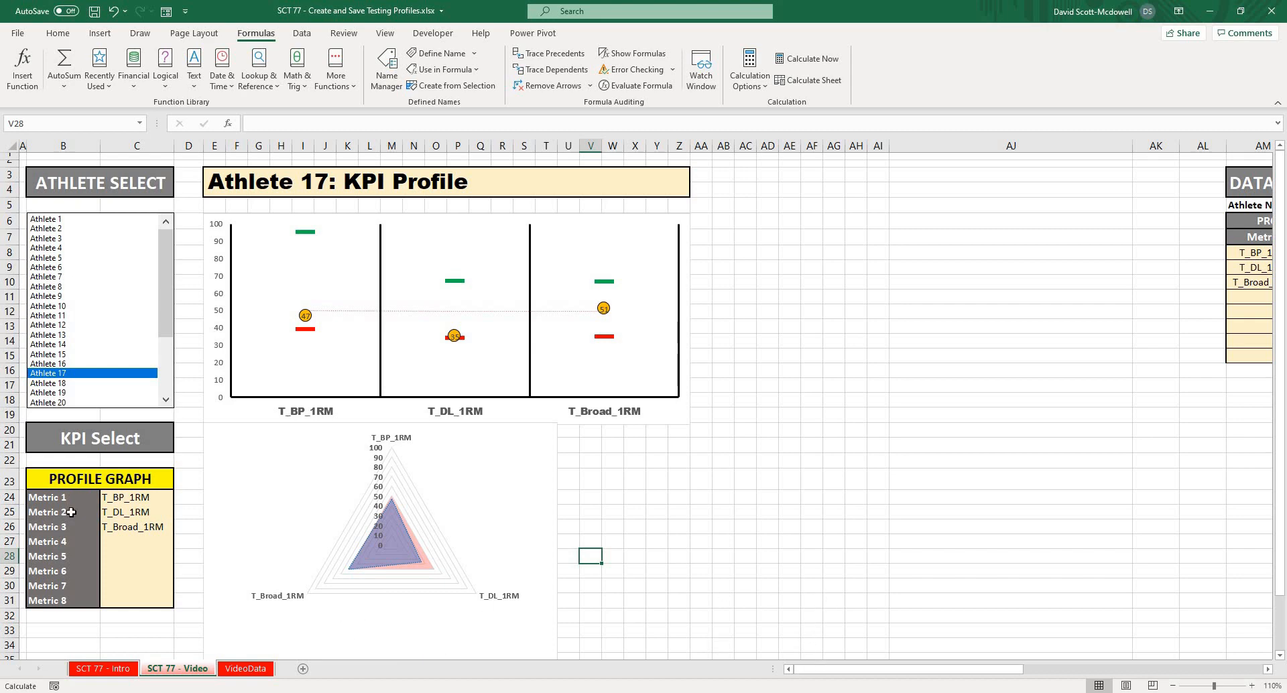
pyautogui.click(132, 541)
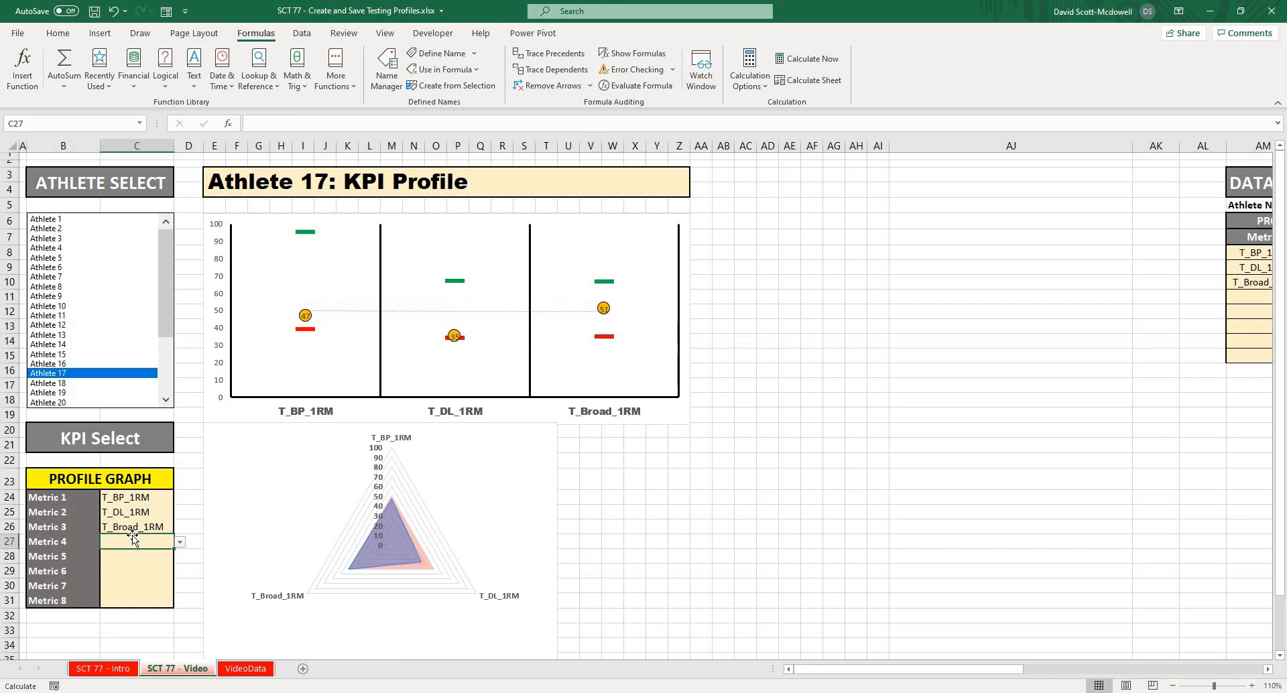
# Open the VideoData sheet and scroll right to the Z_ and T_ score columns.
pyautogui.click(246, 669)
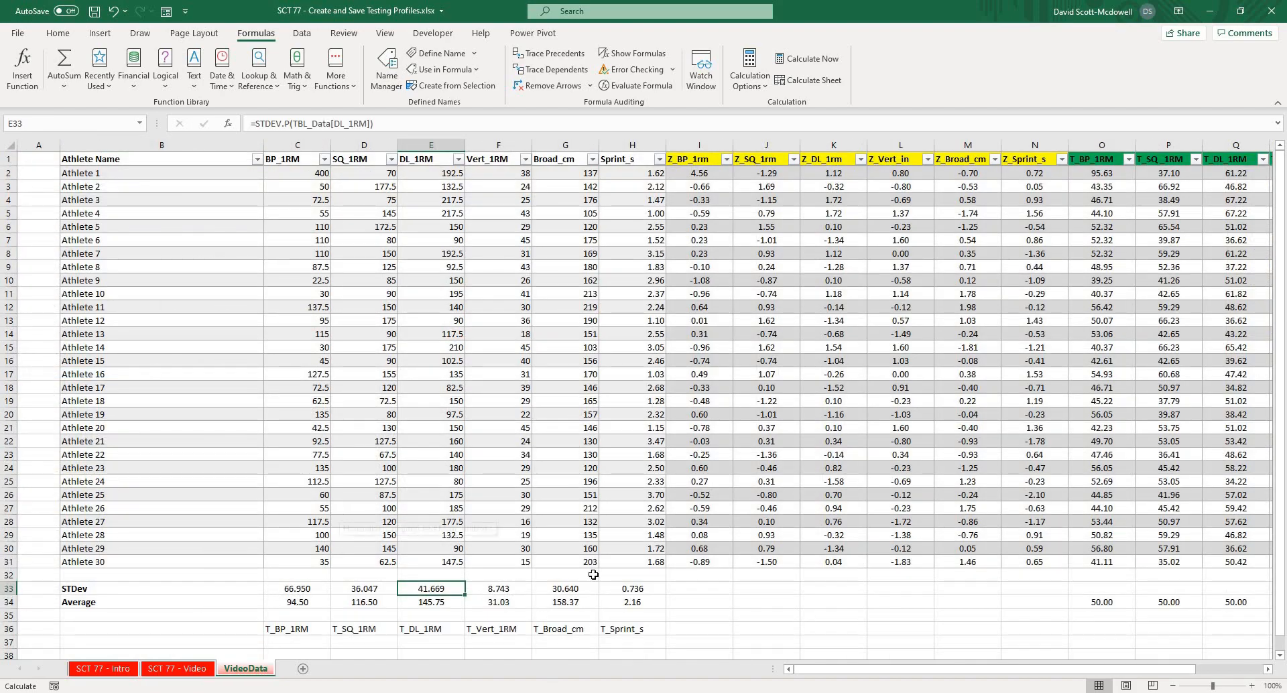
pyautogui.hscroll(3)
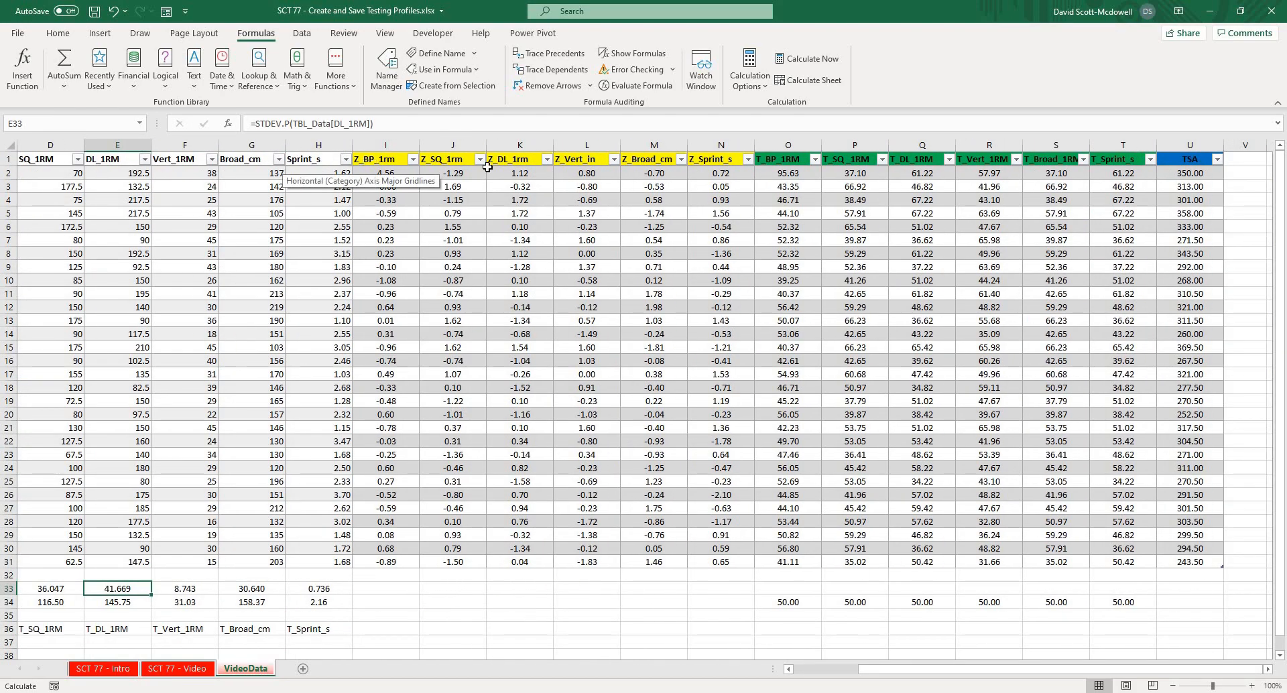
pyautogui.moveTo(789, 157)
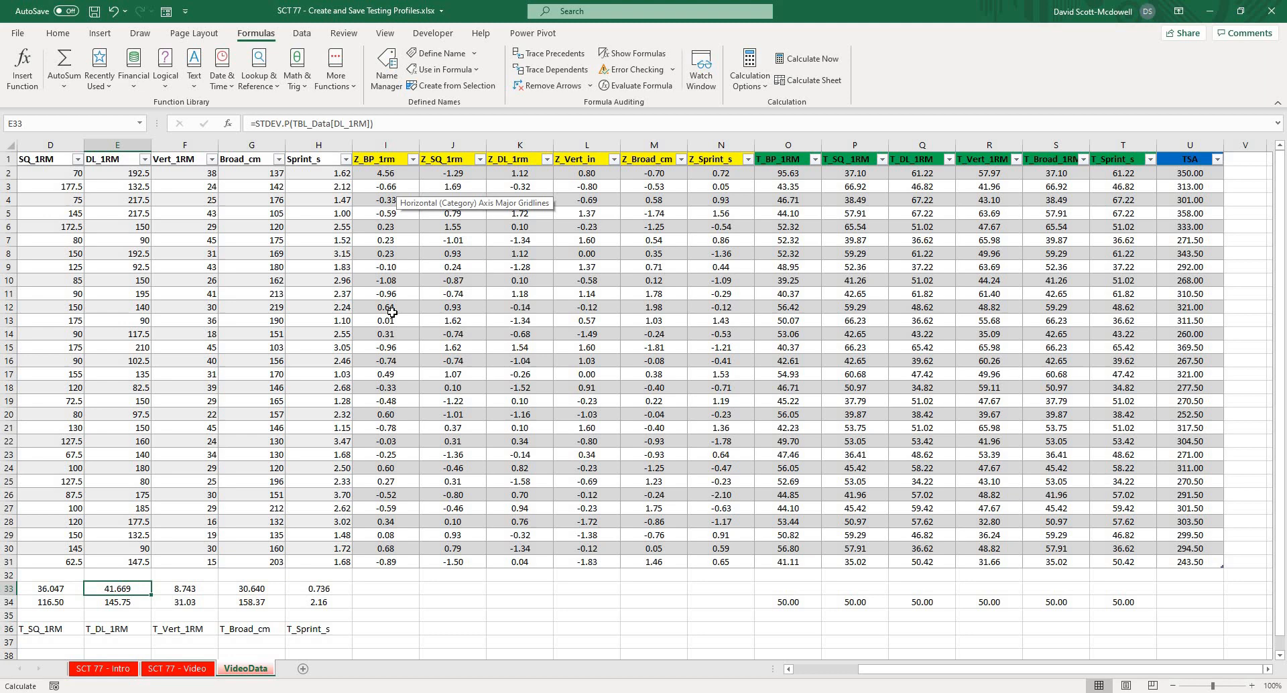
pyautogui.moveTo(464, 240)
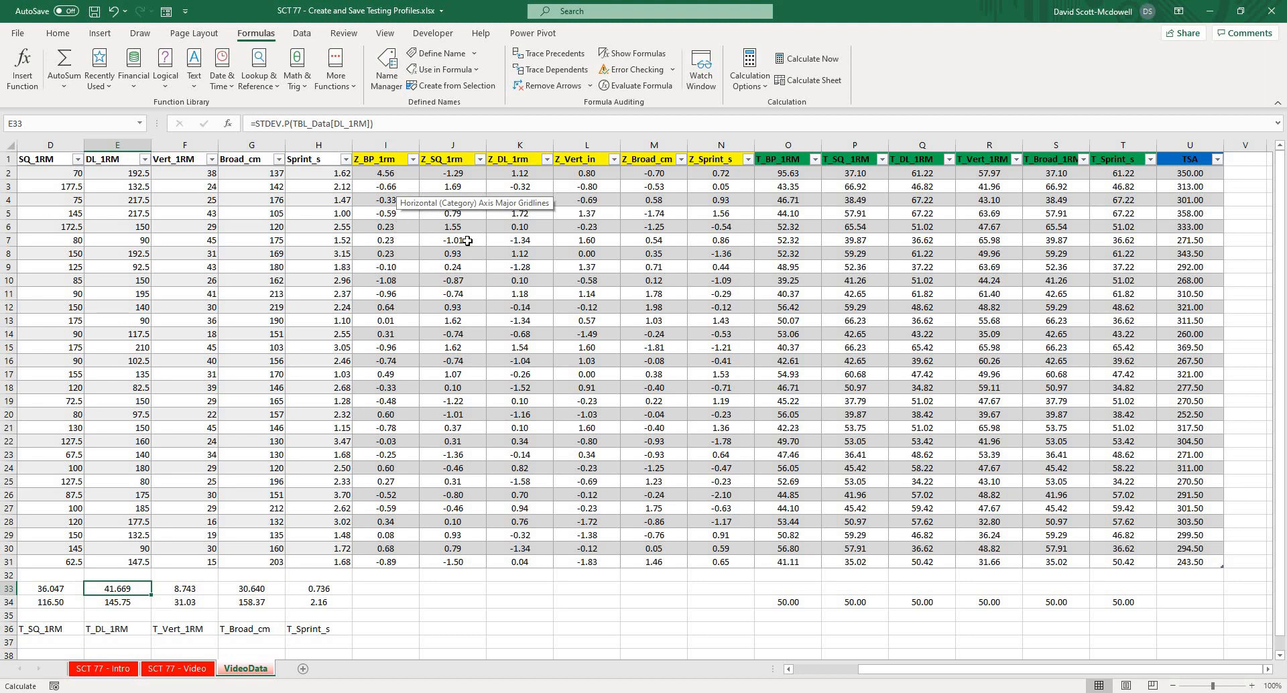
pyautogui.moveTo(406, 564)
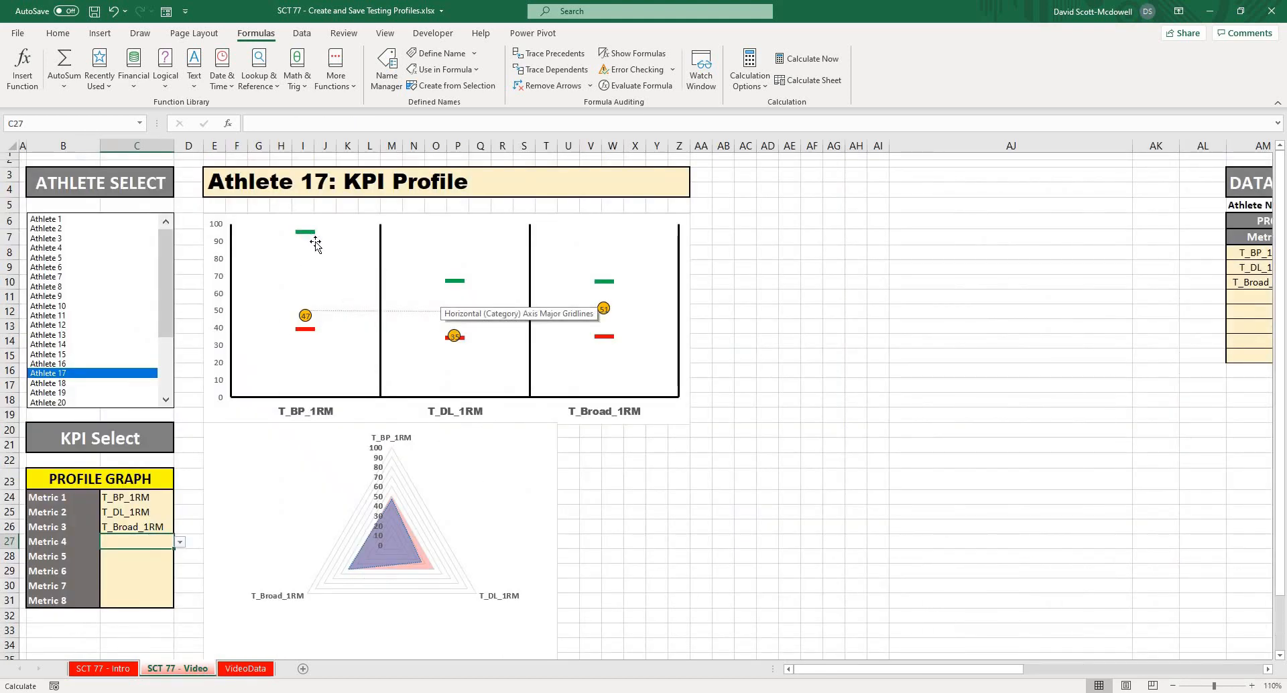
pyautogui.moveTo(318, 255)
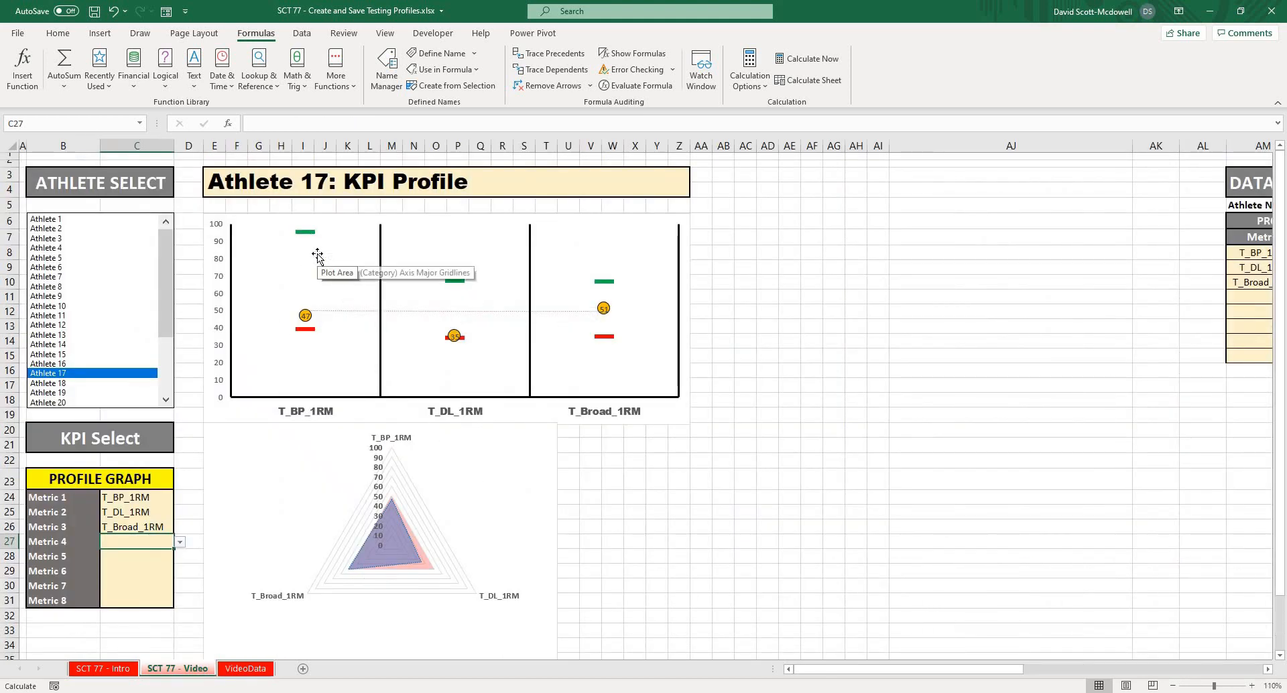
pyautogui.moveTo(420, 313)
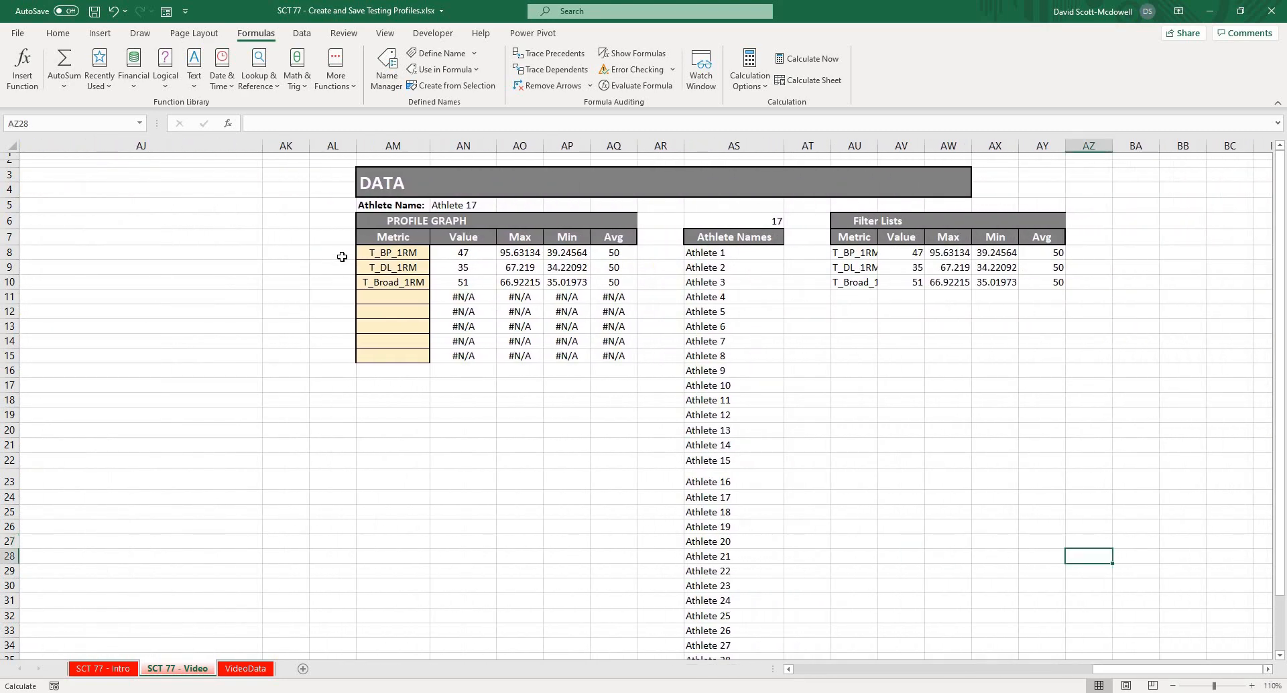
pyautogui.moveTo(554, 340)
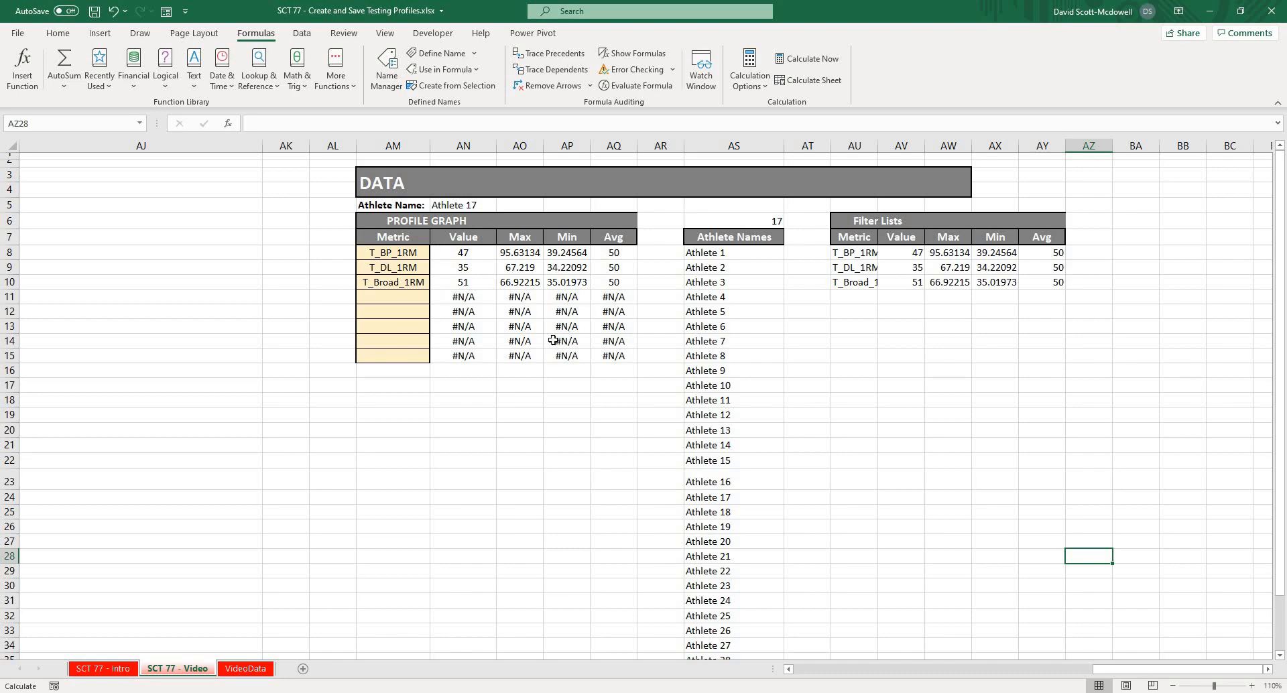
pyautogui.moveTo(400, 317)
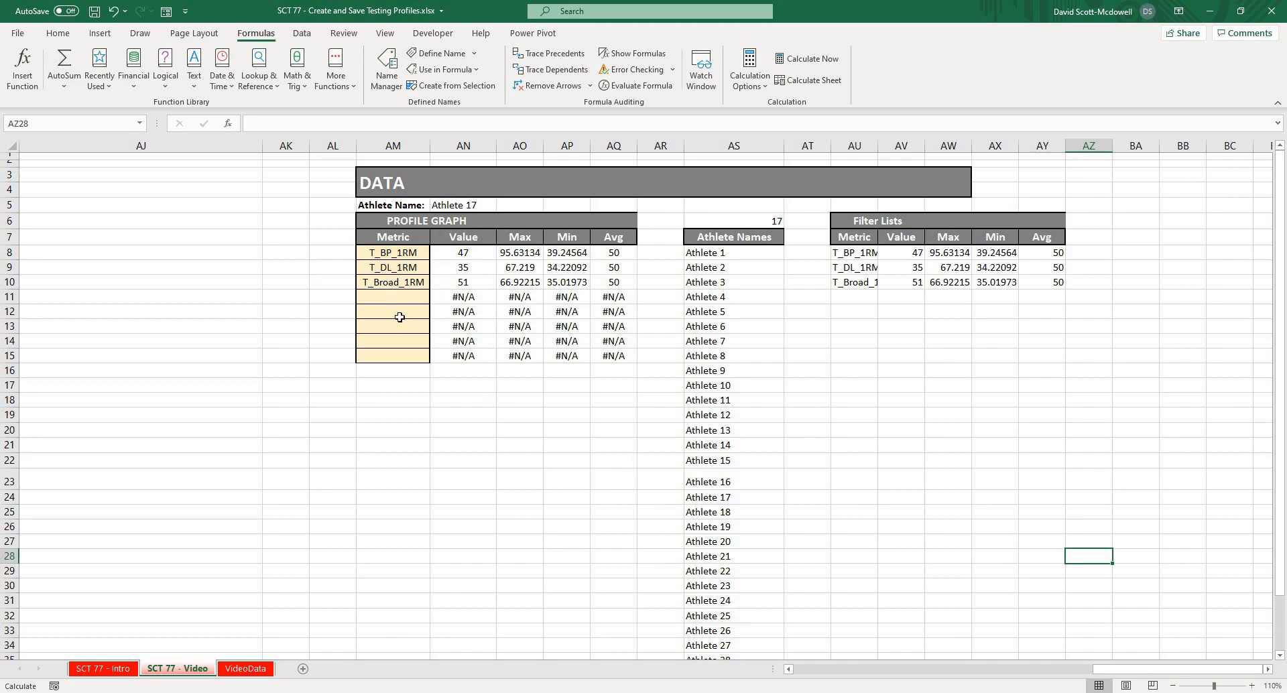
pyautogui.moveTo(864, 252)
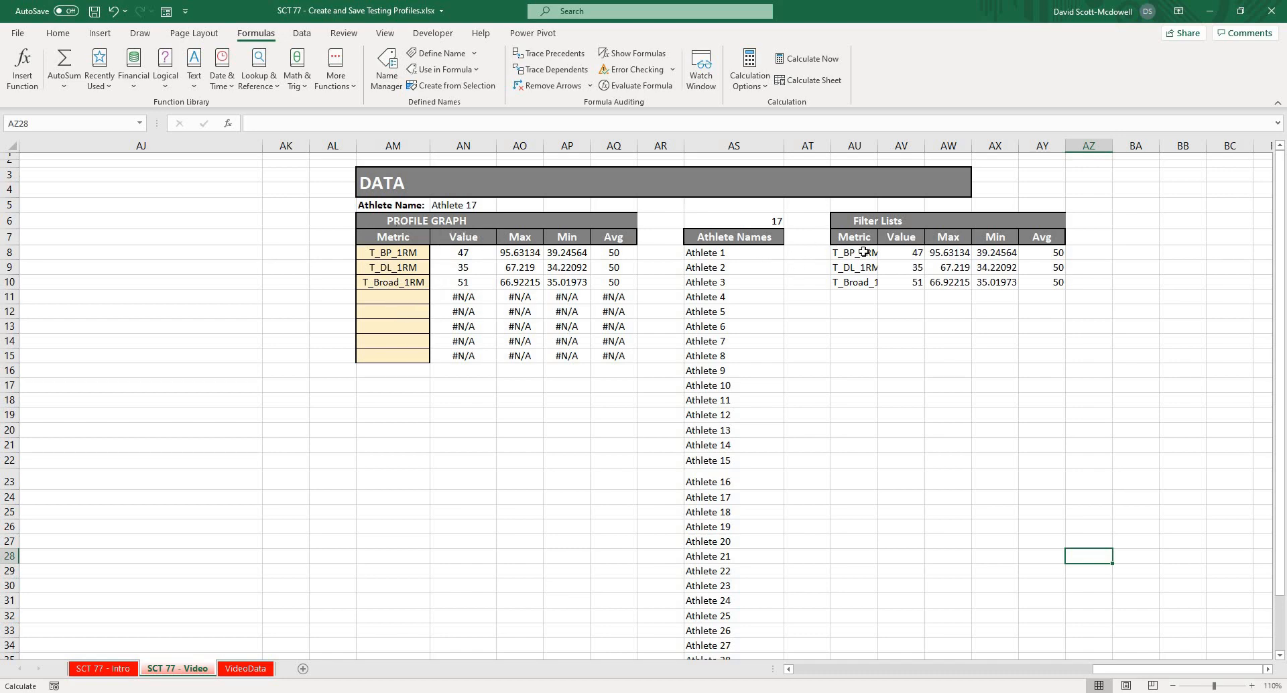
pyautogui.moveTo(915, 271)
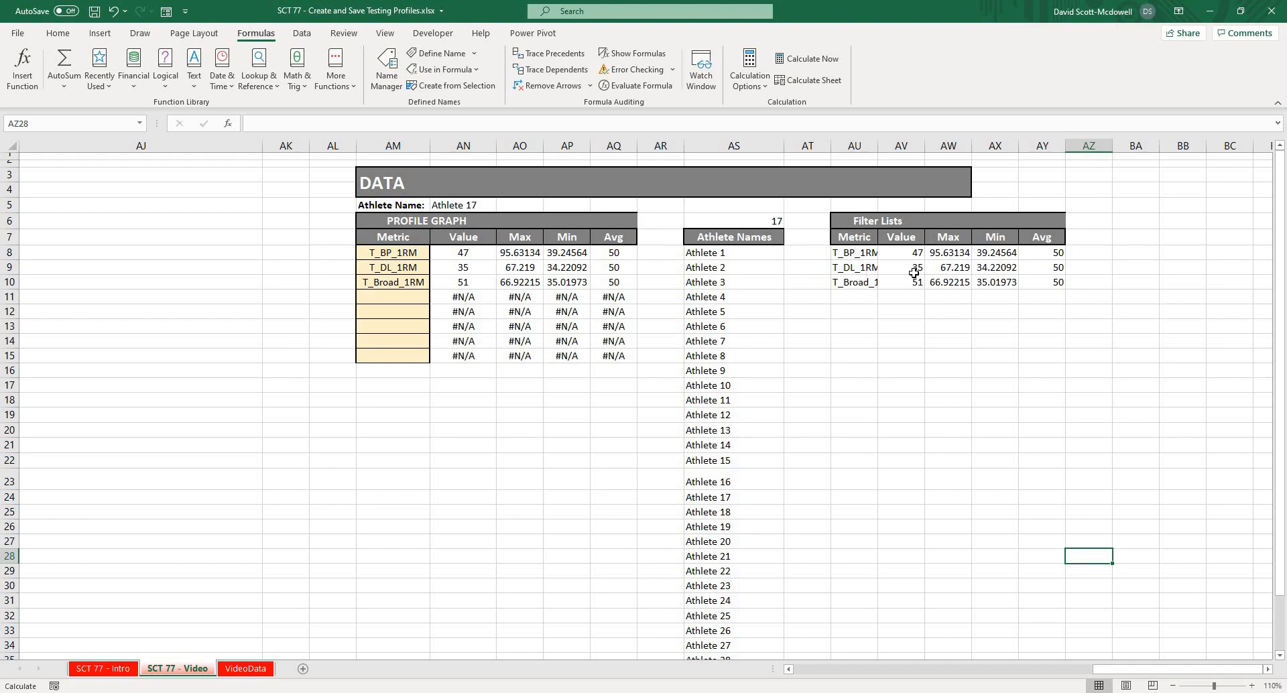
# Check the FILTER formulas for the metric names and values in the Filter Lists table.
pyautogui.click(853, 252)
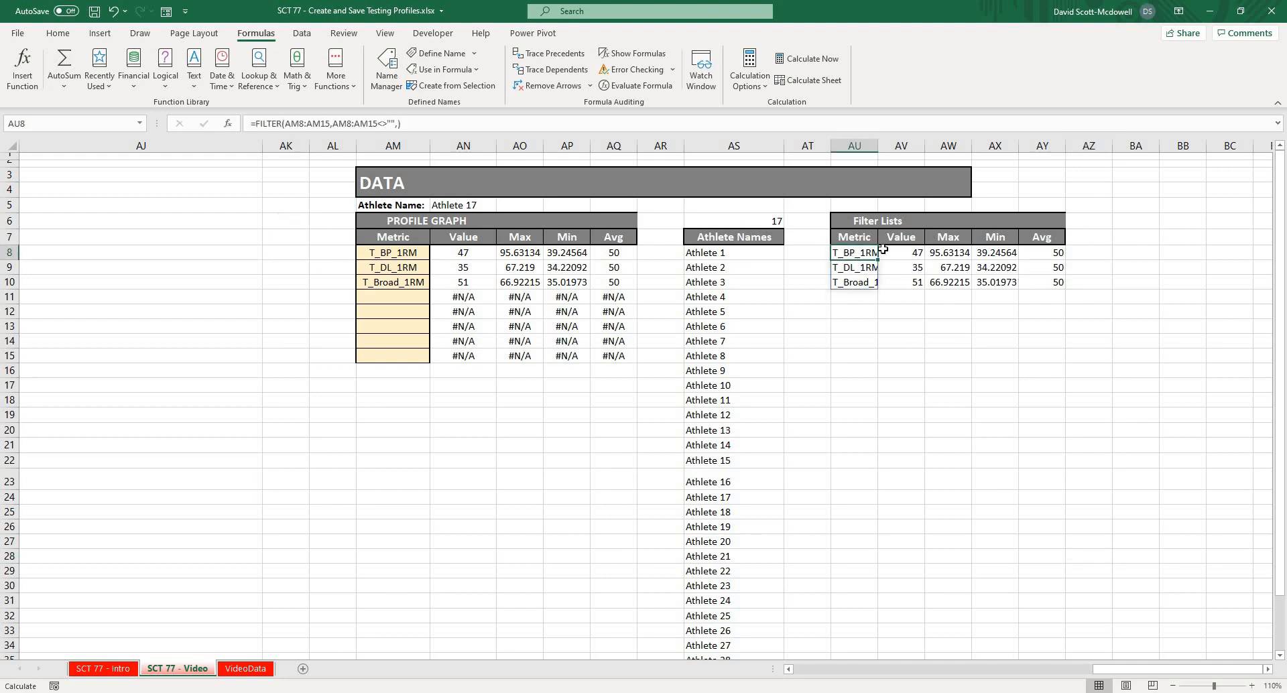
pyautogui.click(1041, 252)
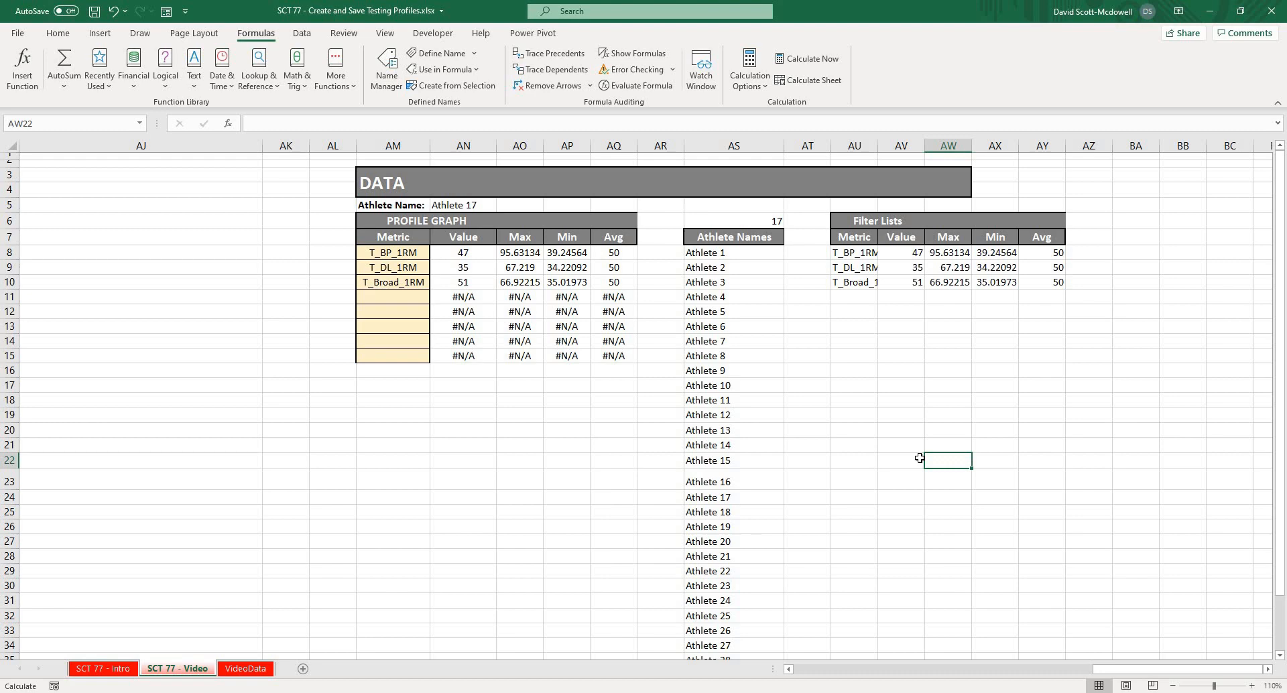
pyautogui.moveTo(1119, 674)
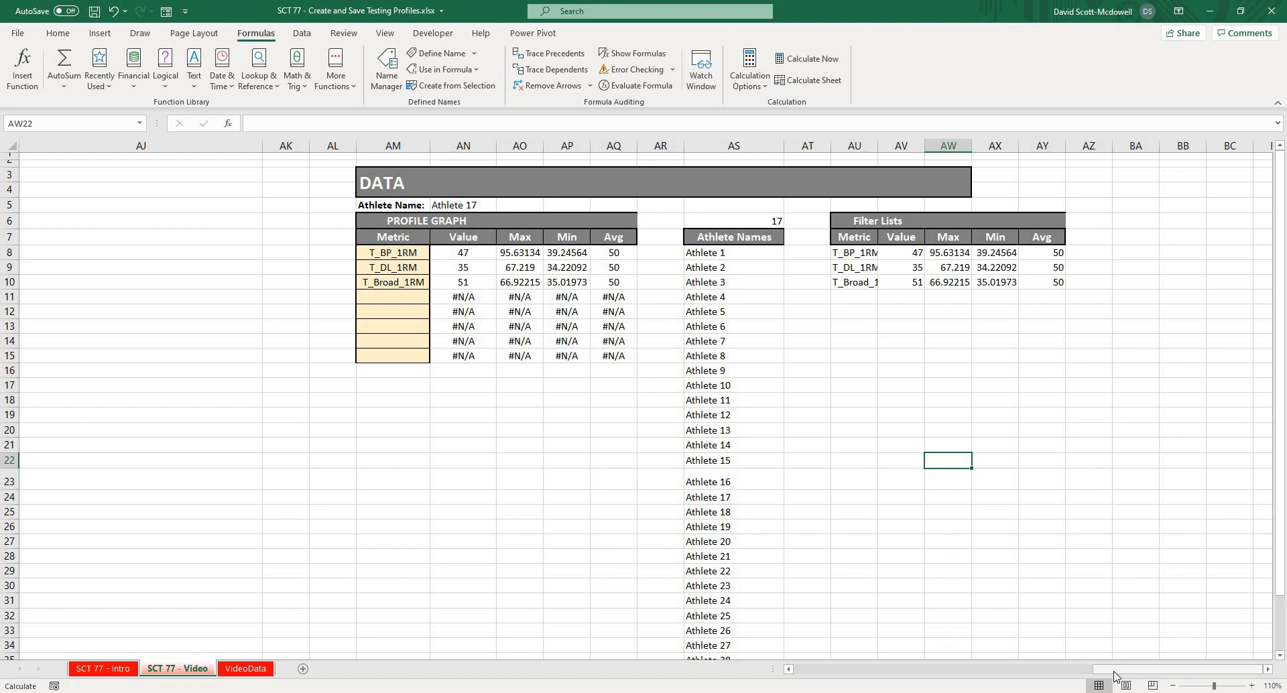
# Scroll left back to Athlete 17's KPI Profile charts on the dashboard.
pyautogui.hscroll(-3)
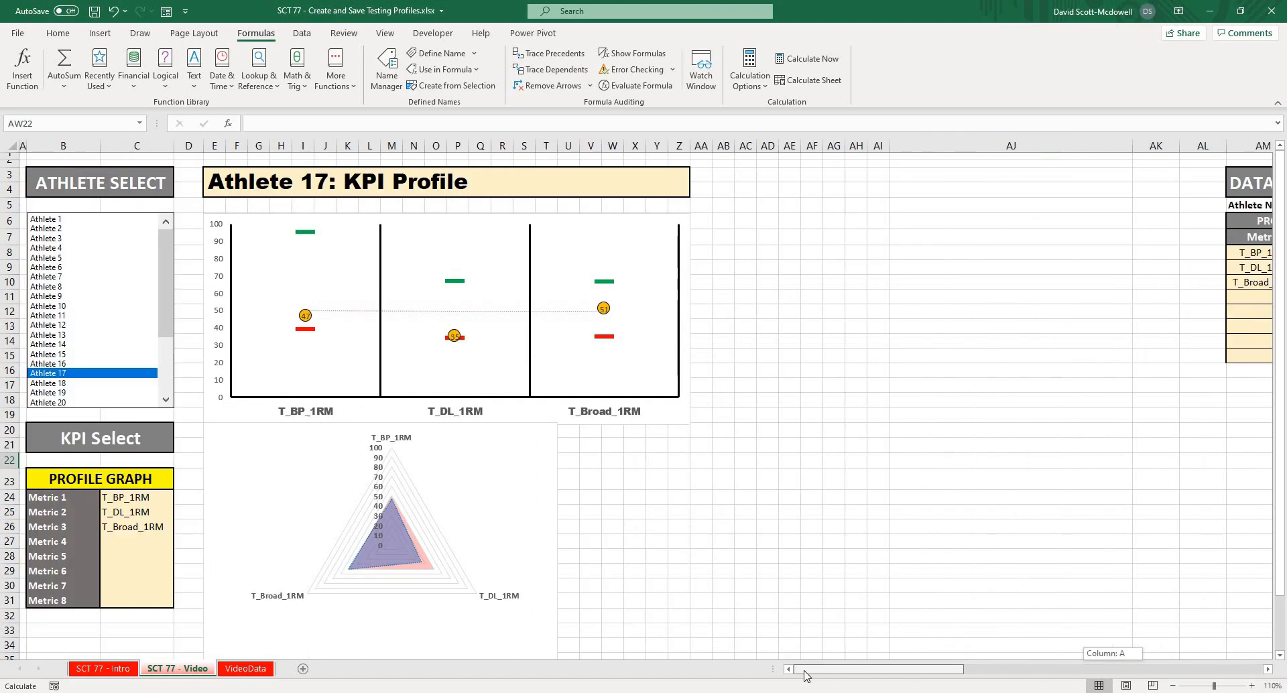
pyautogui.click(789, 600)
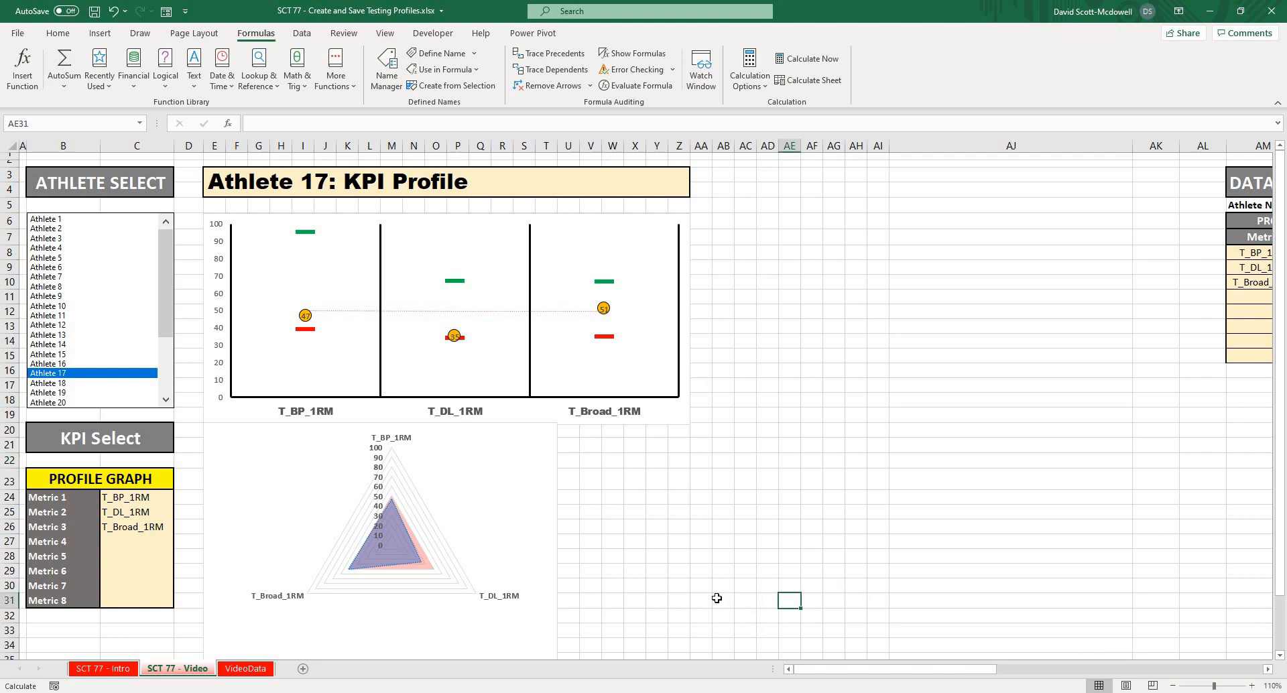
pyautogui.moveTo(701, 566)
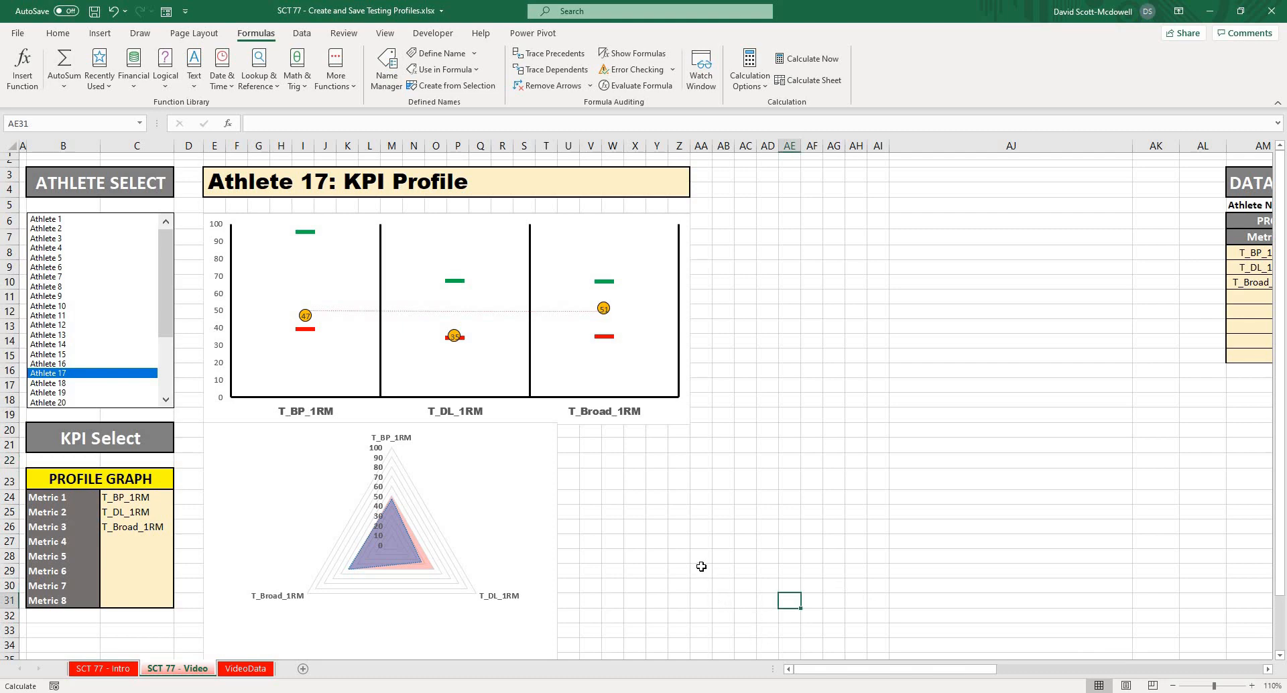
pyautogui.moveTo(698, 556)
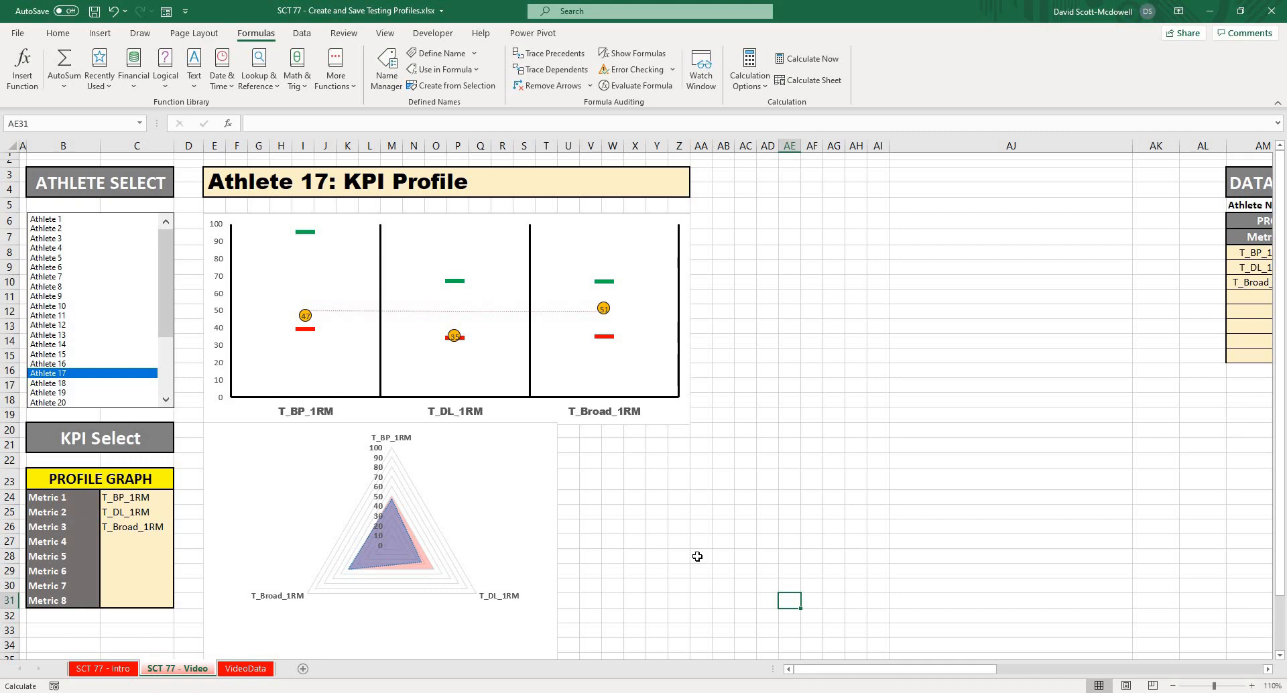
pyautogui.moveTo(675, 529)
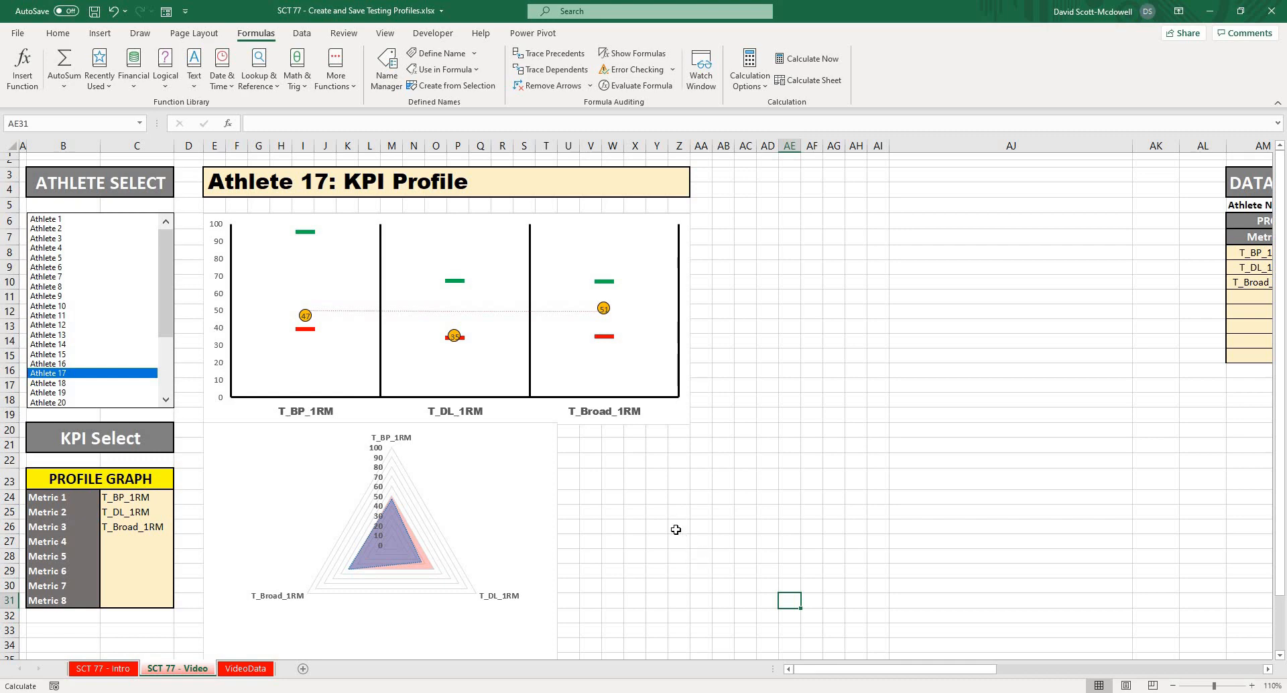
pyautogui.click(675, 529)
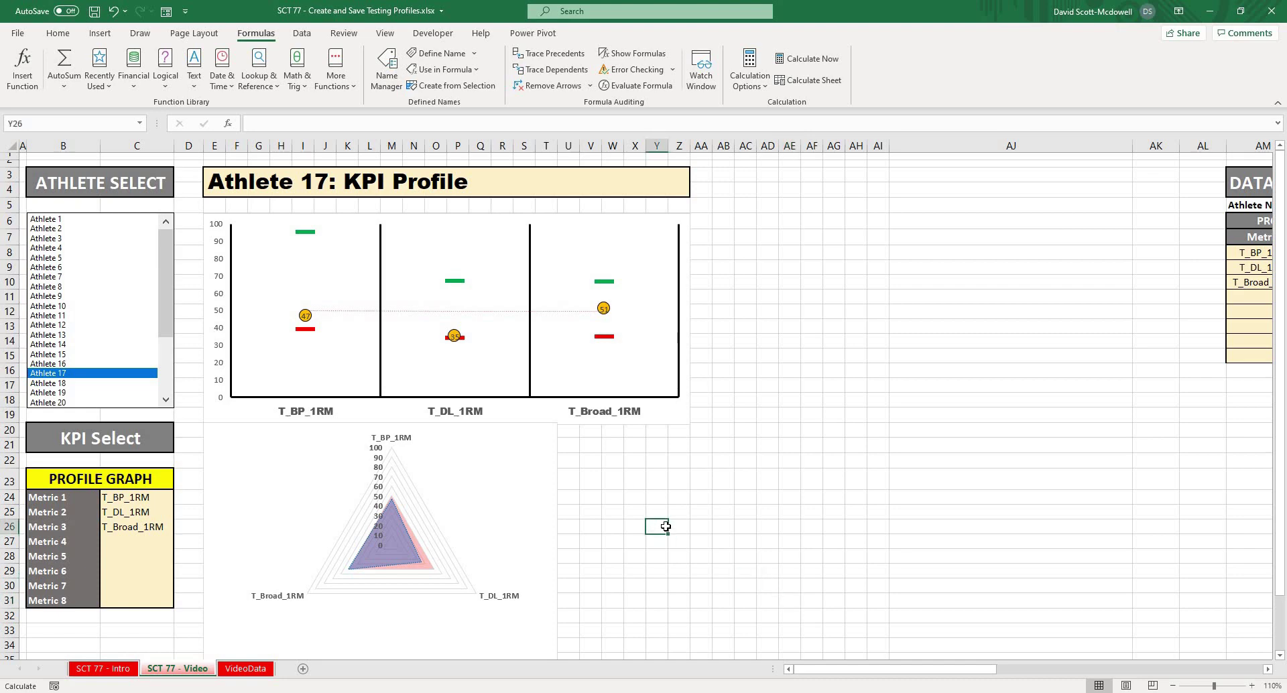
pyautogui.scroll(-3)
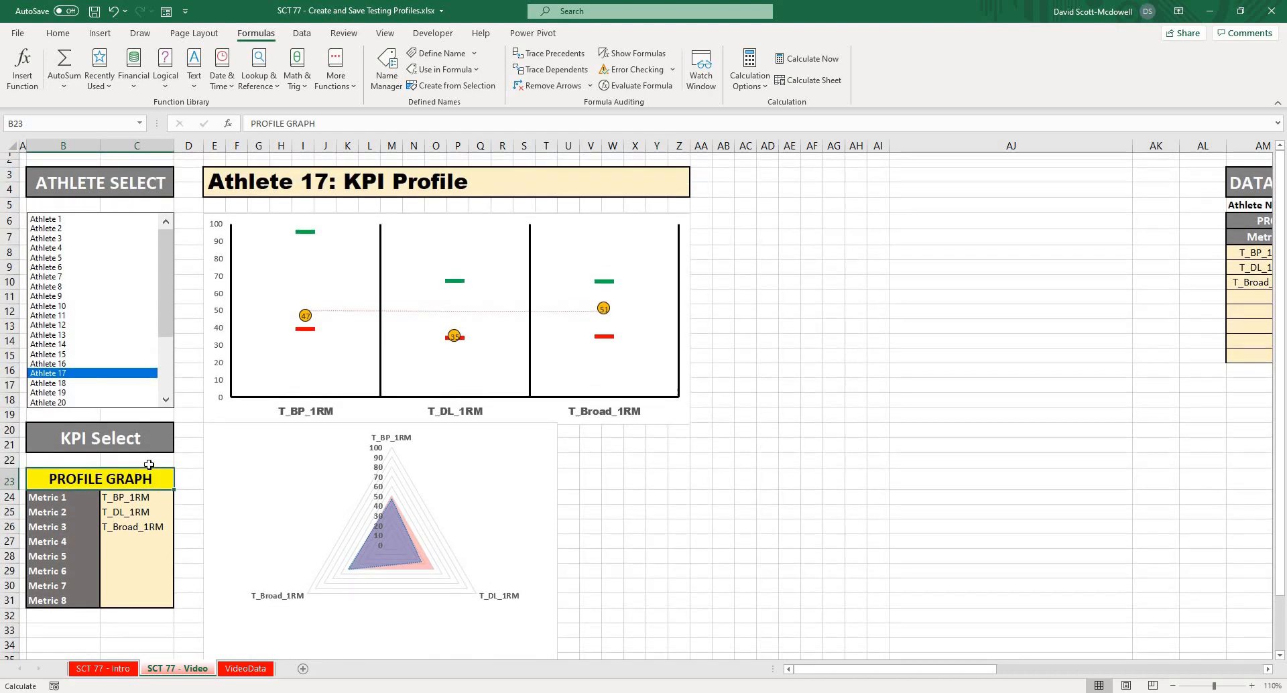
pyautogui.moveTo(156, 480)
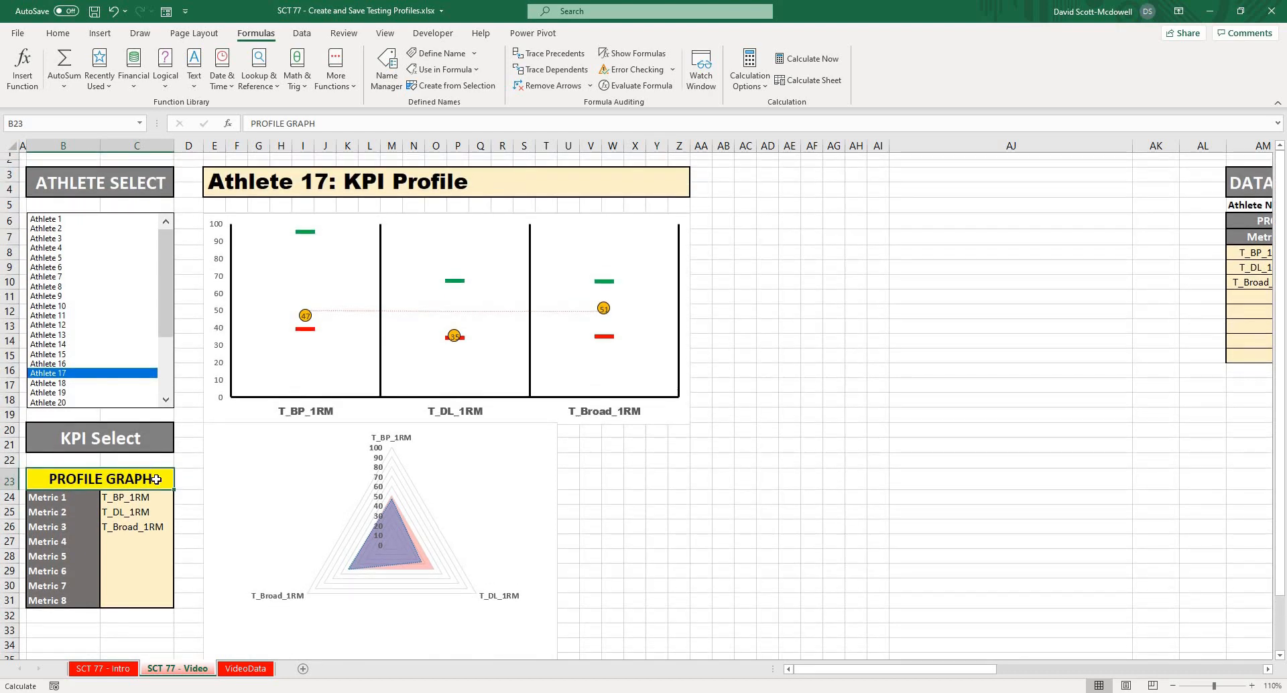
pyautogui.moveTo(681, 493)
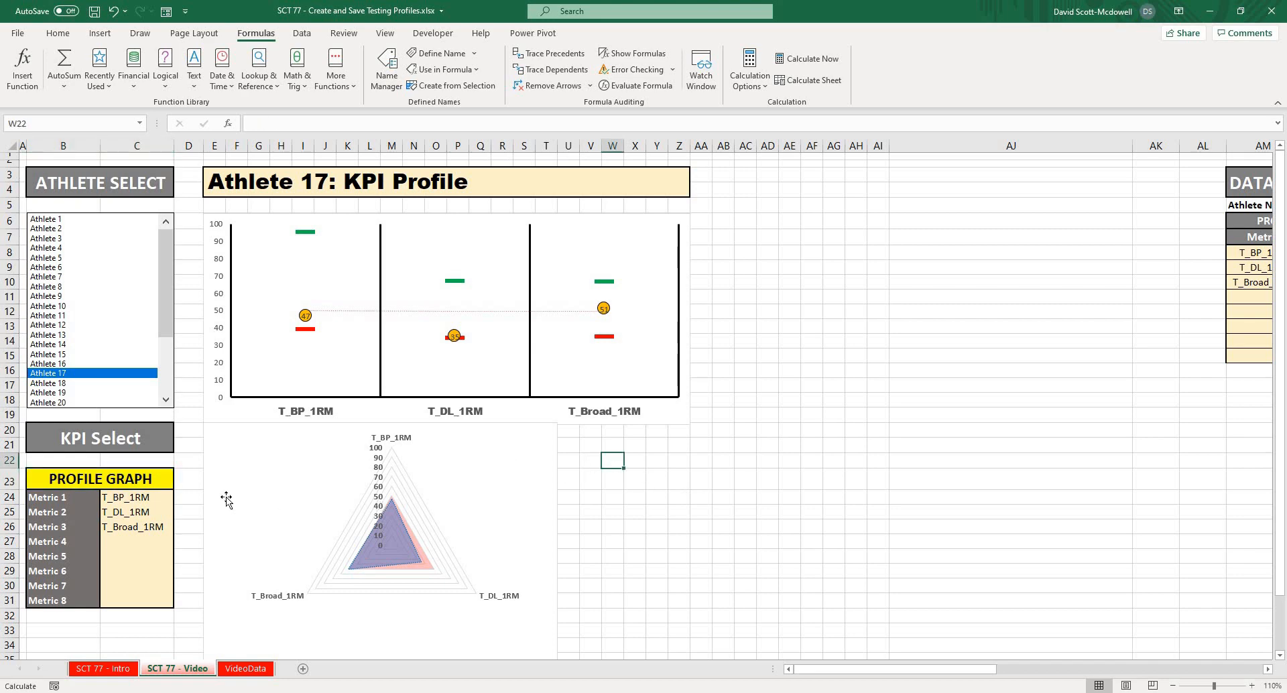
pyautogui.click(99, 479)
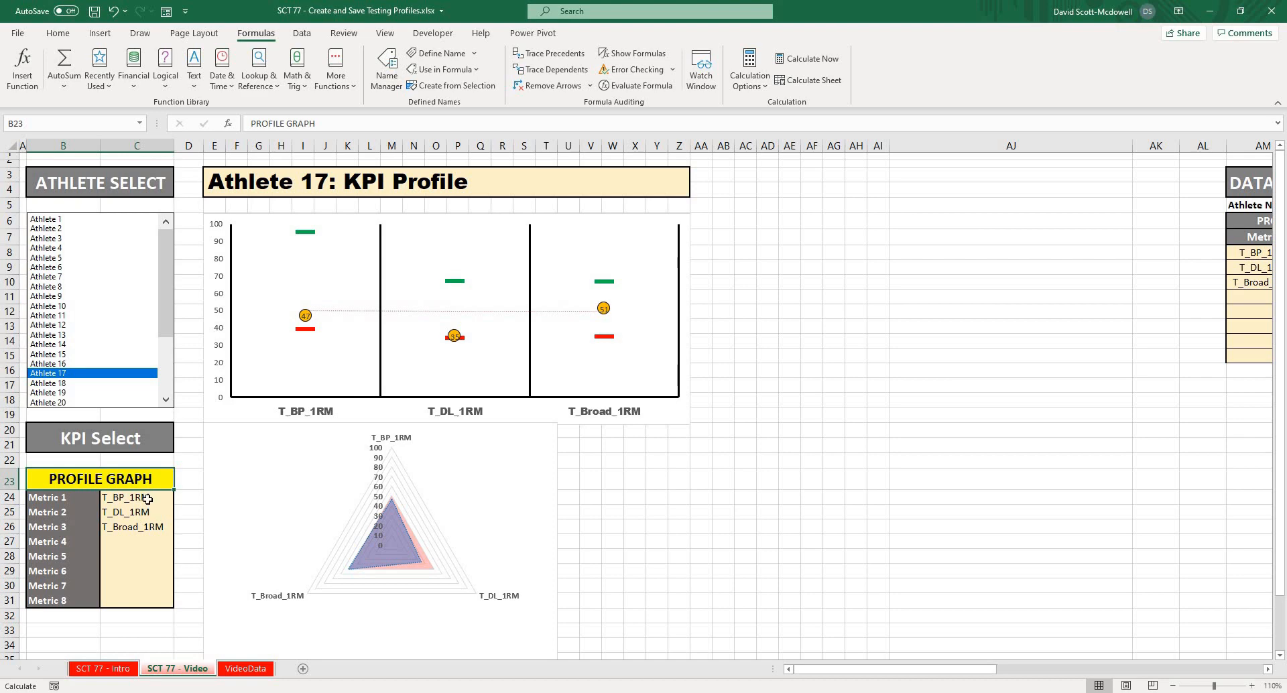
pyautogui.click(134, 498)
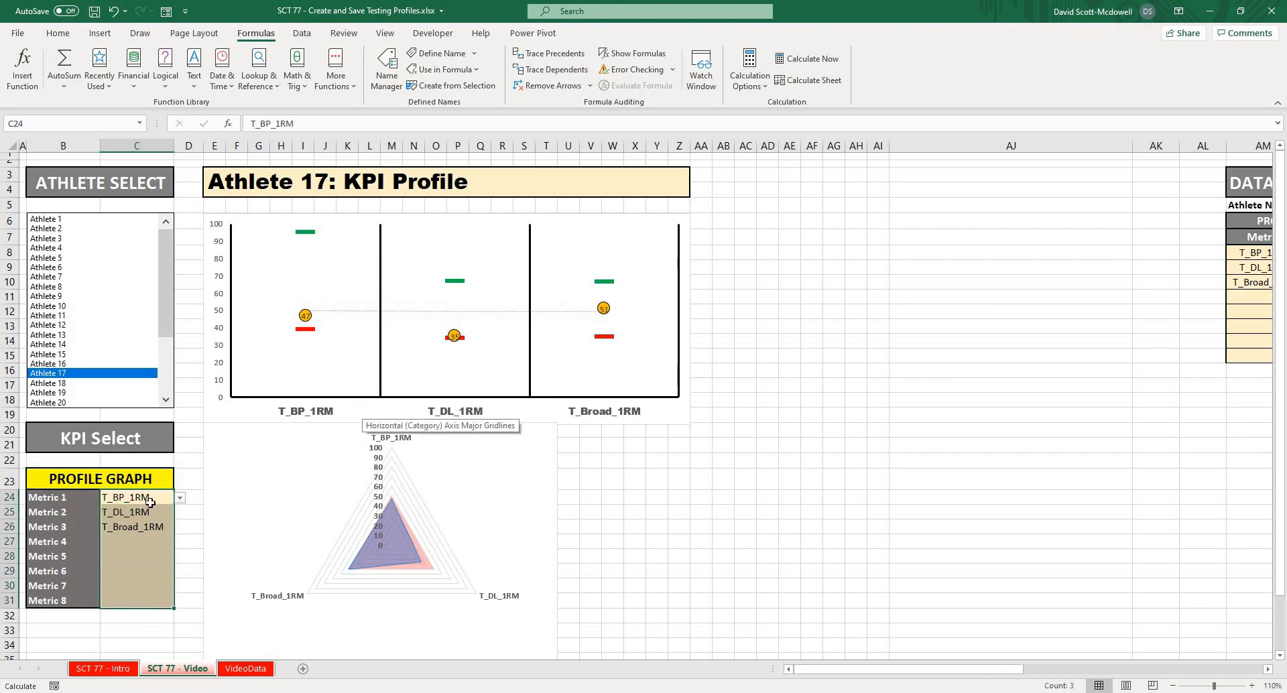
pyautogui.click(107, 479)
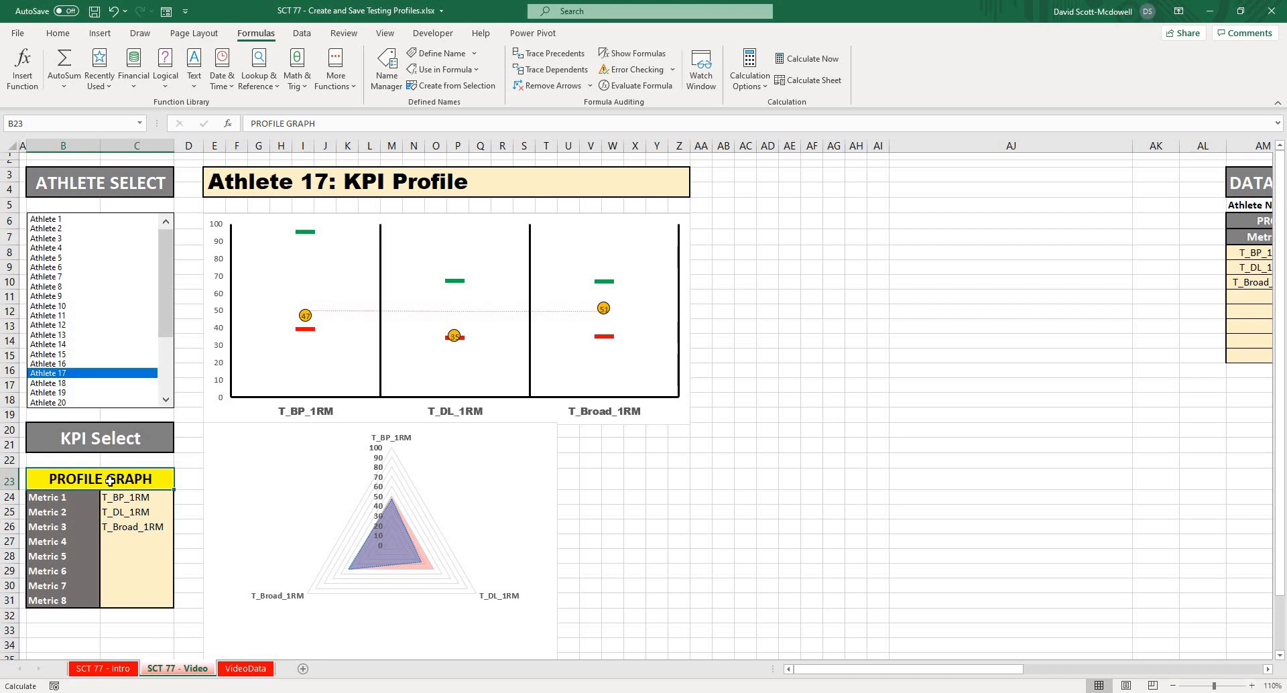
pyautogui.moveTo(161, 479)
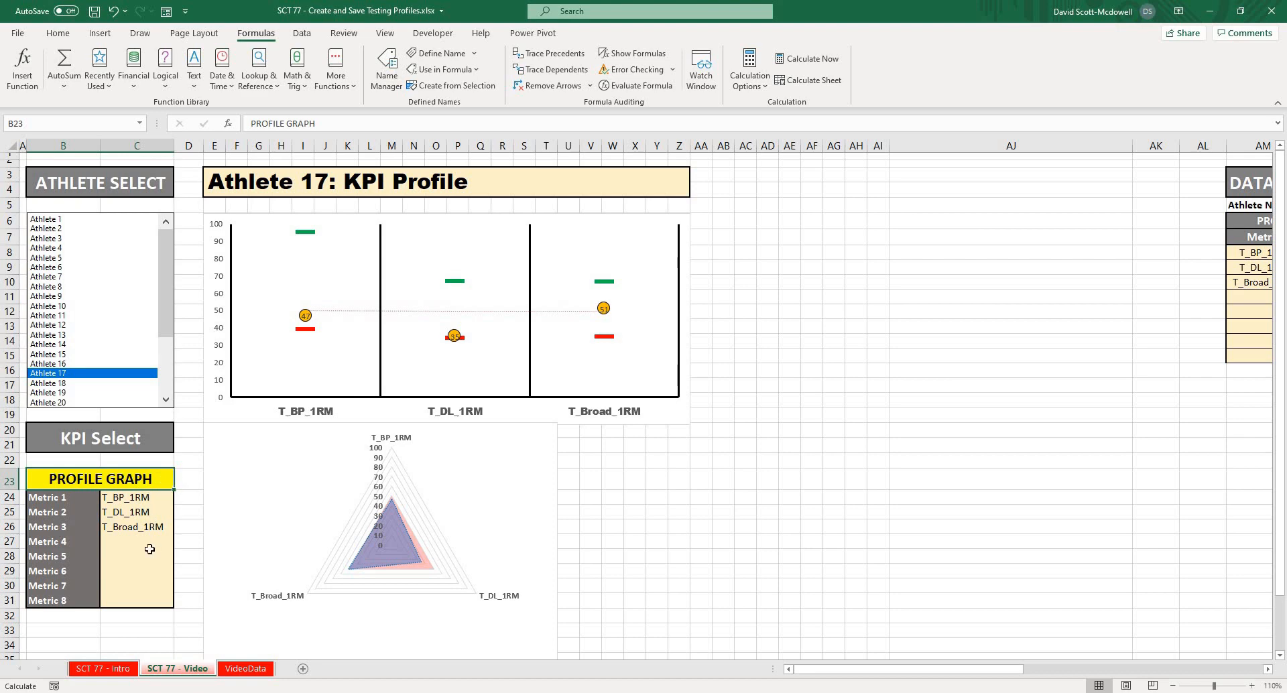
pyautogui.moveTo(683, 497)
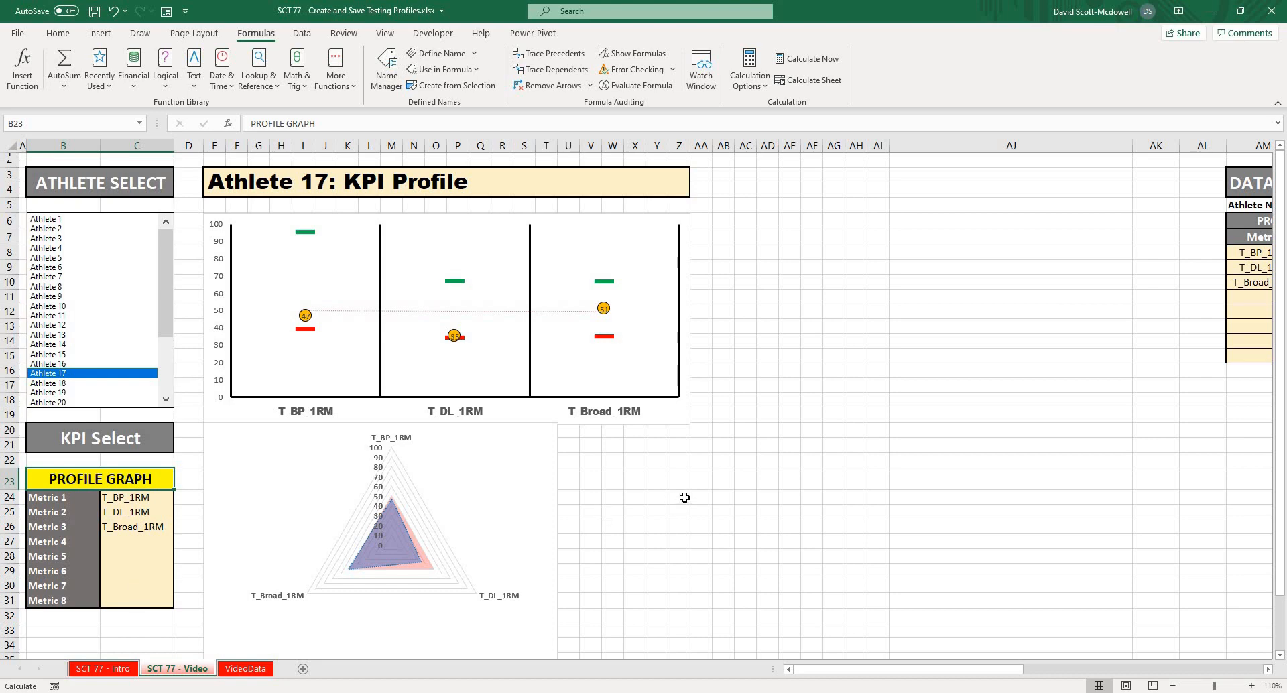
pyautogui.click(379, 535)
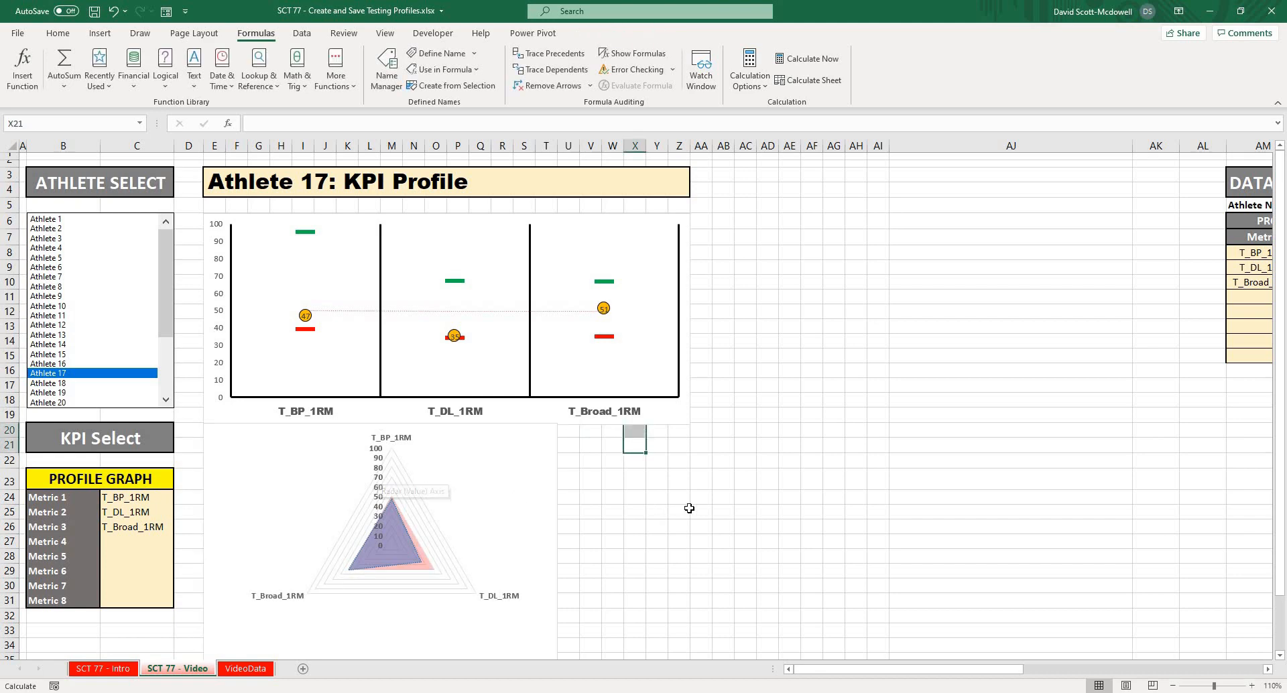
pyautogui.moveTo(691, 507)
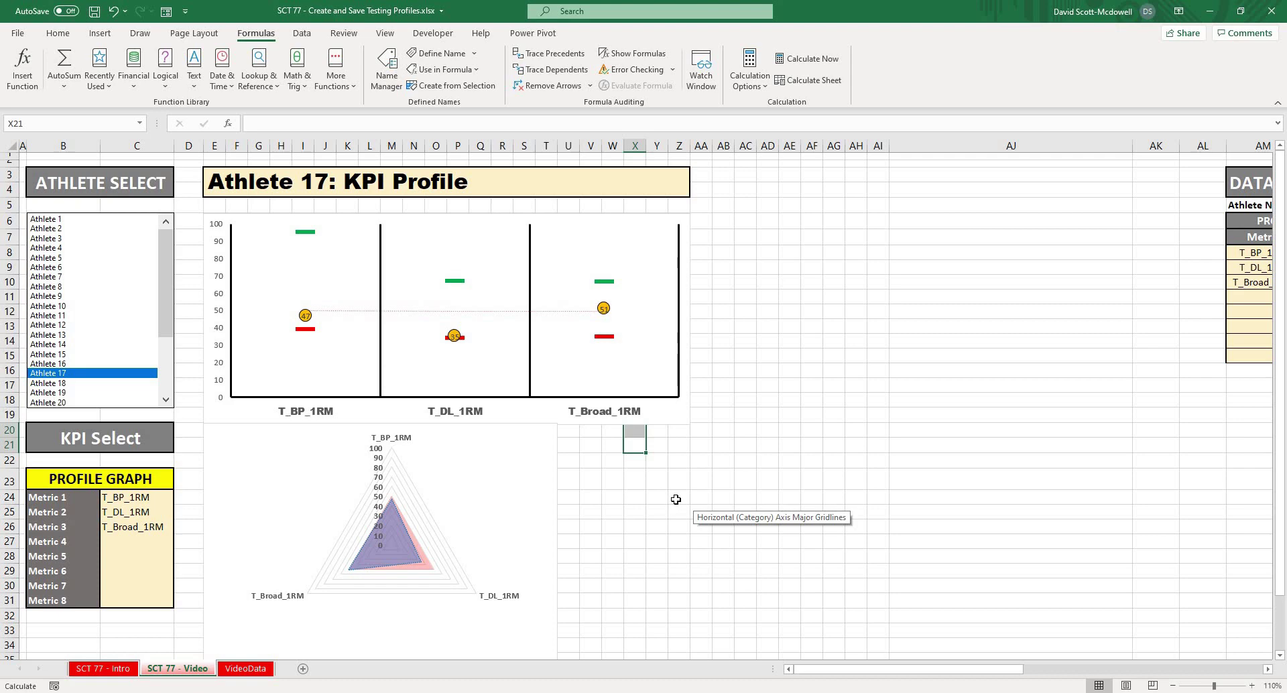
pyautogui.click(676, 499)
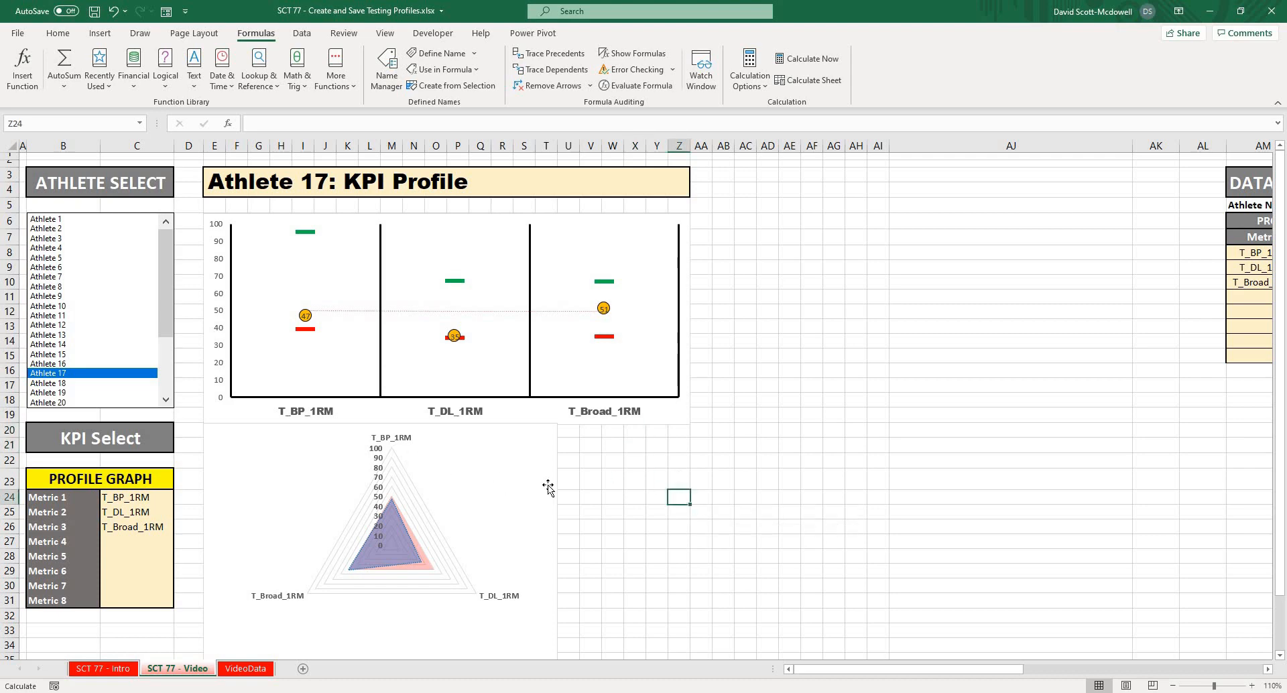
pyautogui.scroll(-3)
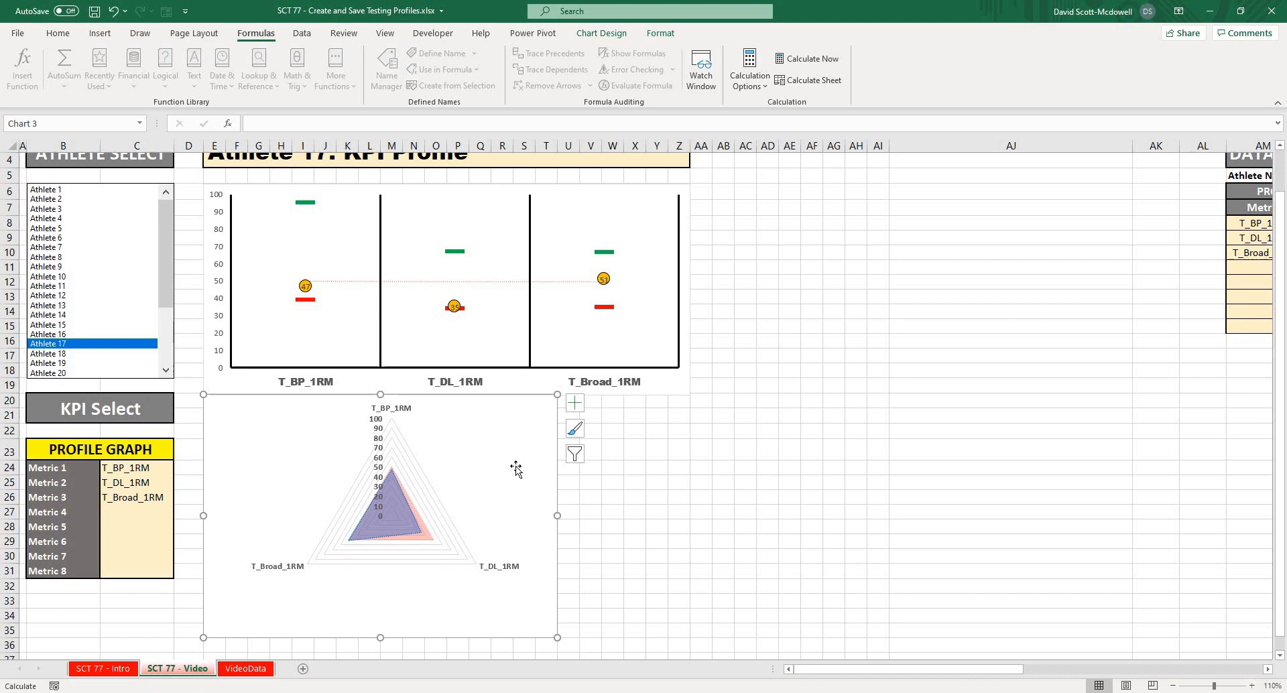
# Duplicate the radar chart, then move and resize the copy beside the profile chart.
pyautogui.click(767, 449)
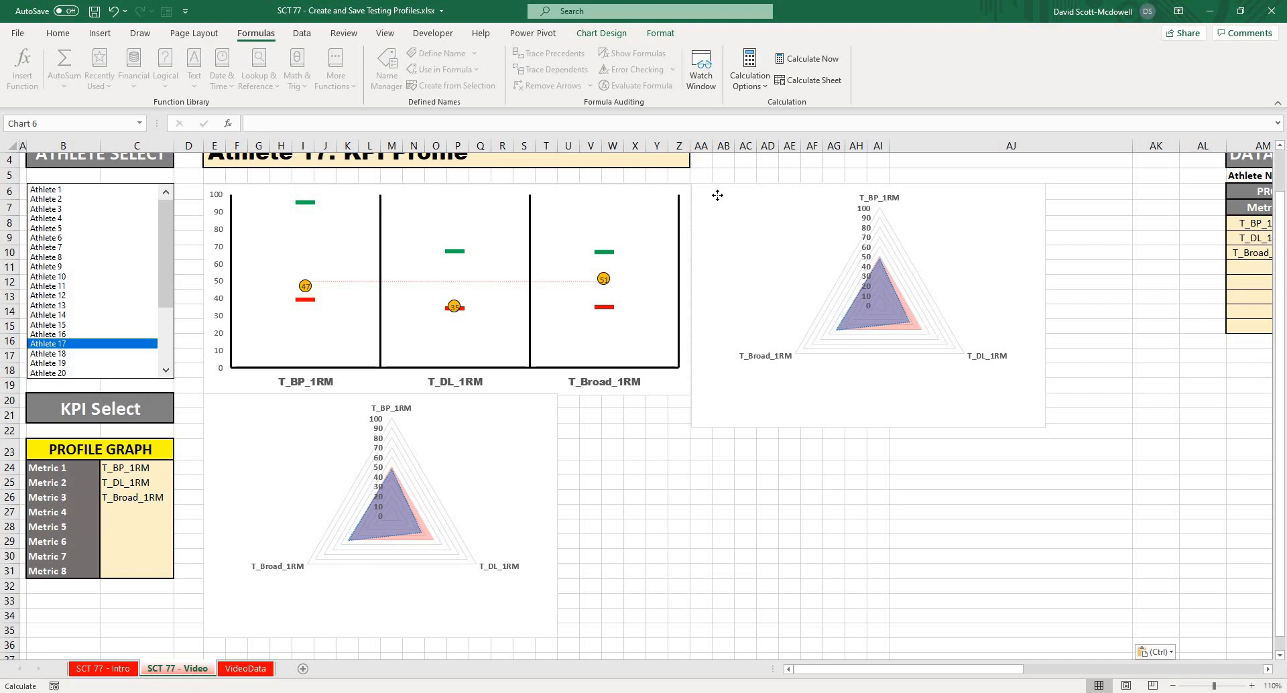
pyautogui.click(868, 305)
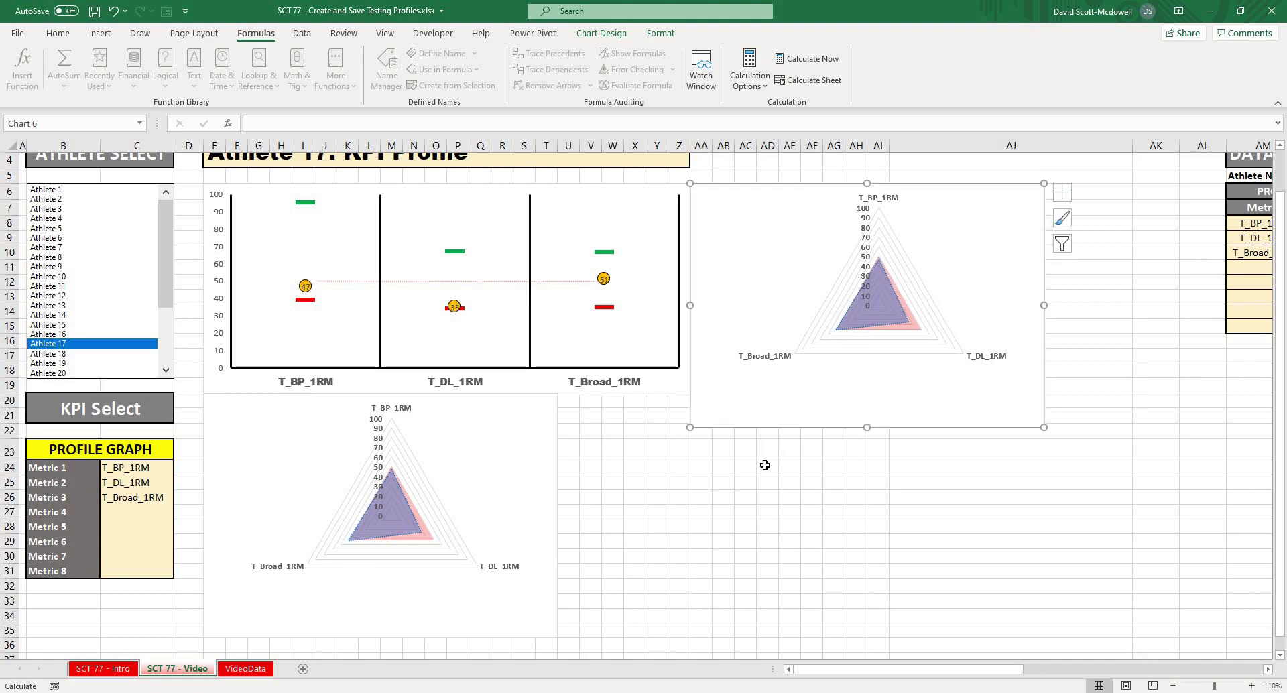
pyautogui.moveTo(1031, 303)
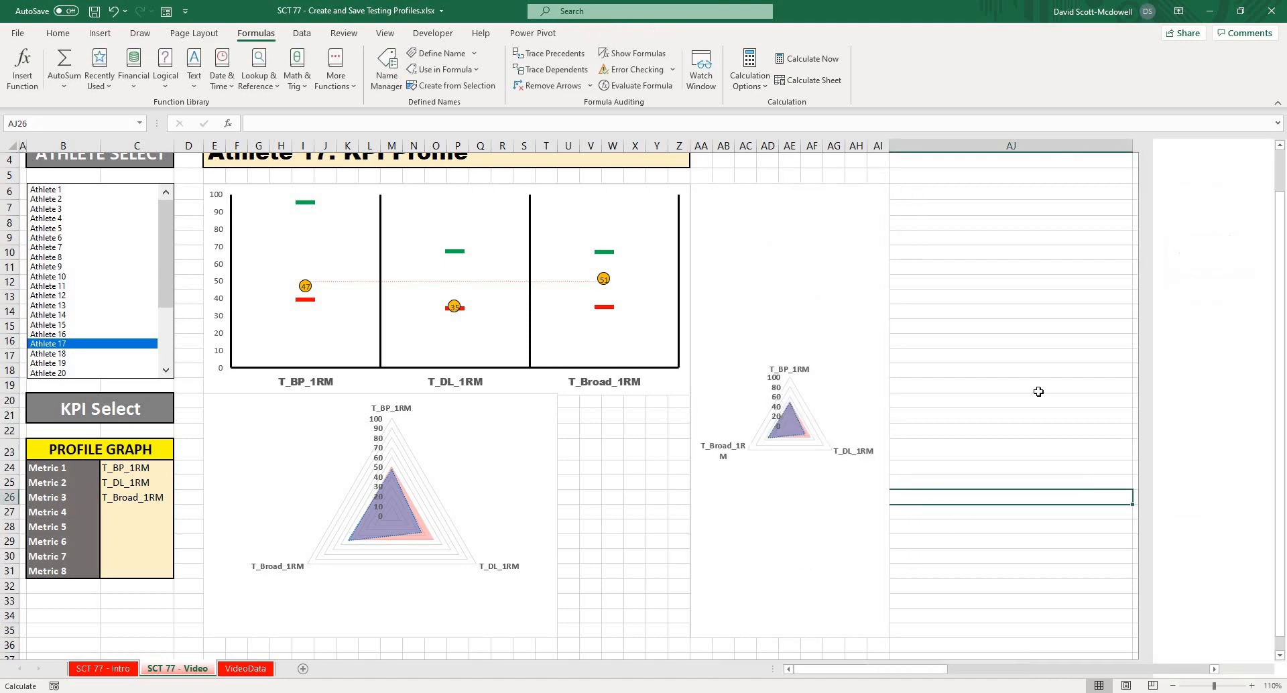
pyautogui.click(787, 410)
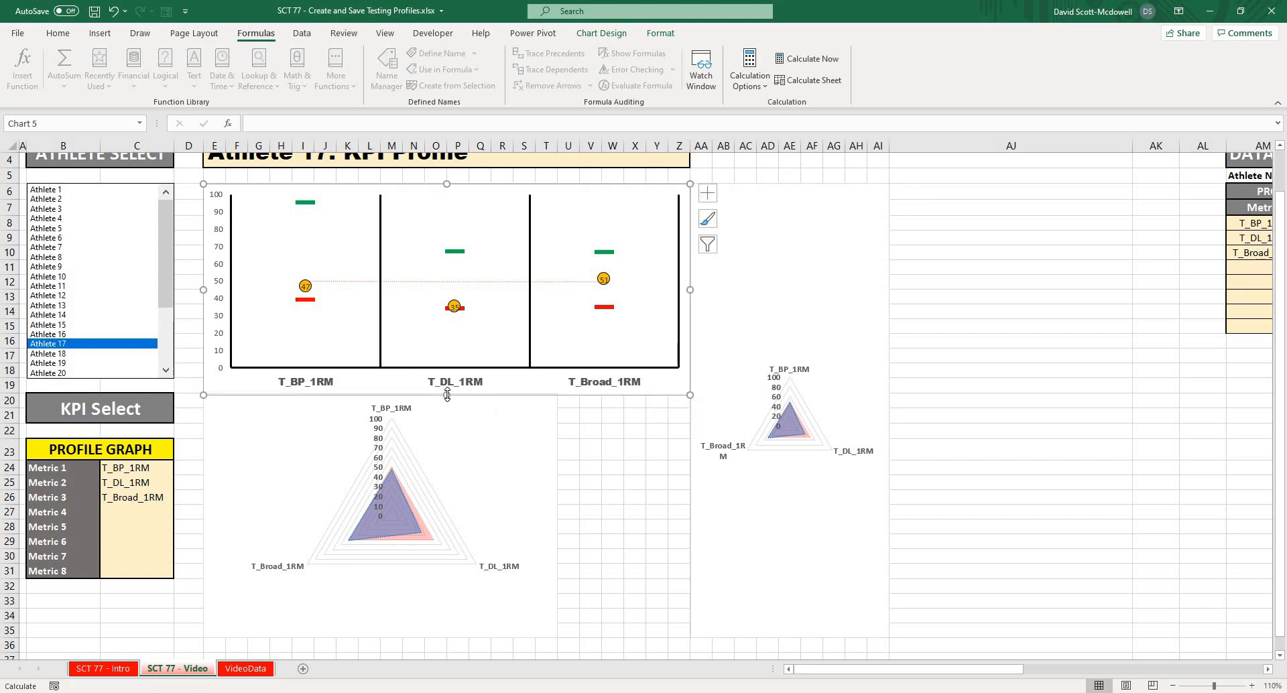
pyautogui.moveTo(450, 203)
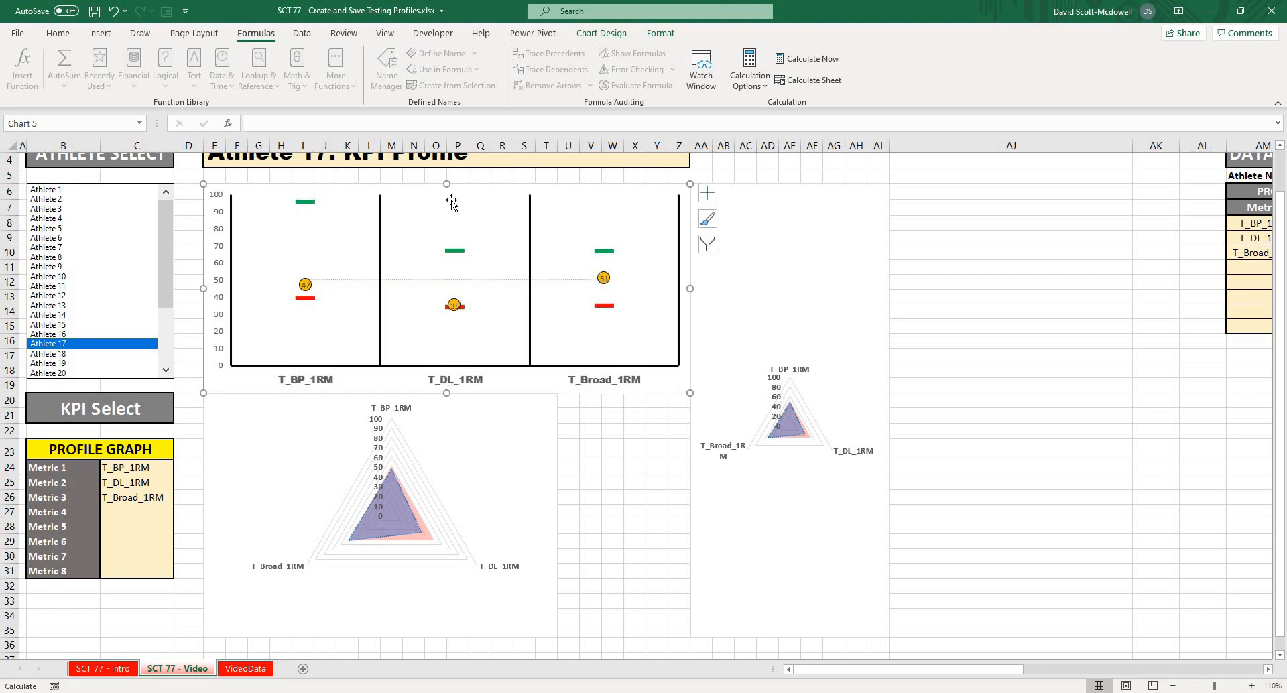
pyautogui.moveTo(560, 471)
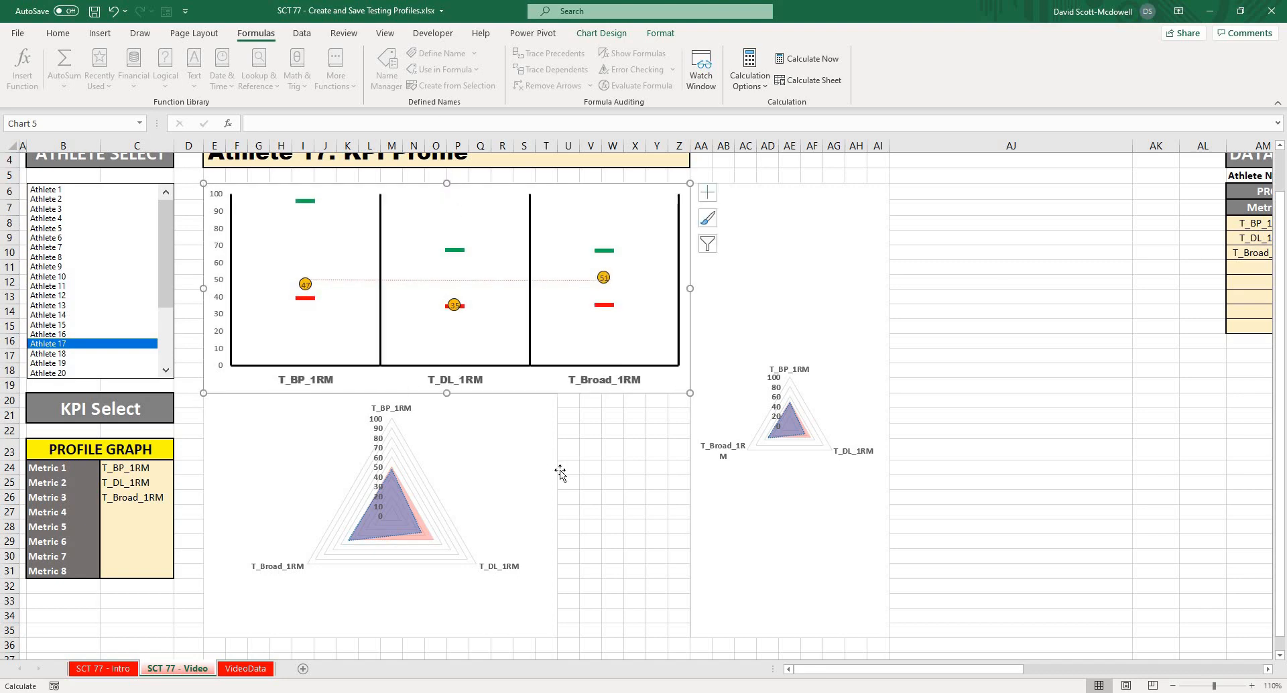
pyautogui.click(385, 512)
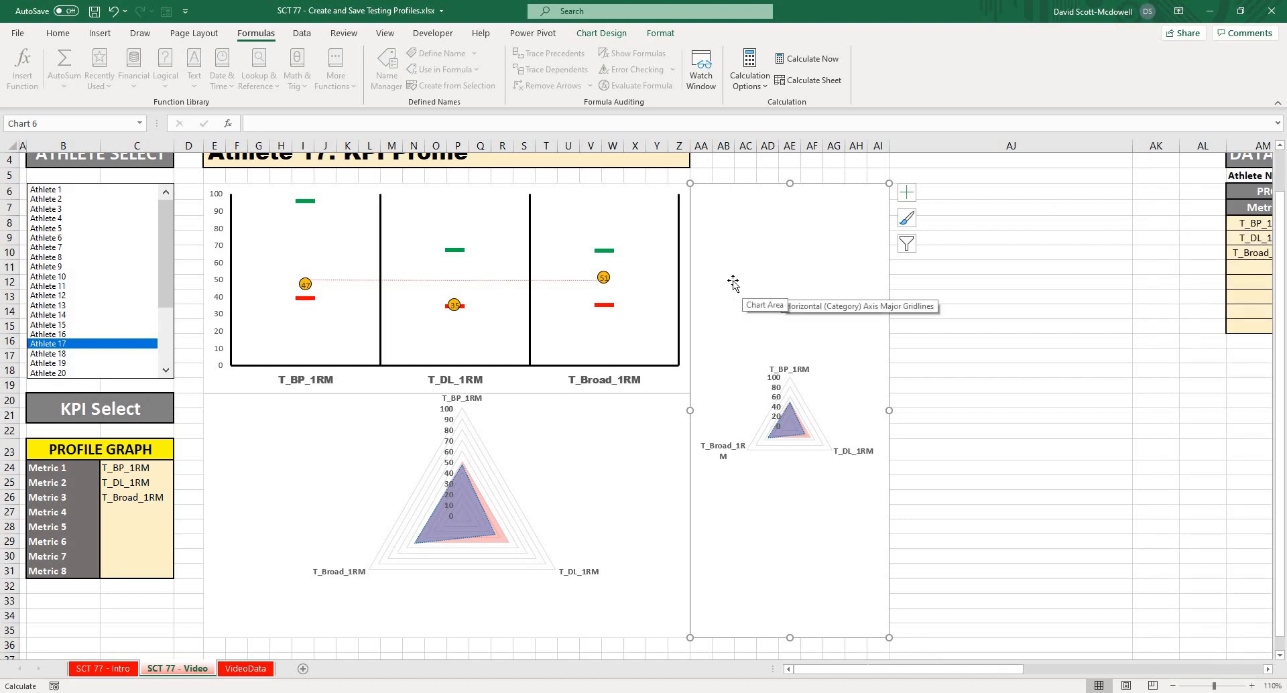
# Change the copied radar chart's type to Clustered Bar, then deselect it.
pyautogui.rightClick(732, 282)
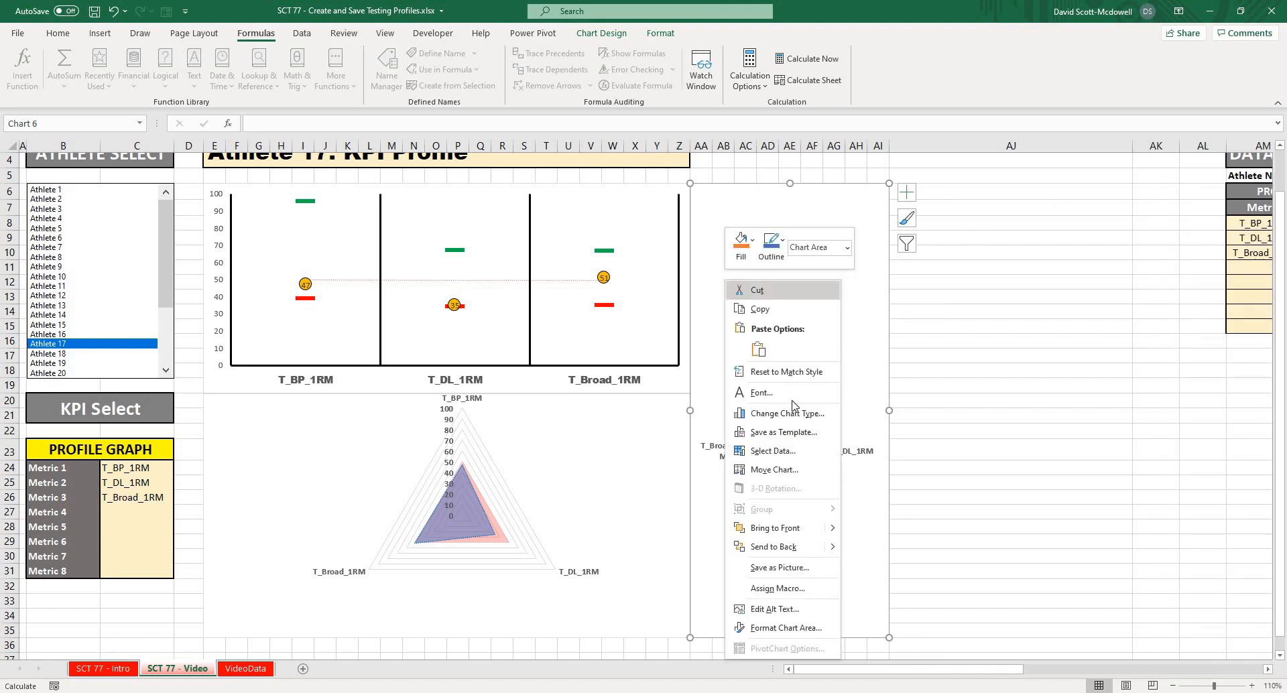
pyautogui.moveTo(757, 413)
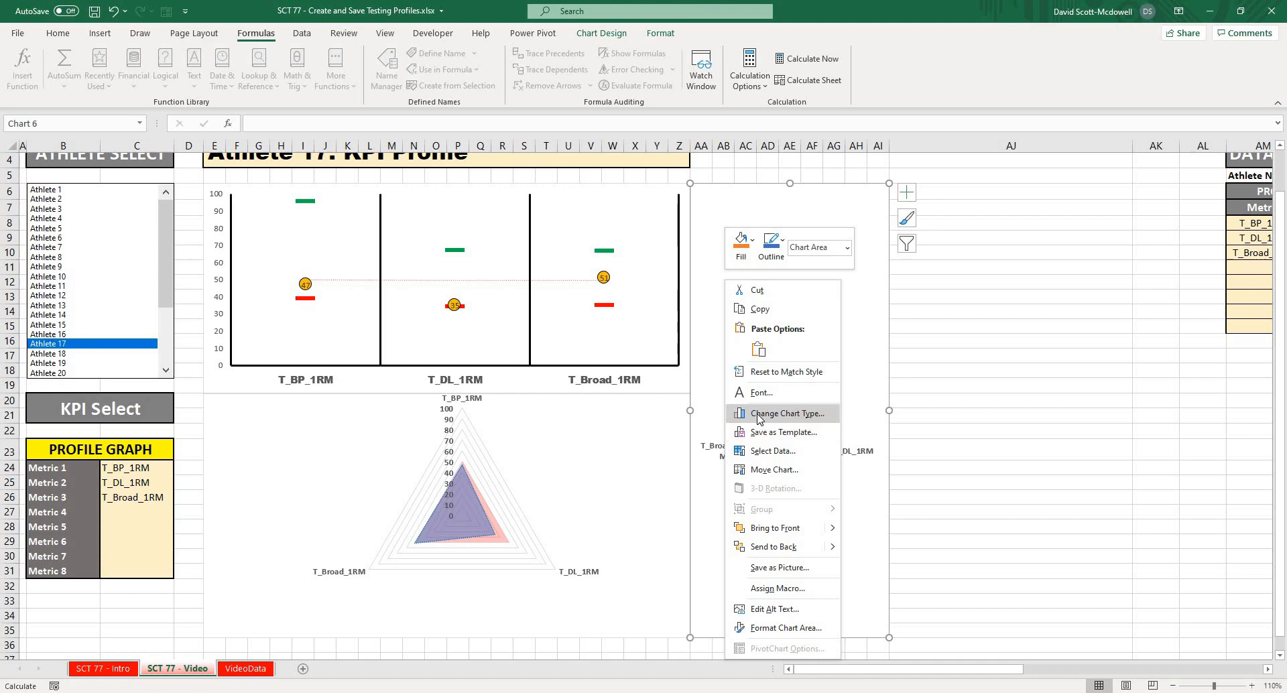
pyautogui.click(788, 413)
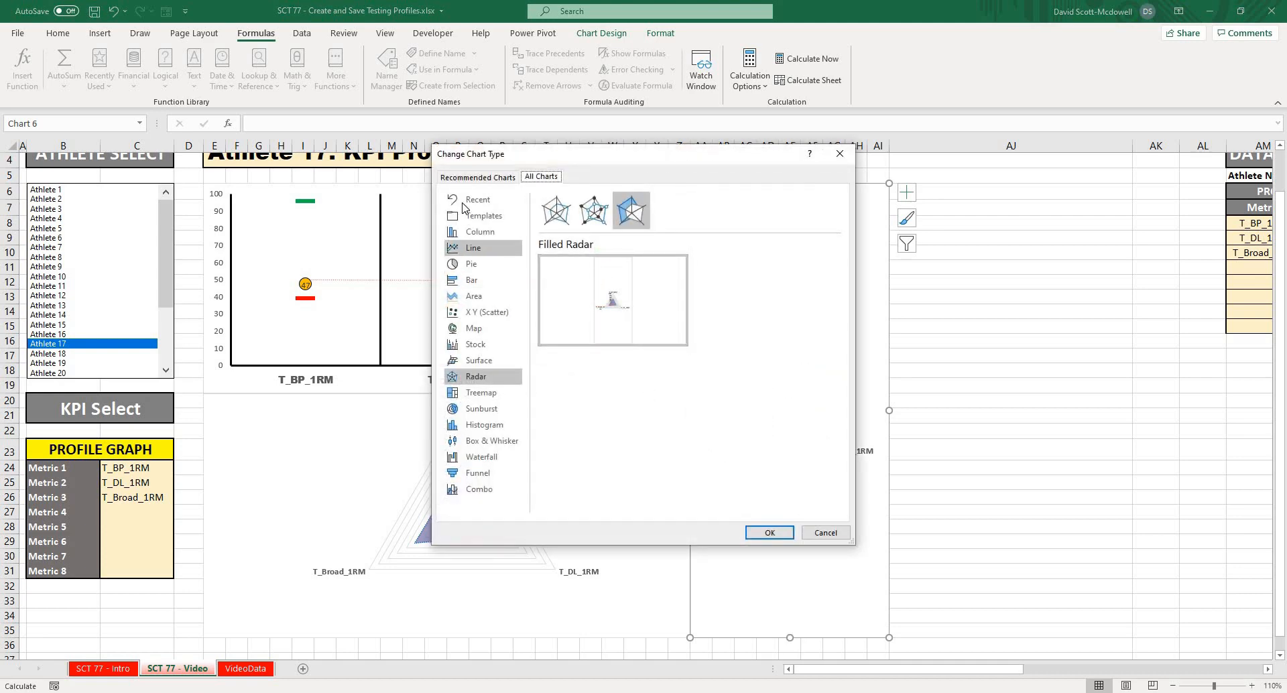
pyautogui.click(471, 279)
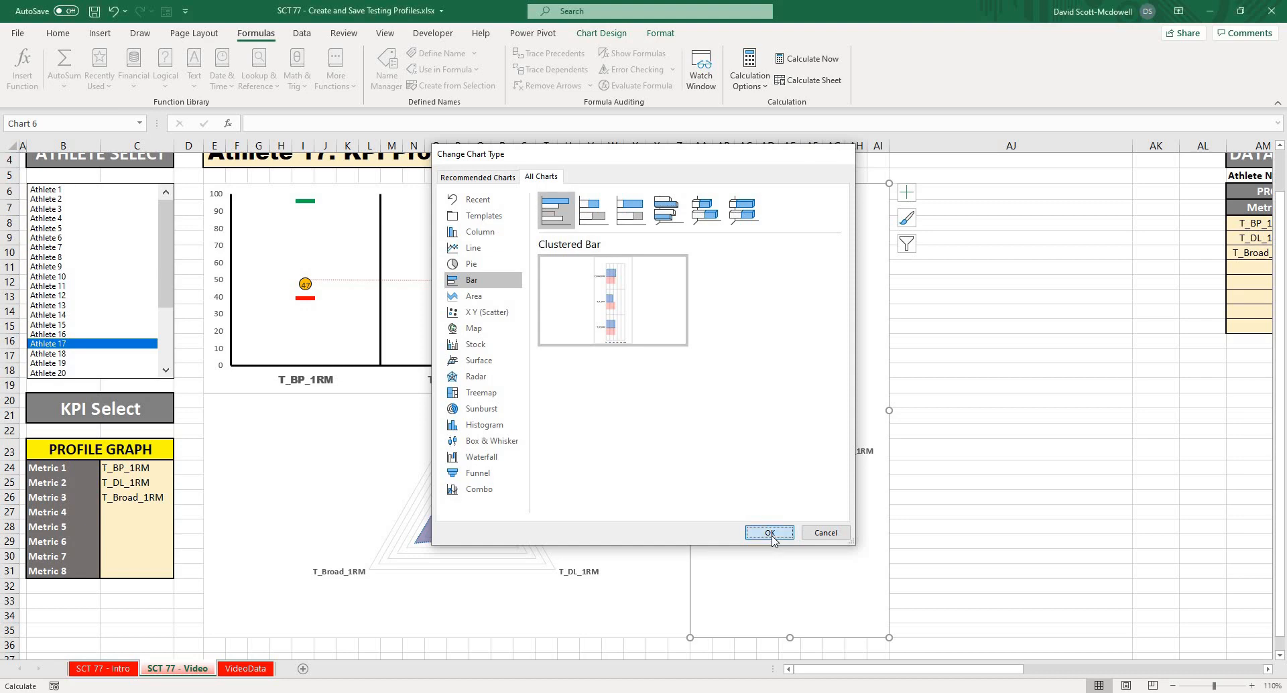
pyautogui.click(769, 532)
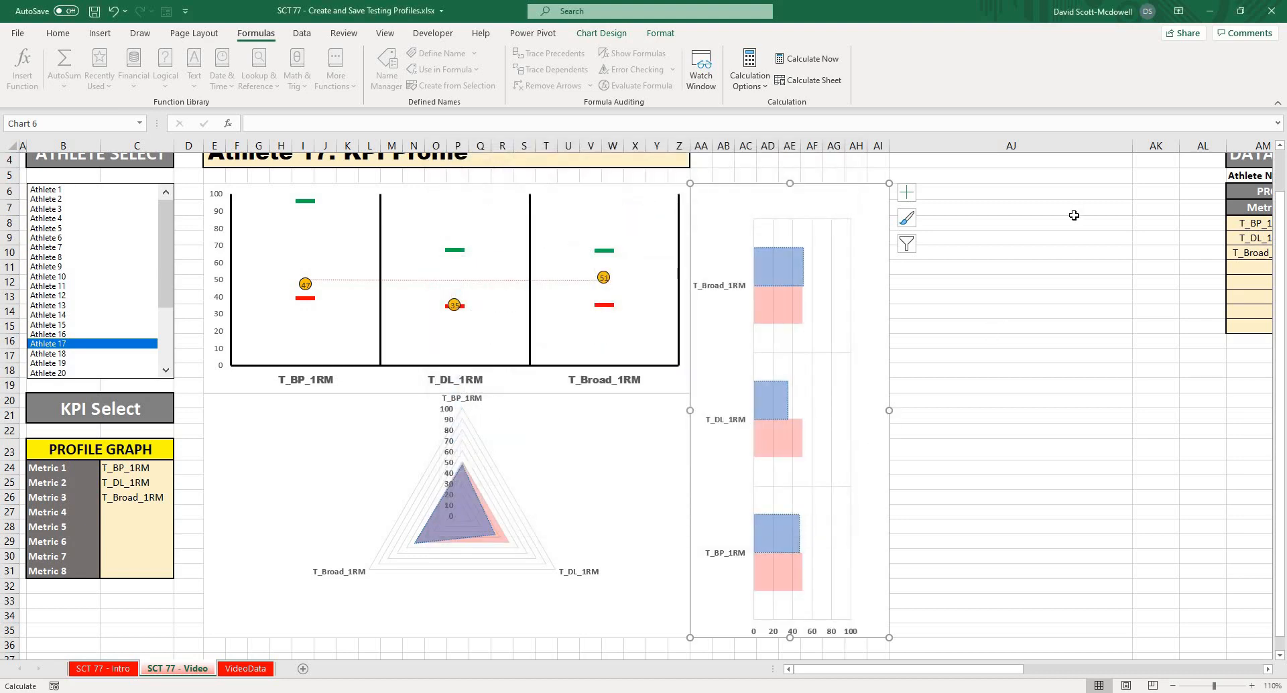
pyautogui.moveTo(889, 410)
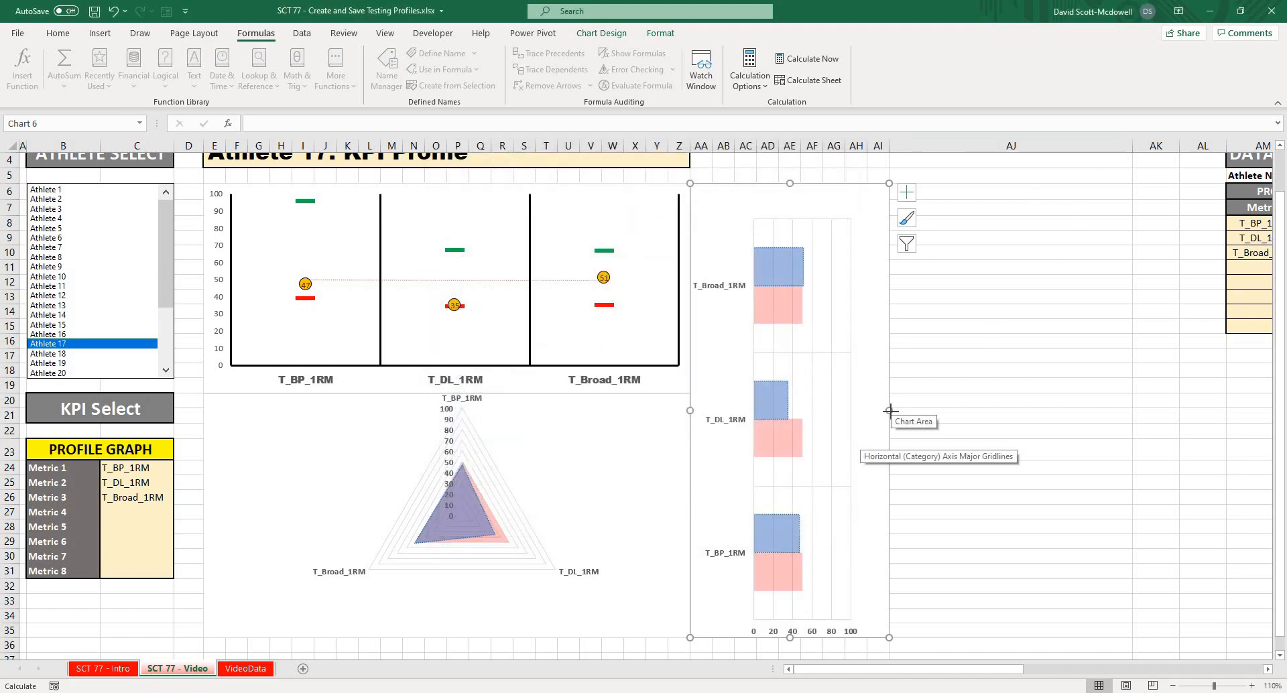
pyautogui.moveTo(949, 417)
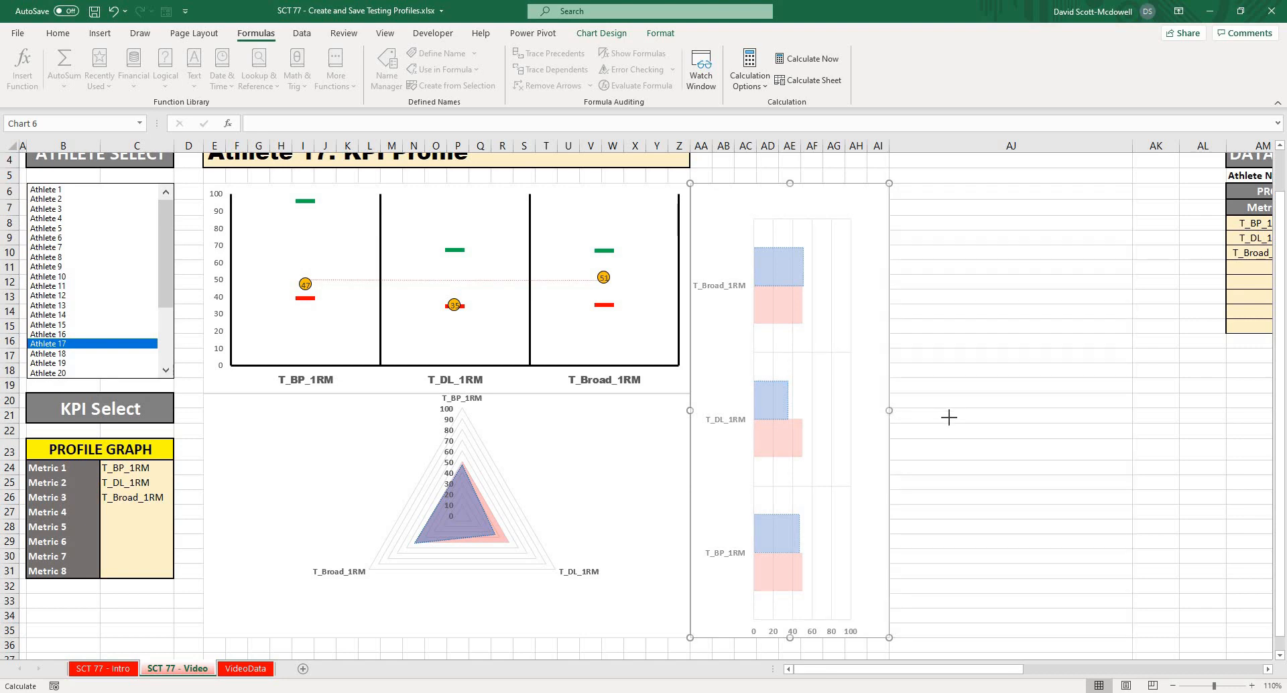
pyautogui.click(1010, 296)
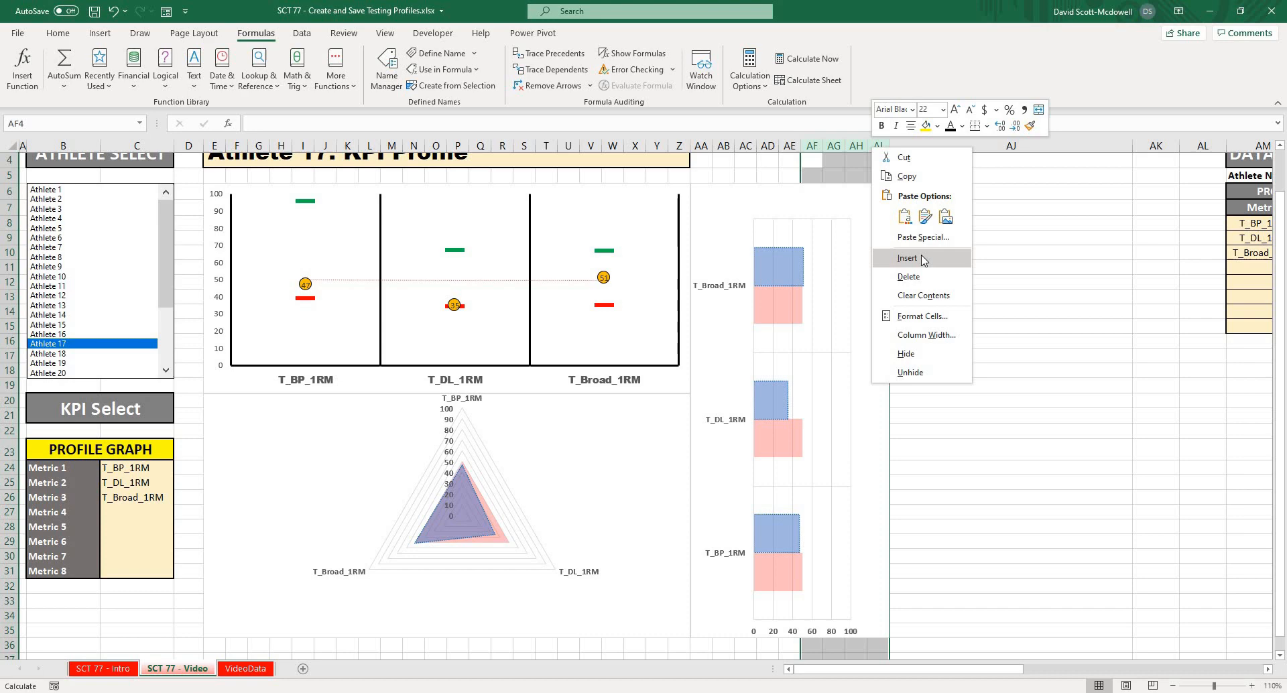
# Insert sheet columns beneath the bar chart to widen it.
pyautogui.click(906, 258)
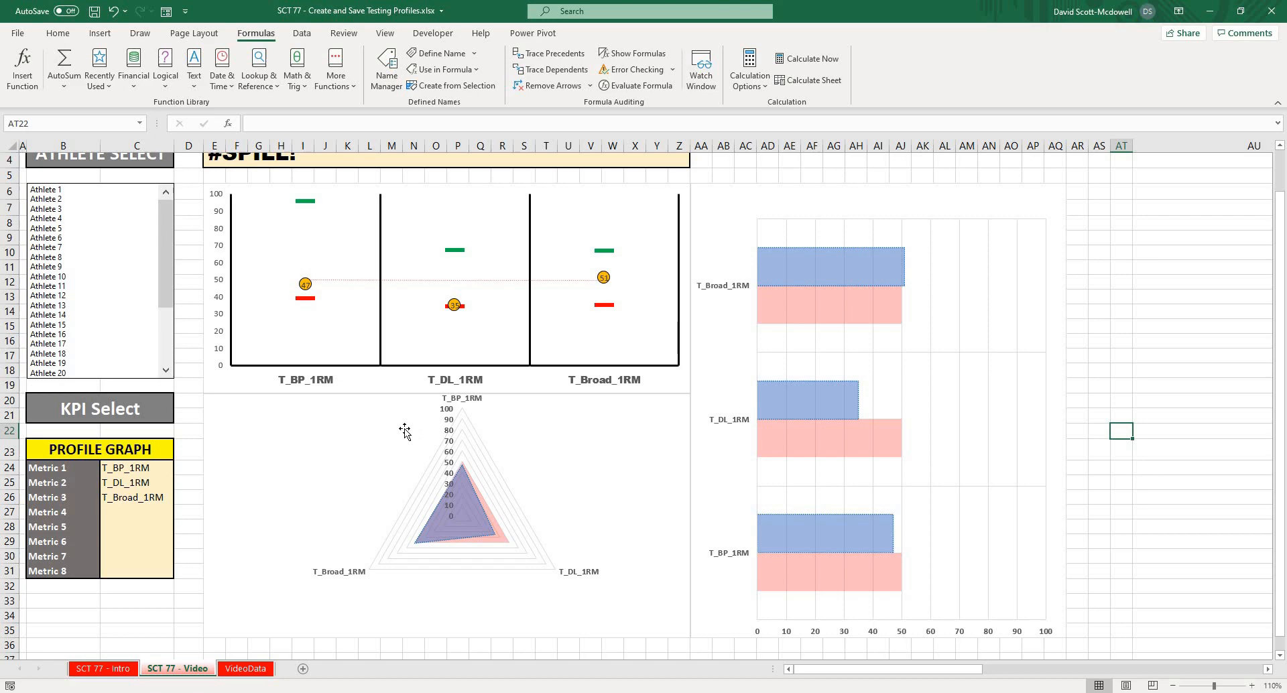
# Set Metric 4 to T_Broad_1RM and Metric 5 to T_Vert_1RM.
pyautogui.click(130, 468)
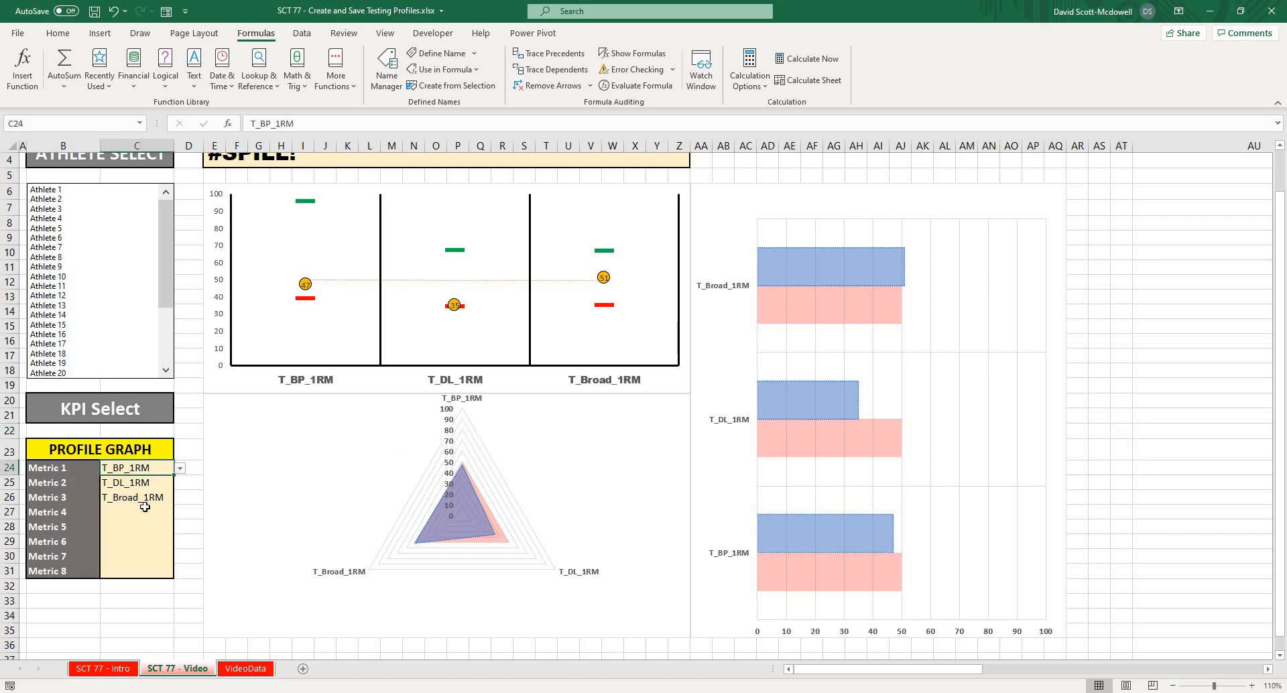
pyautogui.click(179, 512)
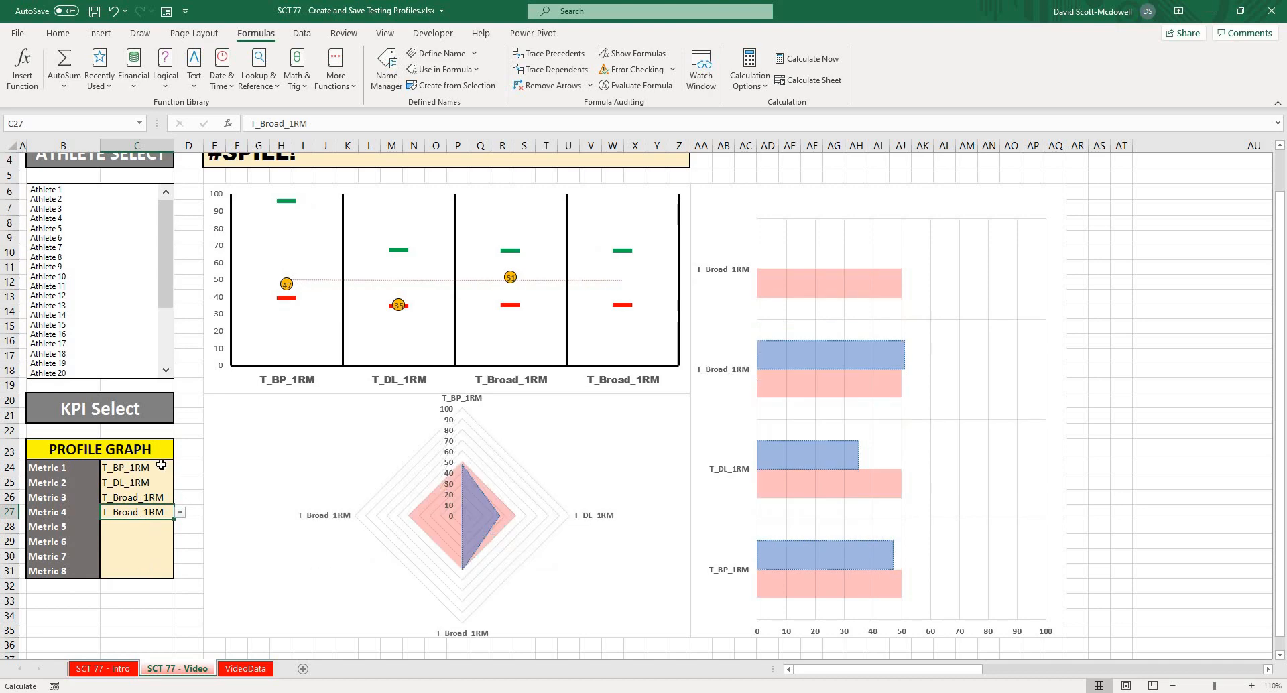
pyautogui.click(180, 527)
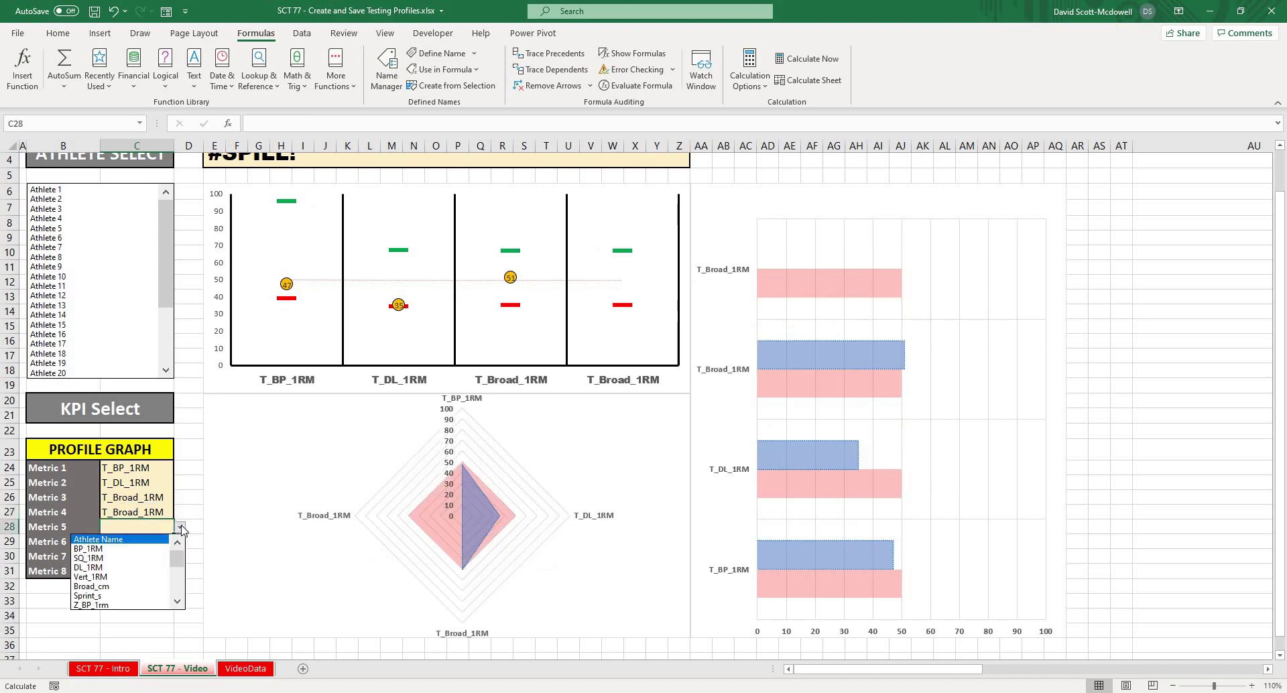
pyautogui.click(176, 571)
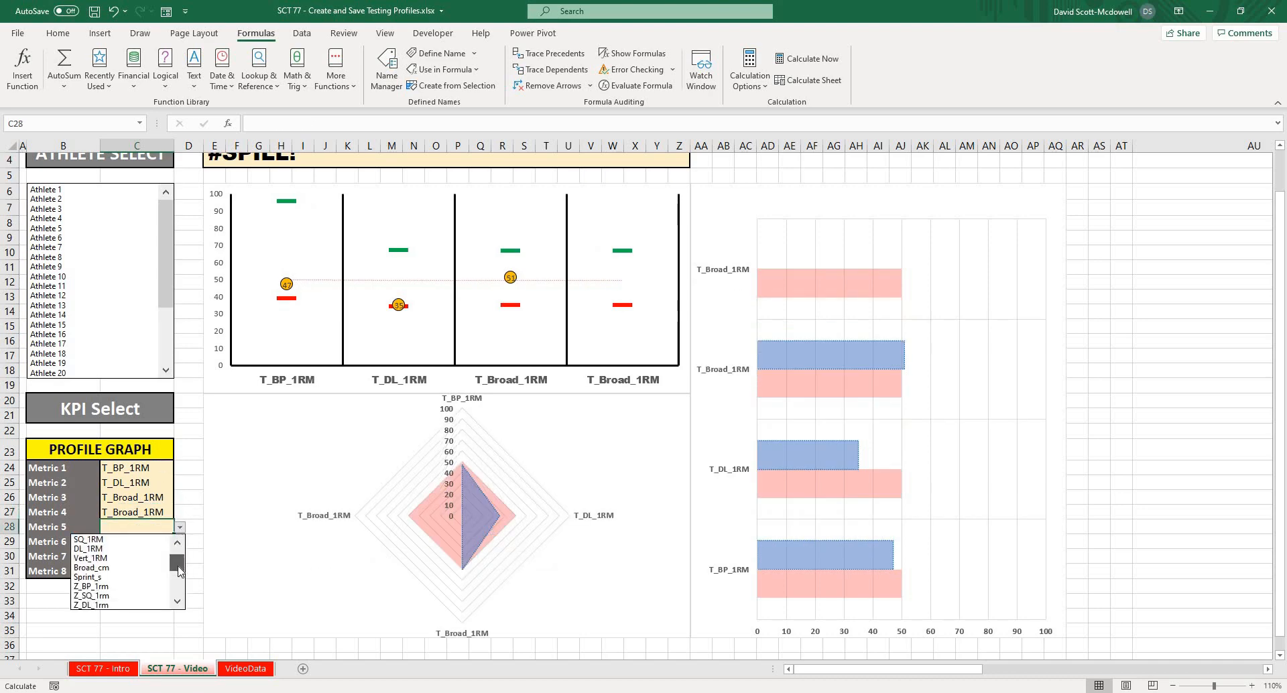
pyautogui.click(88, 557)
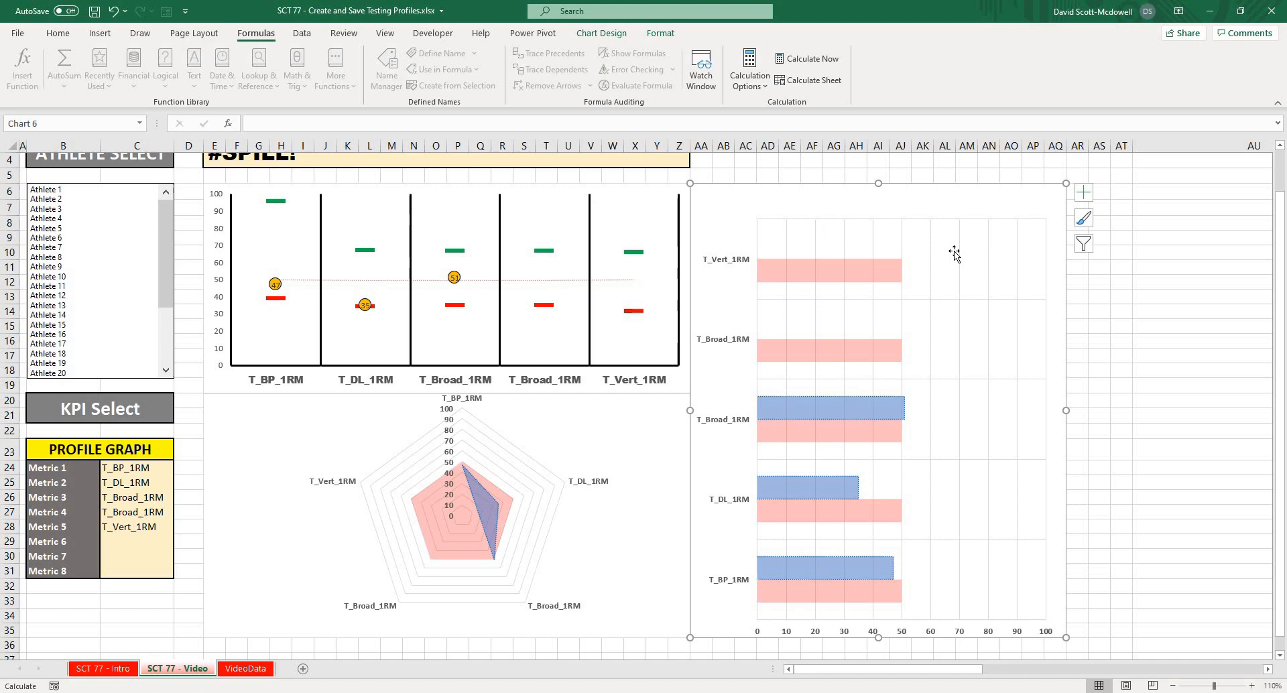
# Try Athletes 8 and 12 in the list box, then show Athlete 7's profile.
pyautogui.click(45, 257)
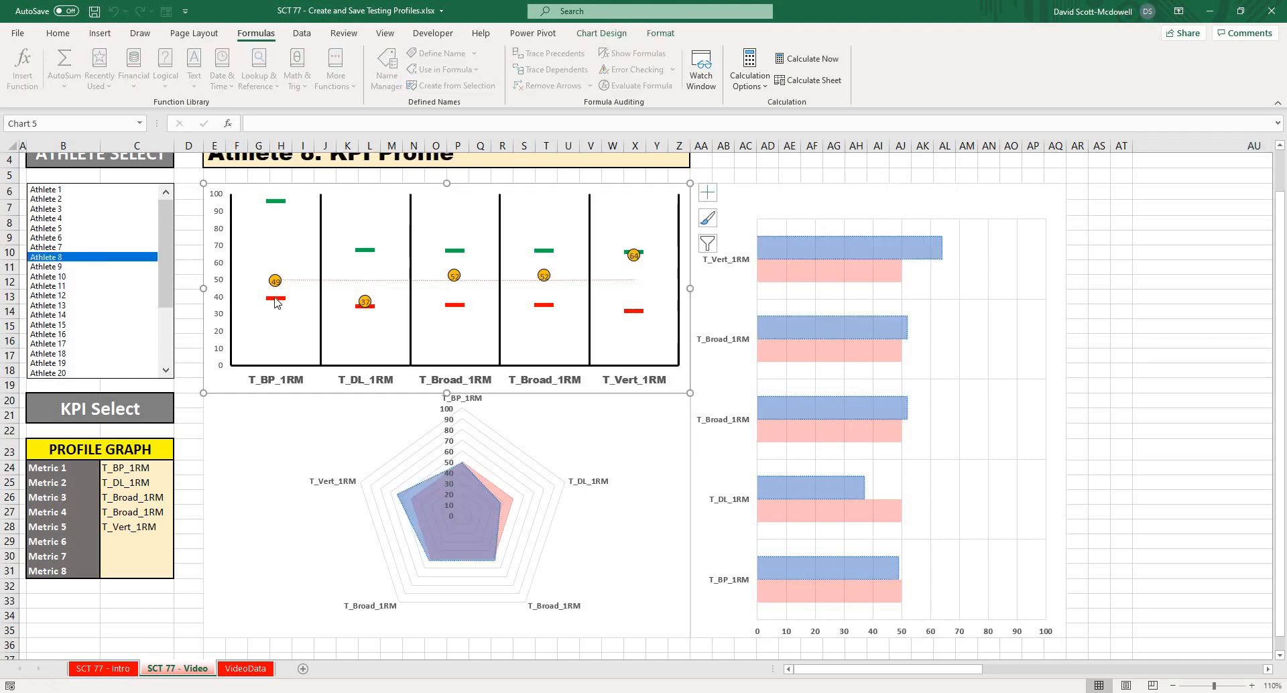
pyautogui.moveTo(184, 256)
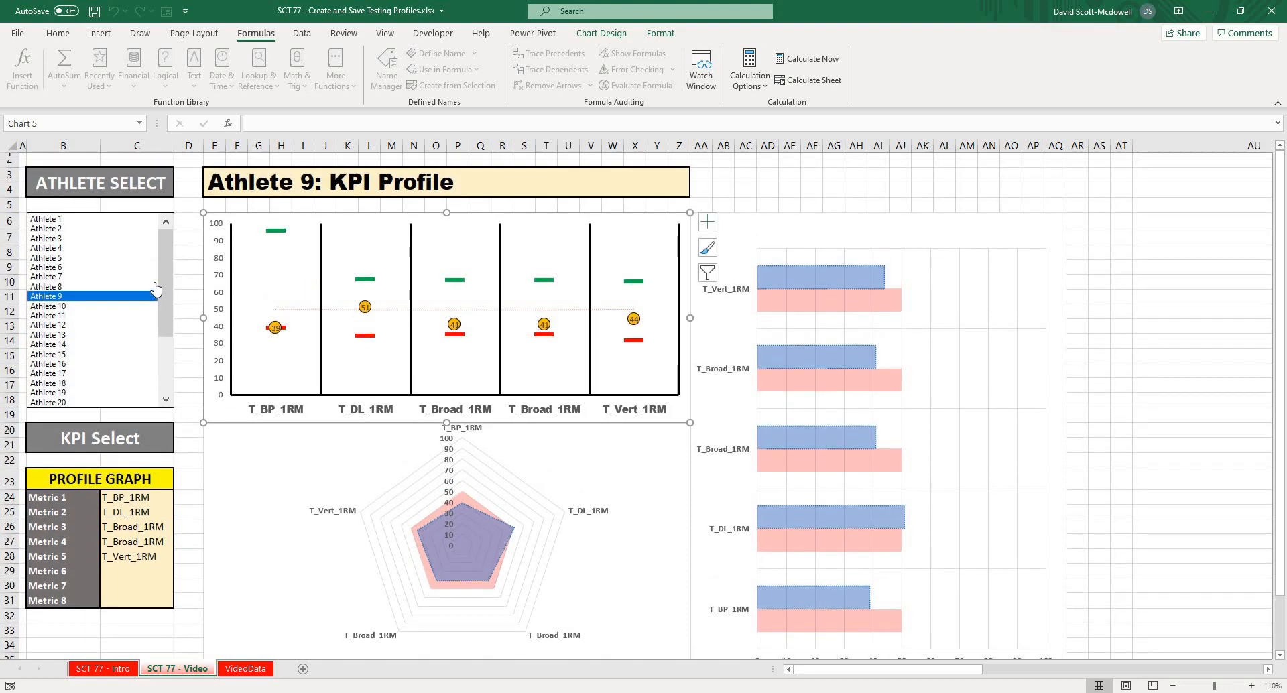
pyautogui.click(48, 295)
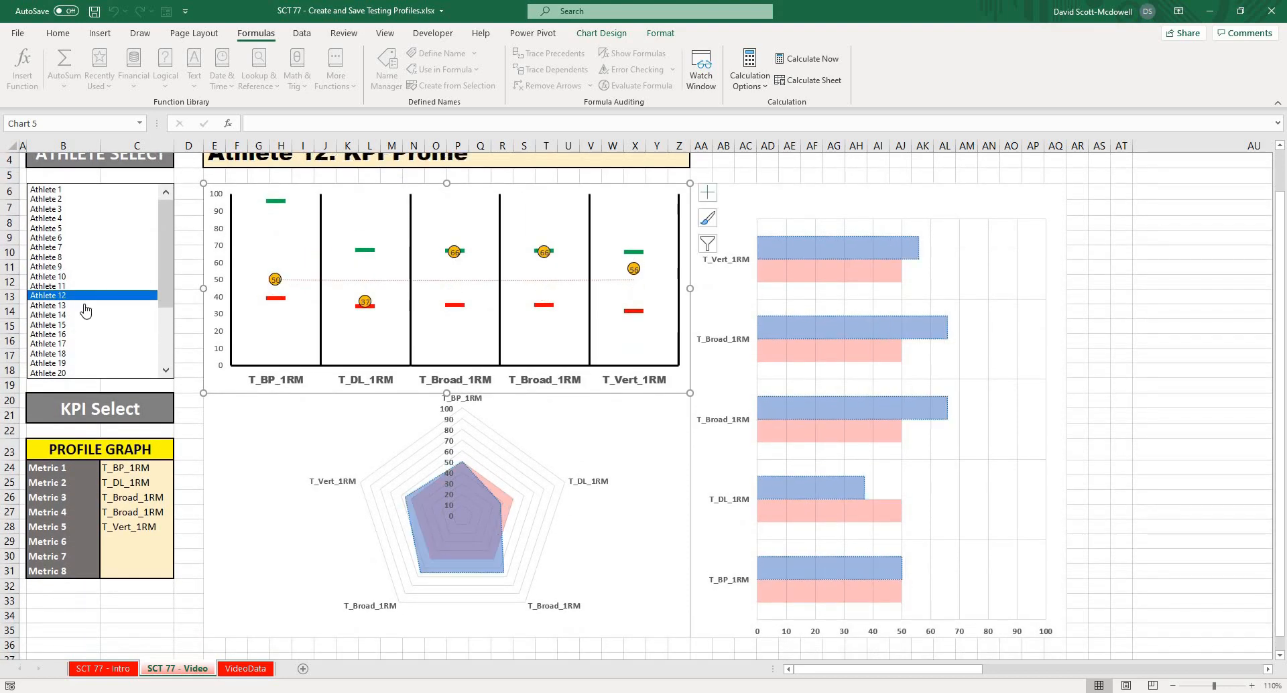
pyautogui.click(67, 334)
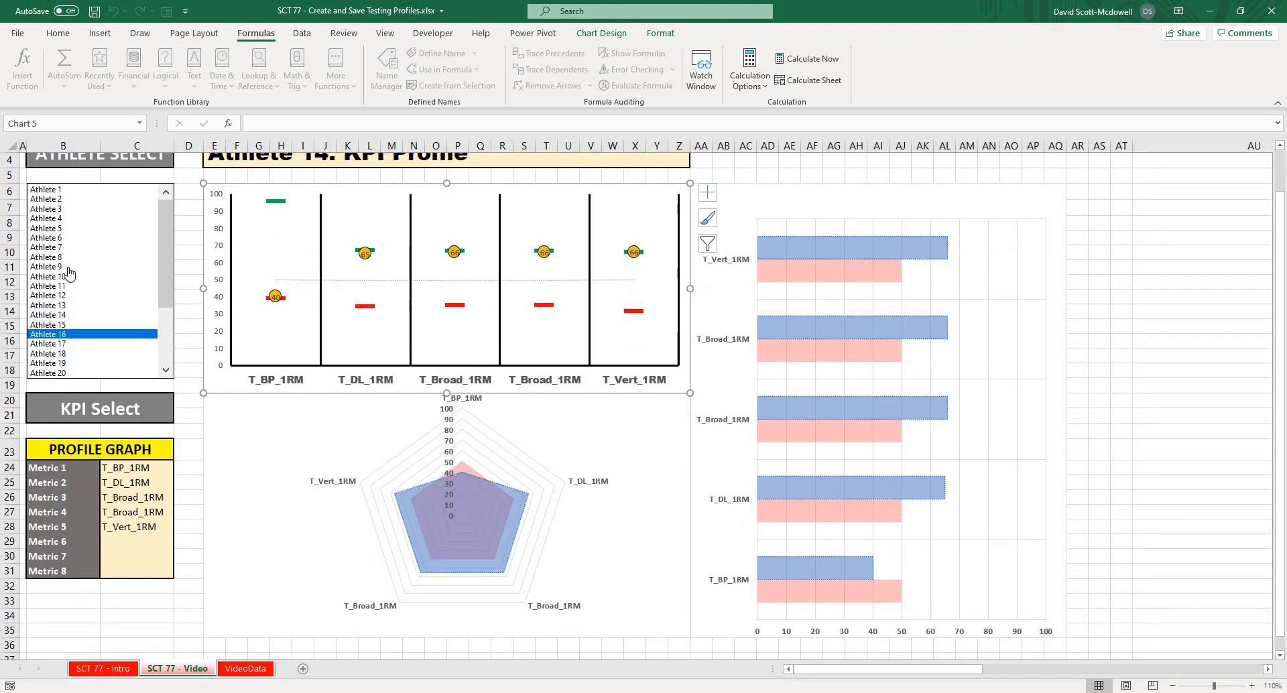
pyautogui.click(47, 248)
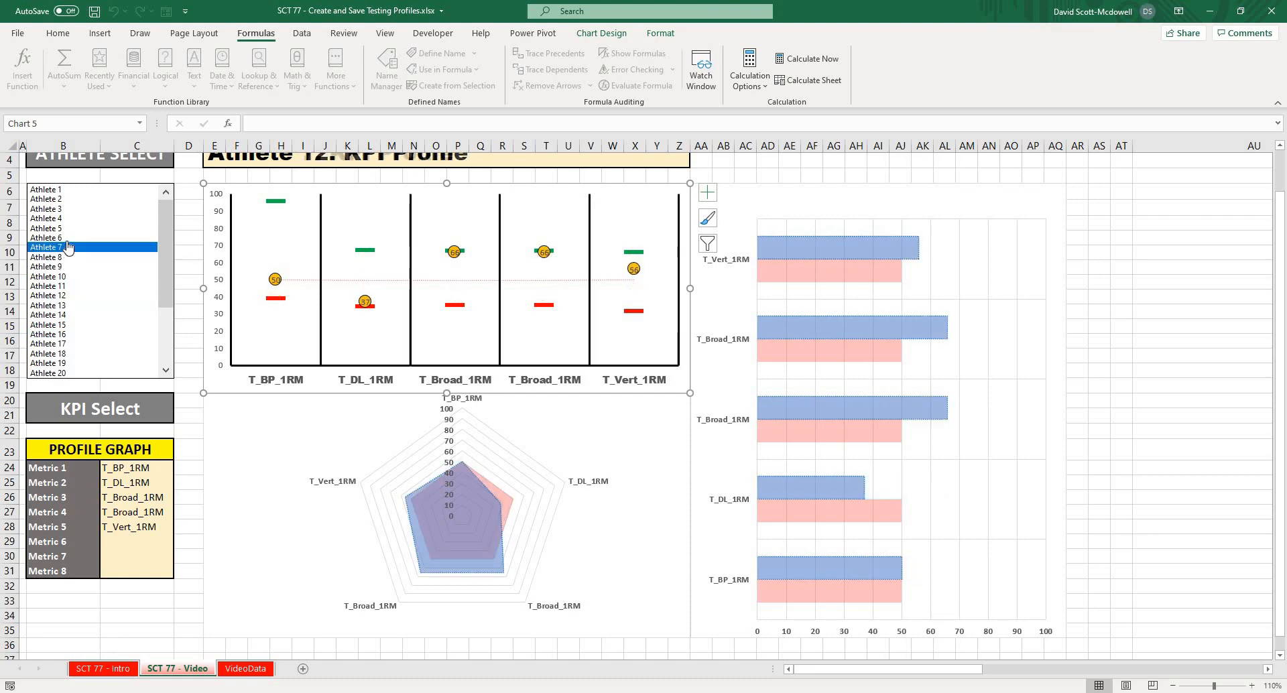
pyautogui.click(46, 246)
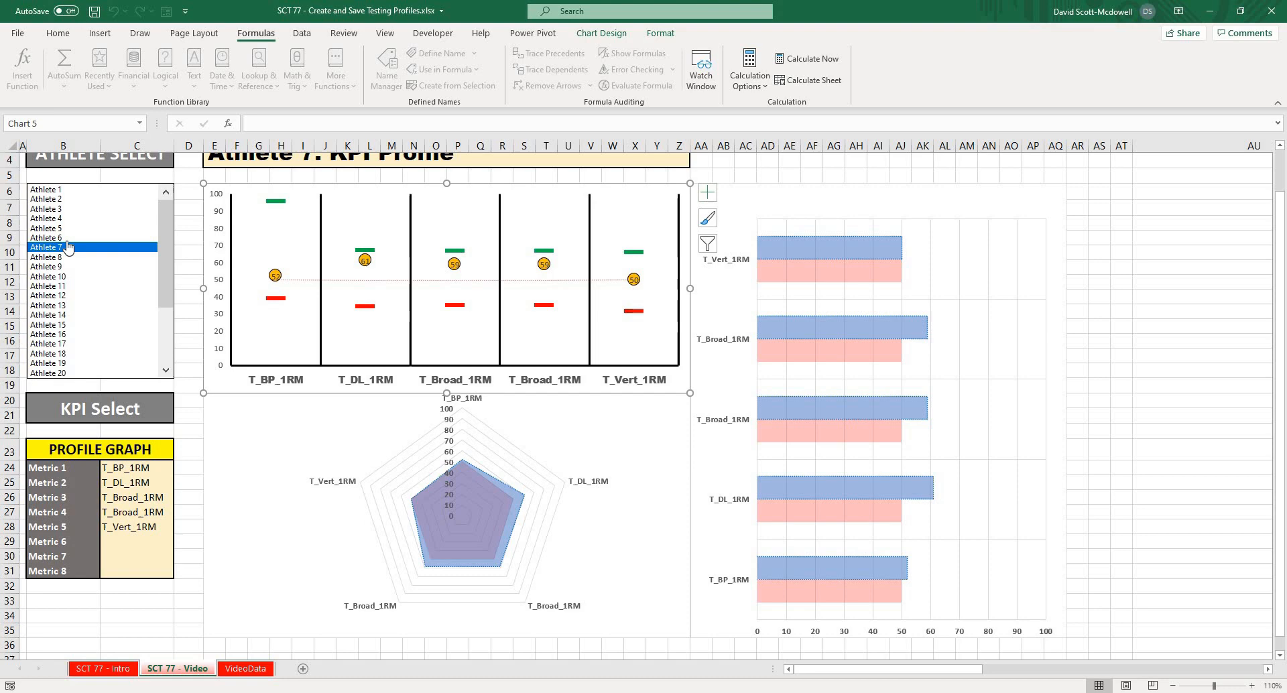
pyautogui.moveTo(845, 670)
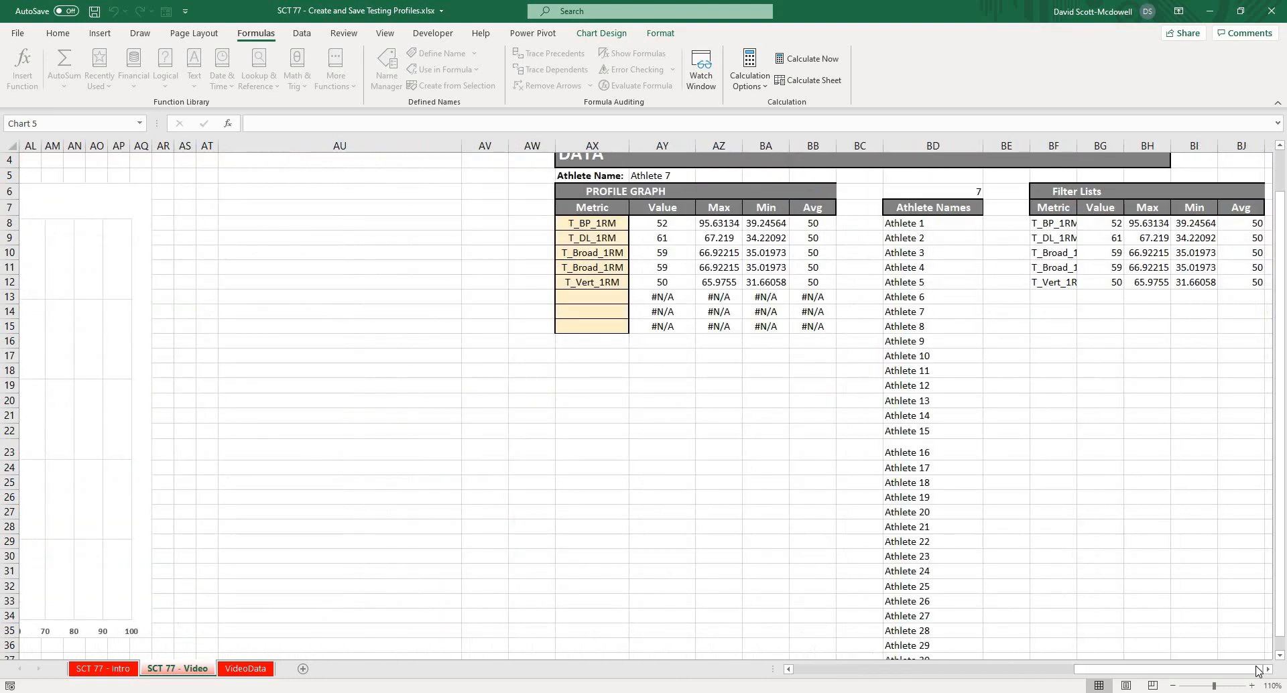
# Enter Profile Name and Metric 1, fill through Metric 8, and select BL5:BT6.
pyautogui.hscroll(3)
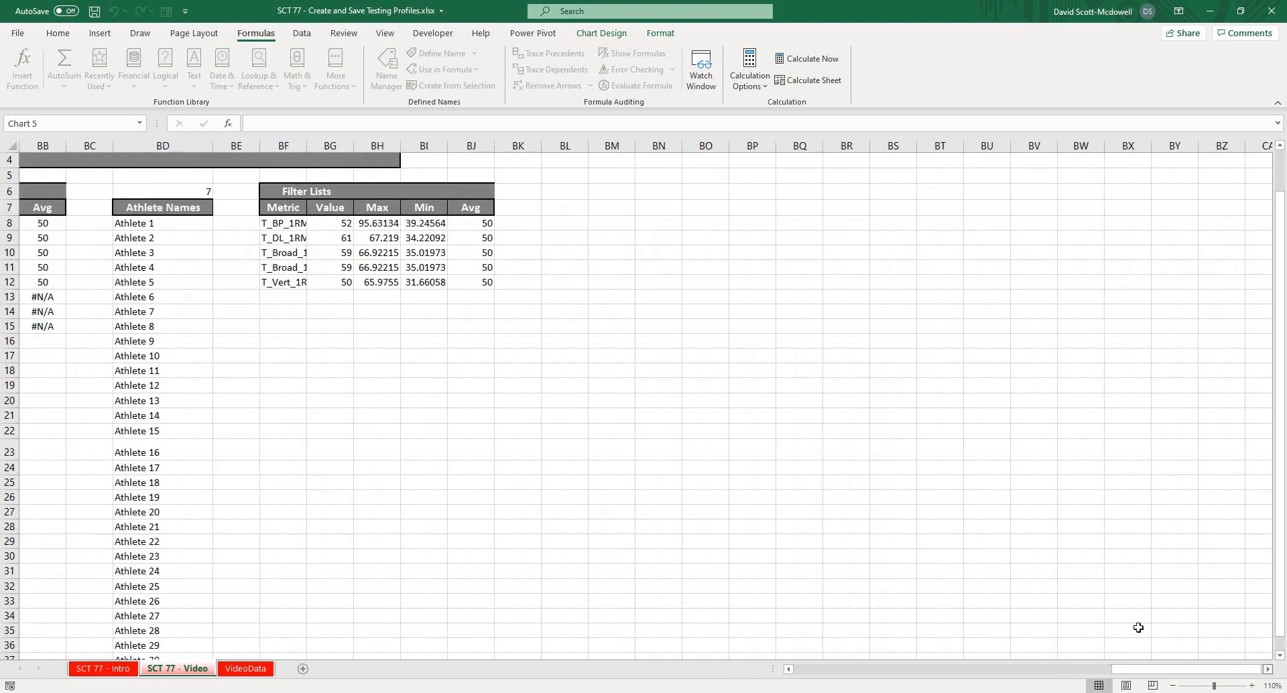
pyautogui.click(564, 176)
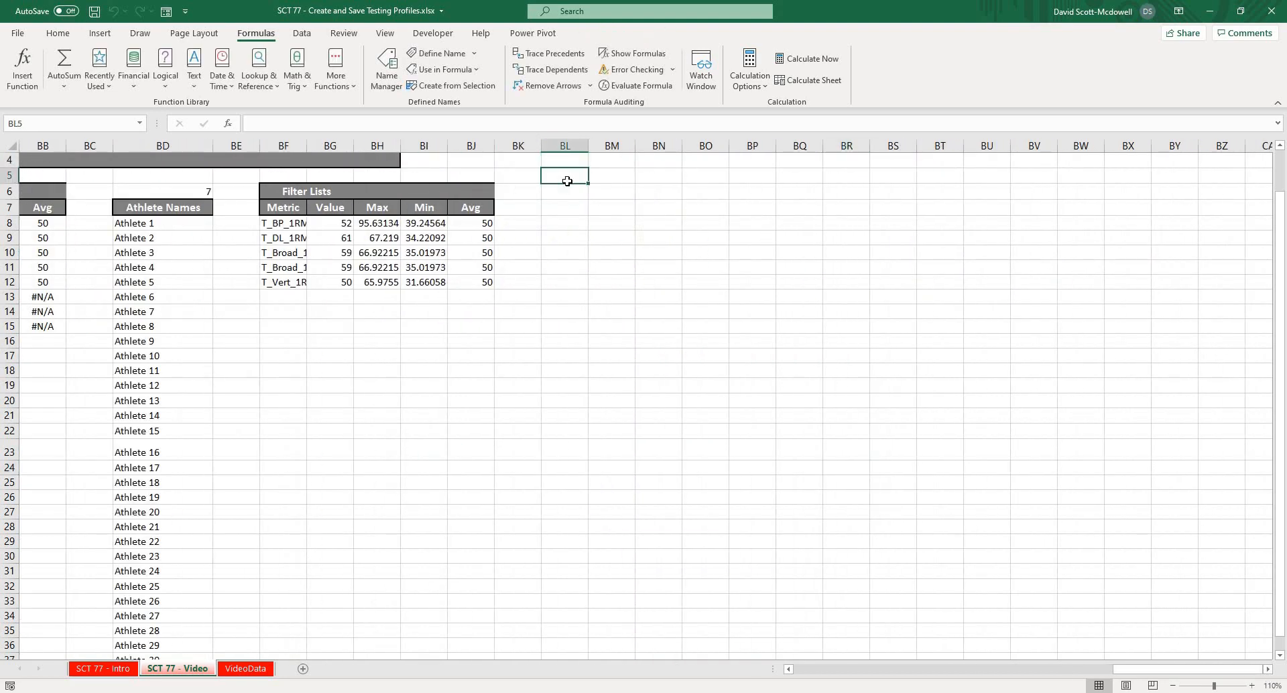
pyautogui.write('Profile Na')
pyautogui.click(612, 176)
pyautogui.write('Metric 1')
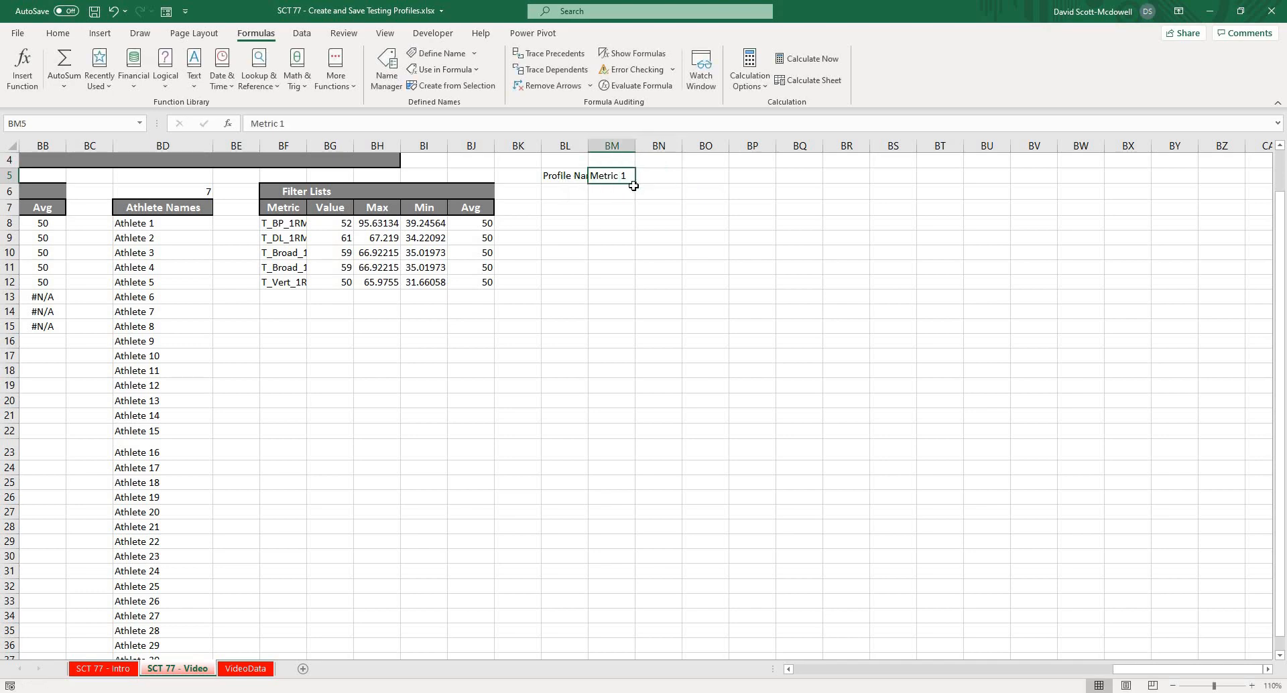
pyautogui.moveTo(632, 181); pyautogui.dragTo(851, 198)
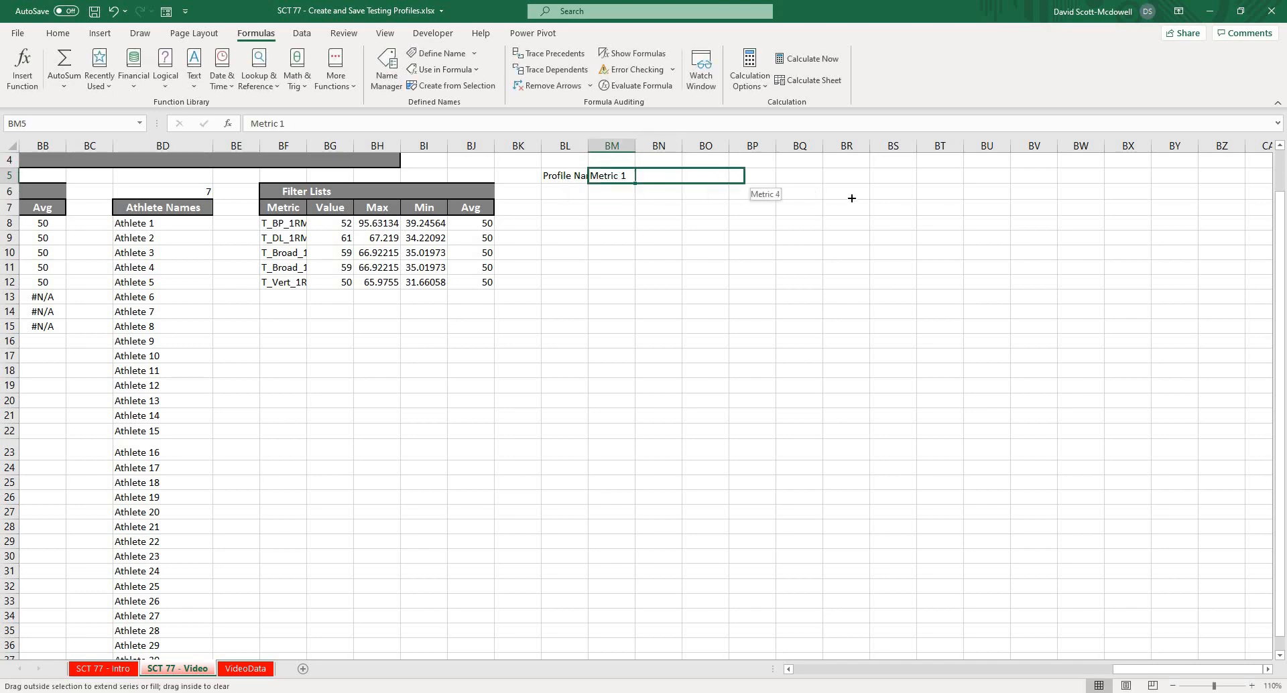
pyautogui.moveTo(738, 175); pyautogui.dragTo(958, 175)
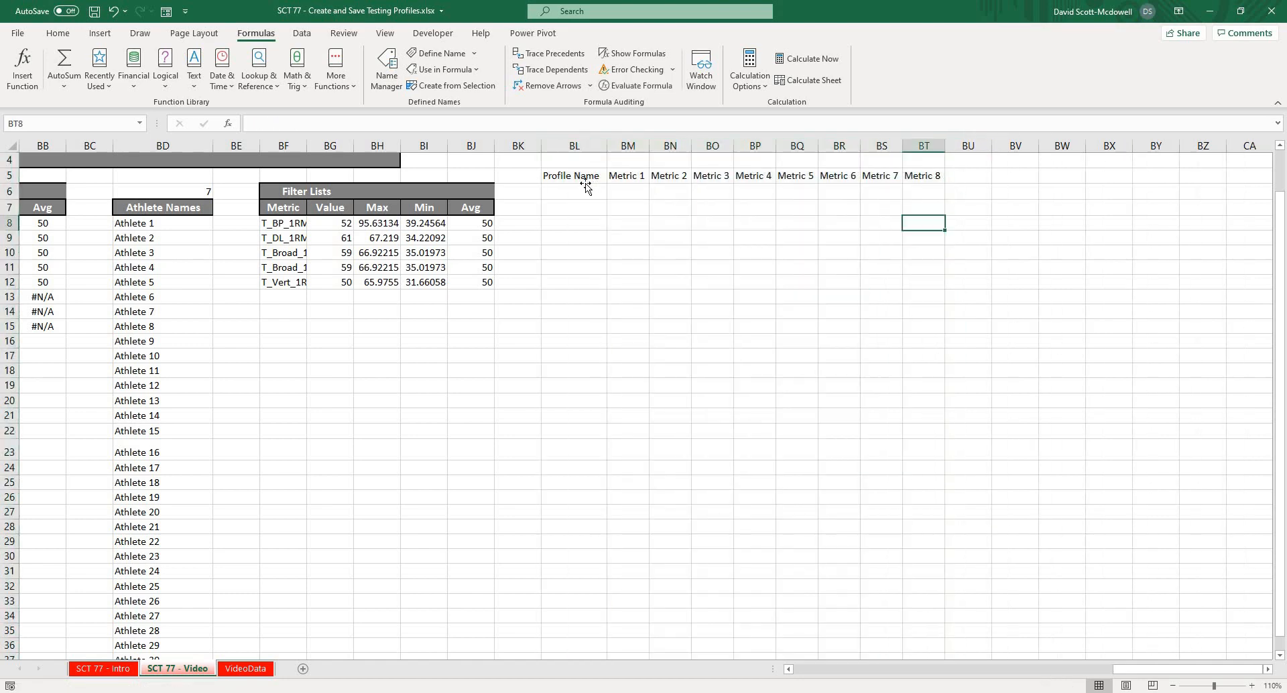
pyautogui.click(572, 195)
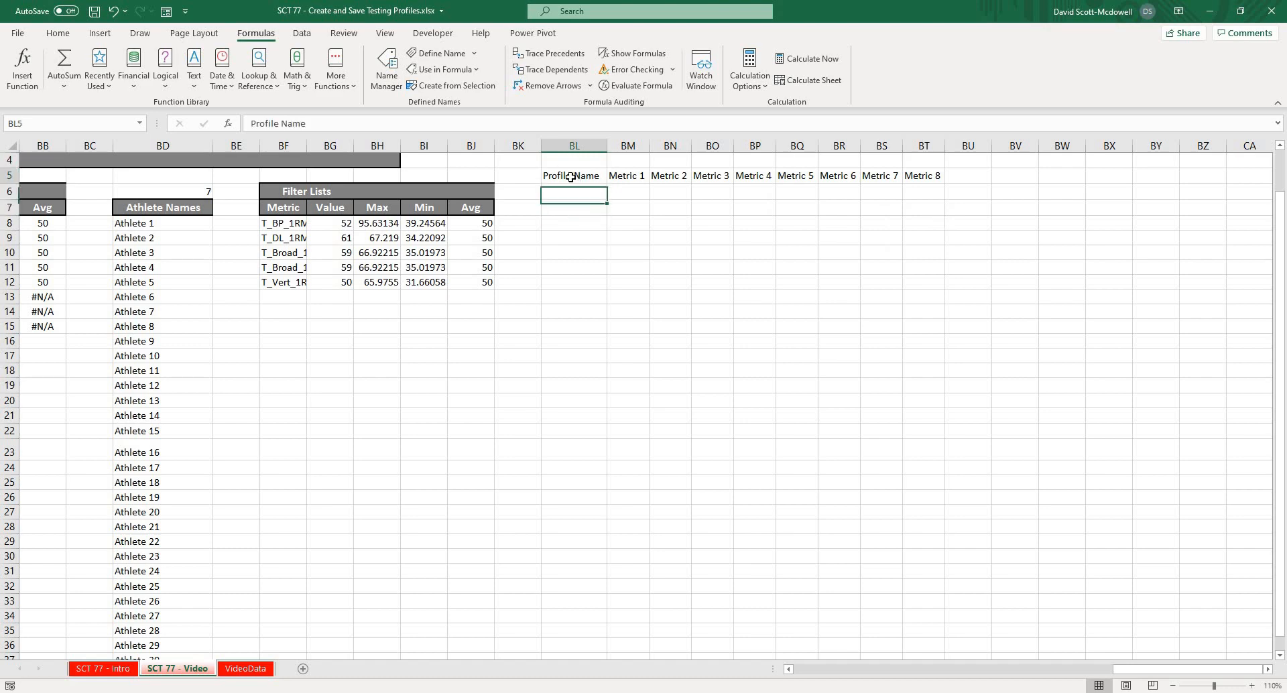
pyautogui.moveTo(574, 174); pyautogui.dragTo(924, 191)
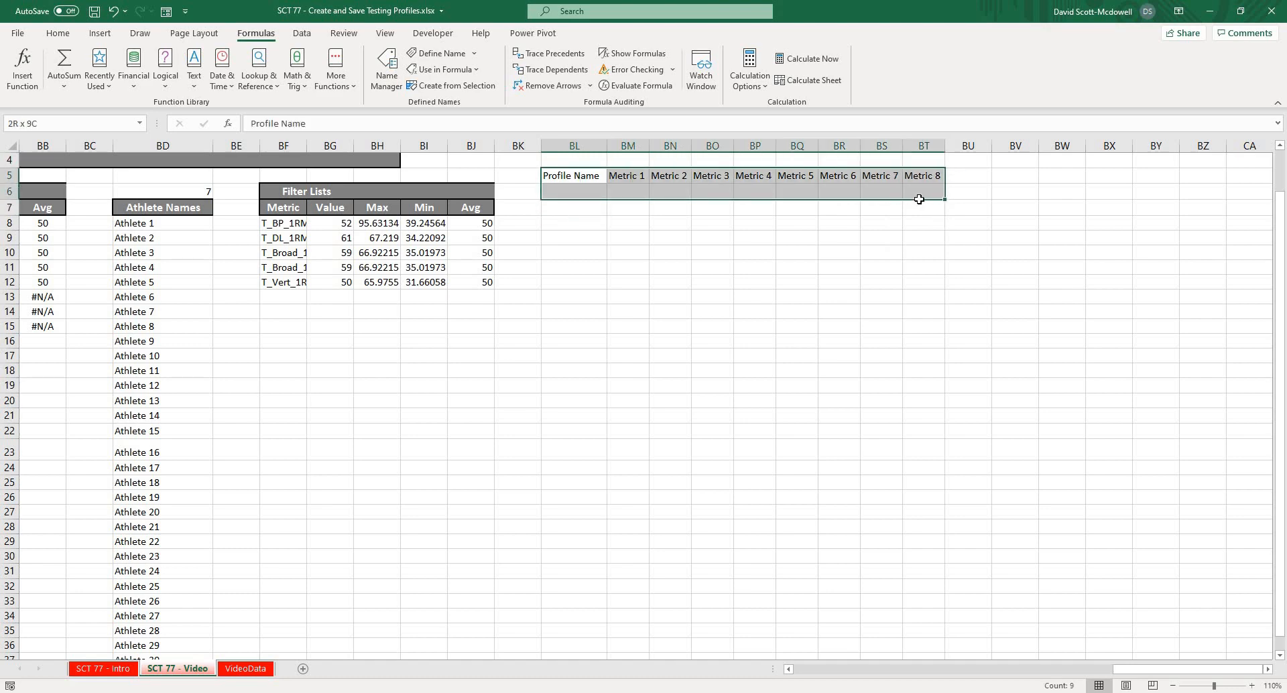
# Turn the Profile Name and Metric 1–8 header row into a table named TBL_Profile.
pyautogui.click(58, 33)
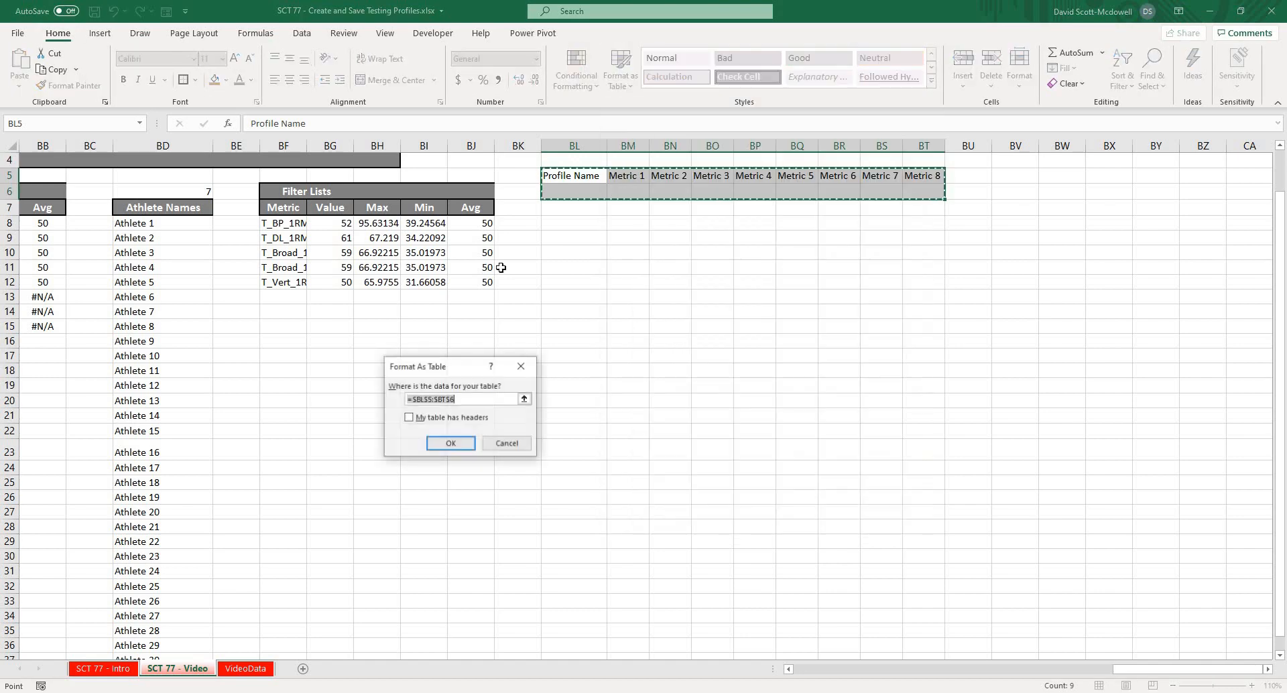
pyautogui.click(409, 418)
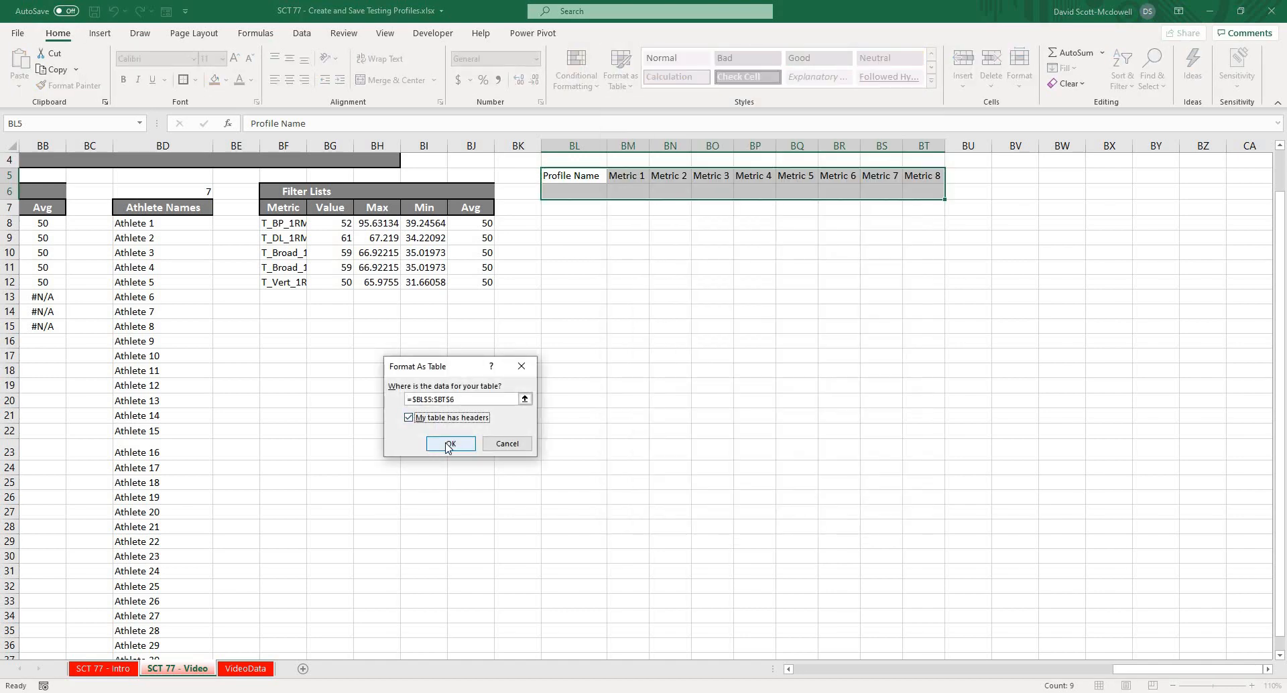
pyautogui.click(450, 444)
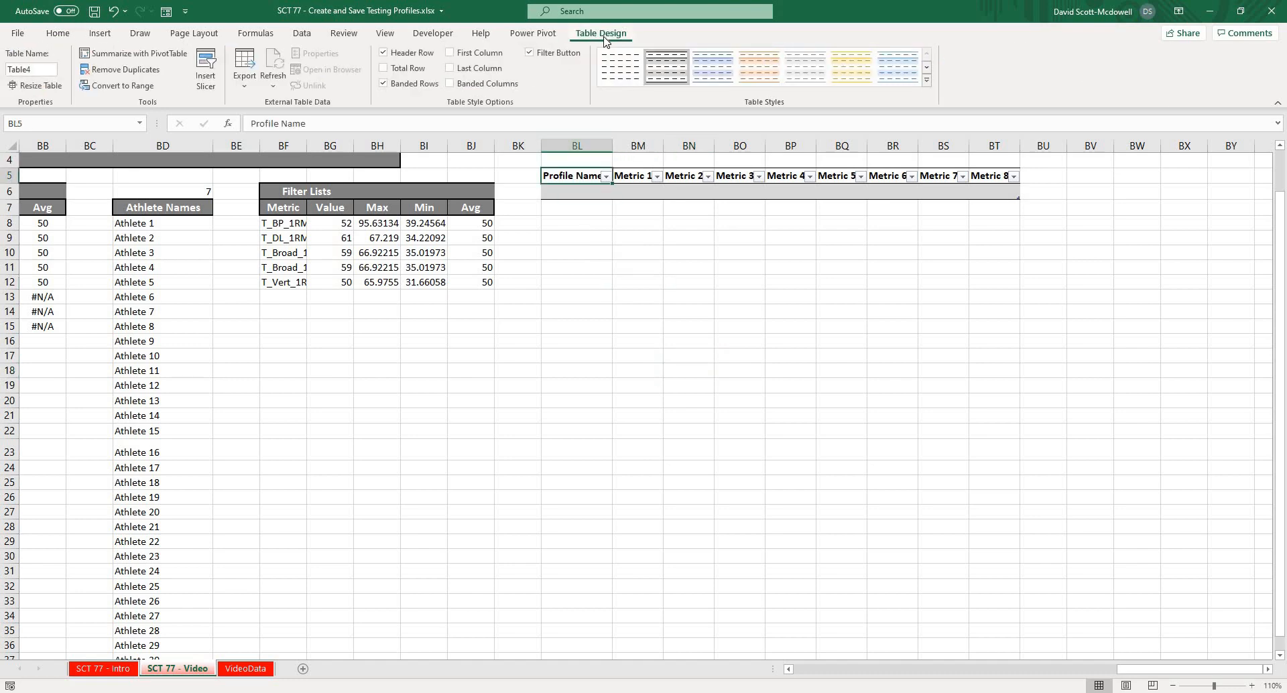
pyautogui.click(31, 69)
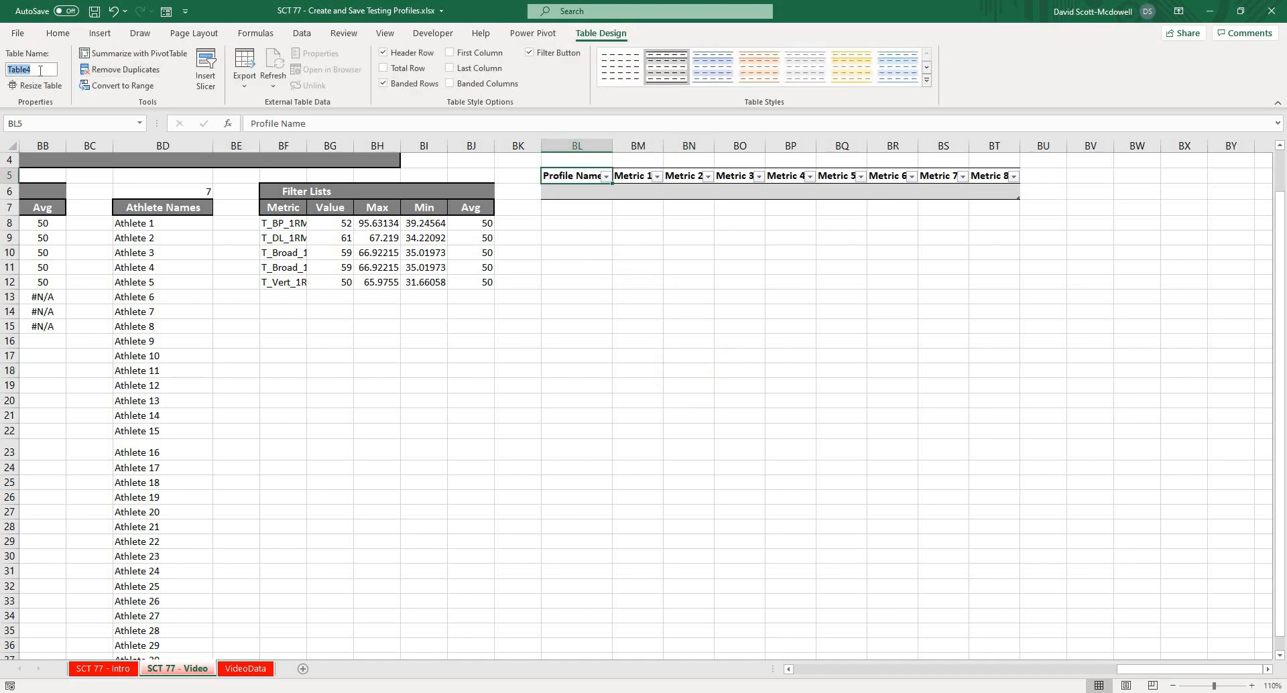
pyautogui.write('TBL_Profi')
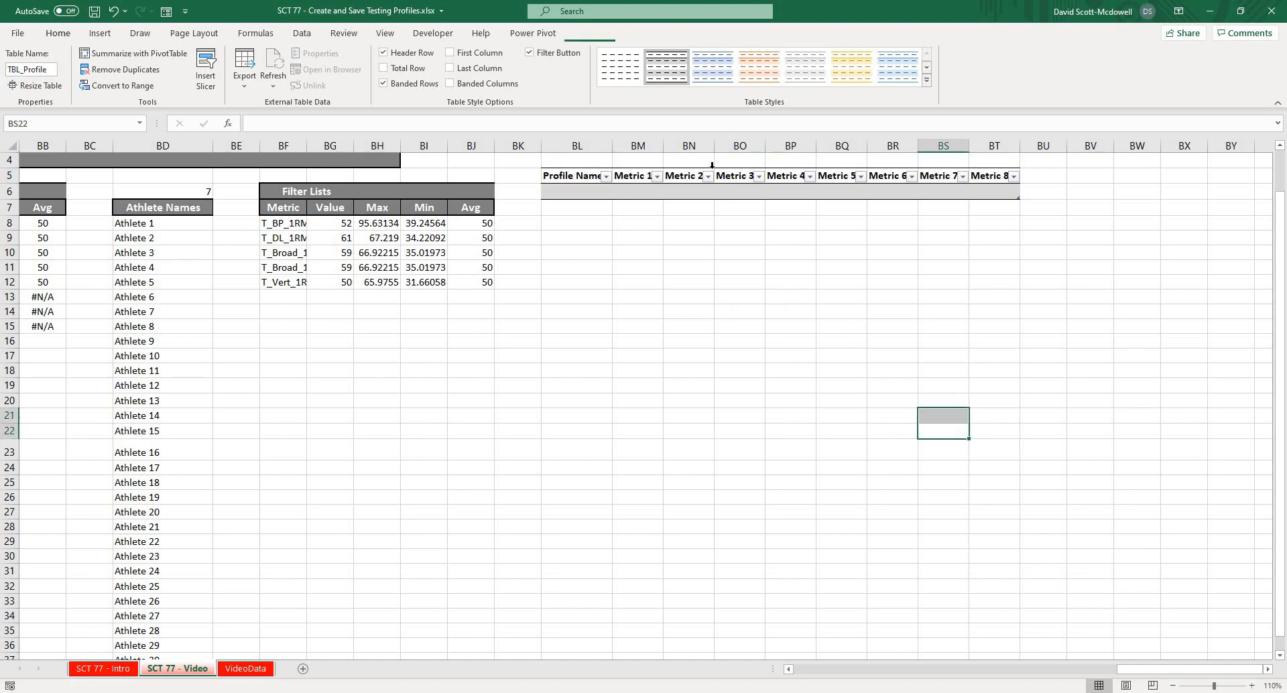
# Drag column BL wider so Profile Name fits, then select the Metric 1 cell.
pyautogui.click(637, 192)
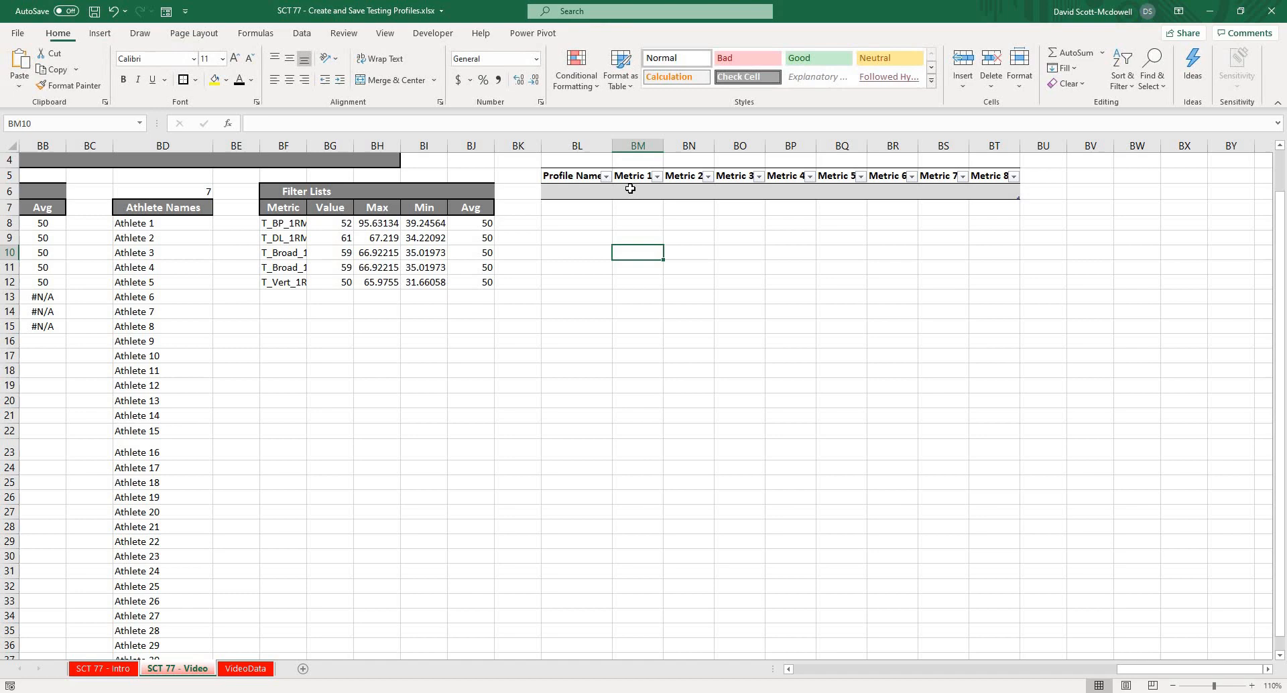
pyautogui.moveTo(637, 191); pyautogui.dragTo(993, 198)
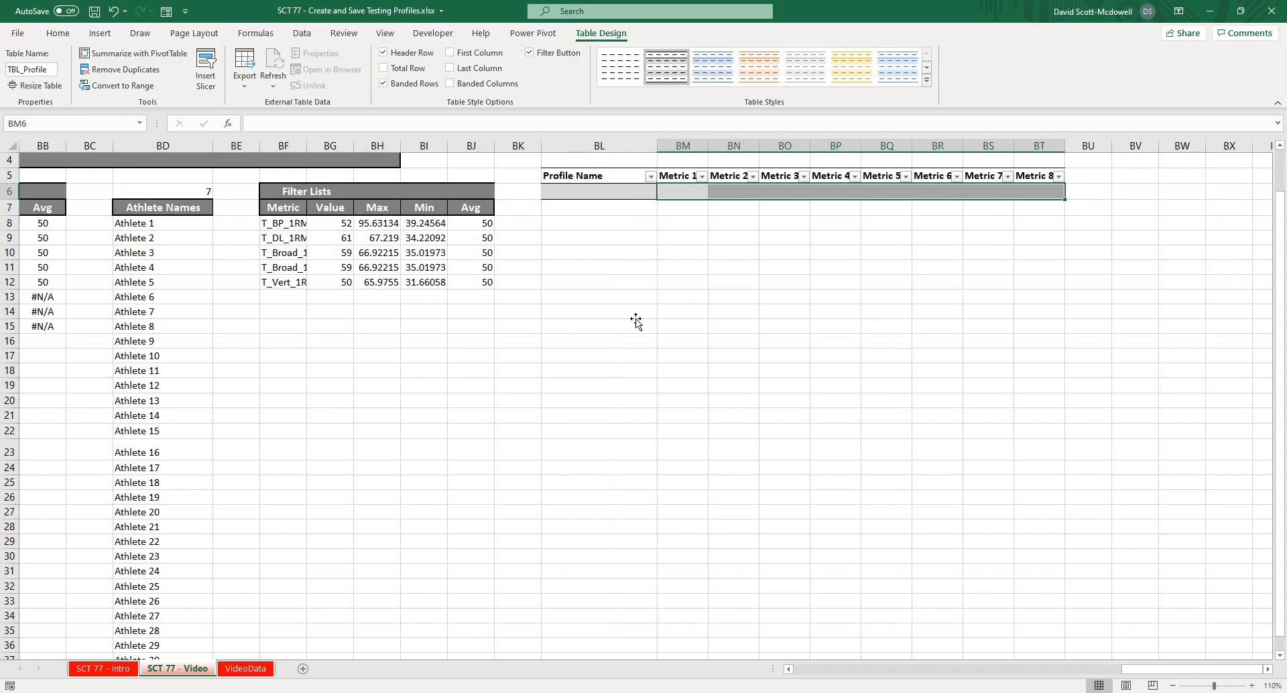
pyautogui.click(246, 668)
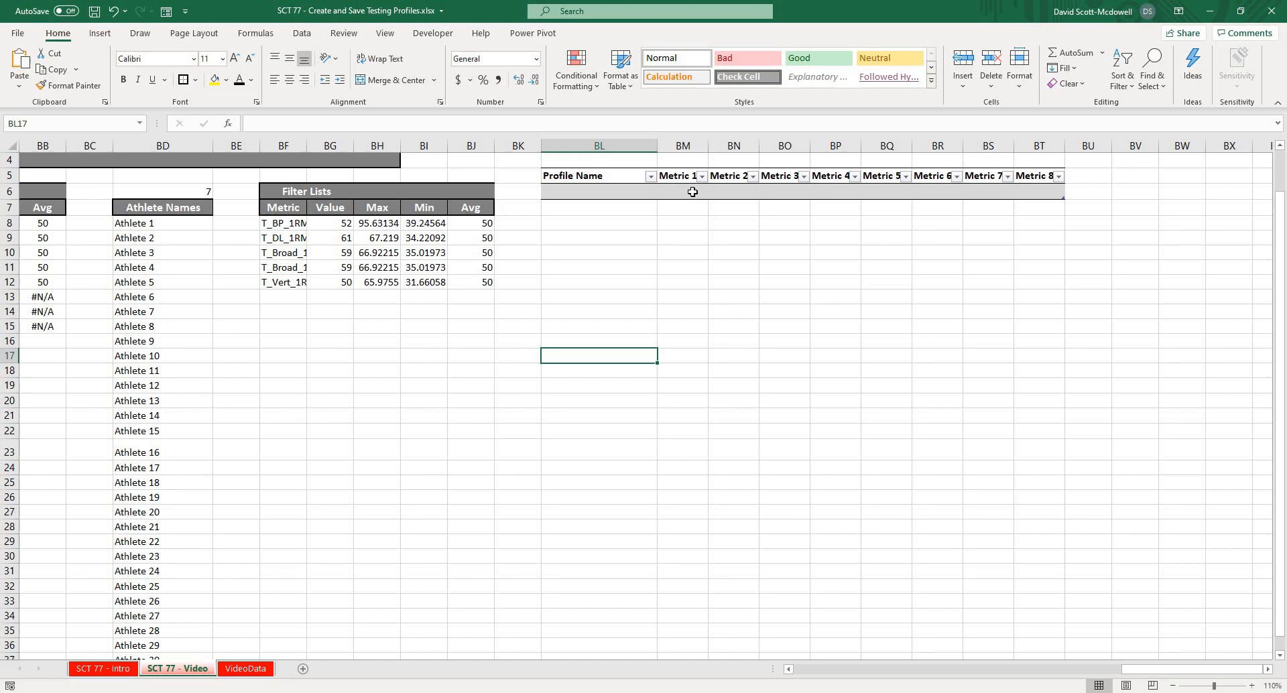
pyautogui.click(683, 192)
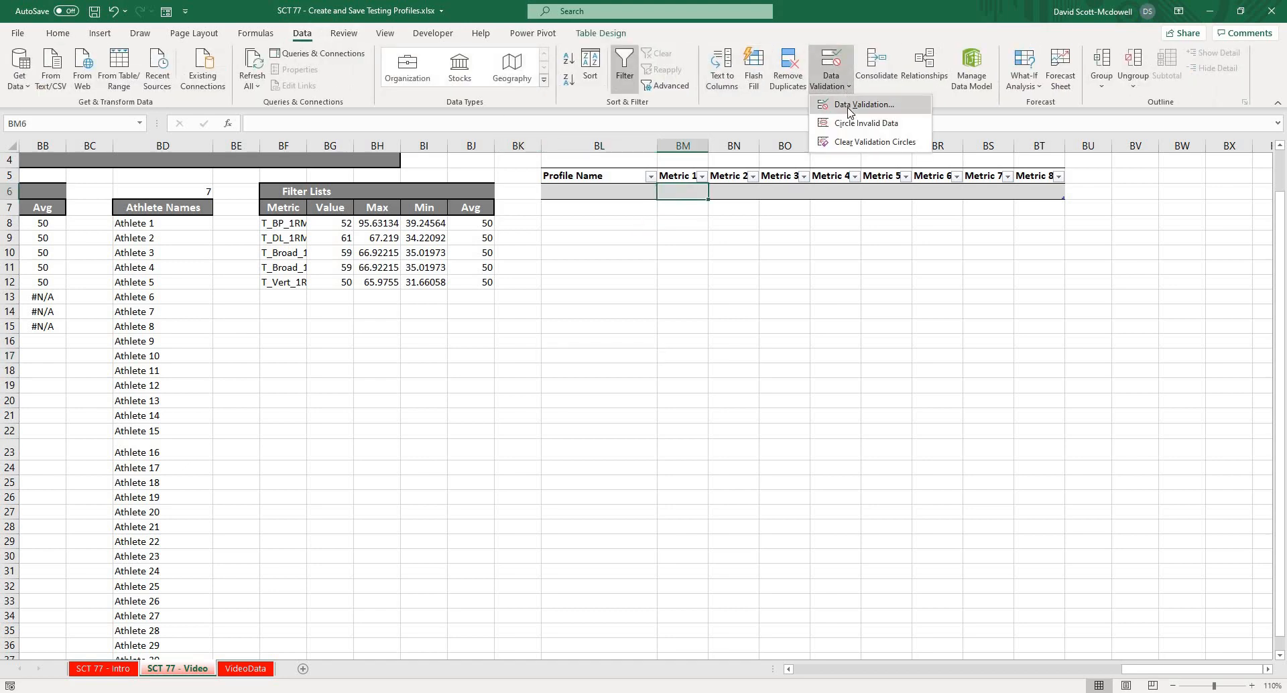
pyautogui.click(863, 104)
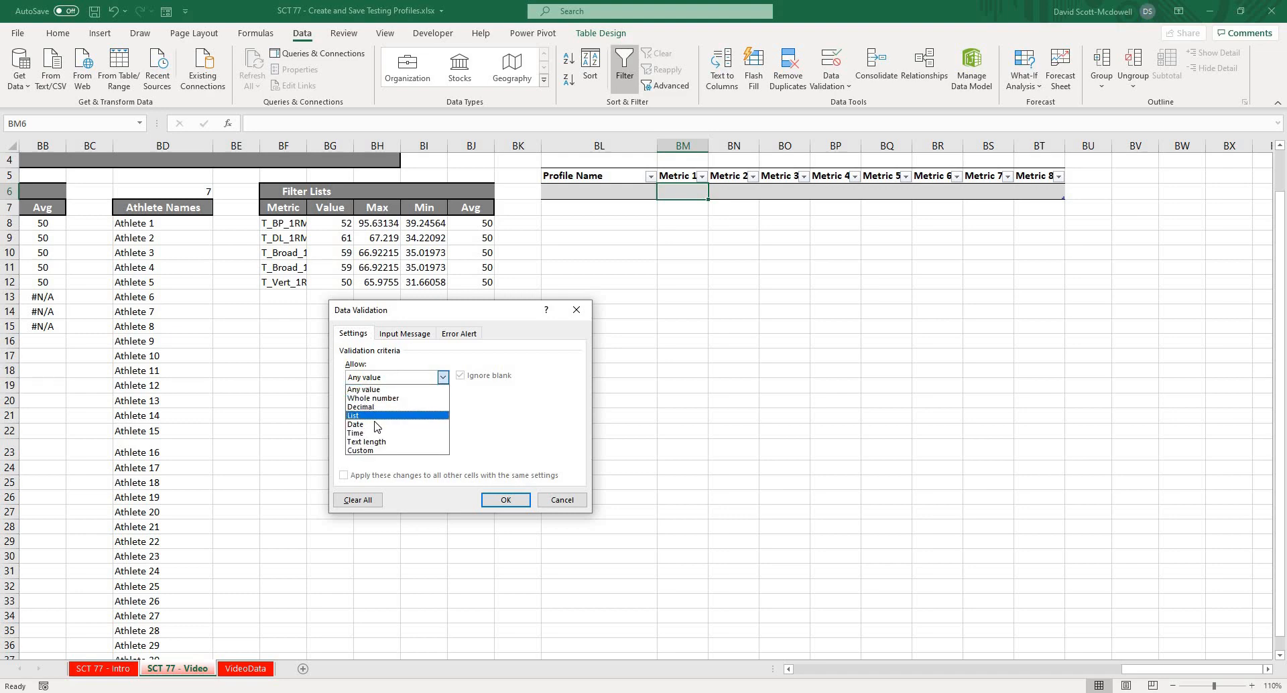
pyautogui.click(353, 415)
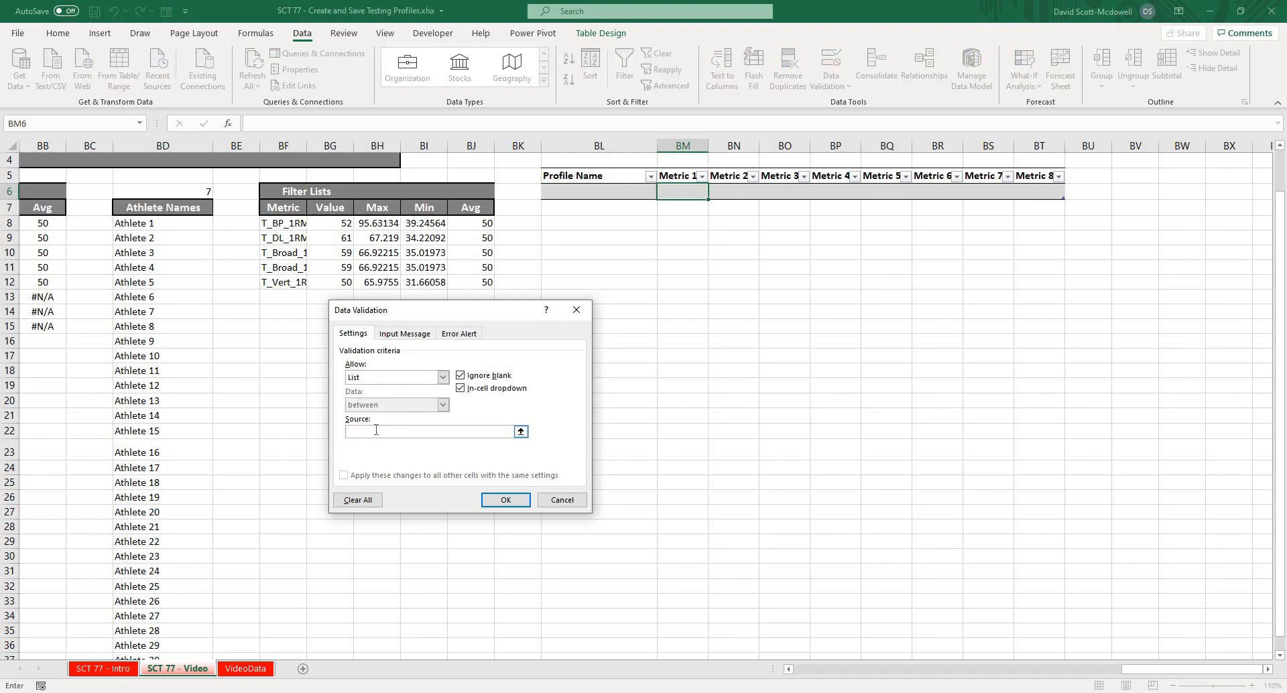
pyautogui.write('=indirect')
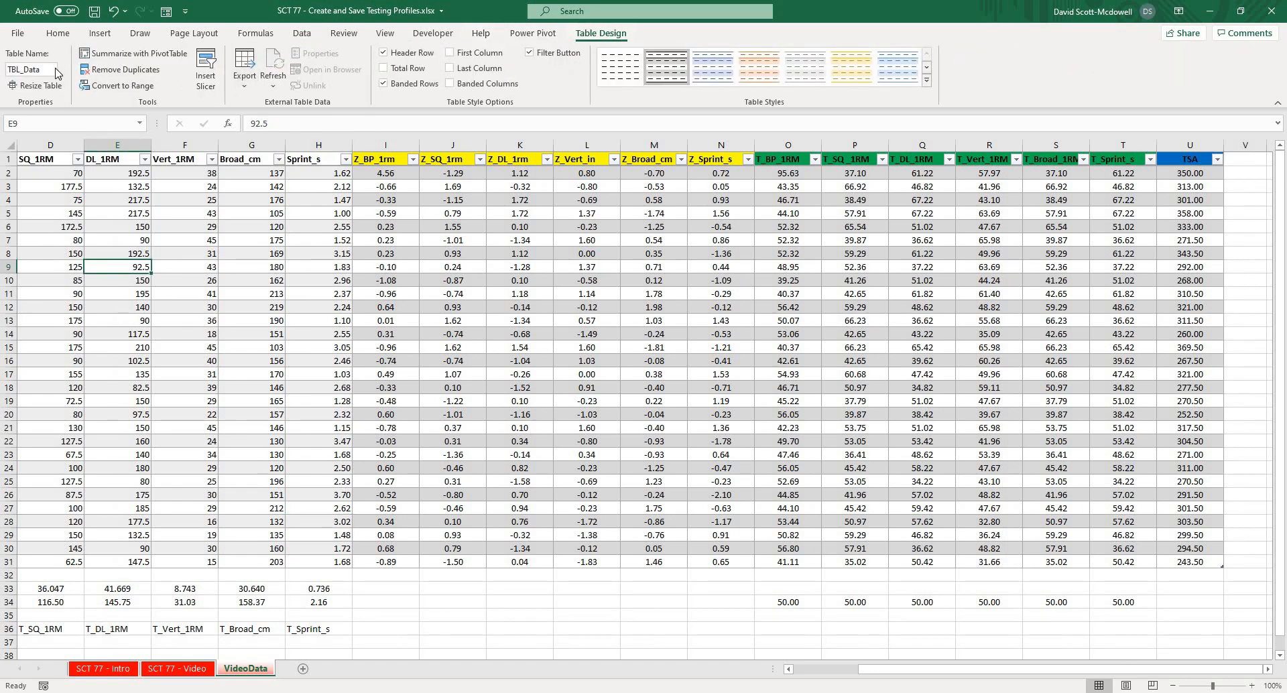
pyautogui.click(33, 69)
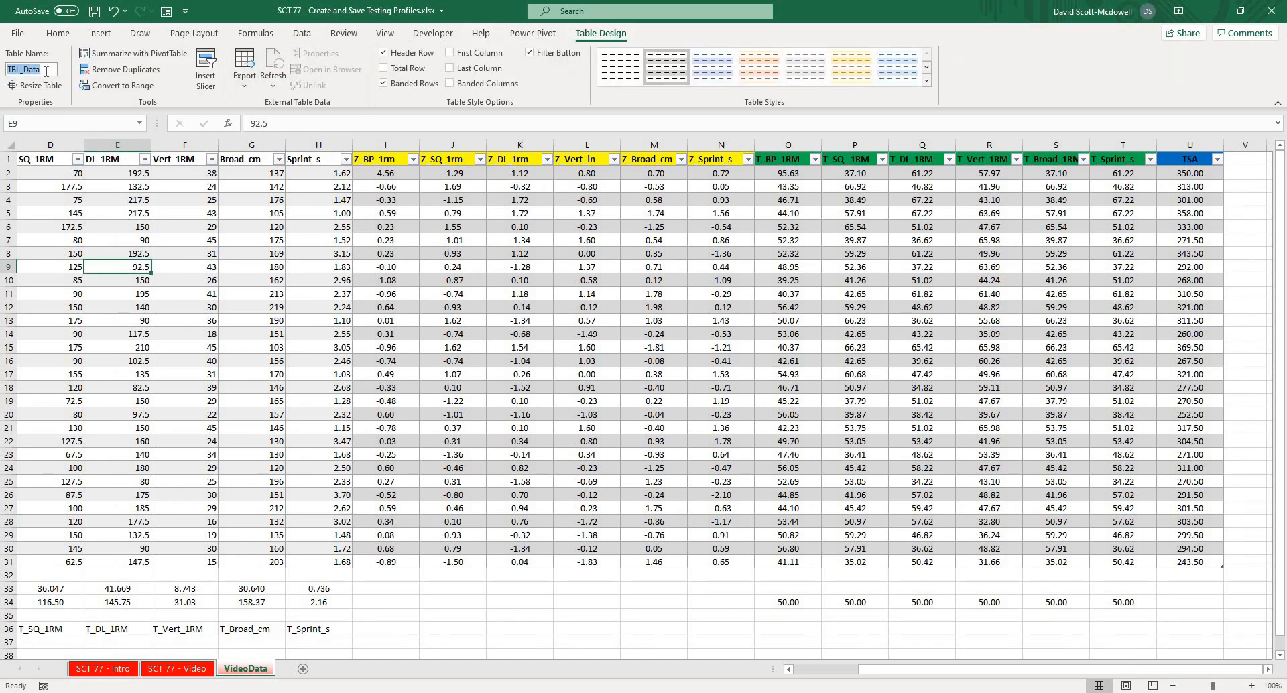
pyautogui.click(318, 280)
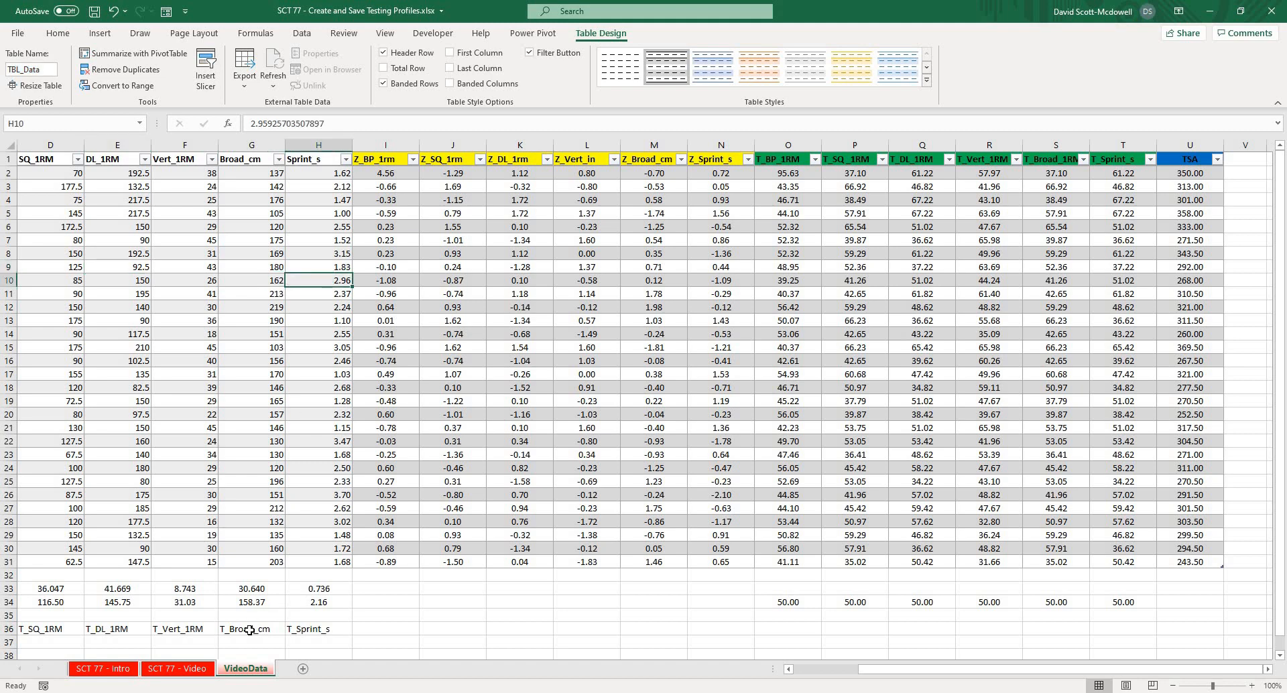
pyautogui.click(176, 668)
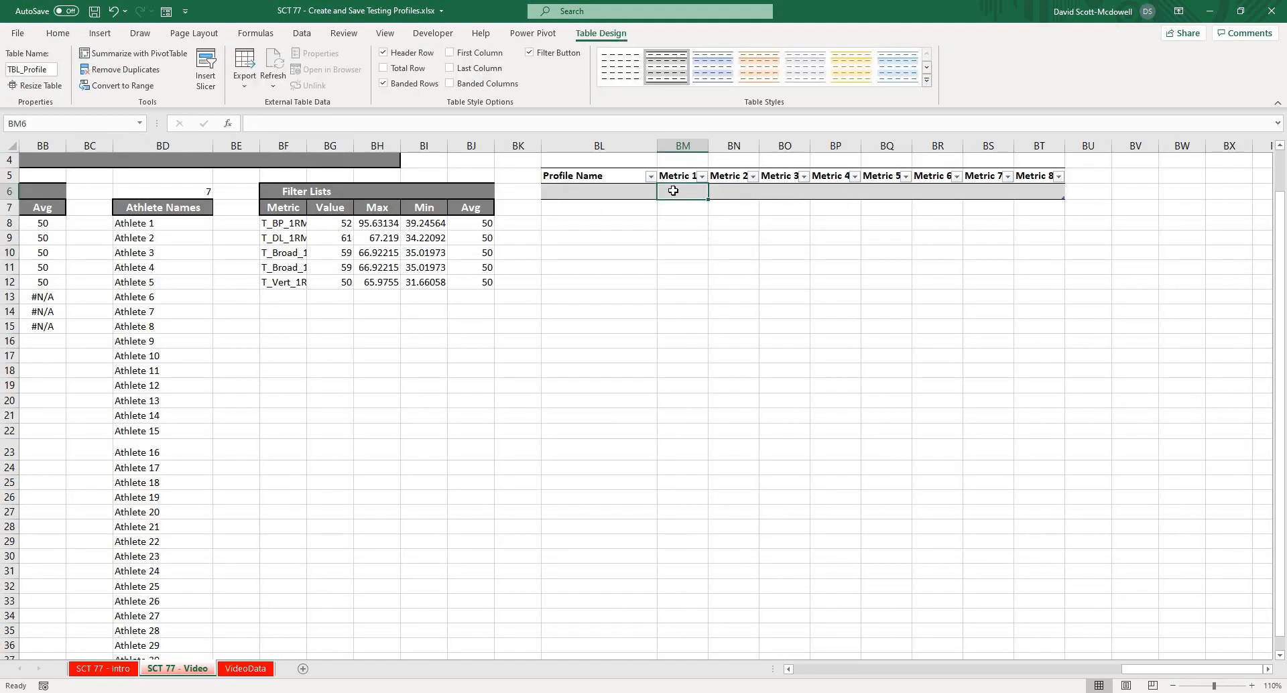
# Add list validation with source =indirect("TBL_Data[#Headers]") to the Metric 1 cell.
pyautogui.click(300, 33)
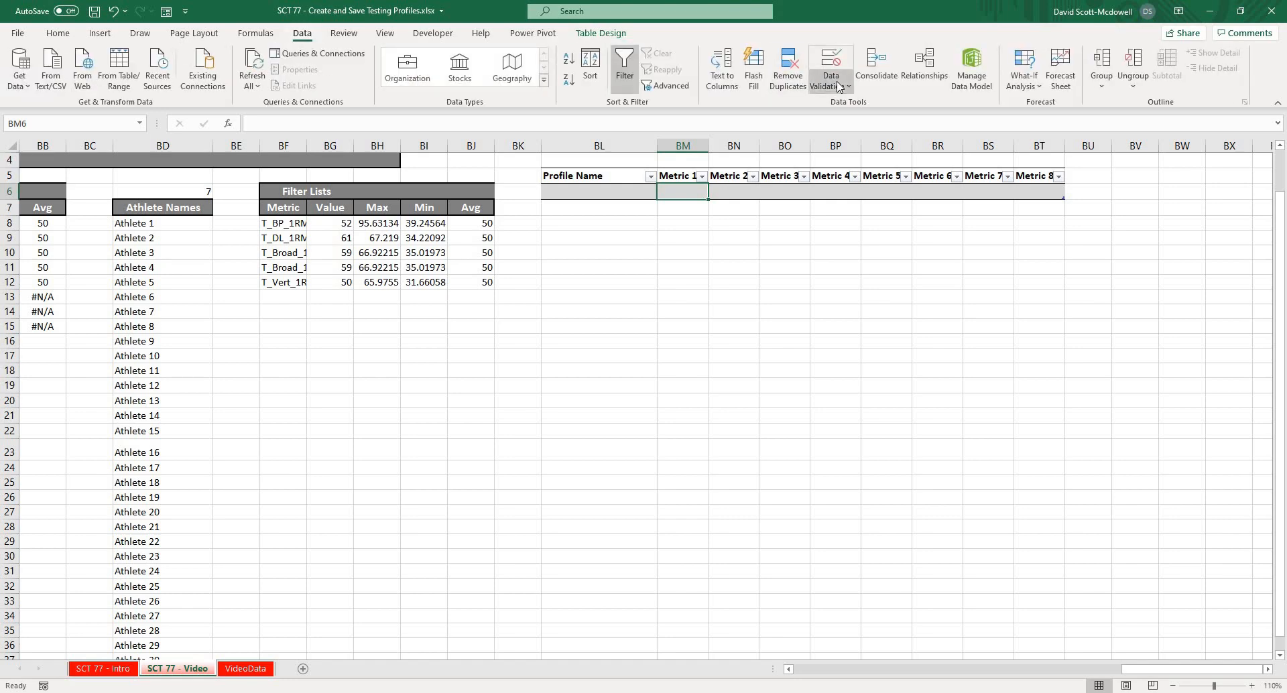
pyautogui.click(828, 60)
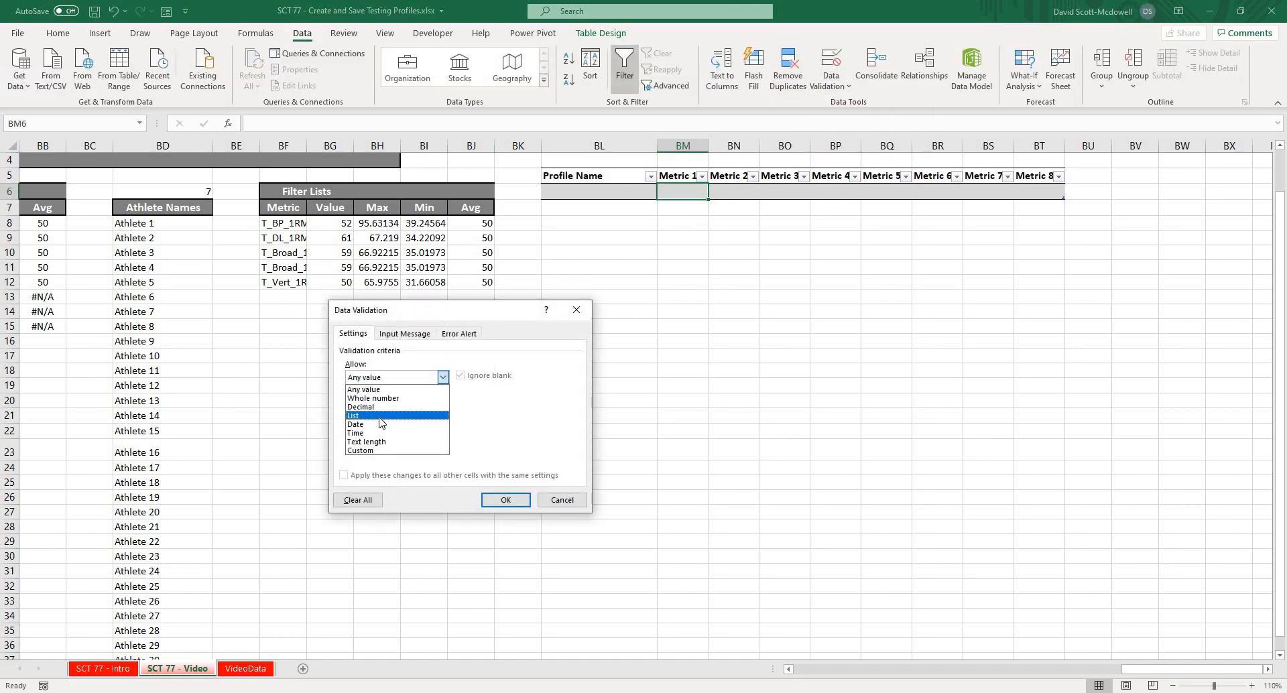
pyautogui.click(354, 416)
pyautogui.write('=indirect')
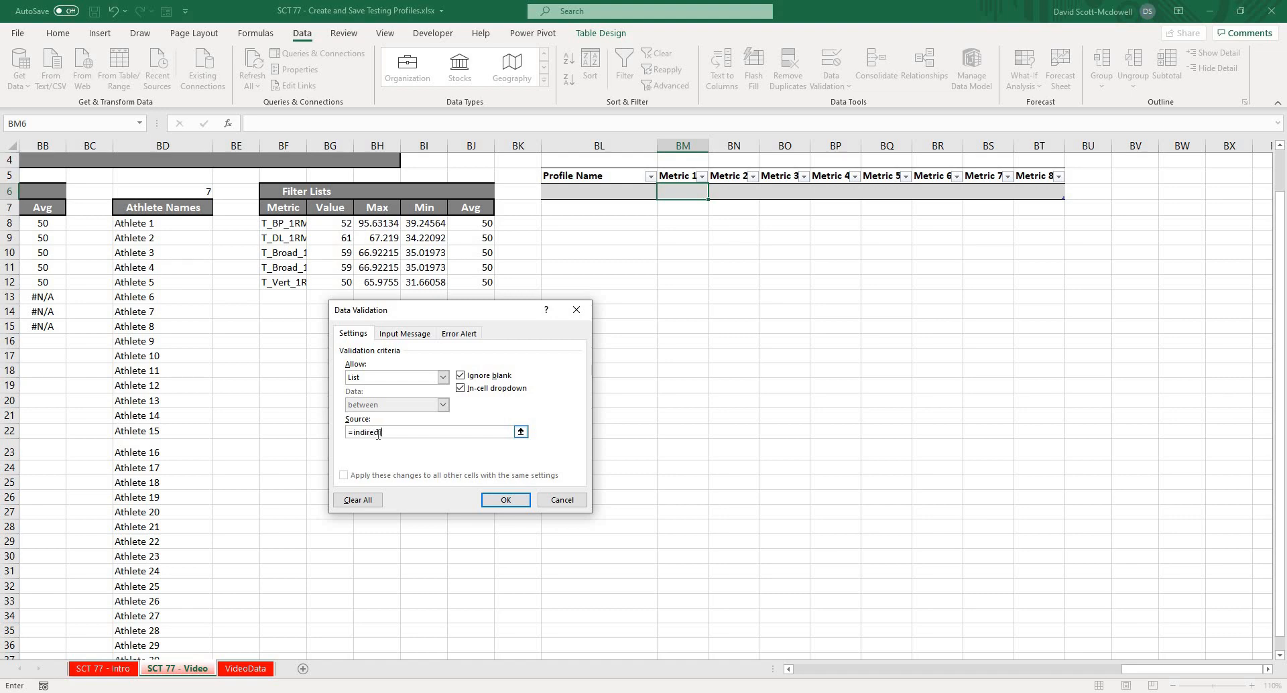
pyautogui.write('(TBL_Data')
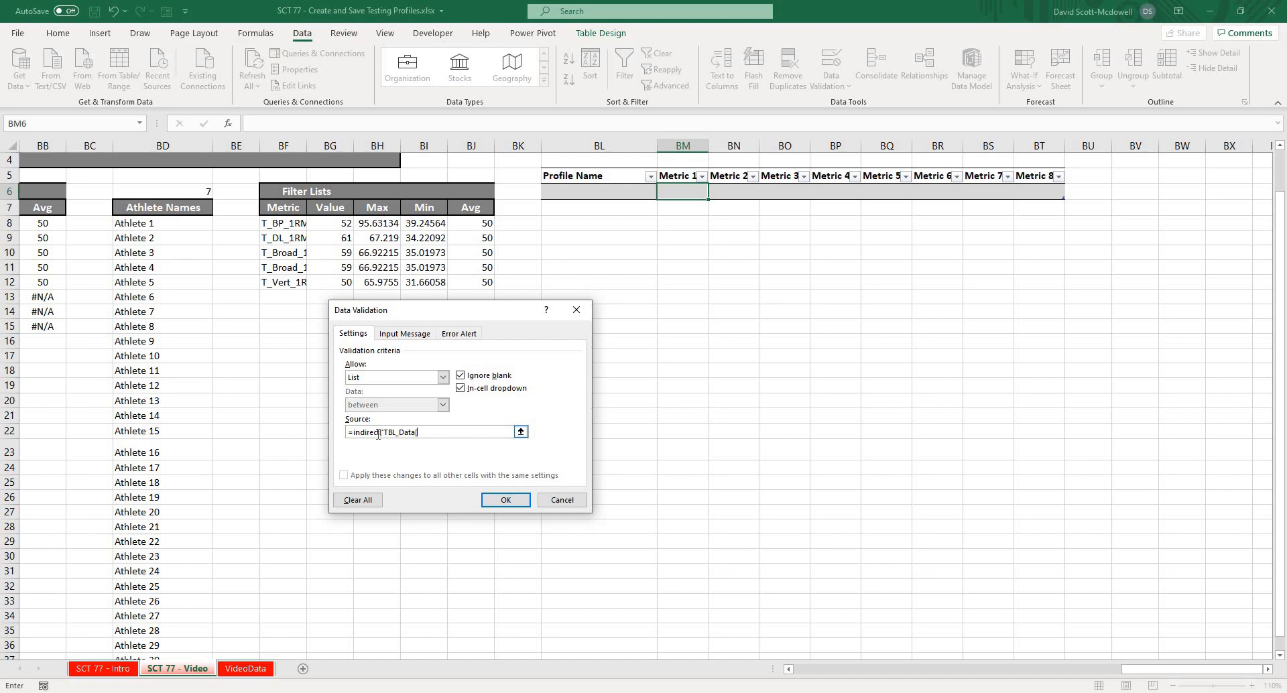
pyautogui.write('[#Headers]"')
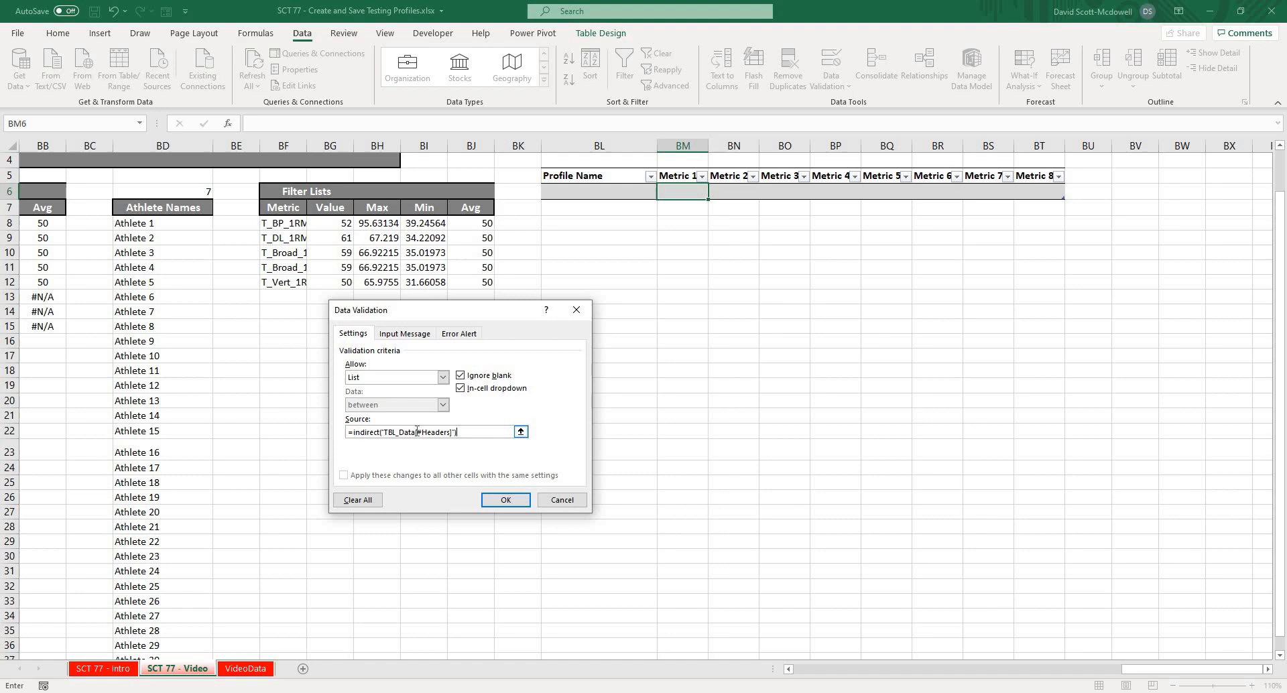
pyautogui.click(505, 498)
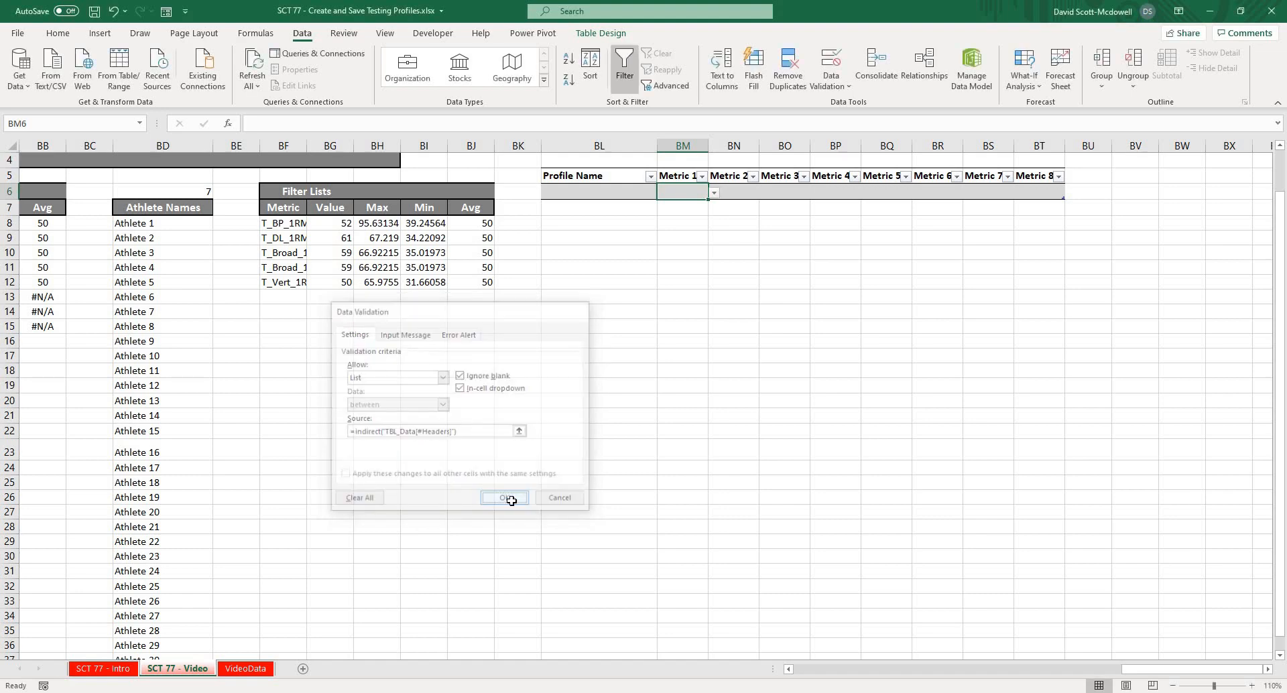
# Open the Metric 1 dropdown to verify it lists TBL_Data's headers, then close it.
pyautogui.click(504, 497)
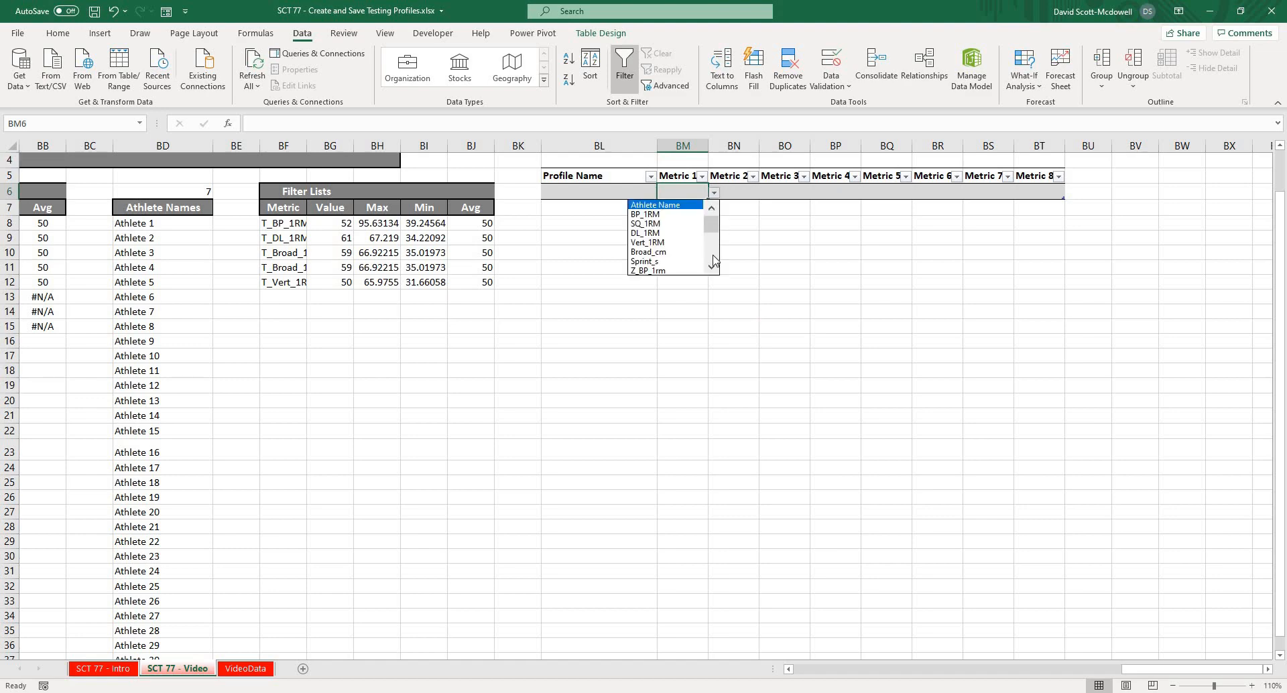
pyautogui.scroll(-3)
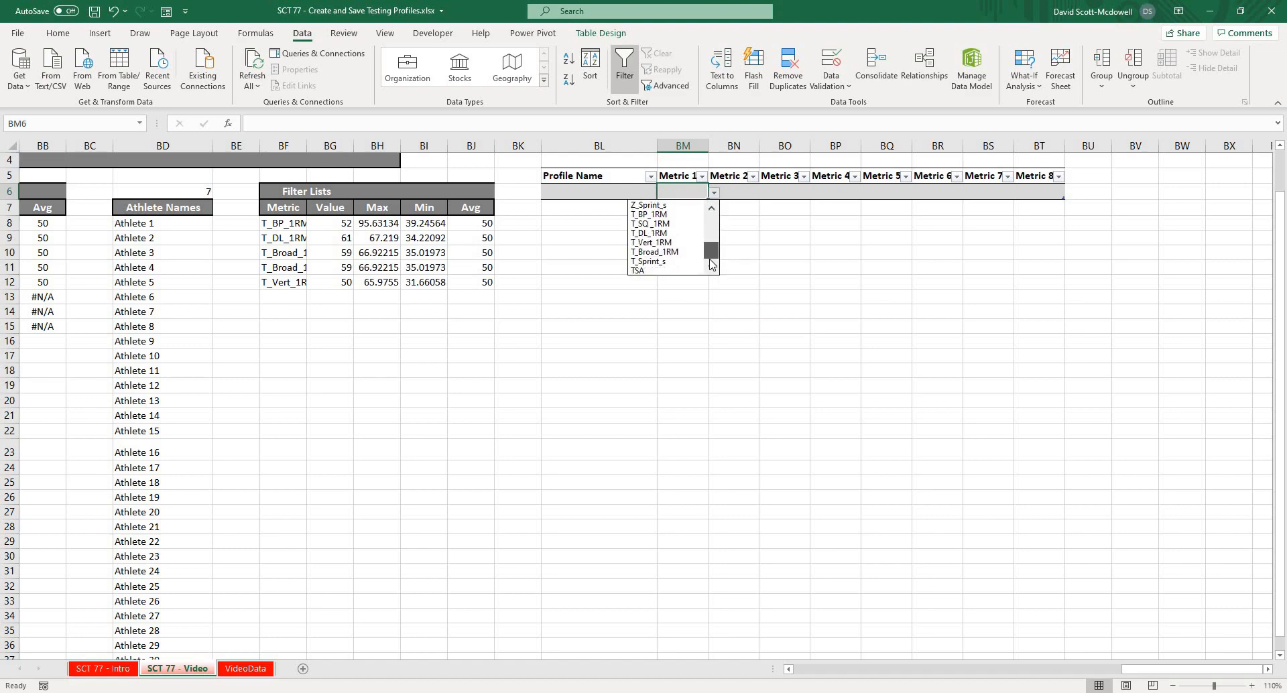
pyautogui.scroll(-3)
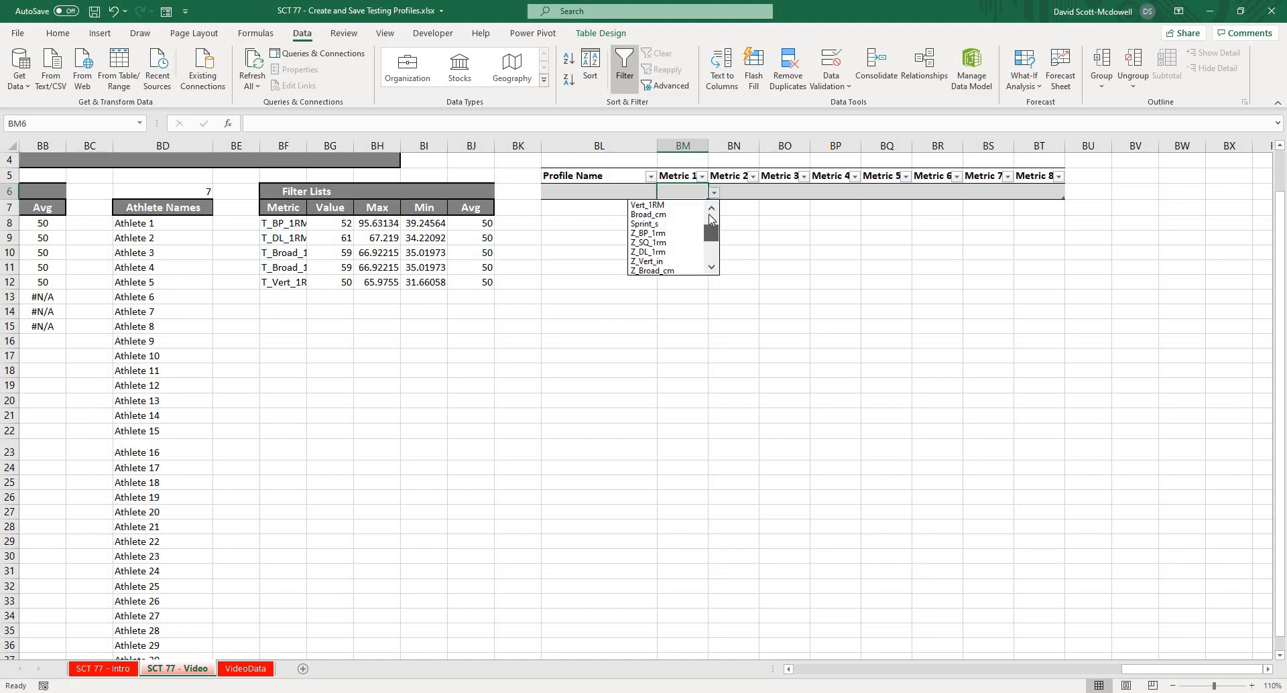
pyautogui.click(713, 192)
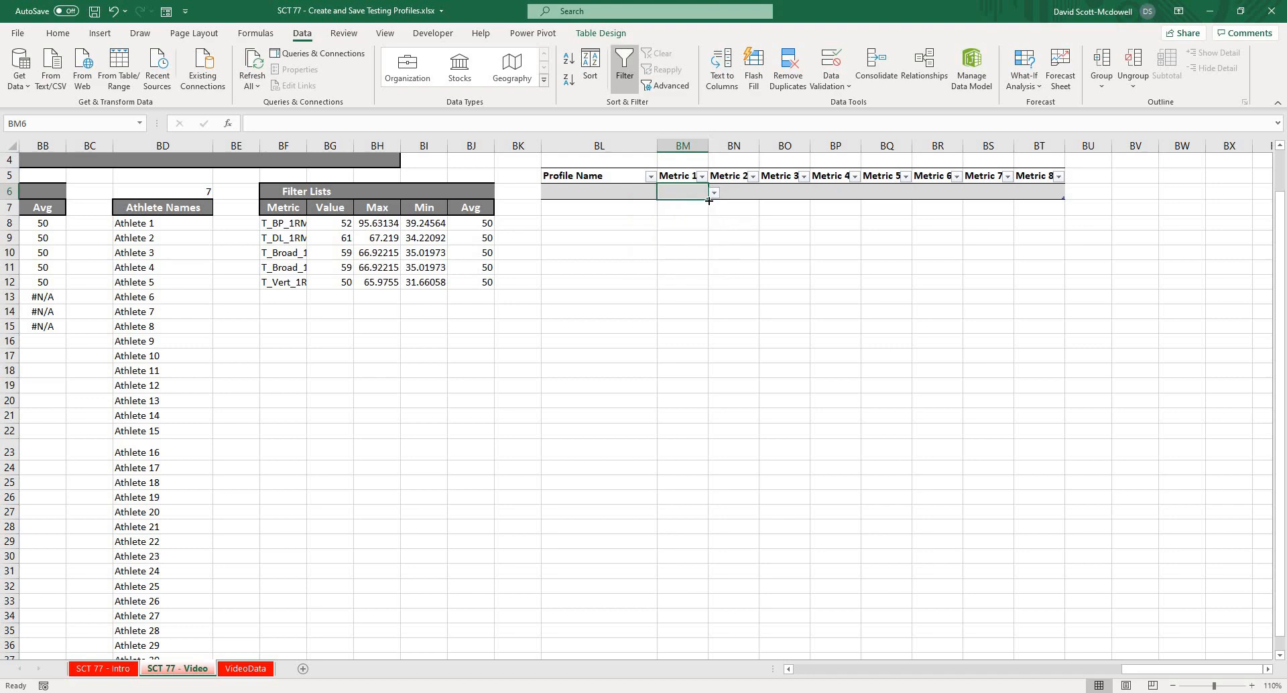
# Copy Metric 1's validation across to the Metric 2–8 cells with the fill handle.
pyautogui.click(835, 238)
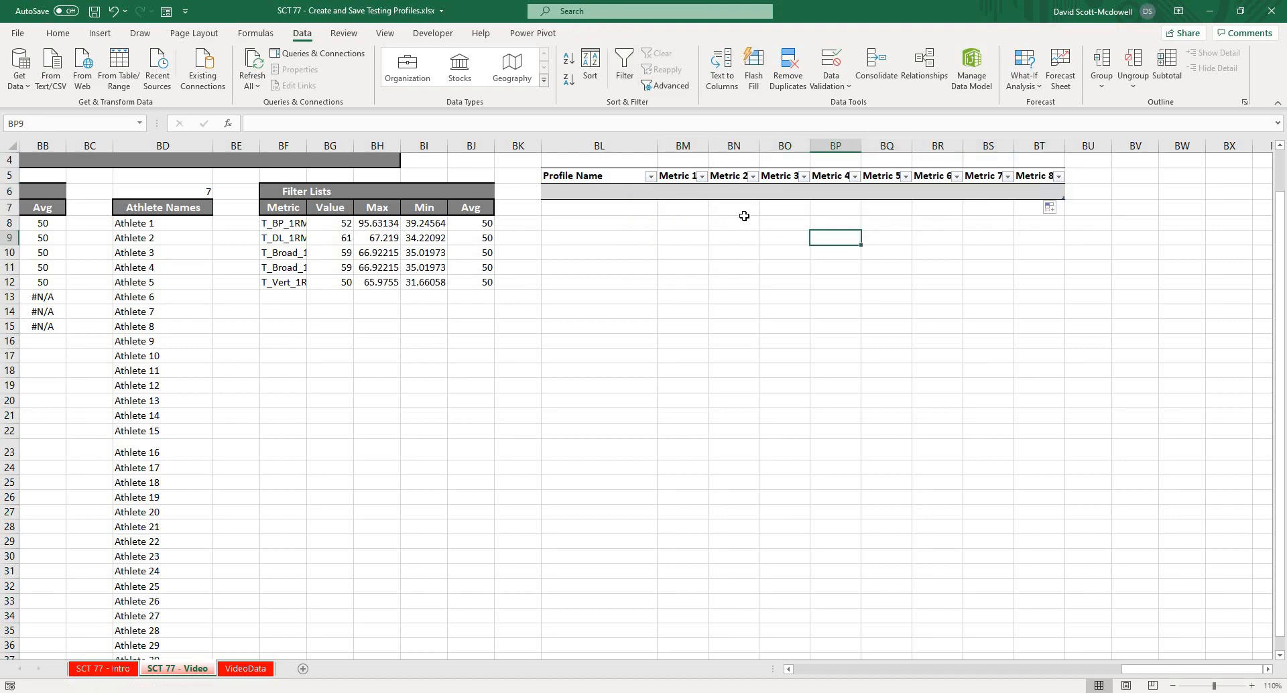
pyautogui.click(937, 251)
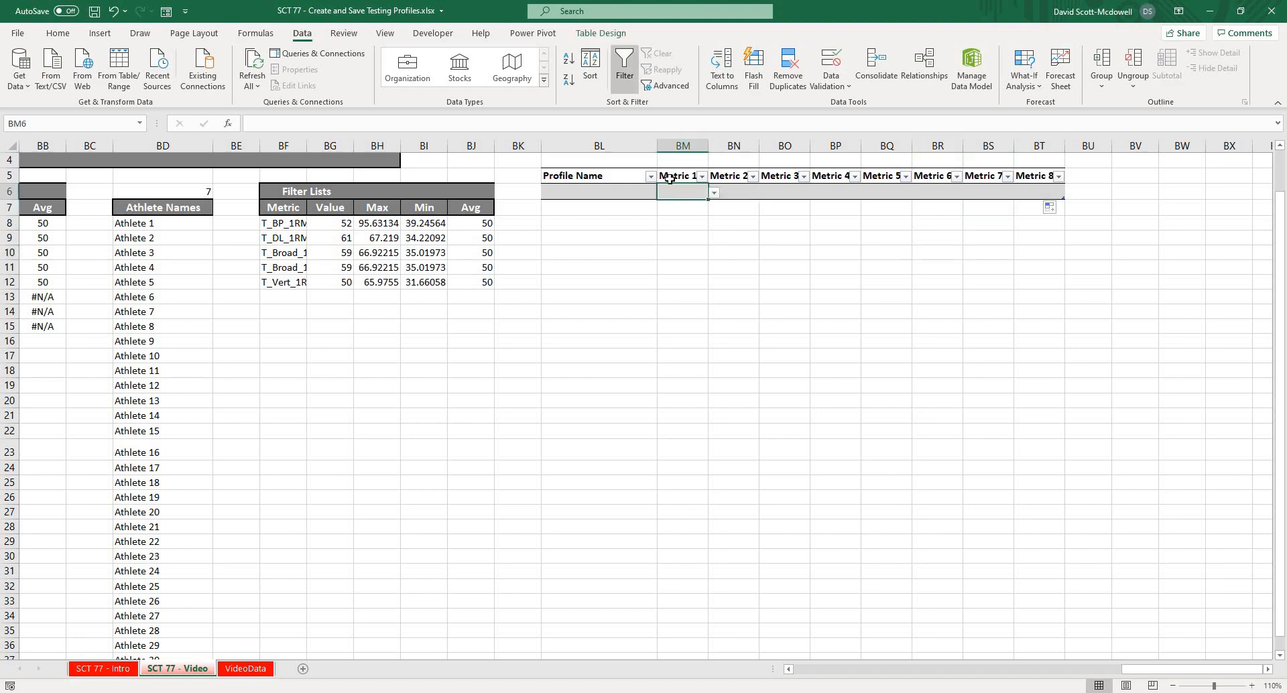
pyautogui.click(682, 252)
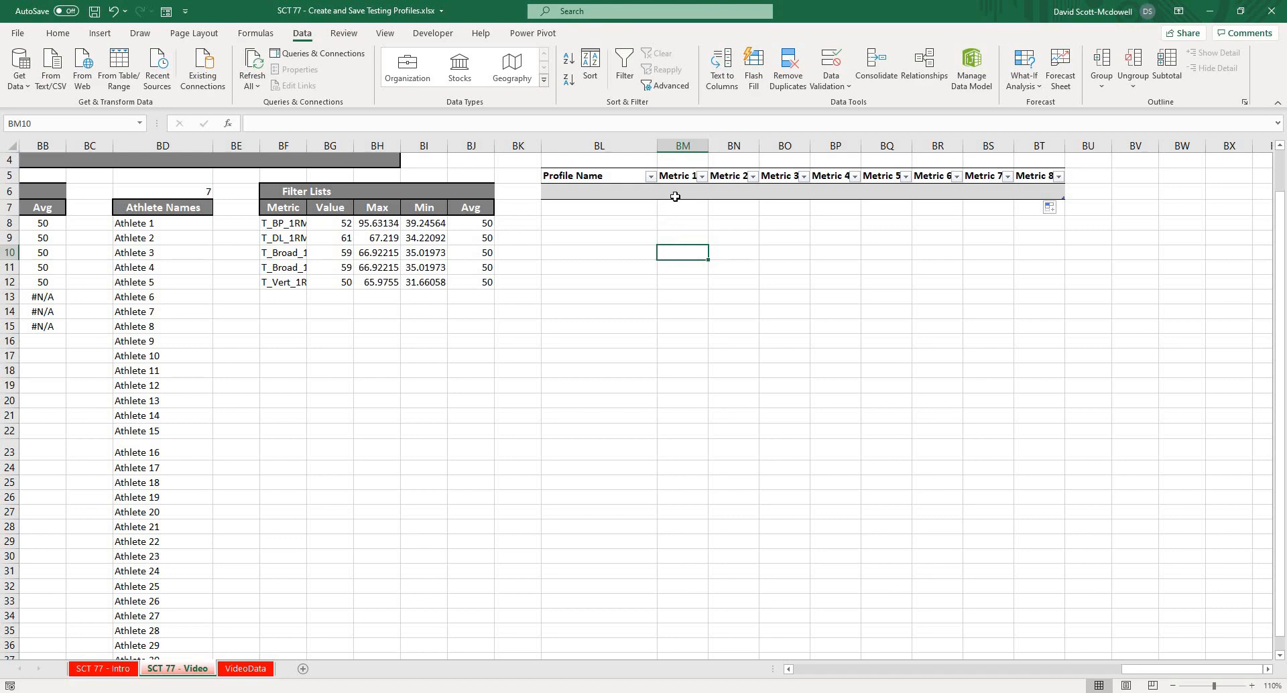
pyautogui.click(682, 192)
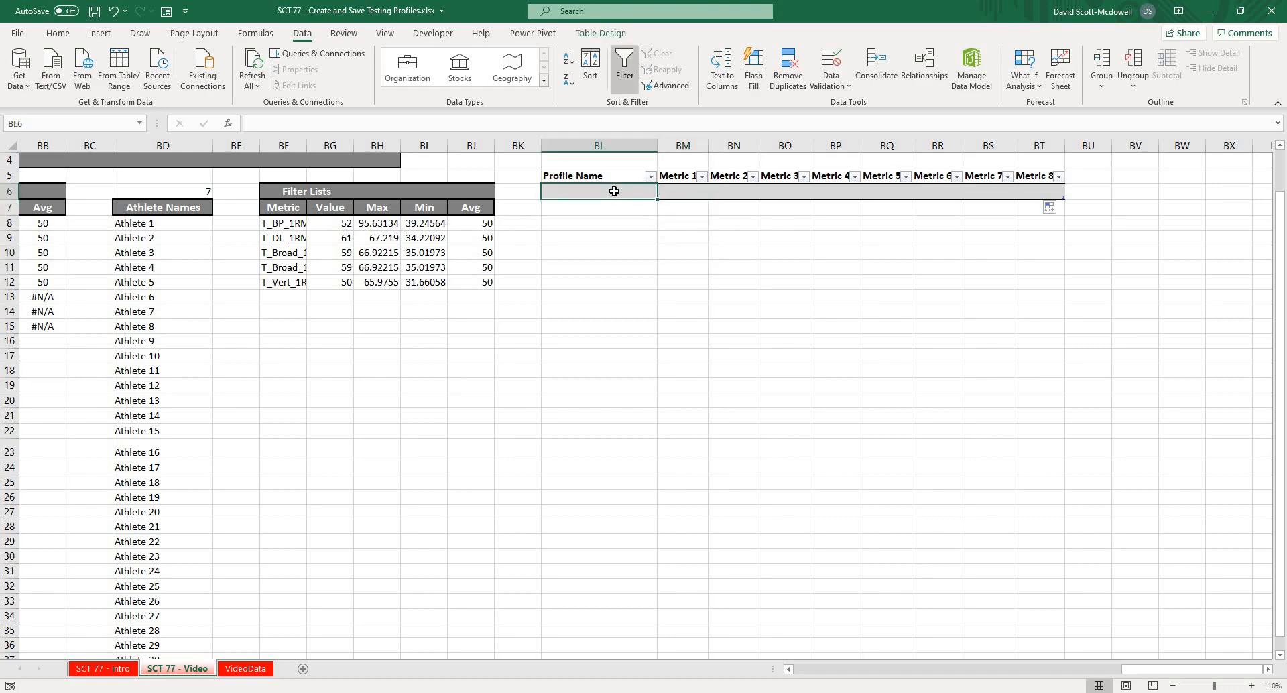
# Add Strength Profile with T_BP_1RM and T_SQ_1RM as its first metrics.
pyautogui.write('Streng')
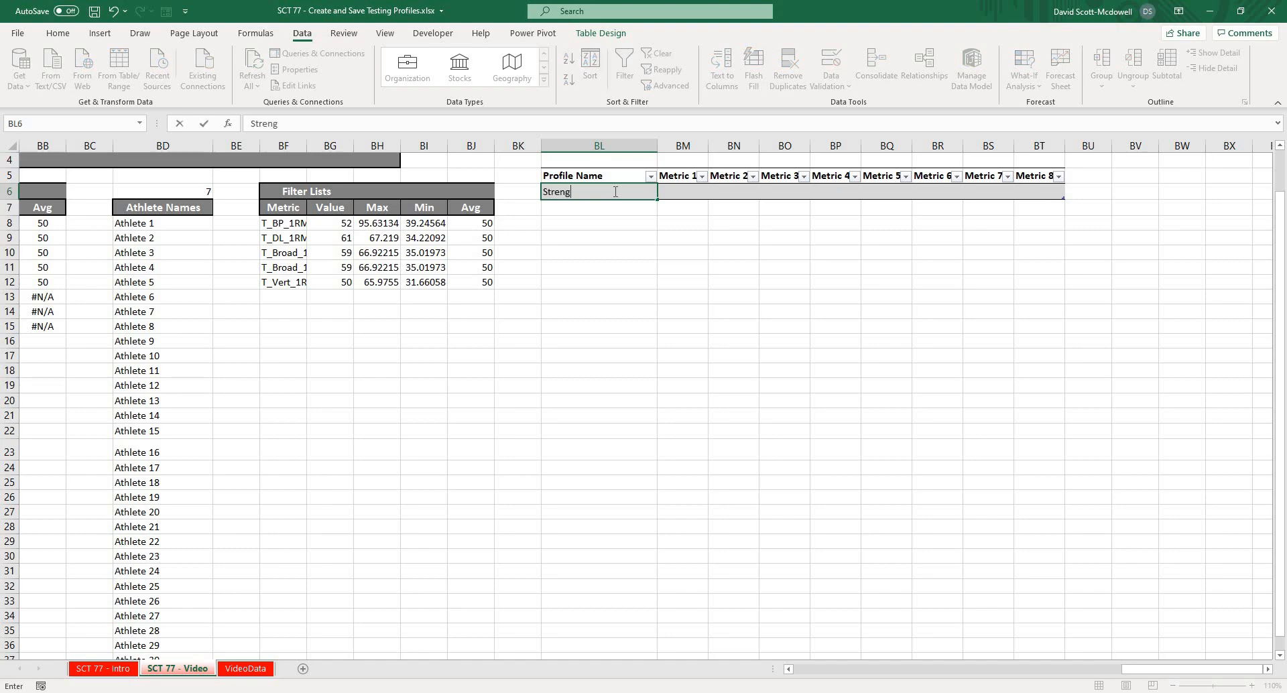
pyautogui.press('Enter')
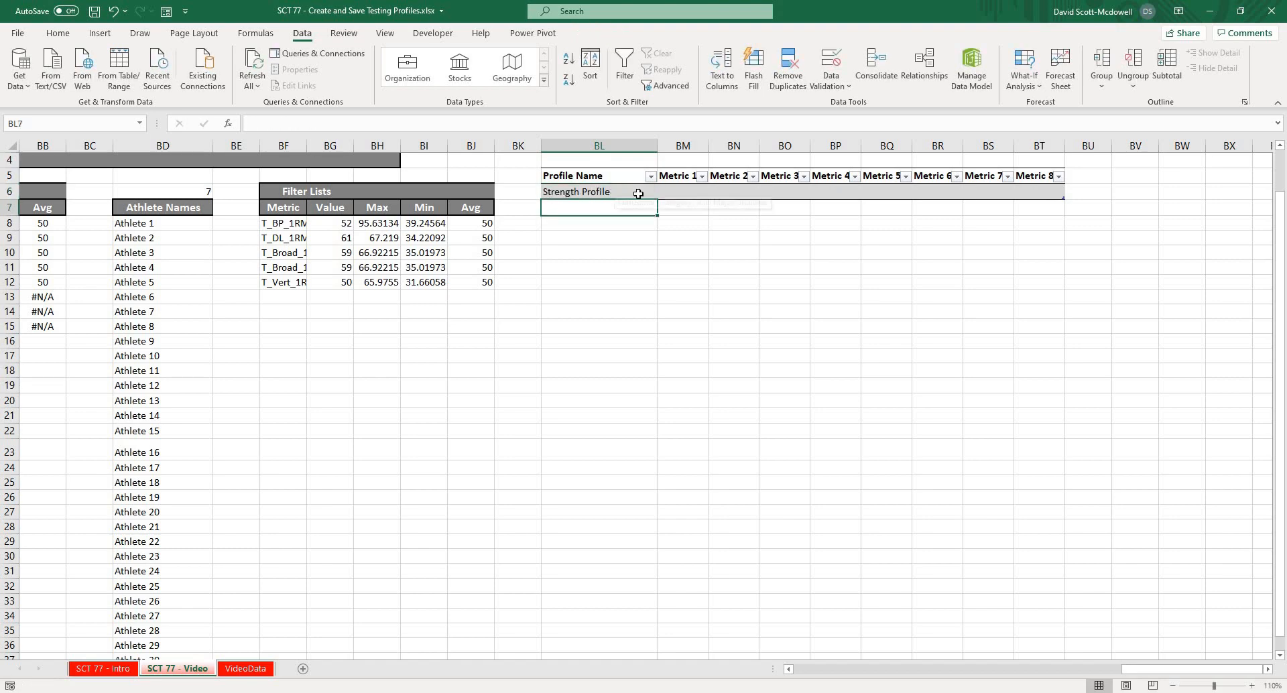
pyautogui.click(712, 192)
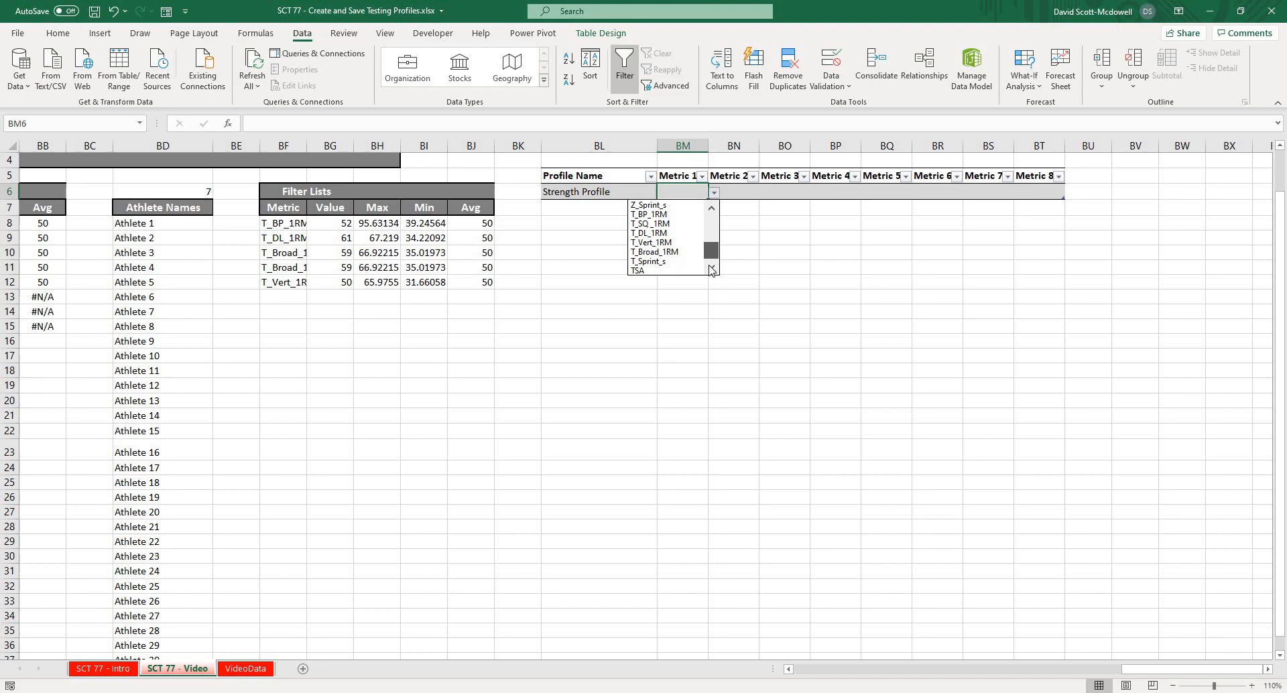
pyautogui.click(648, 214)
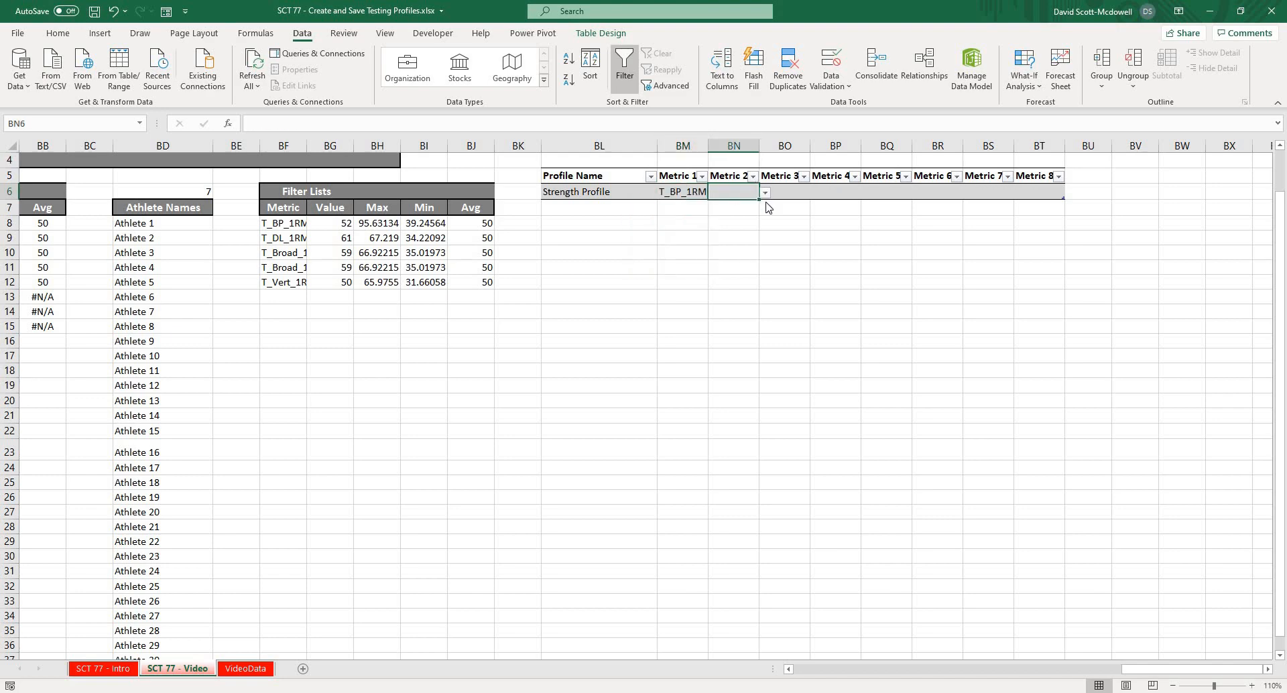
pyautogui.write('T_SQ_1RM')
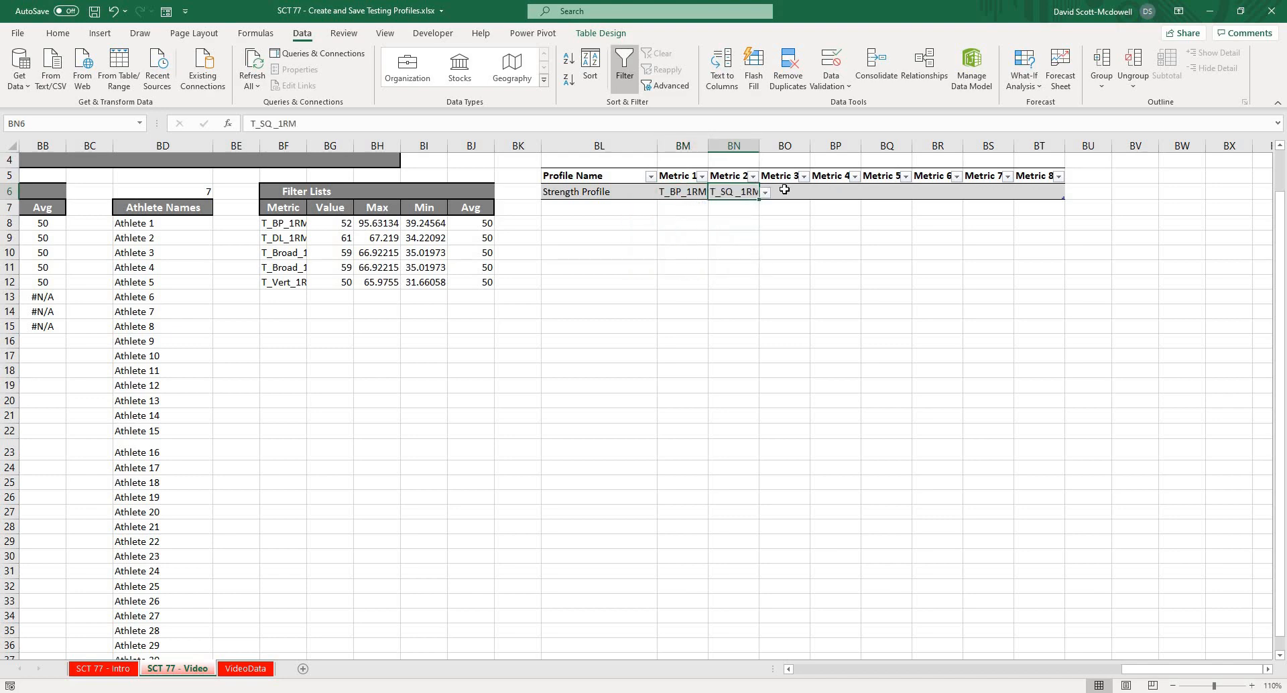
pyautogui.click(814, 192)
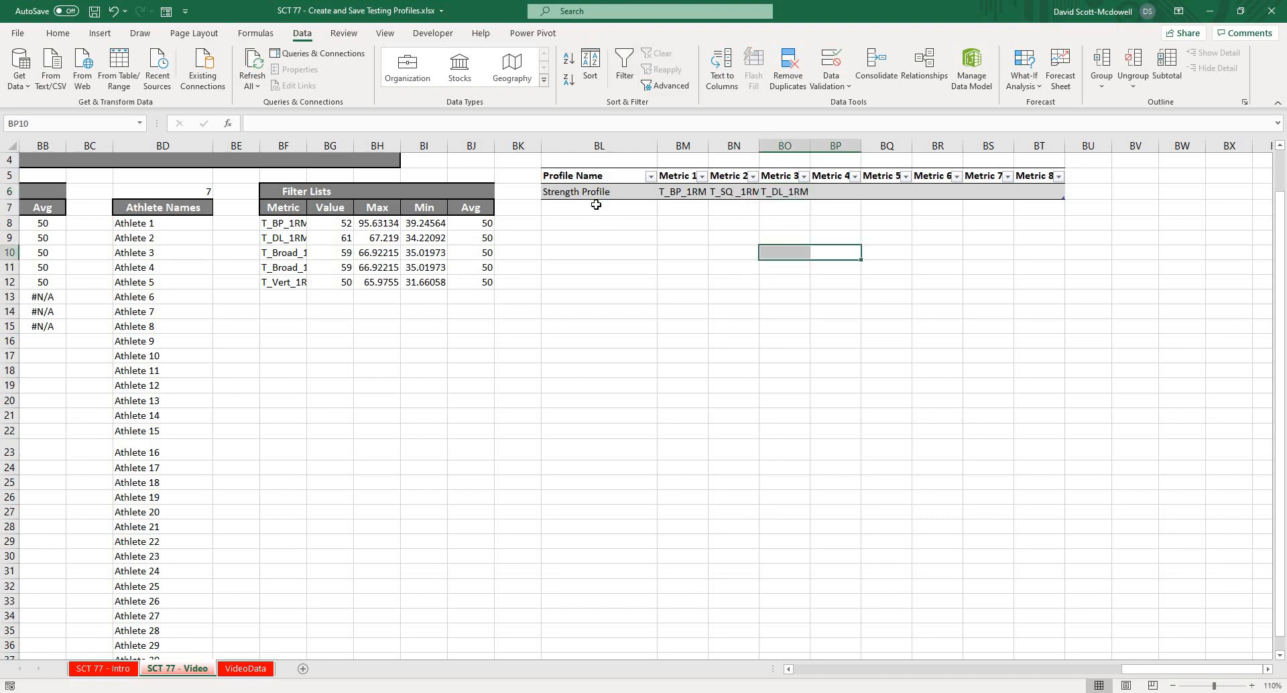
# Add Power Profile and choose its metrics, including T_Broad_1RM as Metric 4.
pyautogui.write('Power Profile')
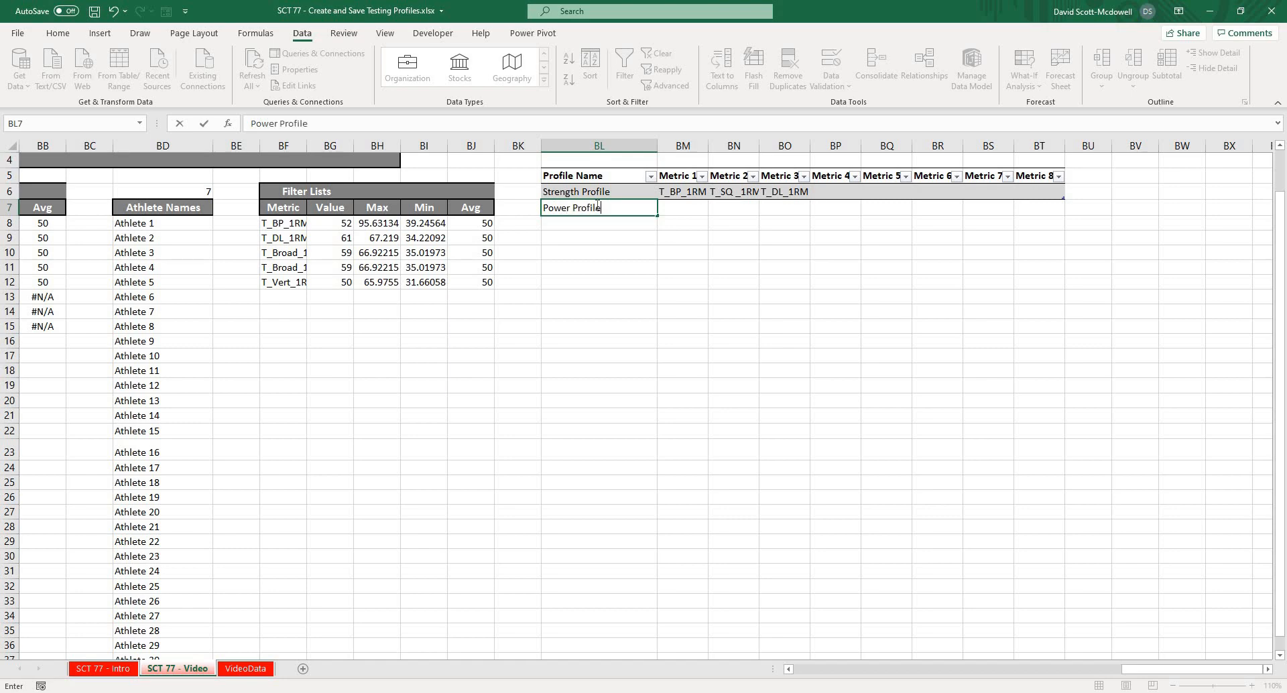
pyautogui.click(713, 209)
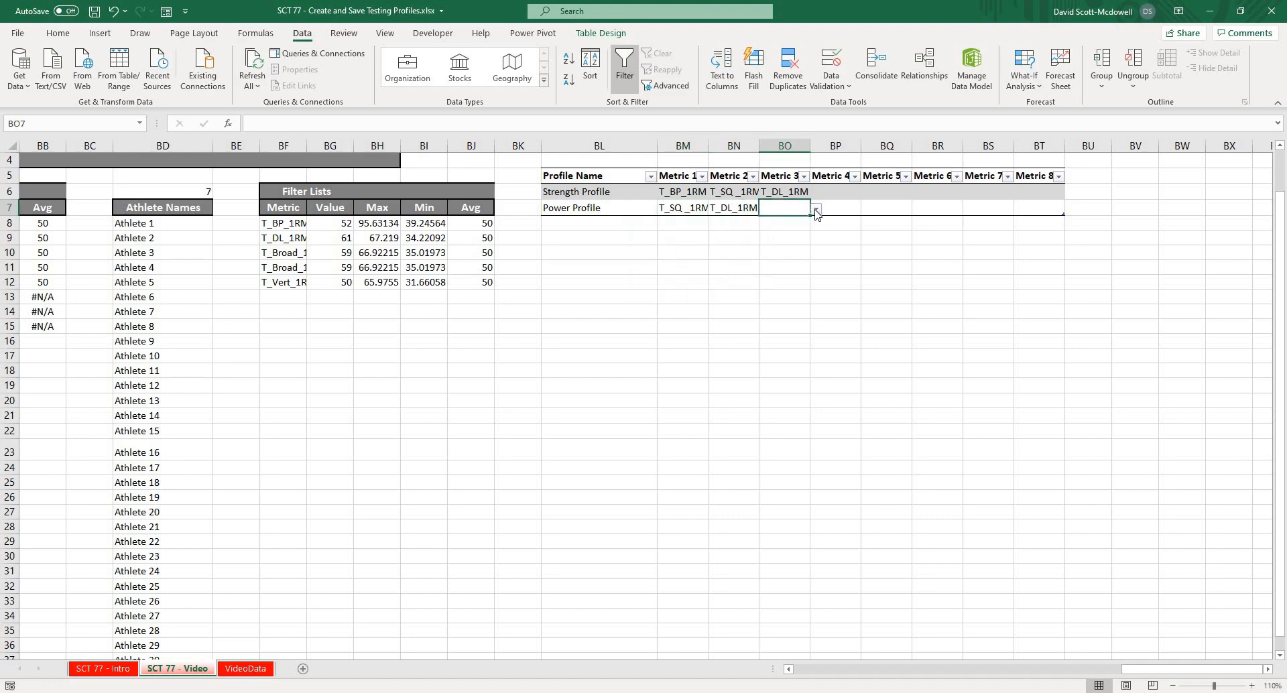
pyautogui.moveTo(833, 213)
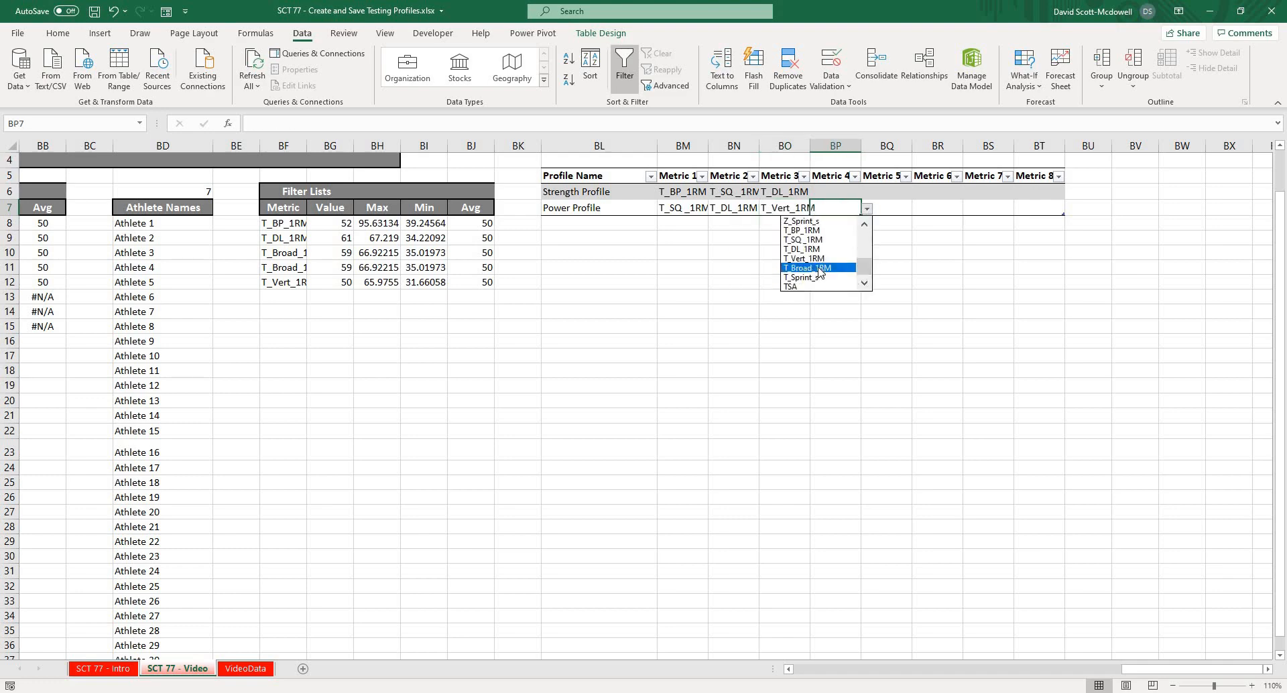
pyautogui.click(806, 268)
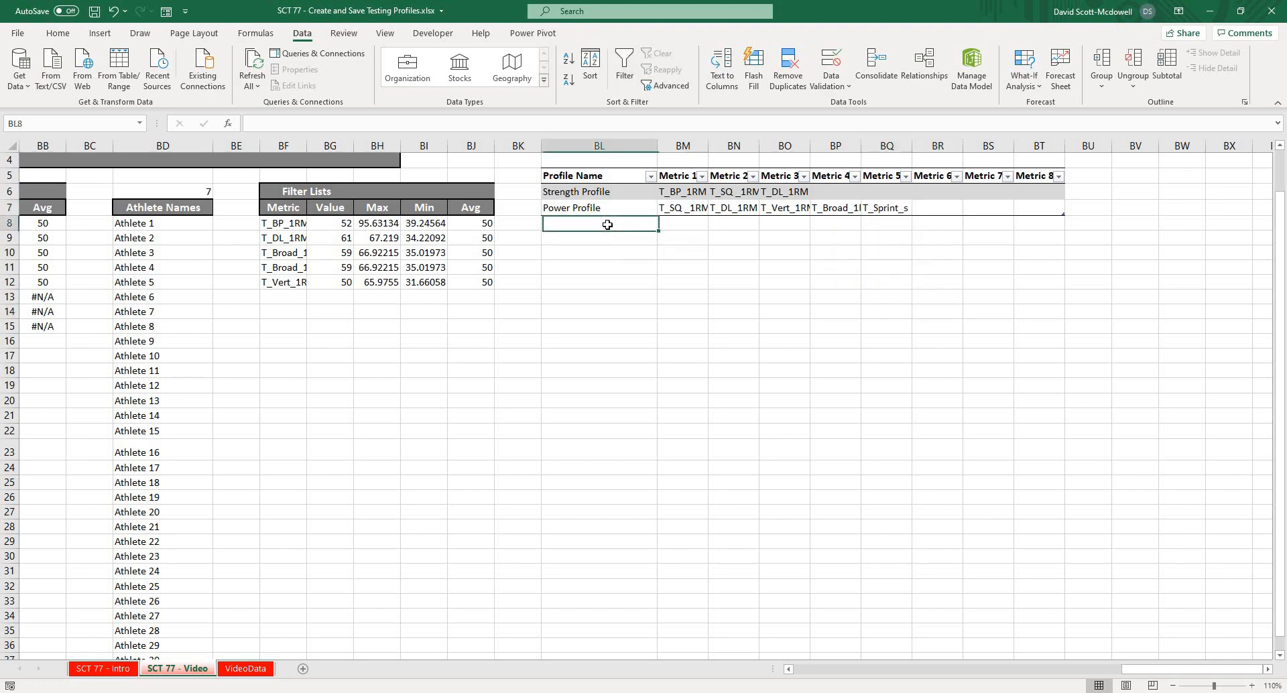
# Add Speed Profile with metrics T_BP_1RM through T_Sprint_s.
pyautogui.write('Speed Profile')
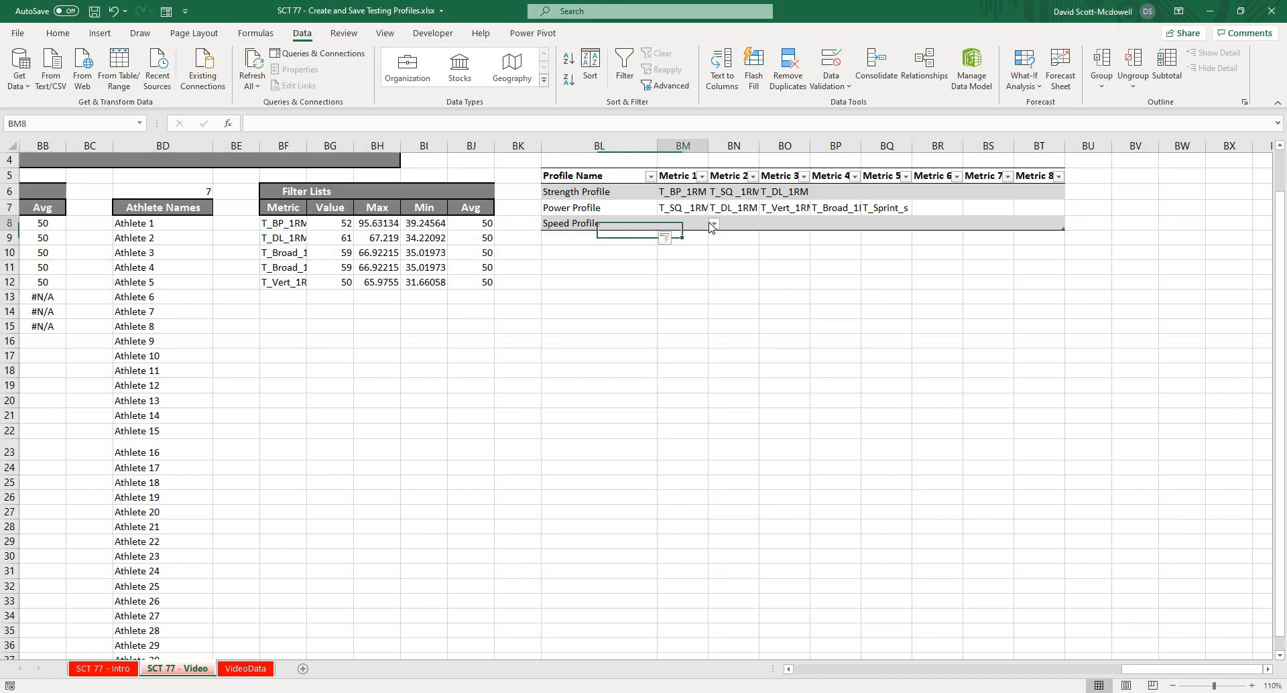
pyautogui.click(712, 224)
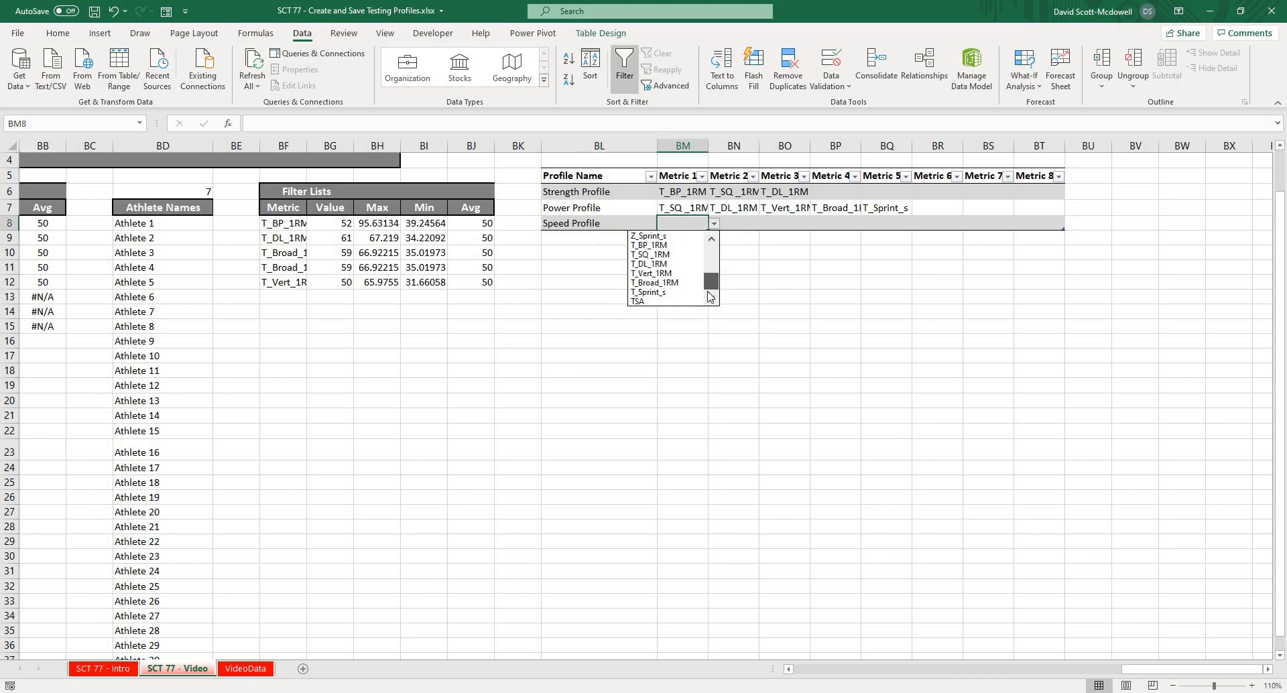
pyautogui.click(648, 245)
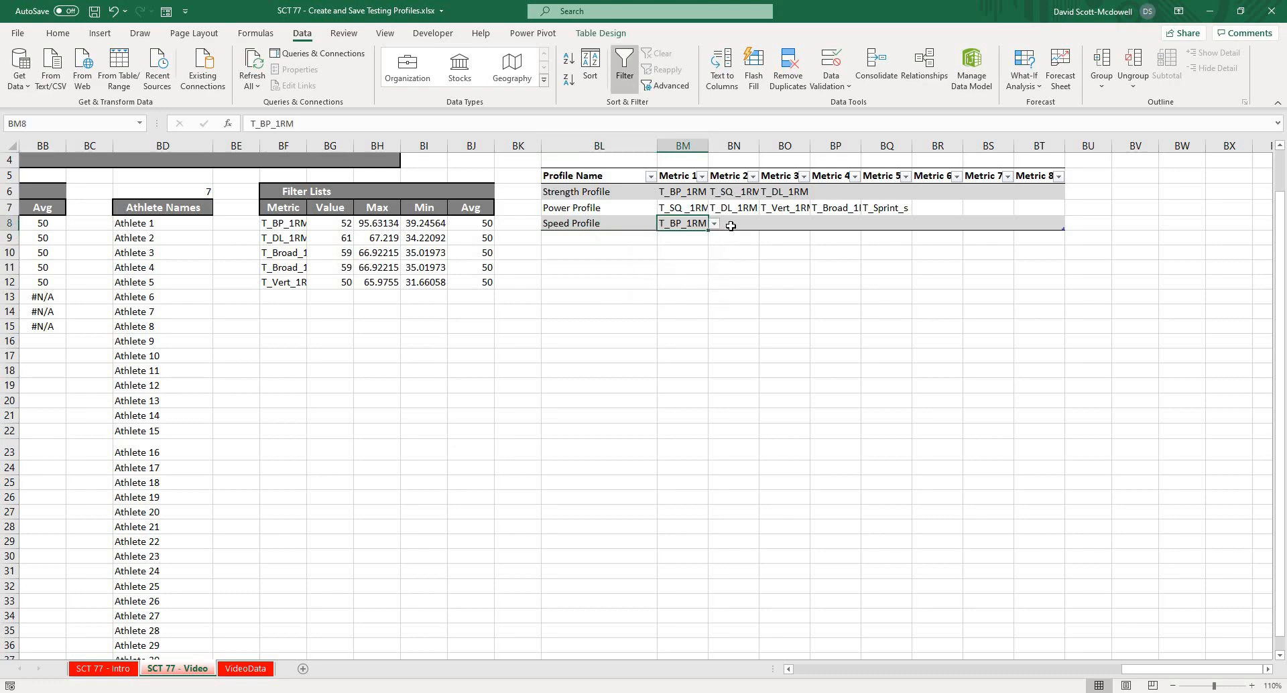
pyautogui.click(765, 223)
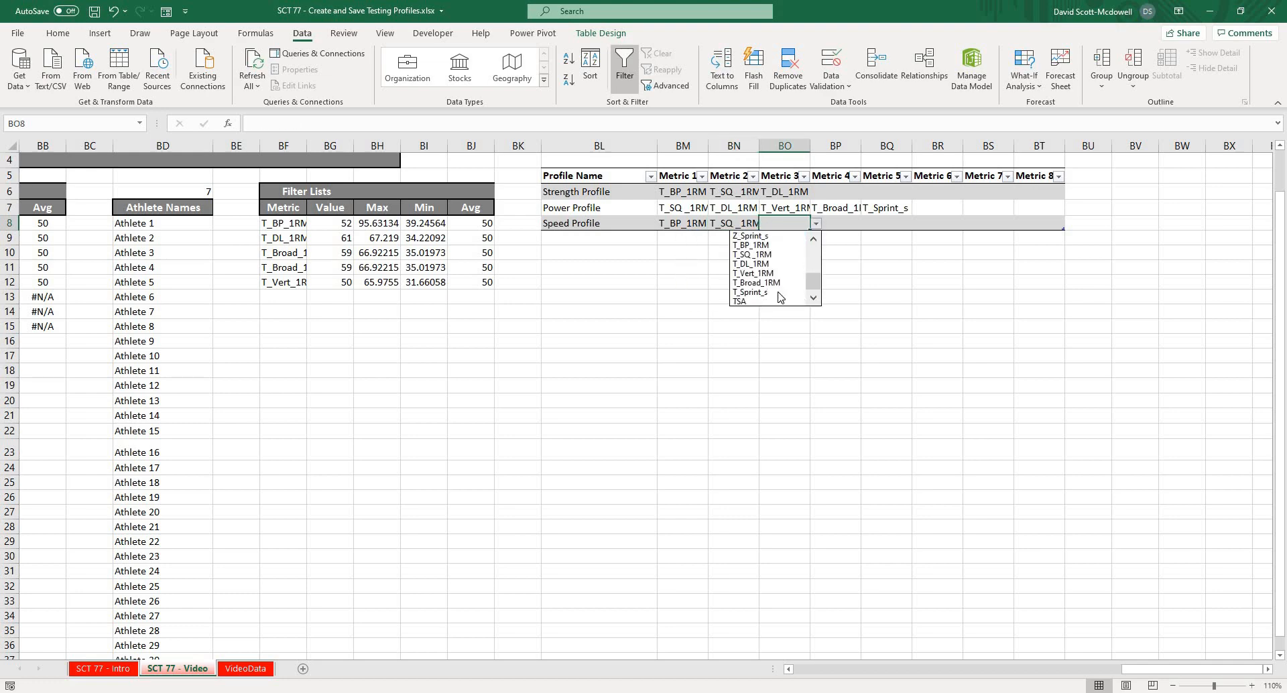
pyautogui.click(749, 292)
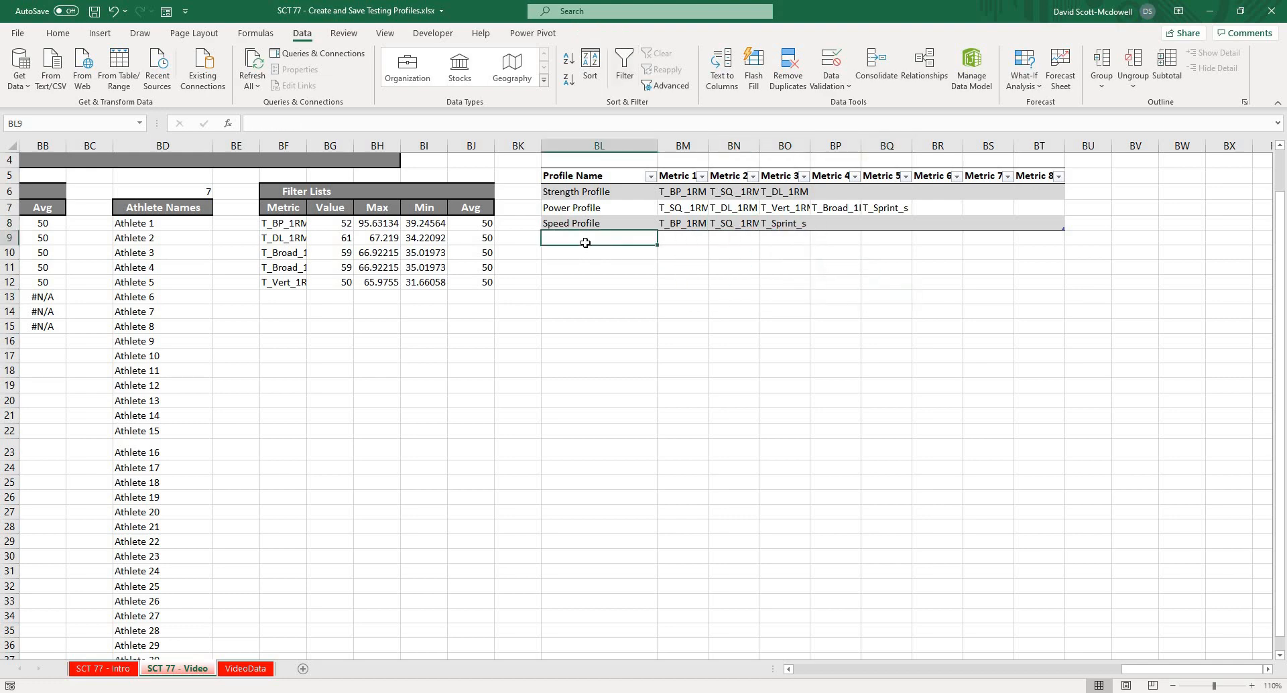
# Add Rugby Profile and pick its metrics, including T_SQ_1RM and T_DL_1RM.
pyautogui.write('Ru')
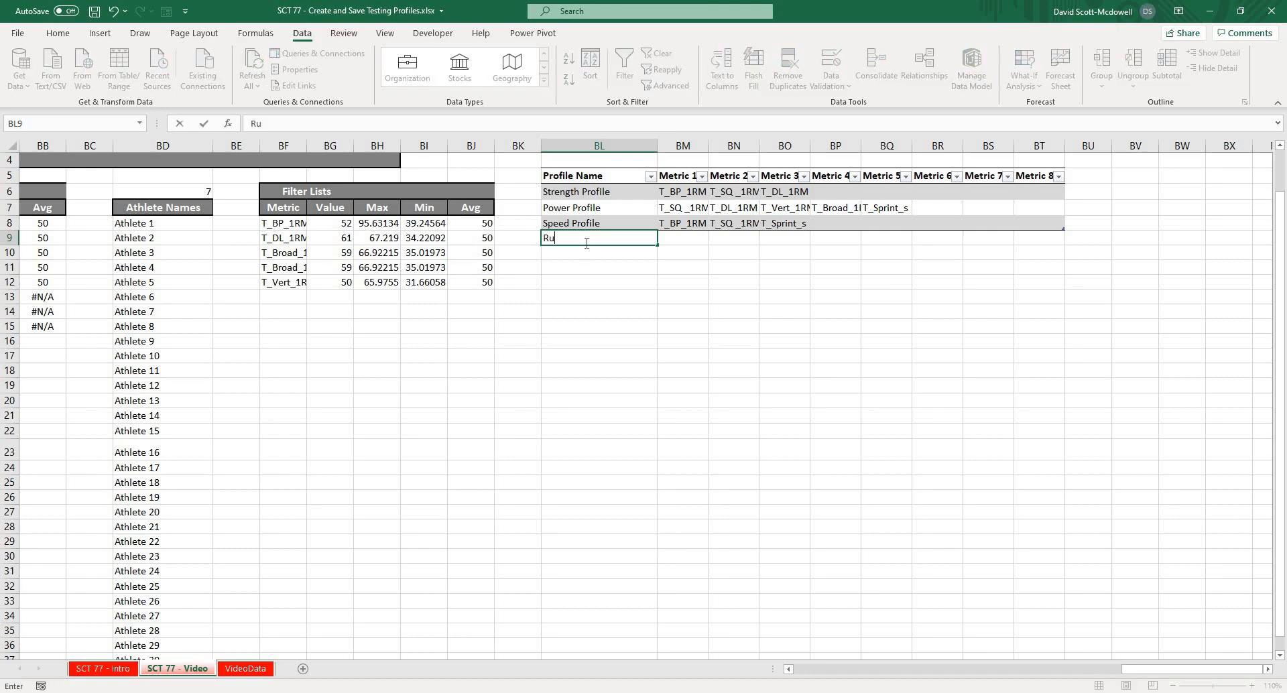
pyautogui.write('Rugby Profile')
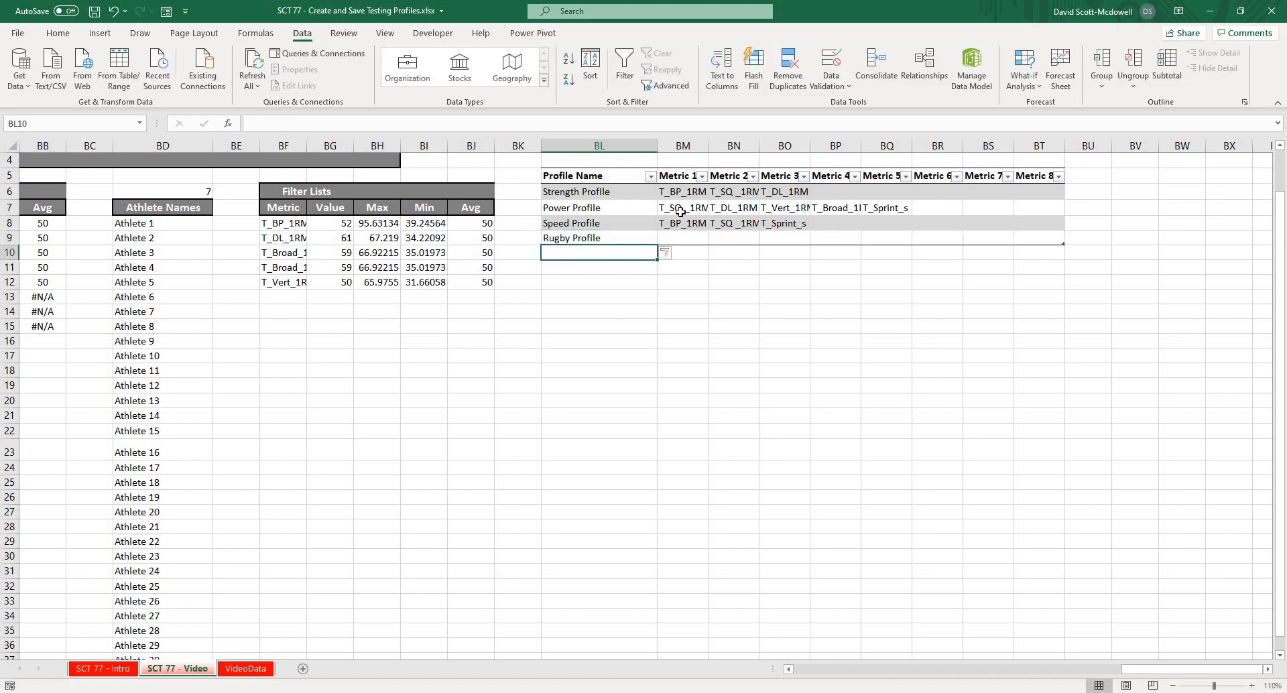
pyautogui.click(713, 238)
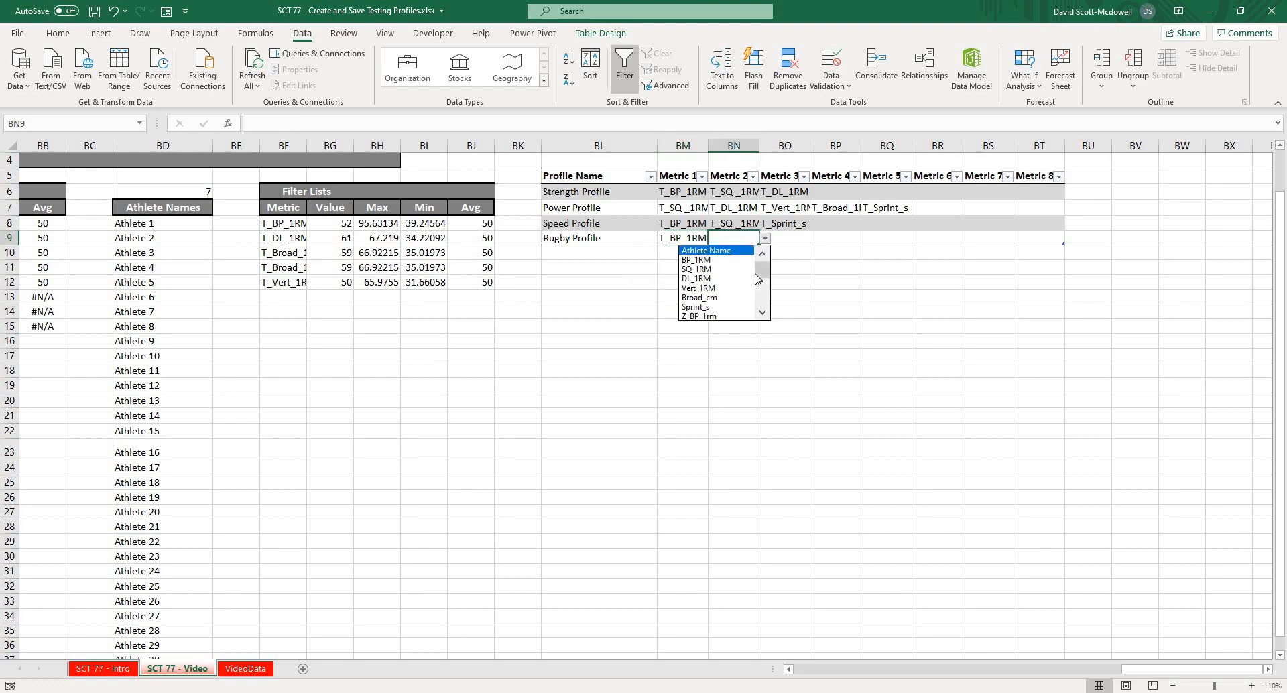
pyautogui.click(695, 269)
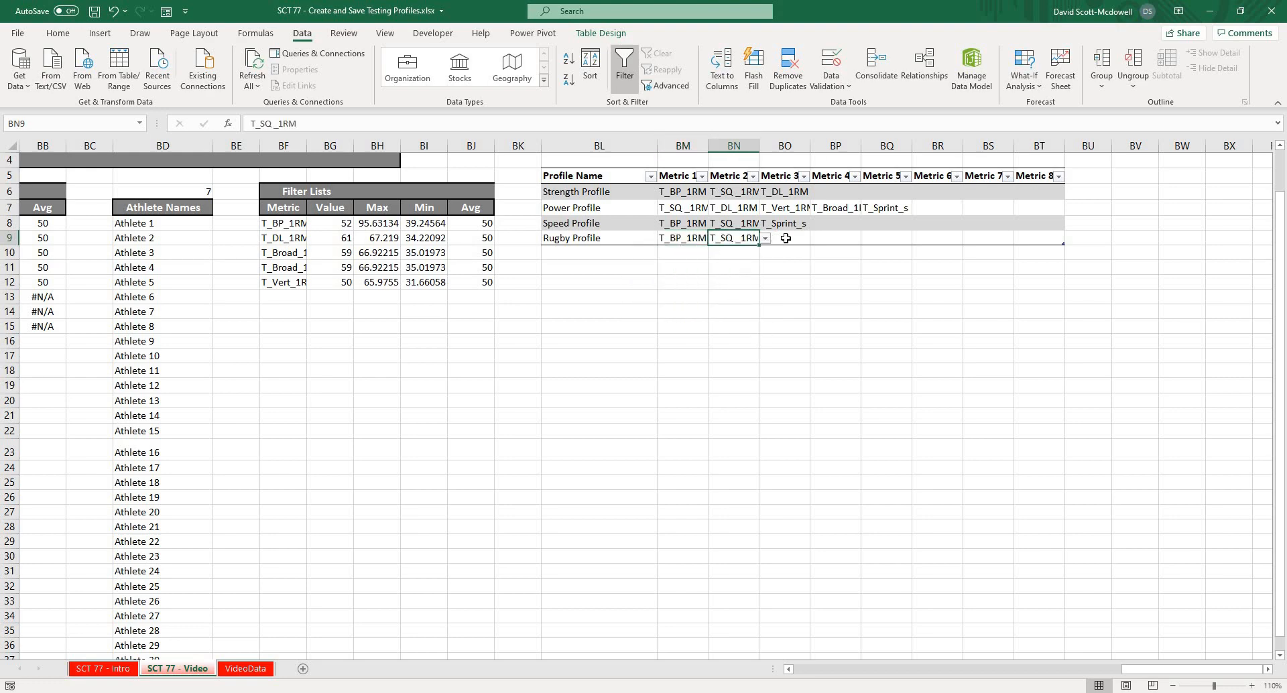
pyautogui.click(815, 238)
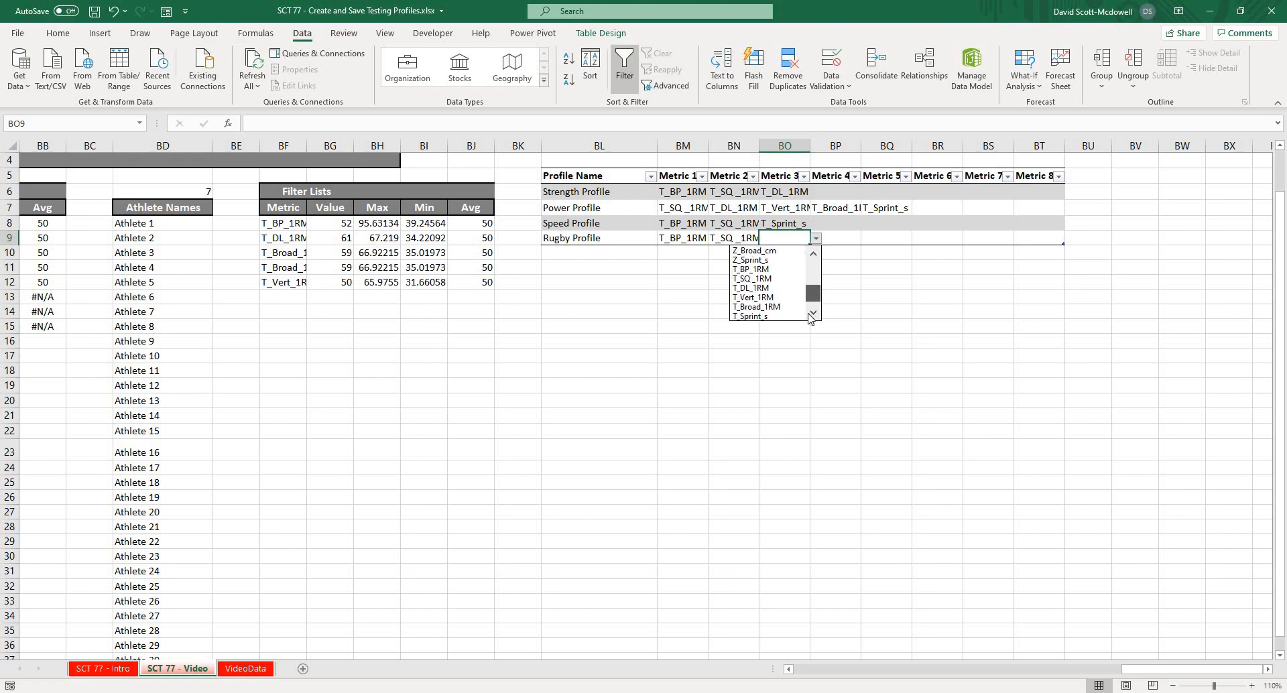
pyautogui.click(750, 288)
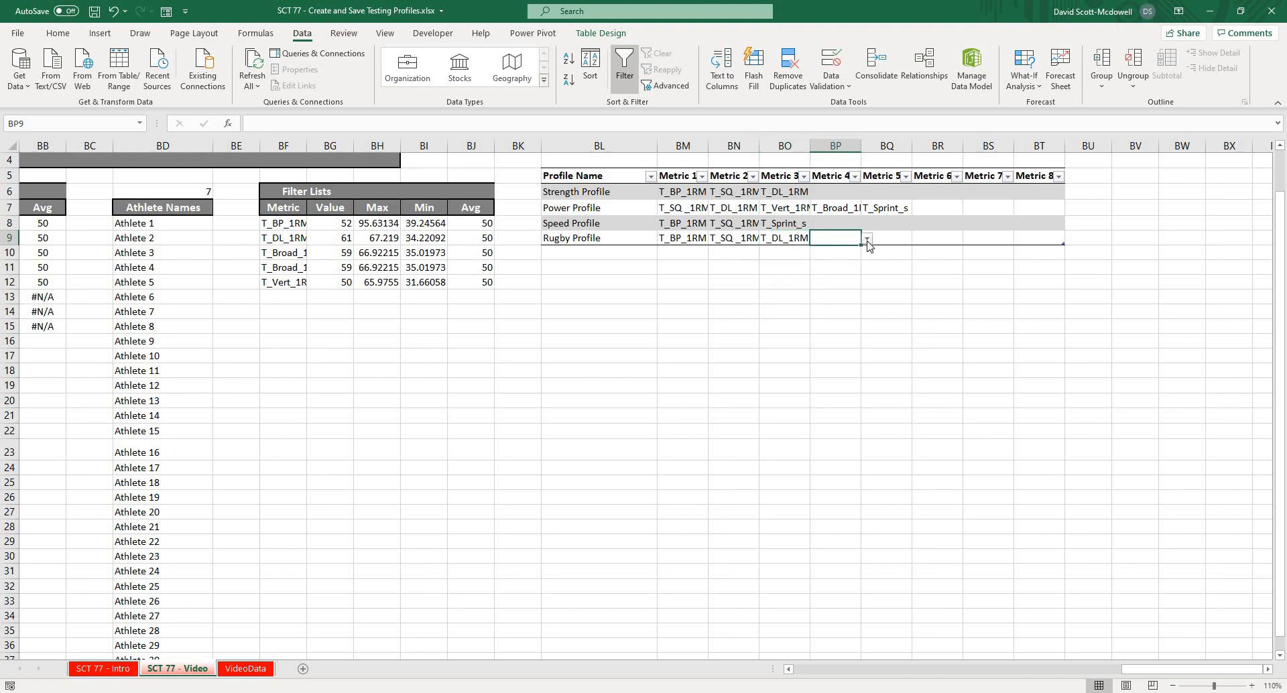
pyautogui.click(866, 239)
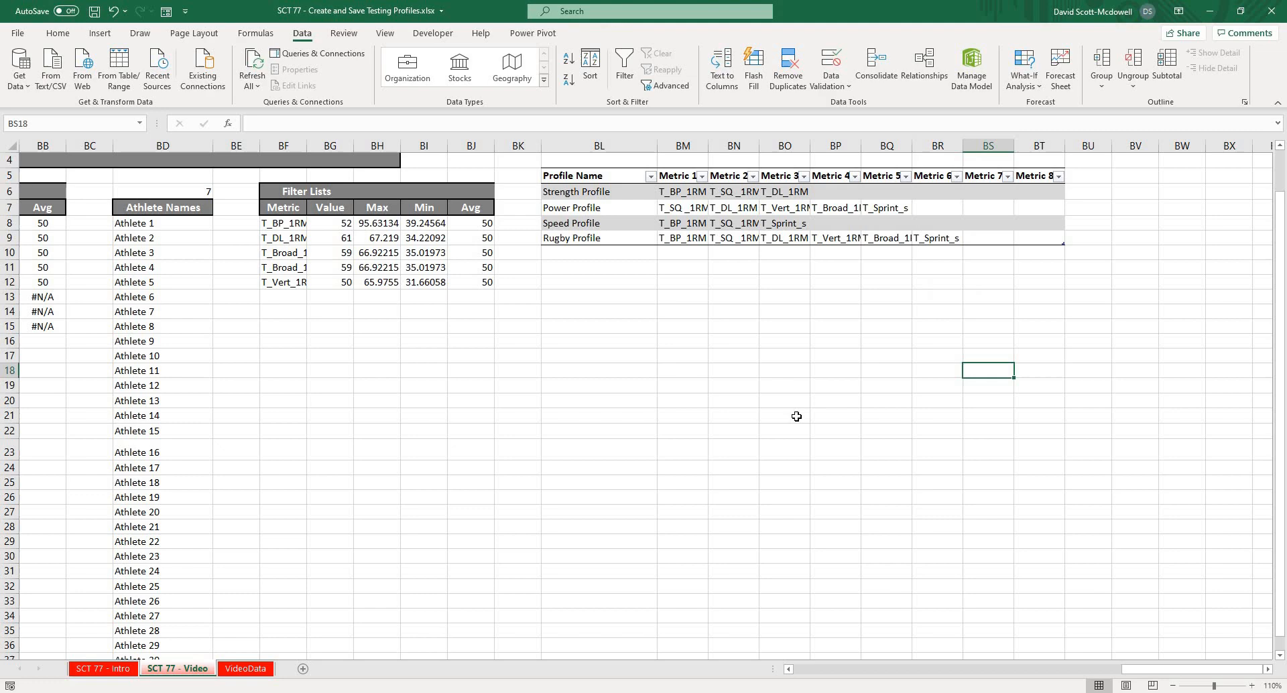
pyautogui.moveTo(708, 391)
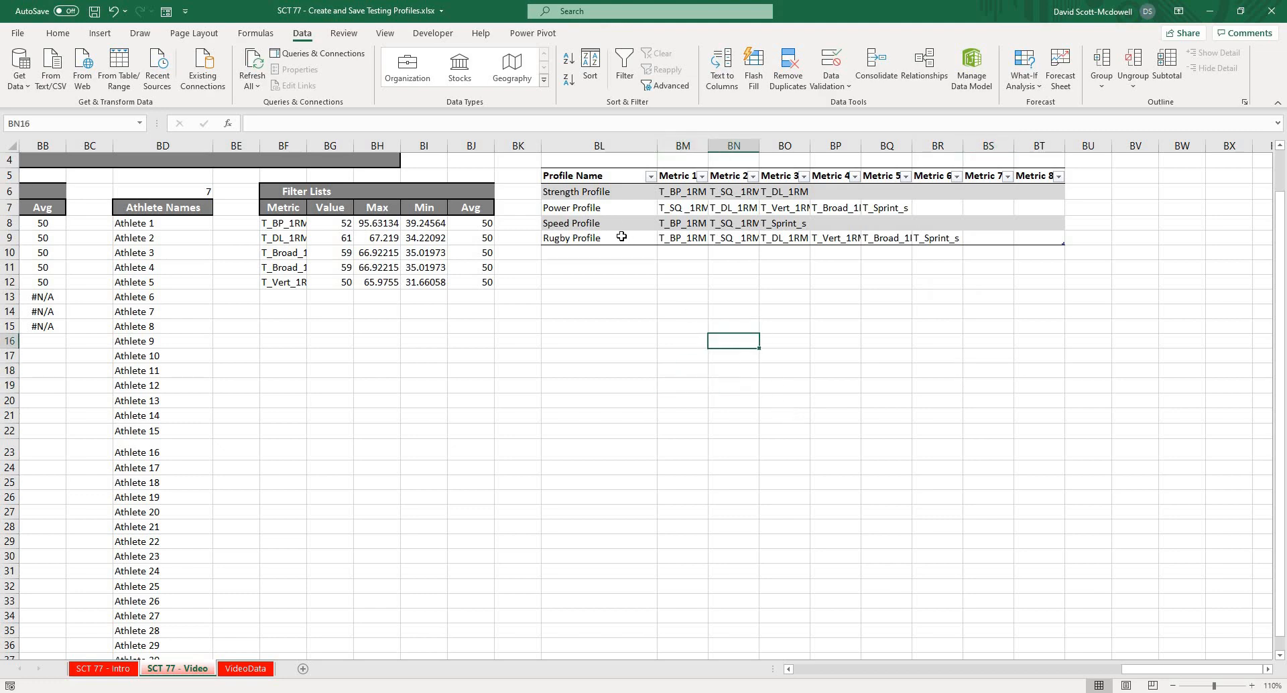
pyautogui.click(579, 175)
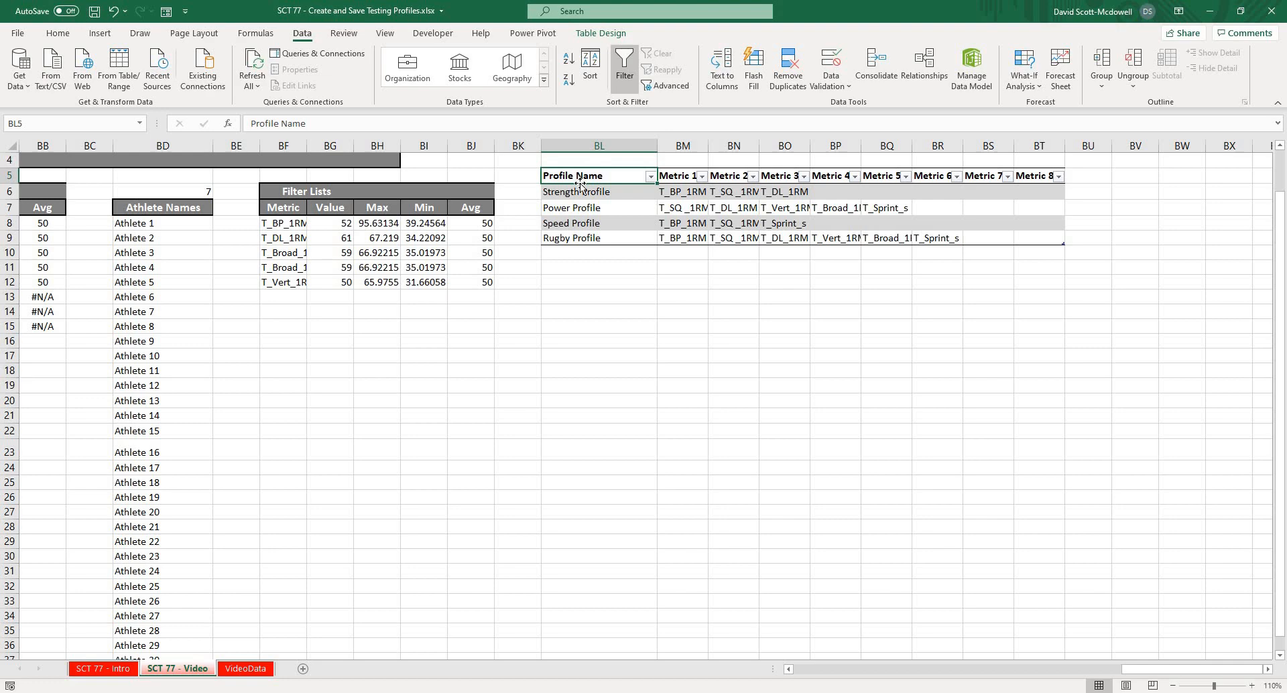
pyautogui.click(598, 311)
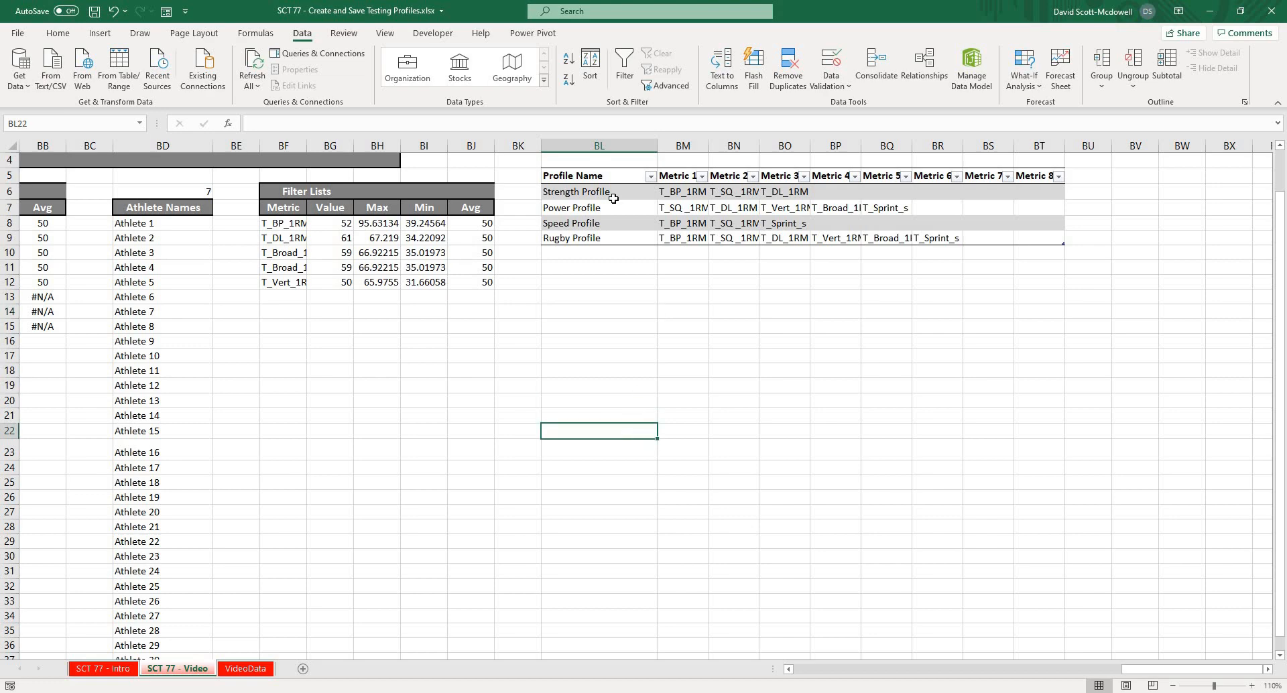
pyautogui.click(573, 176)
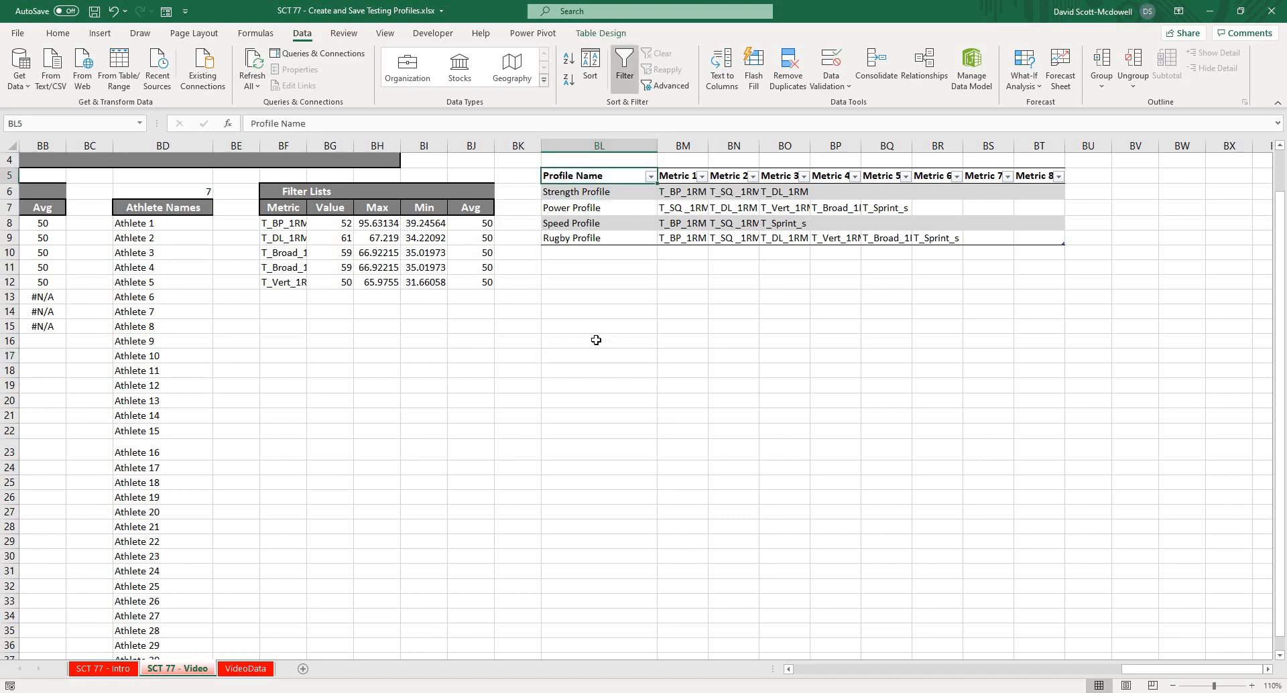
pyautogui.write('=')
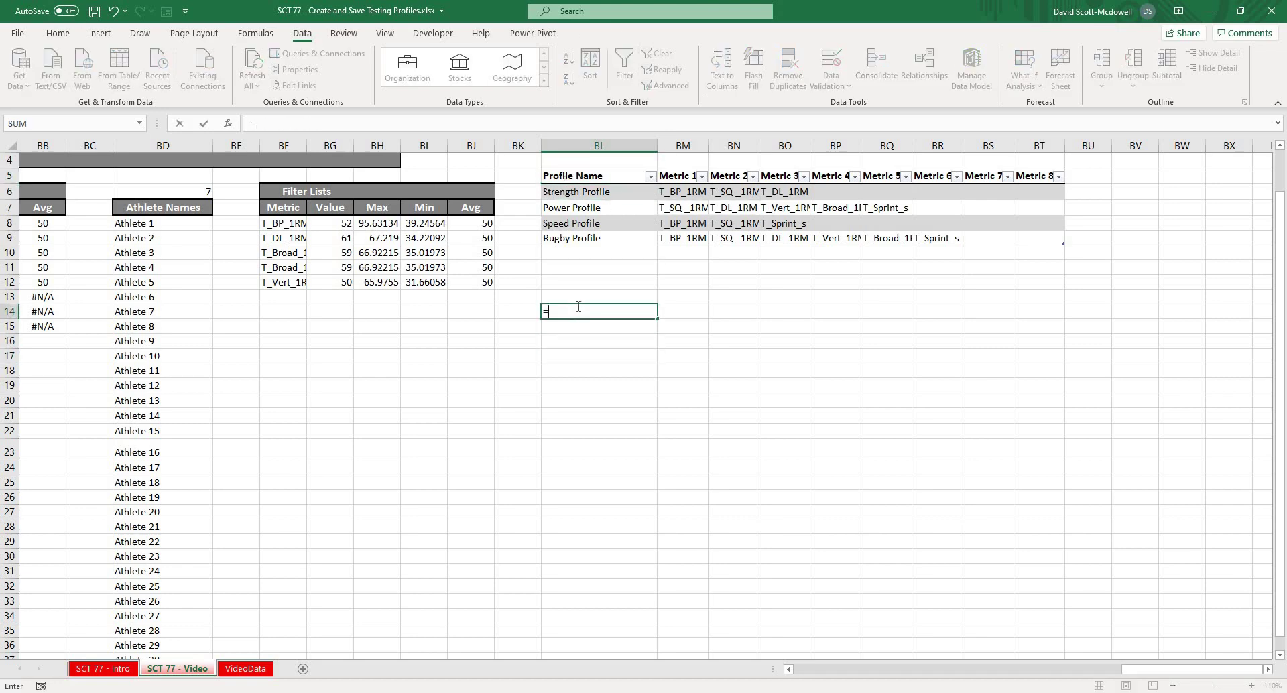
# Enter =TBL_Profile[Profile Name] in BL14 so the four profile names spill down.
pyautogui.write('tbl')
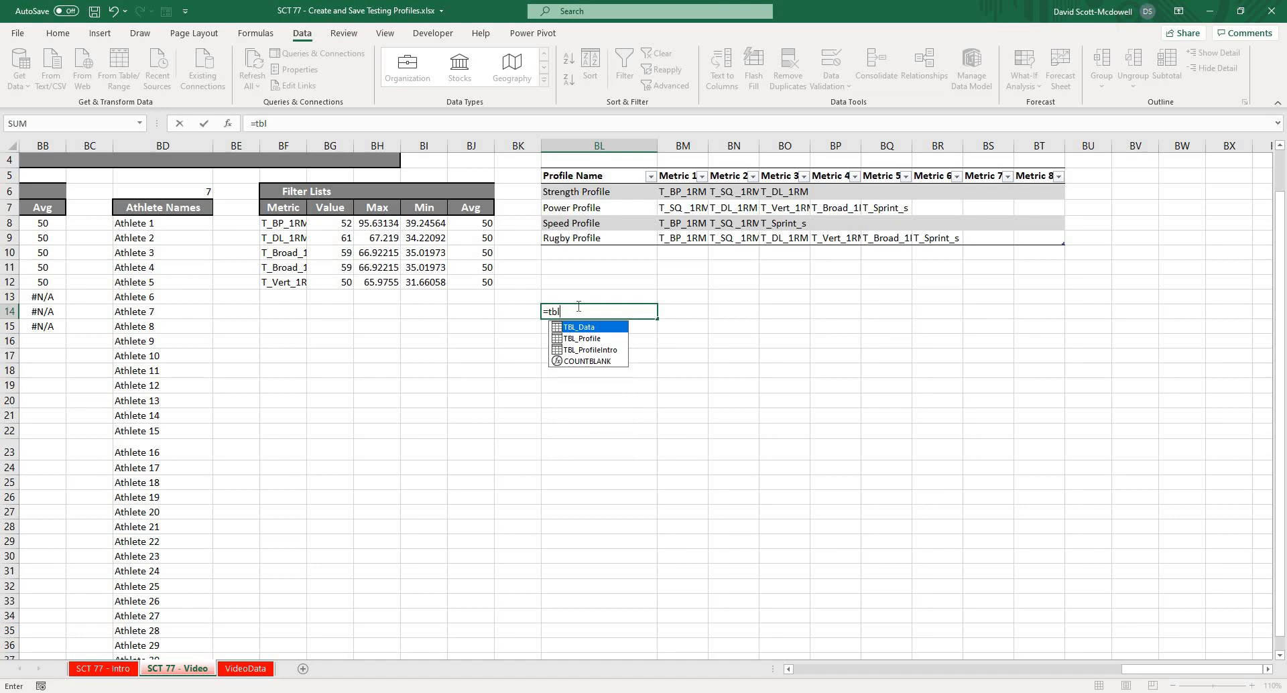
pyautogui.write('_pri')
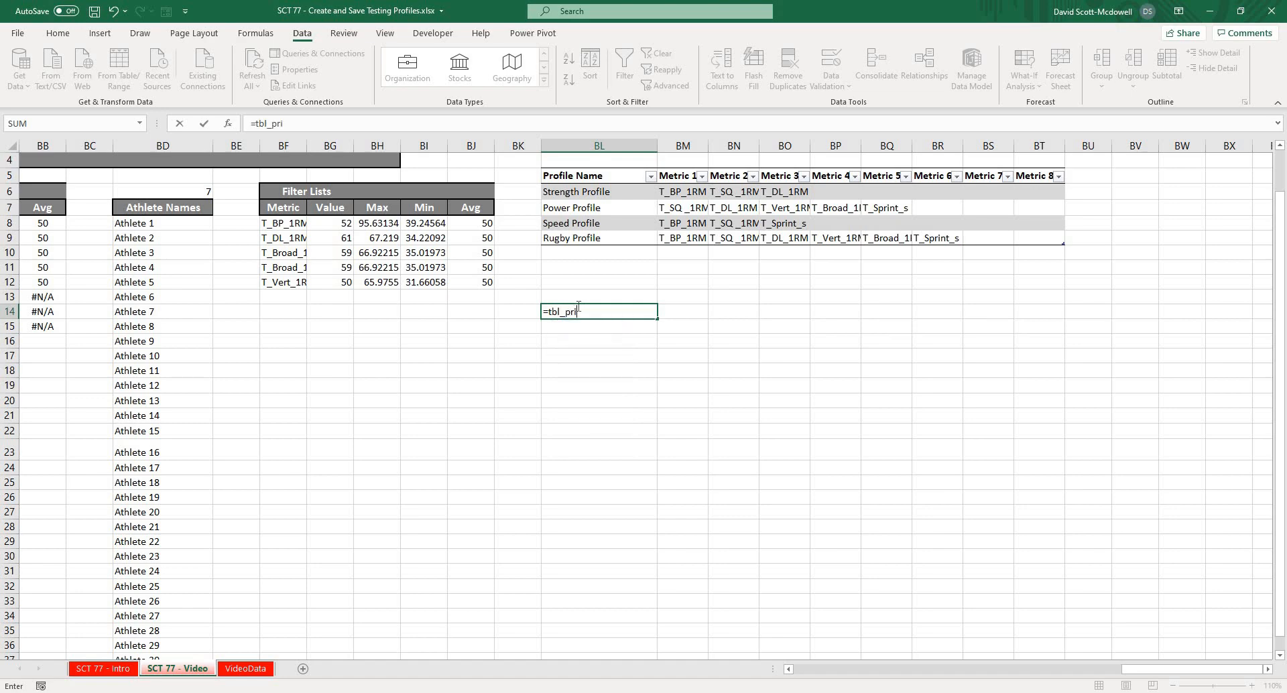
pyautogui.write('file[')
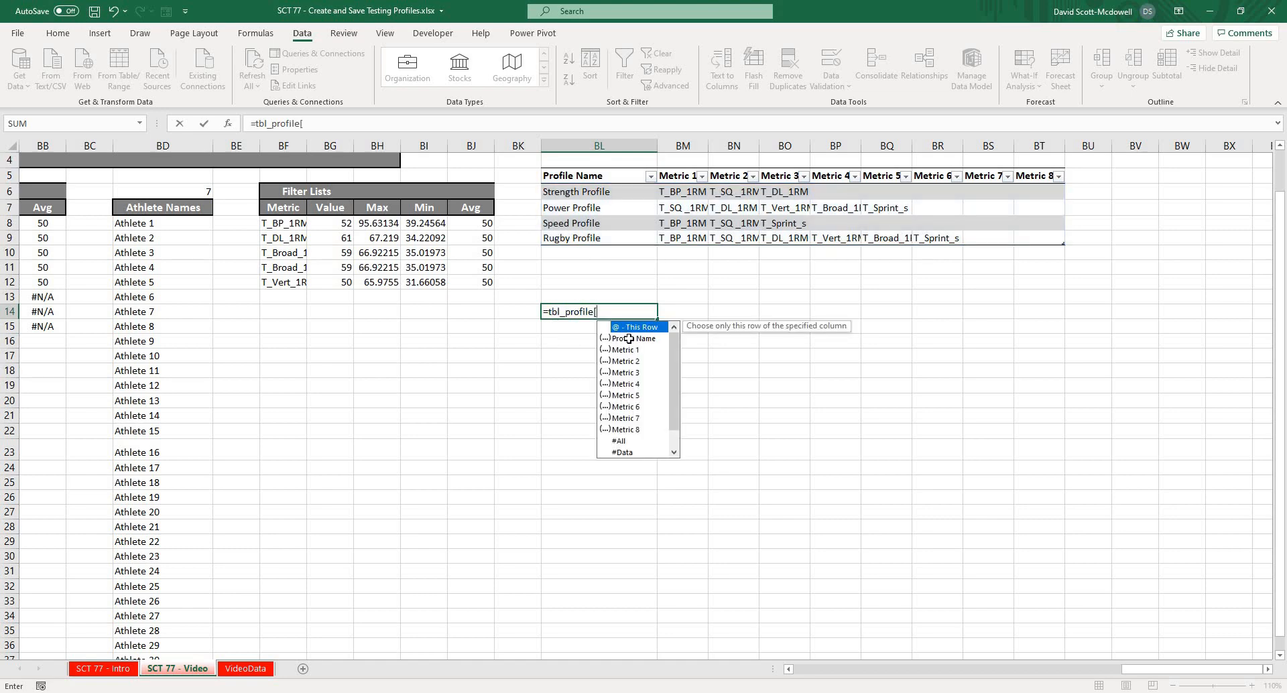
pyautogui.click(629, 337)
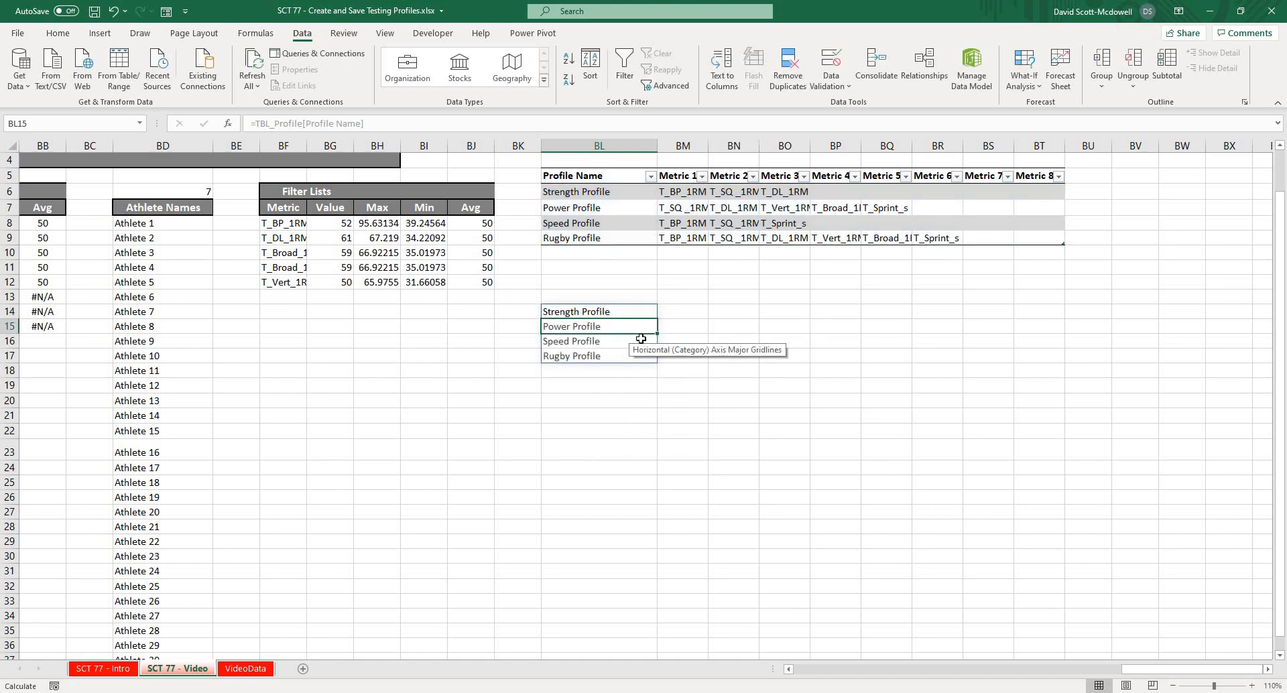
pyautogui.click(599, 400)
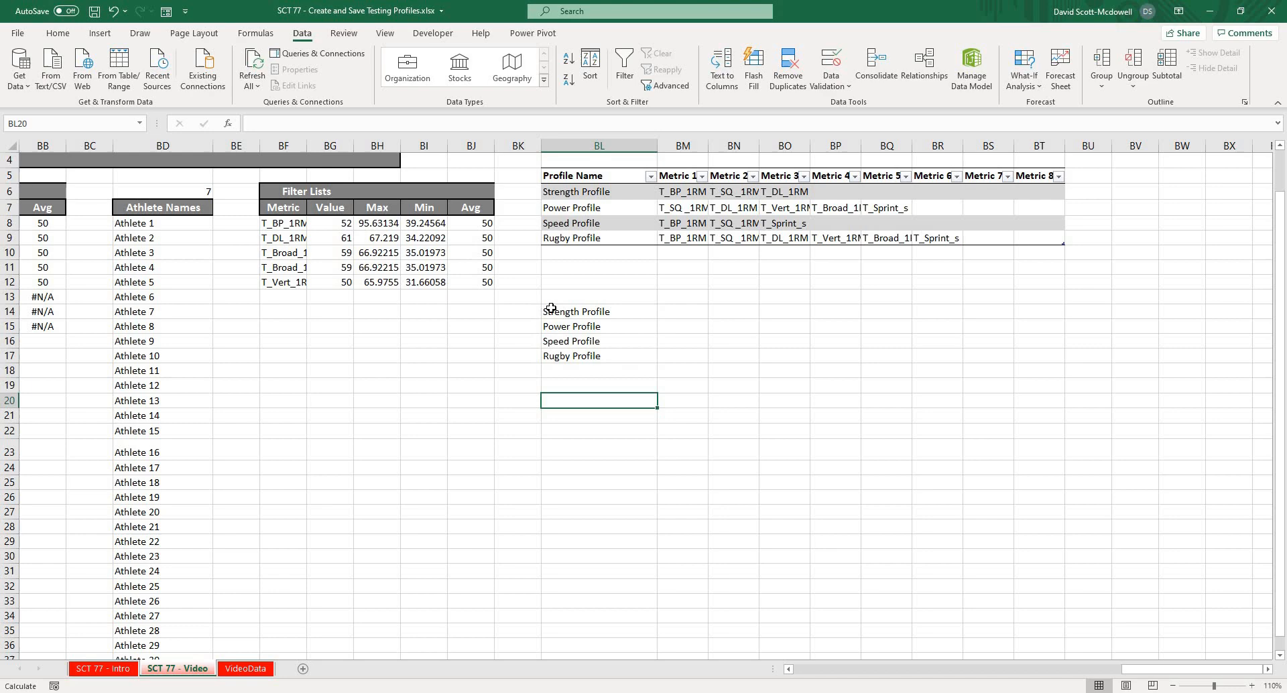
pyautogui.click(576, 311)
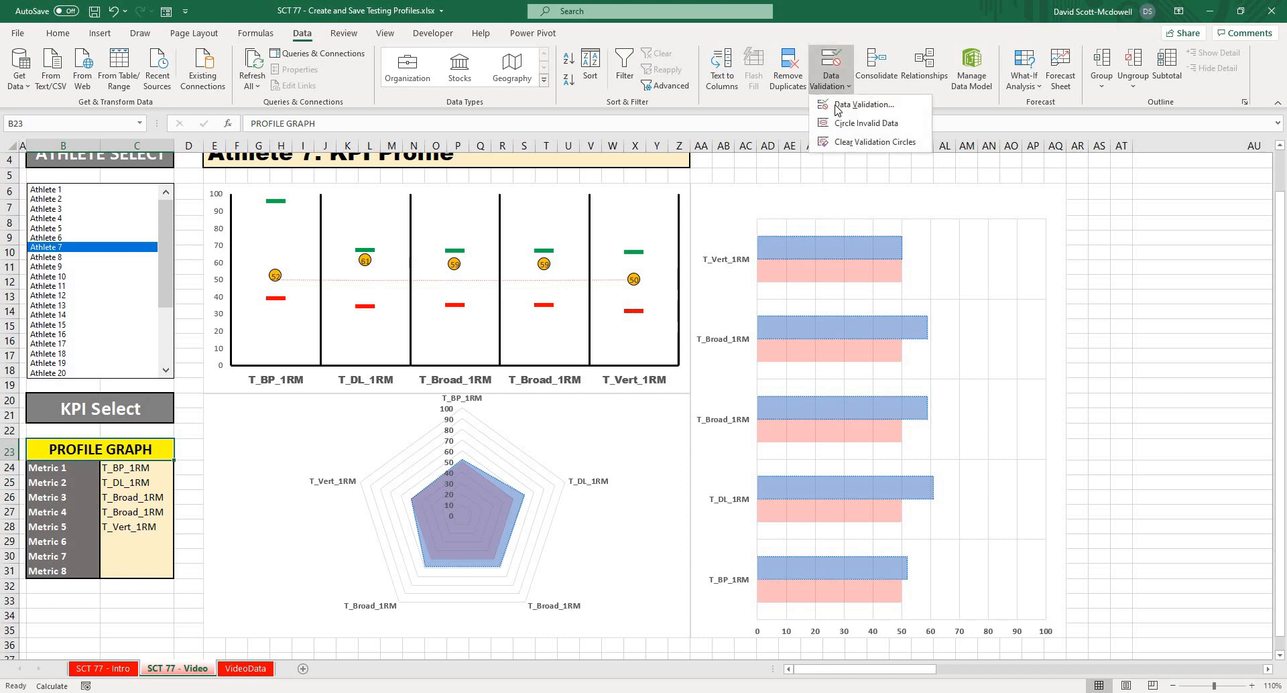
# Give heading B23 an INDIRECT-based list dropdown of profile names, set to Strength Profile.
pyautogui.click(864, 104)
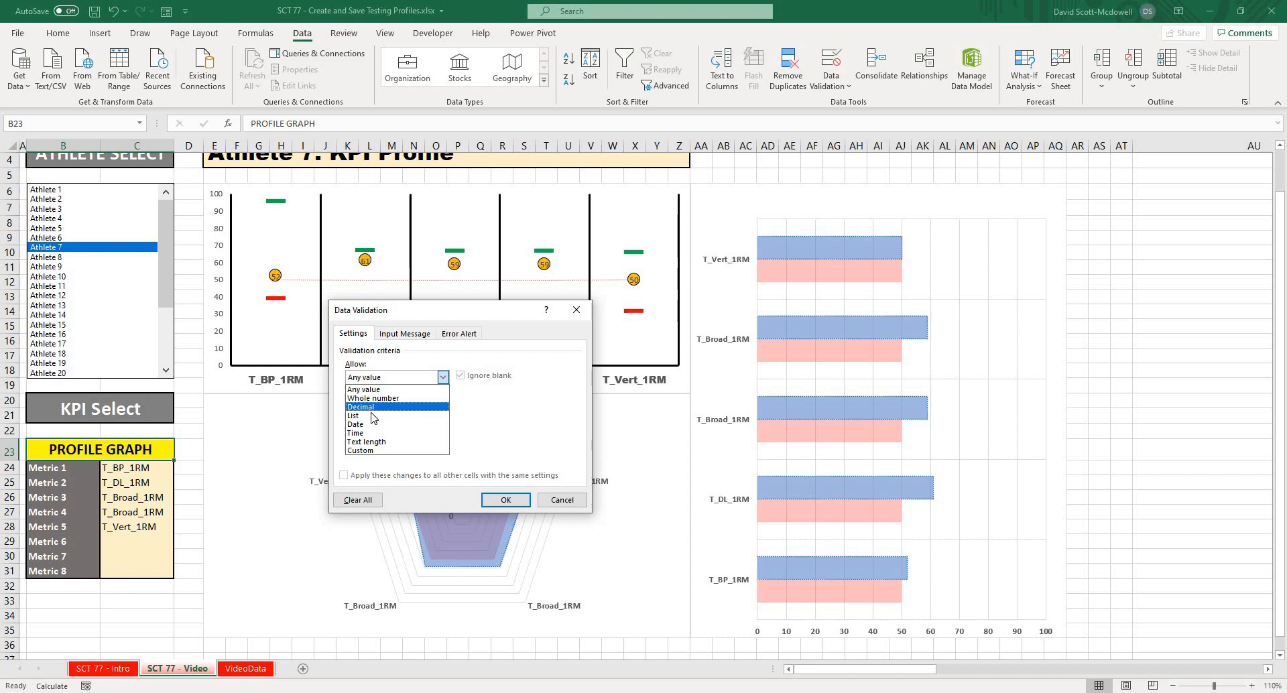
pyautogui.click(353, 416)
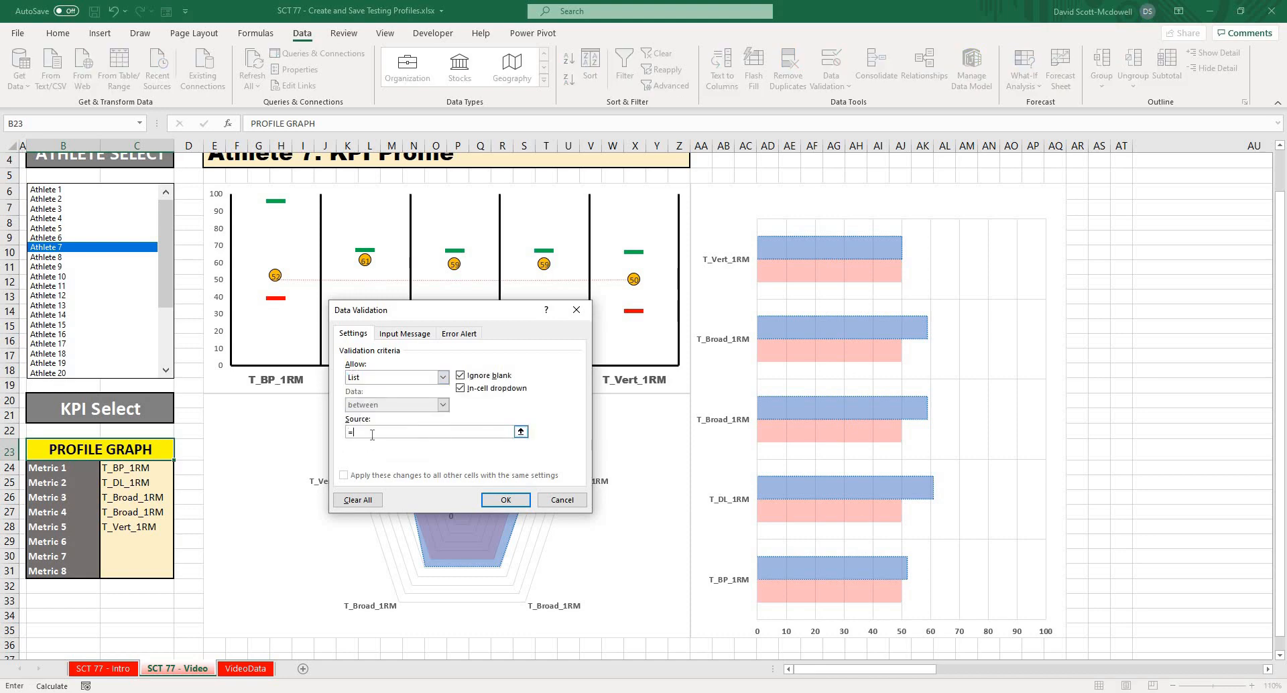
pyautogui.write('indirect(')
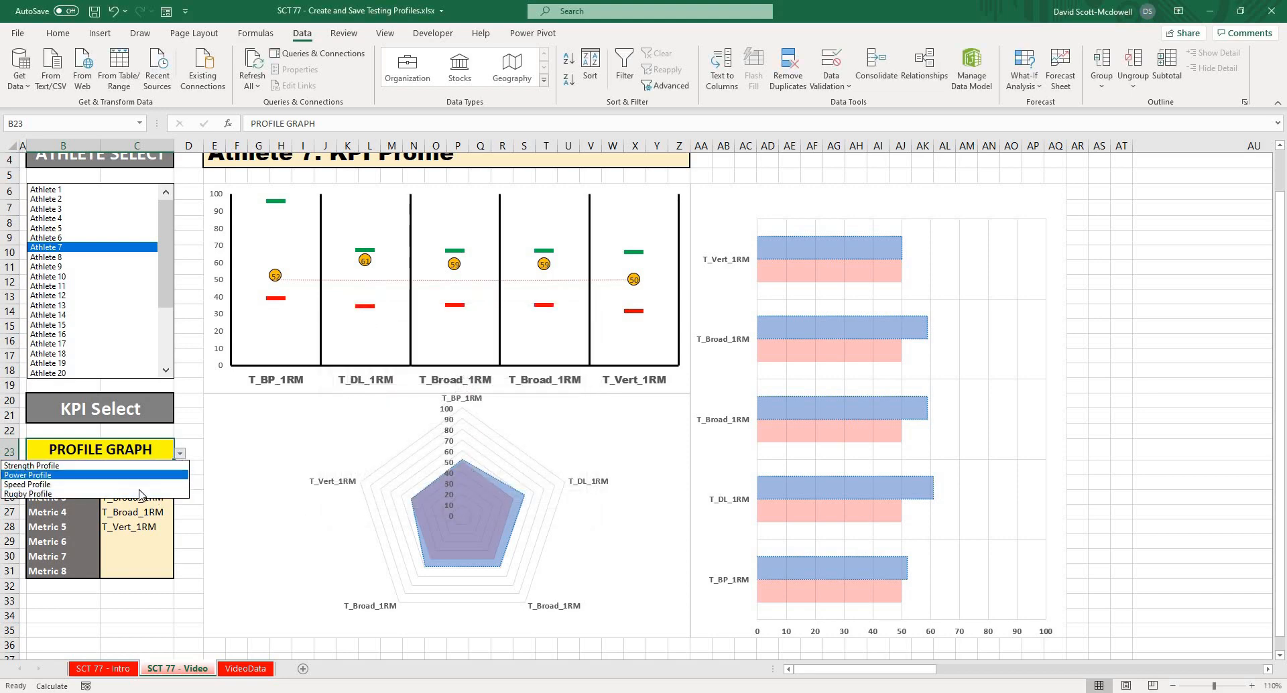
pyautogui.click(32, 465)
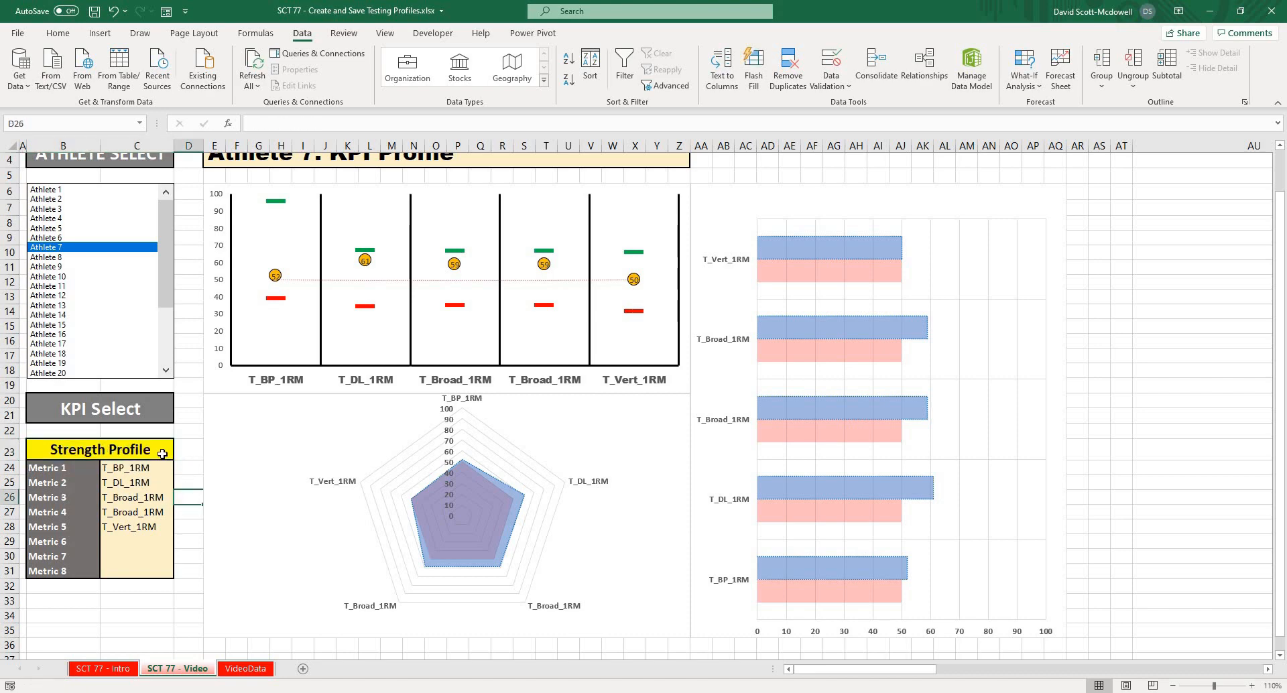
pyautogui.write('Power Profile')
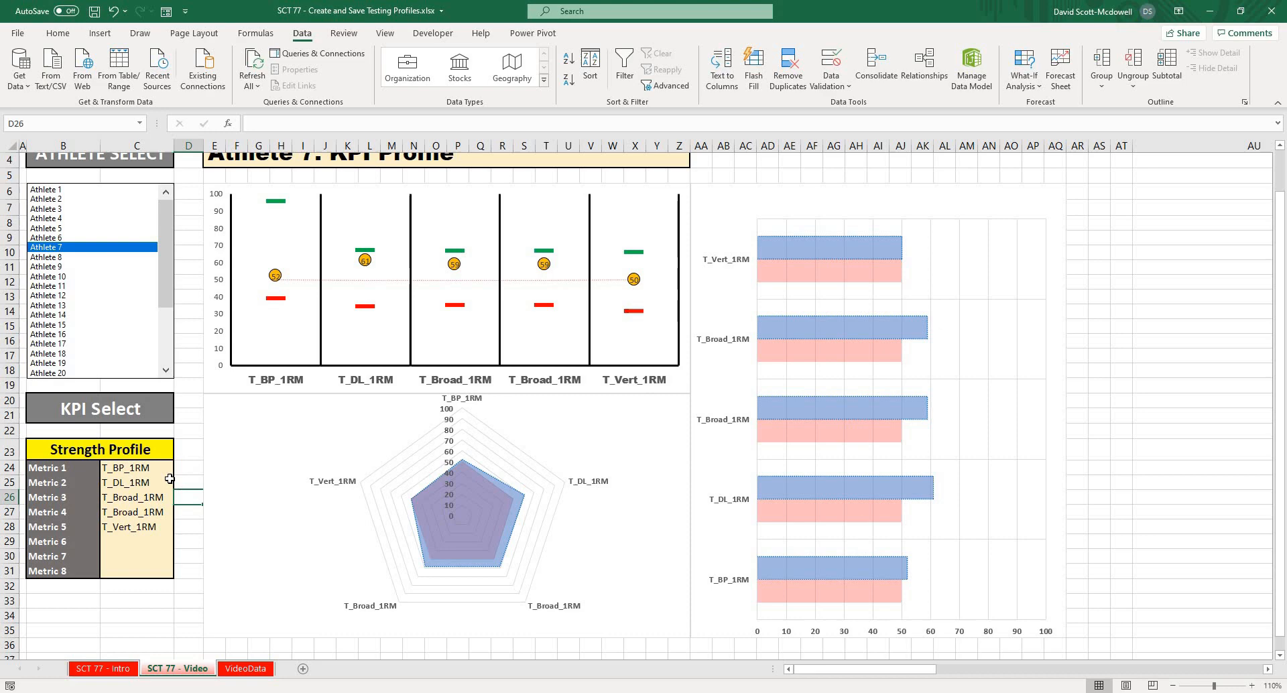
pyautogui.click(134, 467)
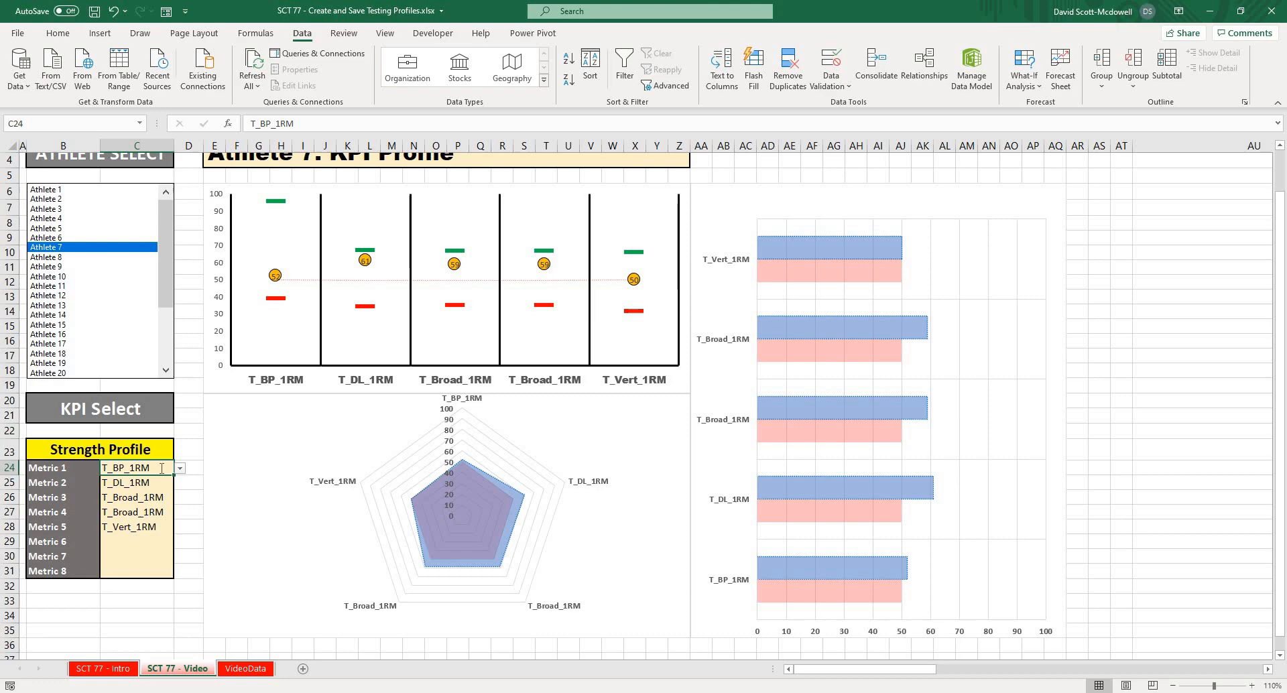
# Enter =INDEX(TBL_Profile, MATCH(B23, TBL_Profile[Profile Name], 0), 2) in C24.
pyautogui.write('=index')
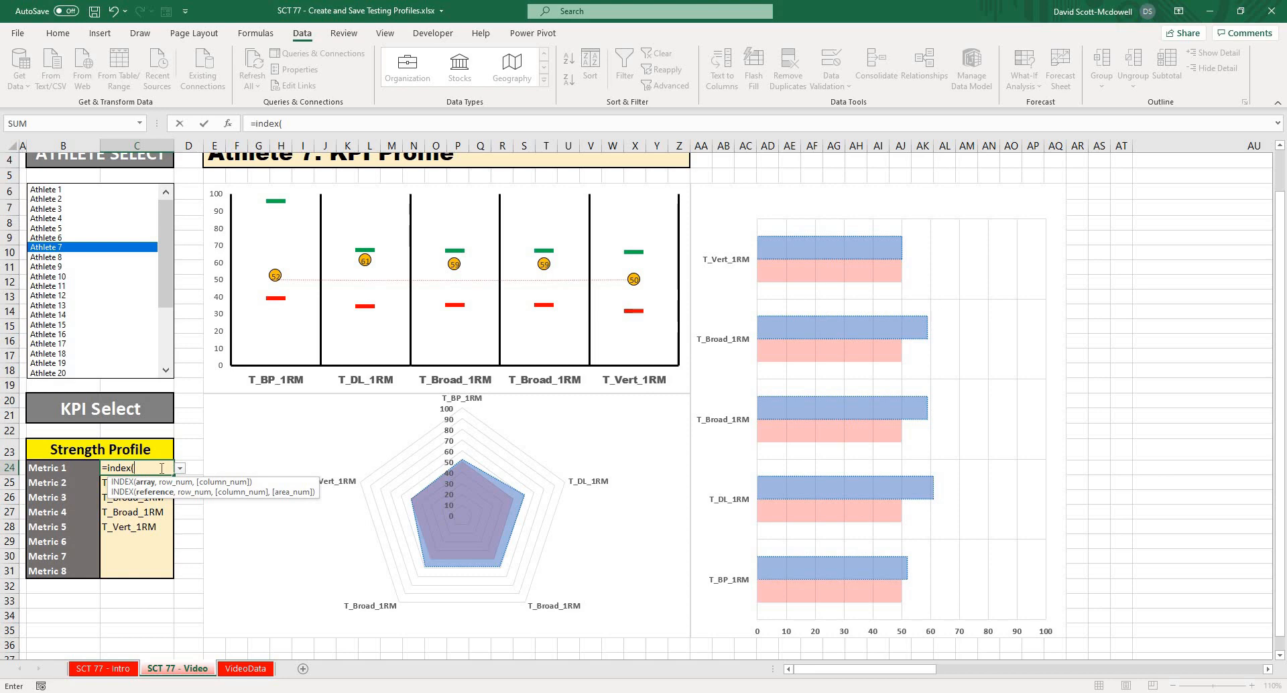
pyautogui.write('(tbl')
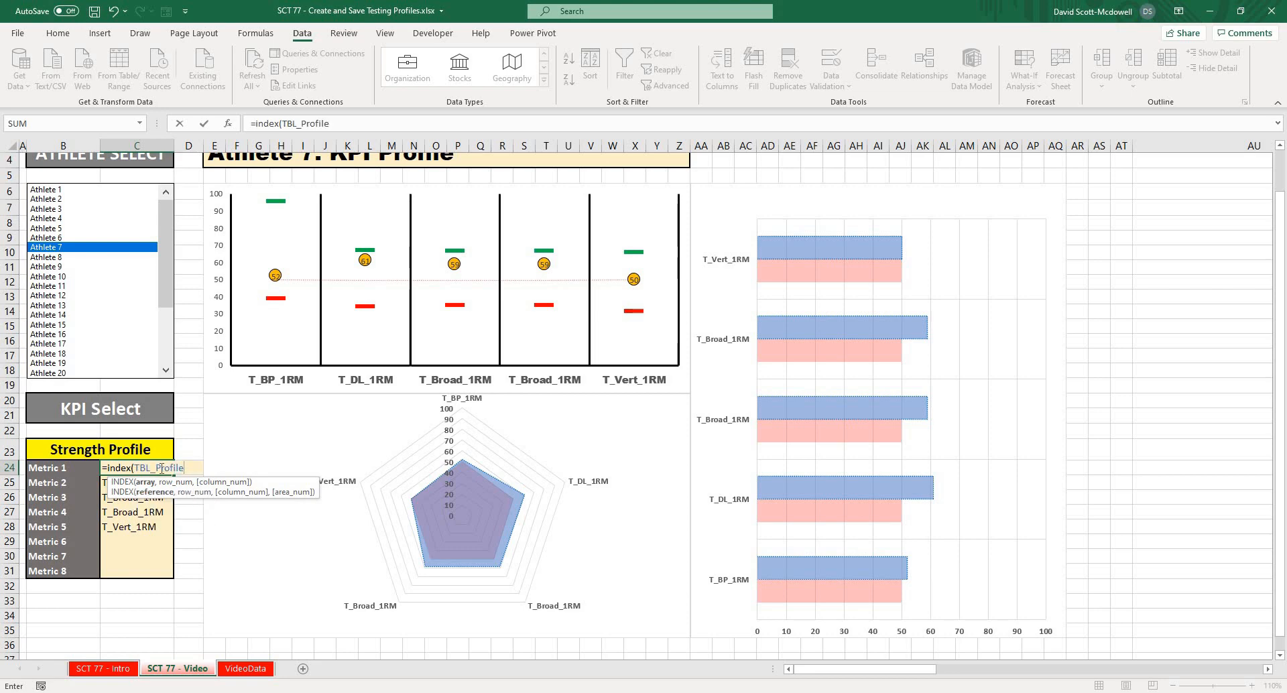
pyautogui.write(',')
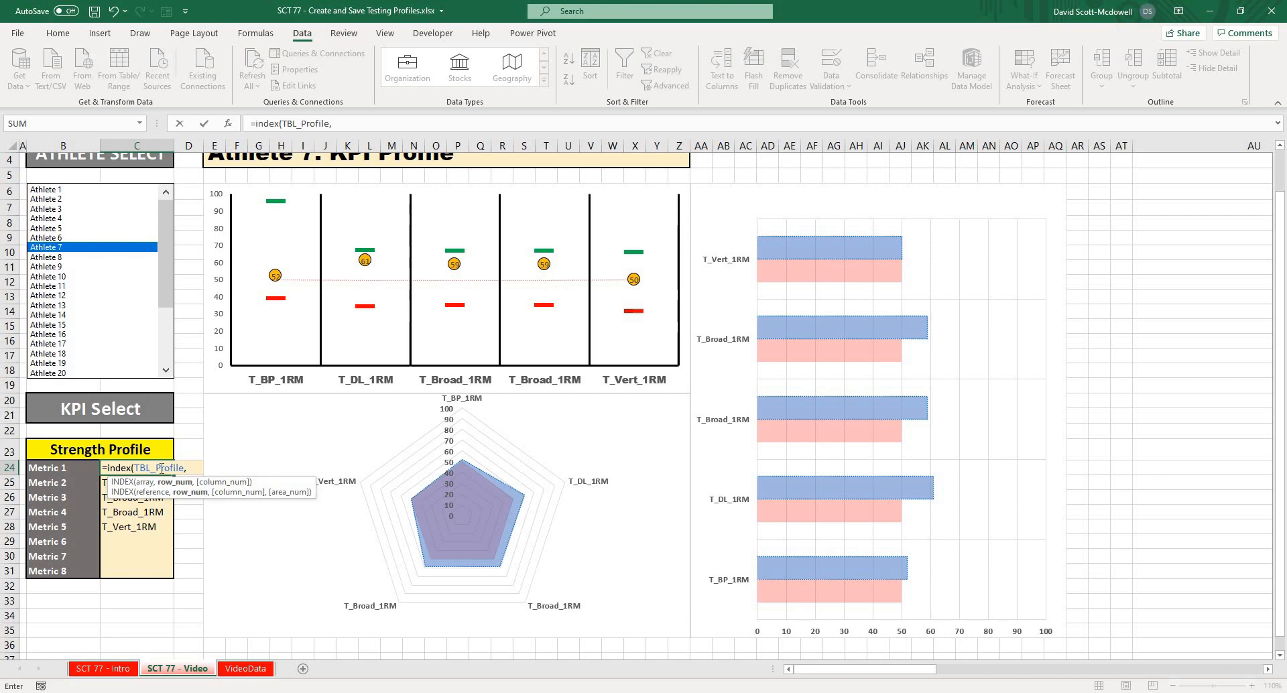
pyautogui.write('match(')
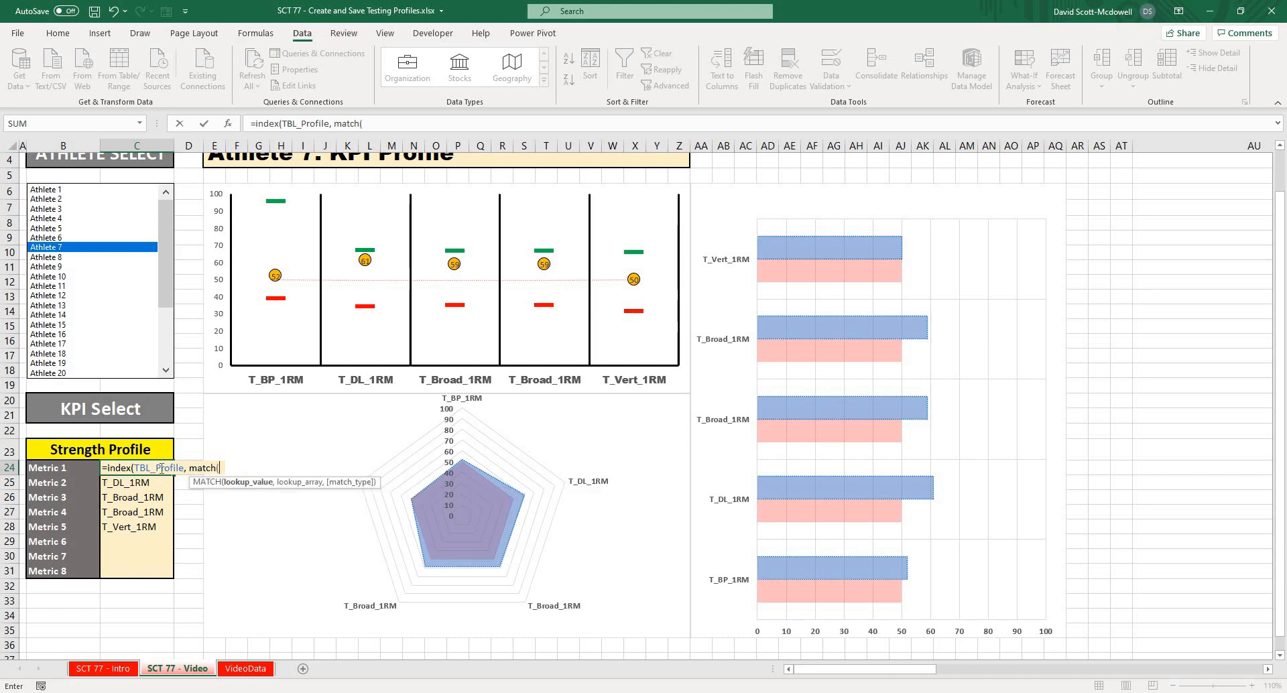
pyautogui.moveTo(115, 448)
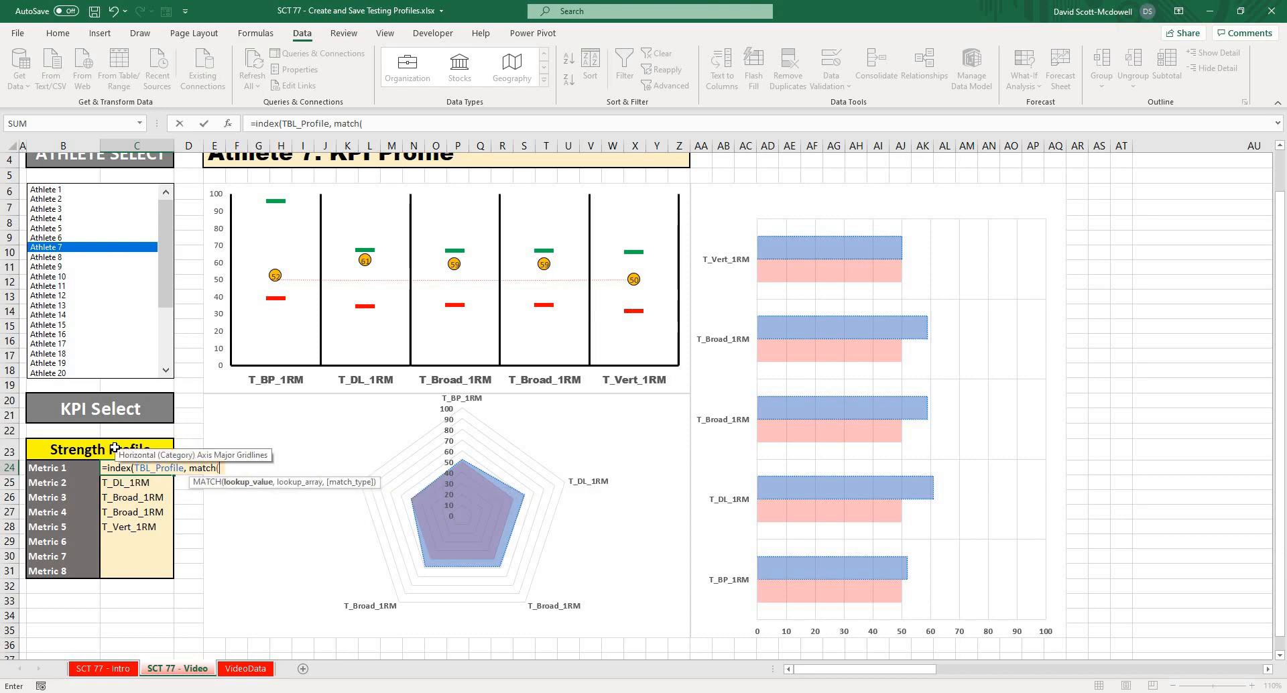
pyautogui.click(99, 449)
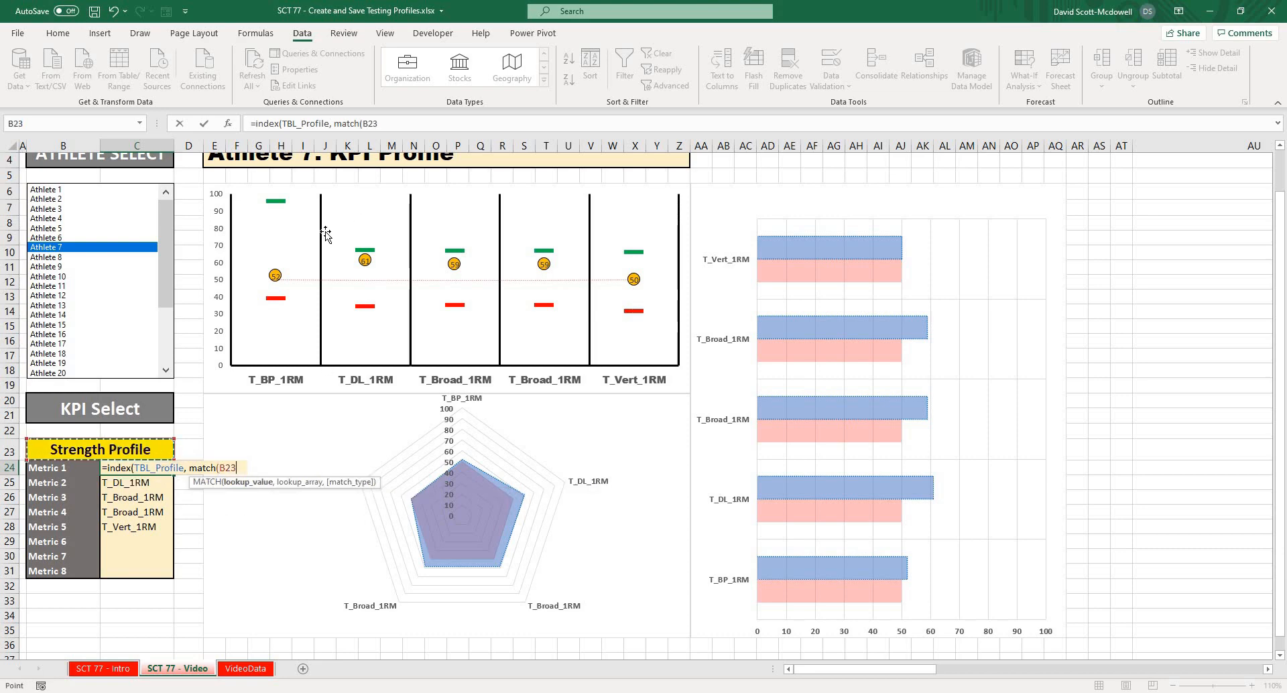
pyautogui.moveTo(241, 470)
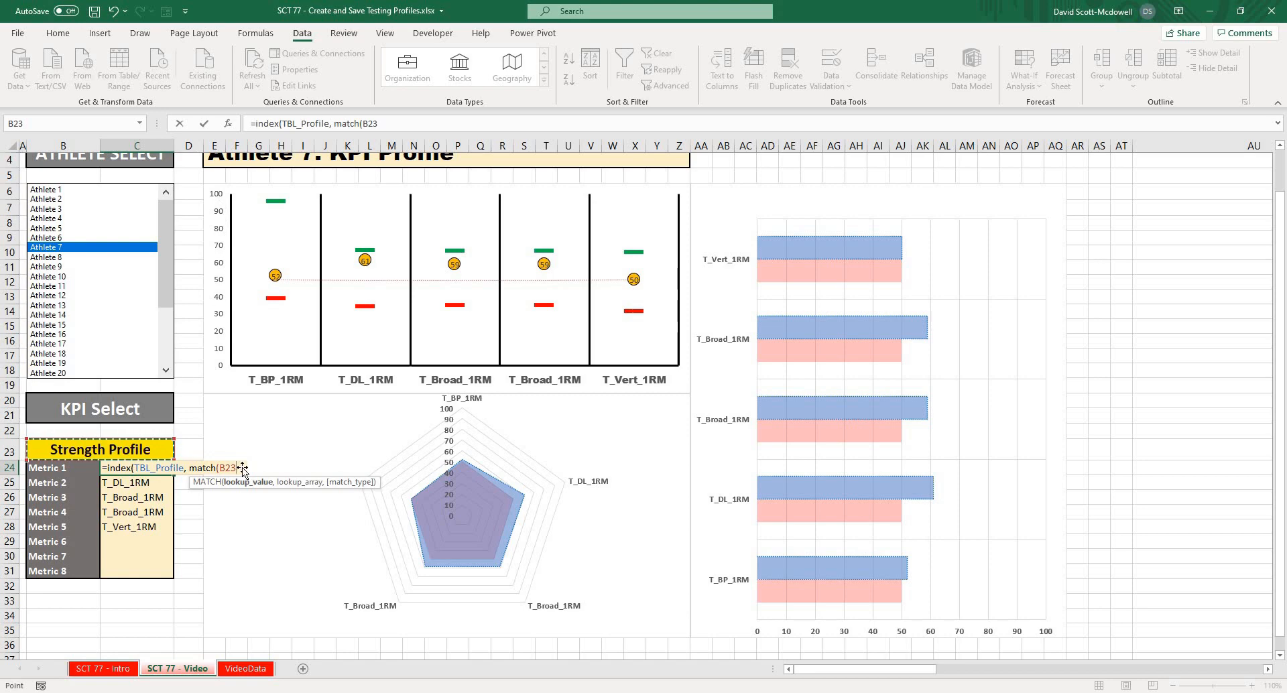
pyautogui.write(',')
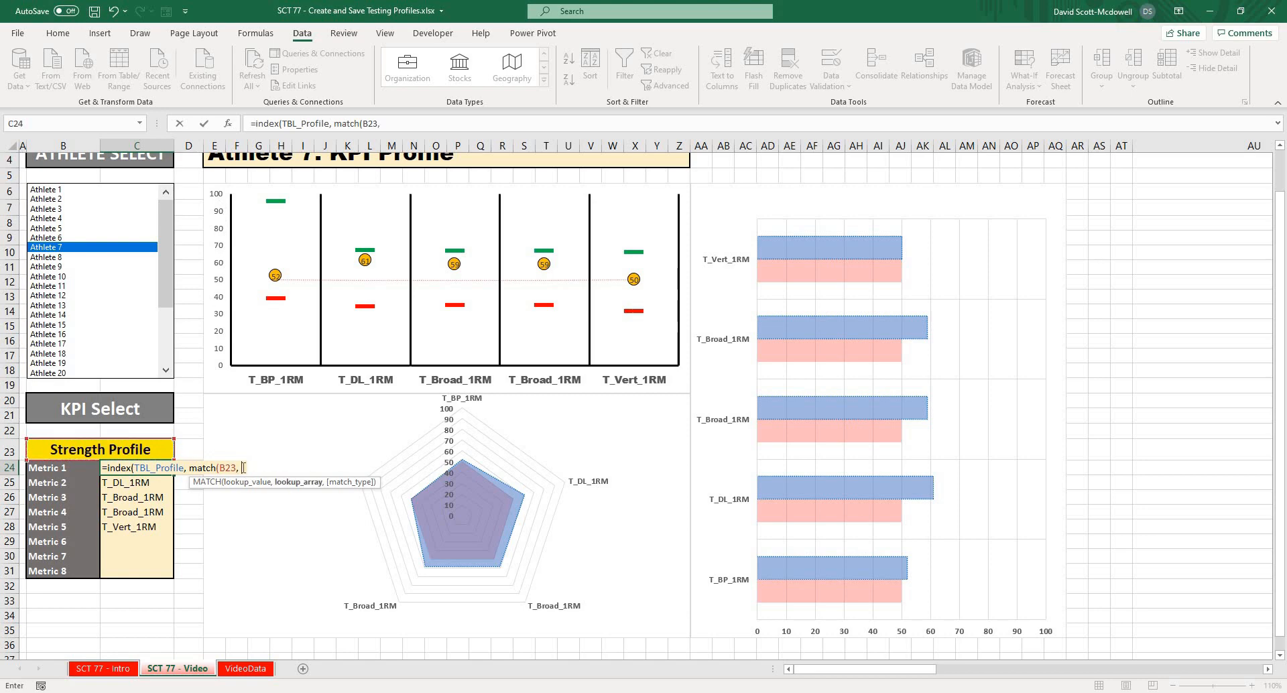
pyautogui.write('tbl')
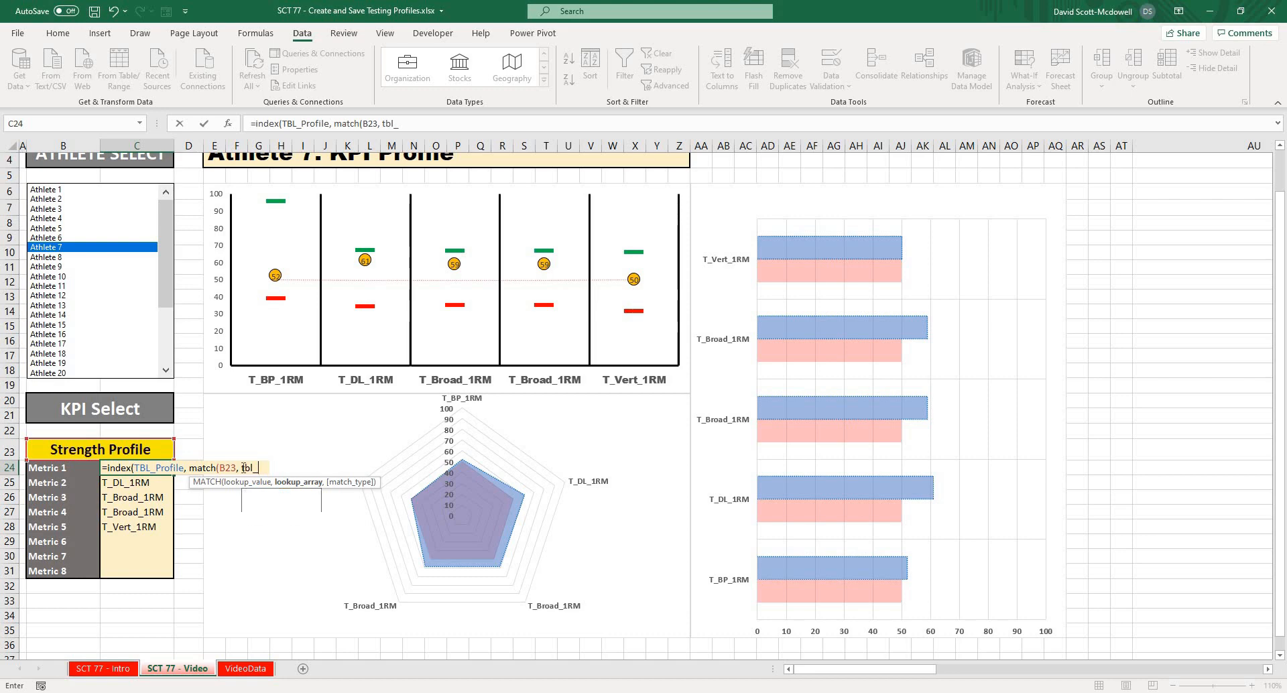
pyautogui.write('_profile[Profile Name')
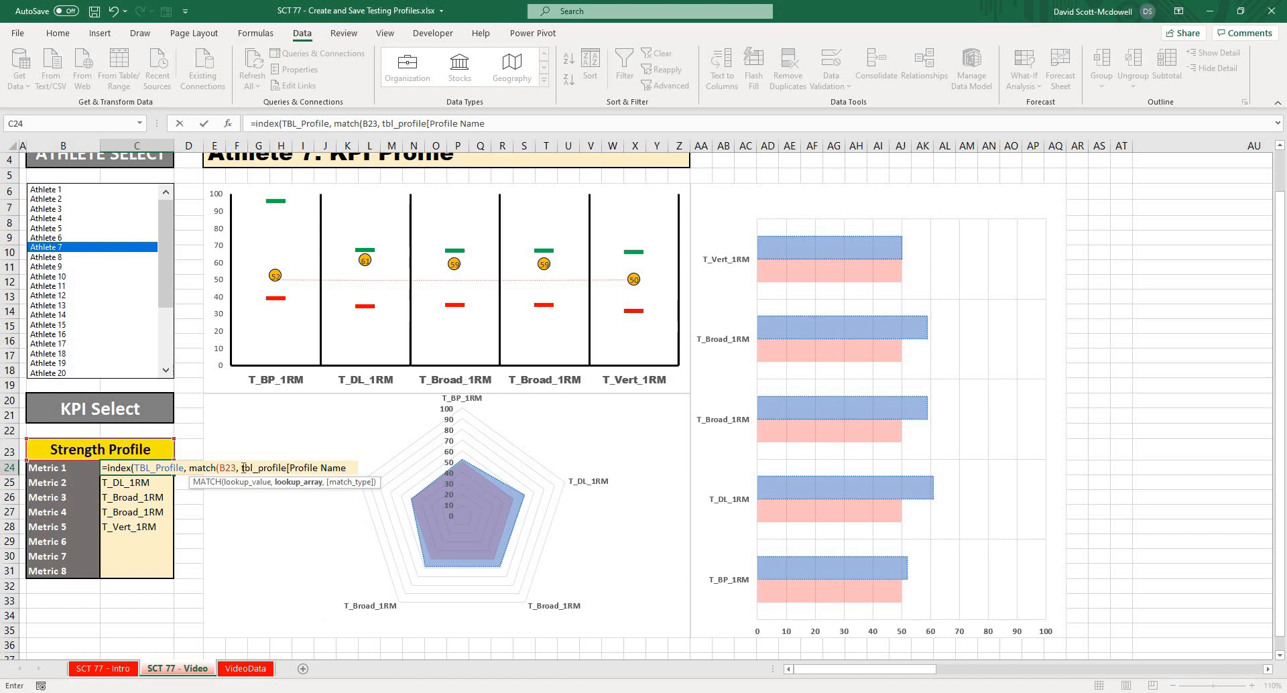
pyautogui.write(', 0)')
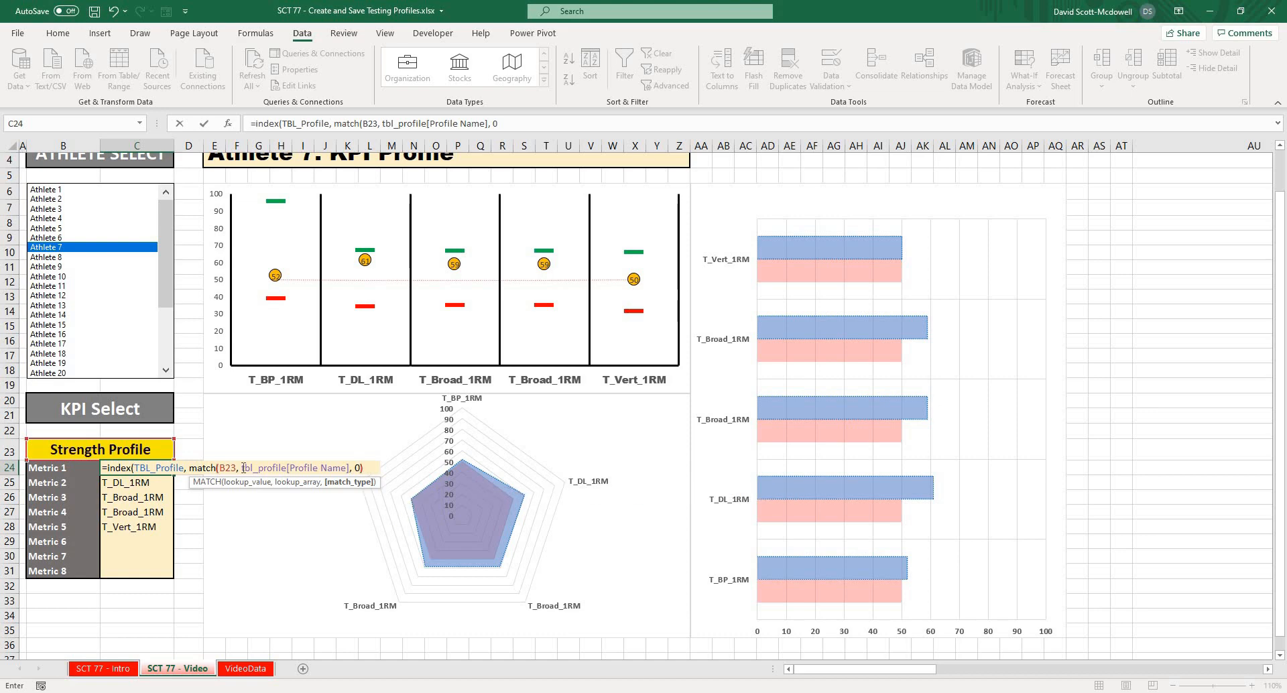
pyautogui.write(',')
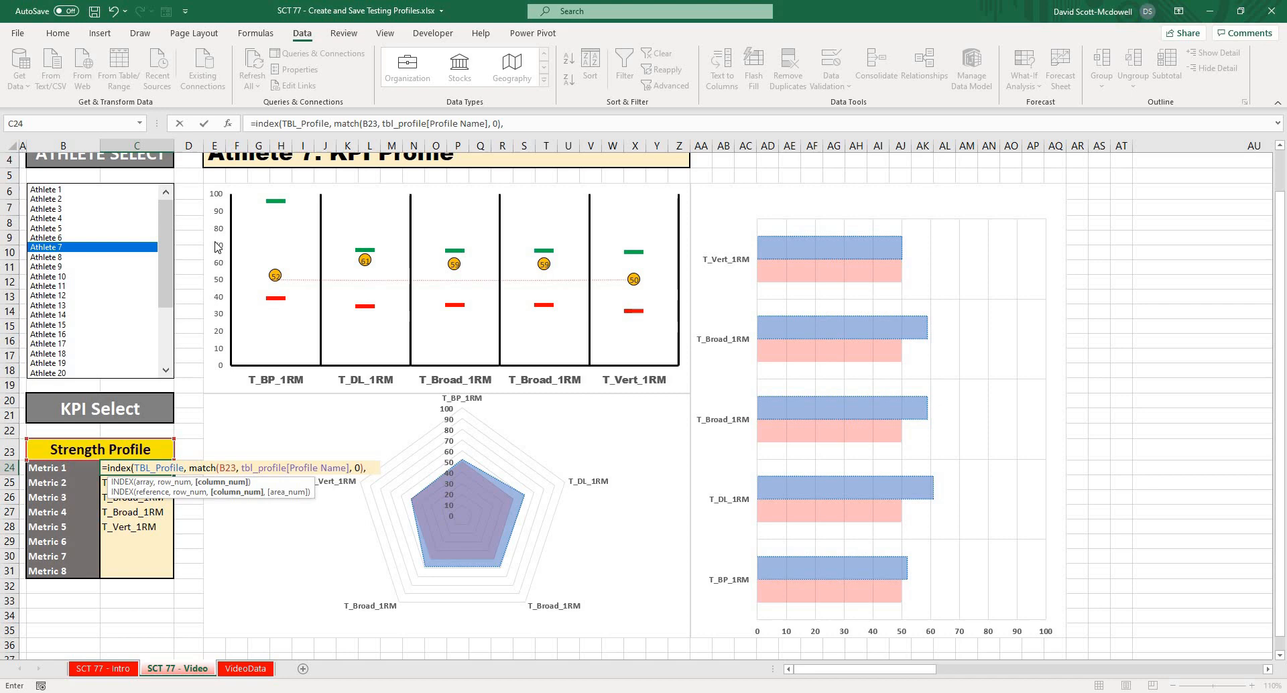
pyautogui.moveTo(217, 284)
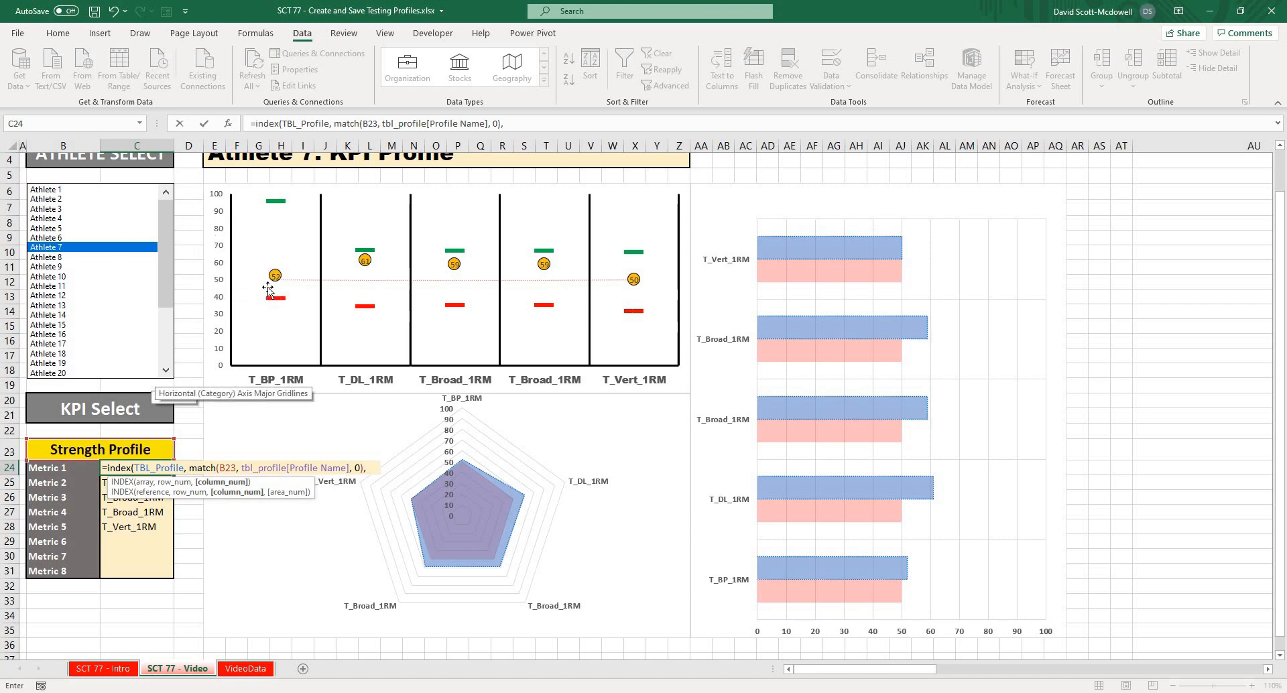
pyautogui.write('2')
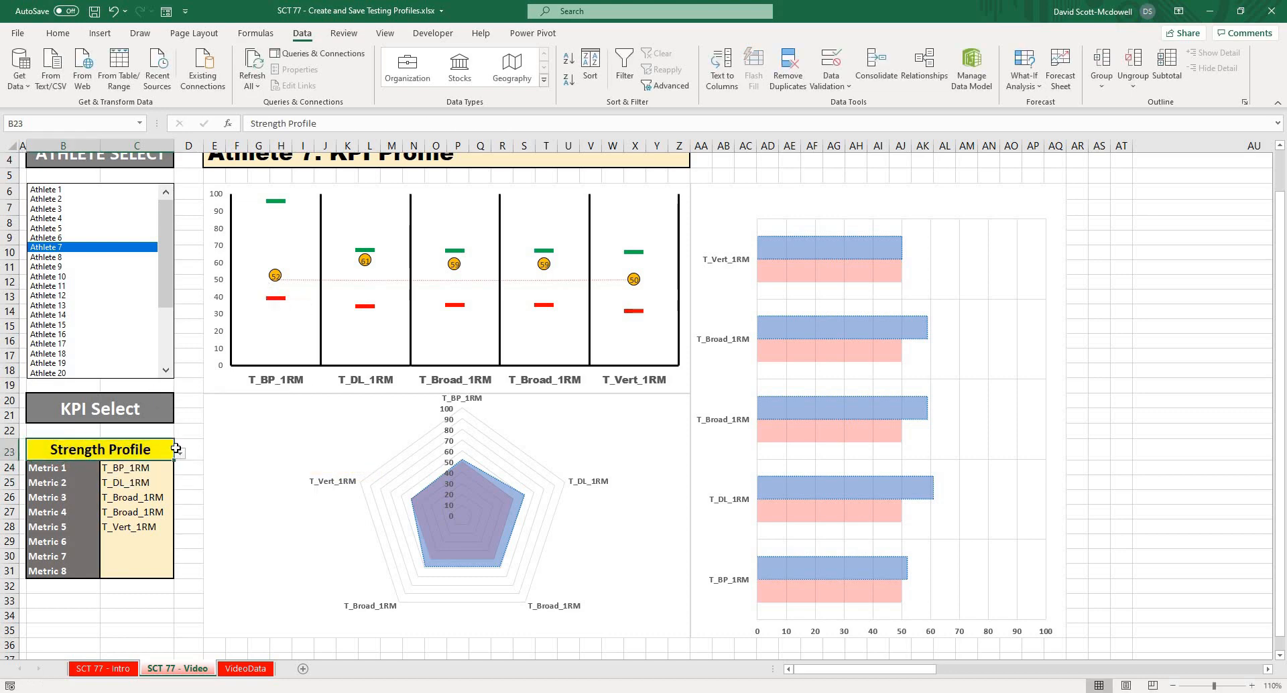
# Test the lookup by switching B23 to another profile, then to Power Profile.
pyautogui.click(178, 453)
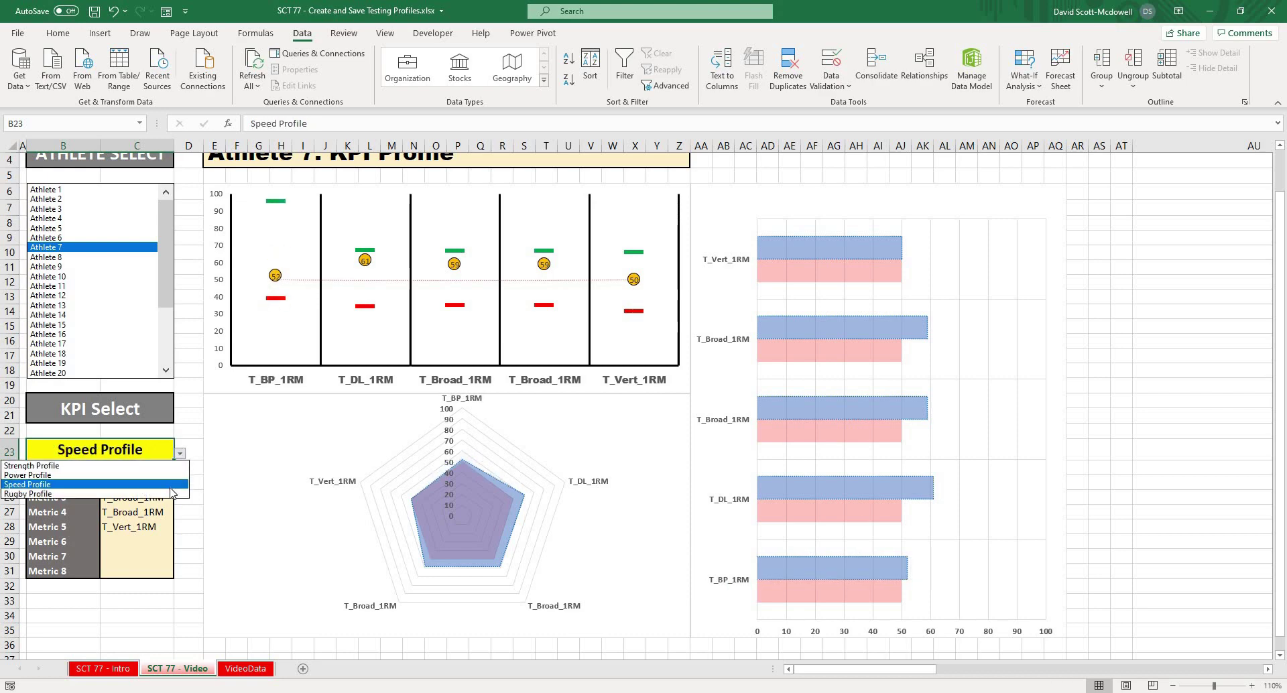
pyautogui.click(30, 493)
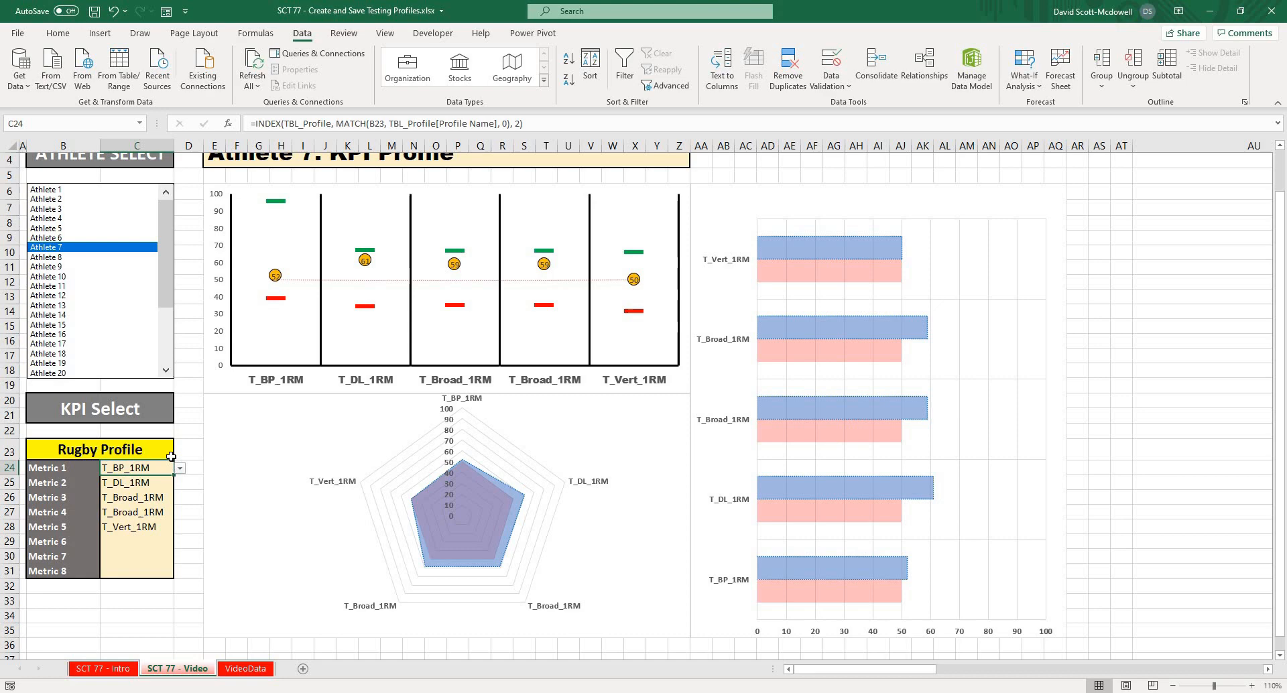
pyautogui.click(179, 450)
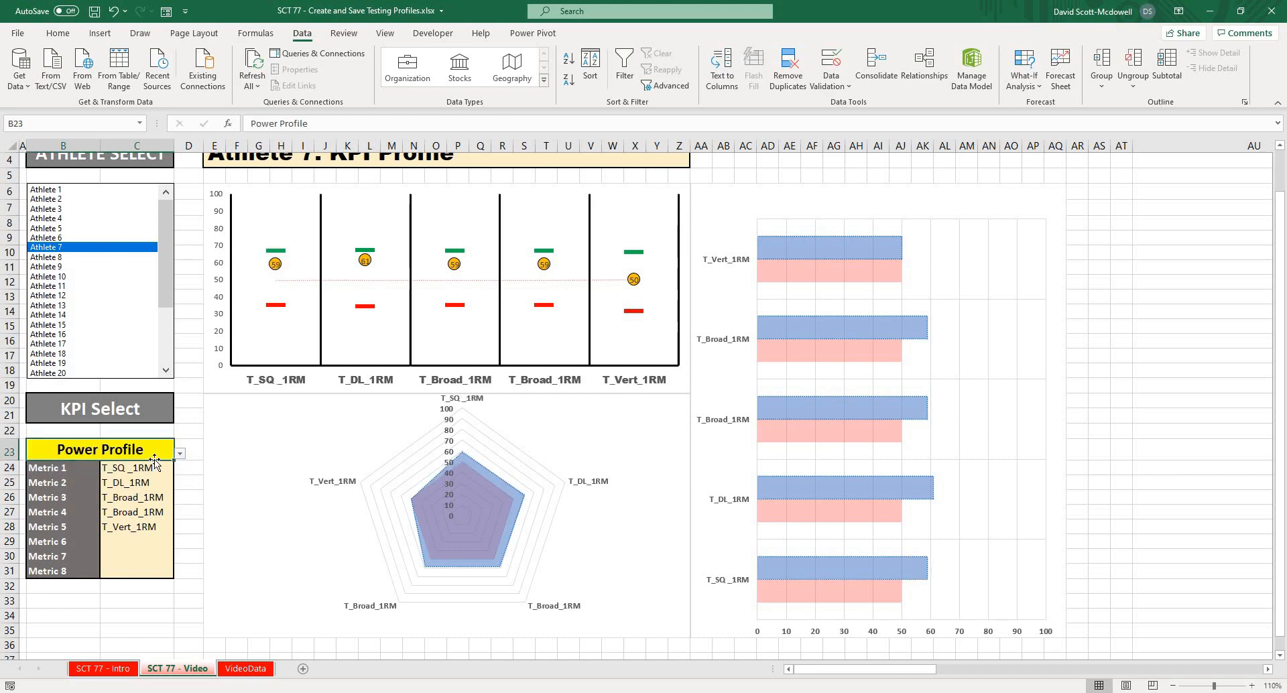
pyautogui.click(130, 468)
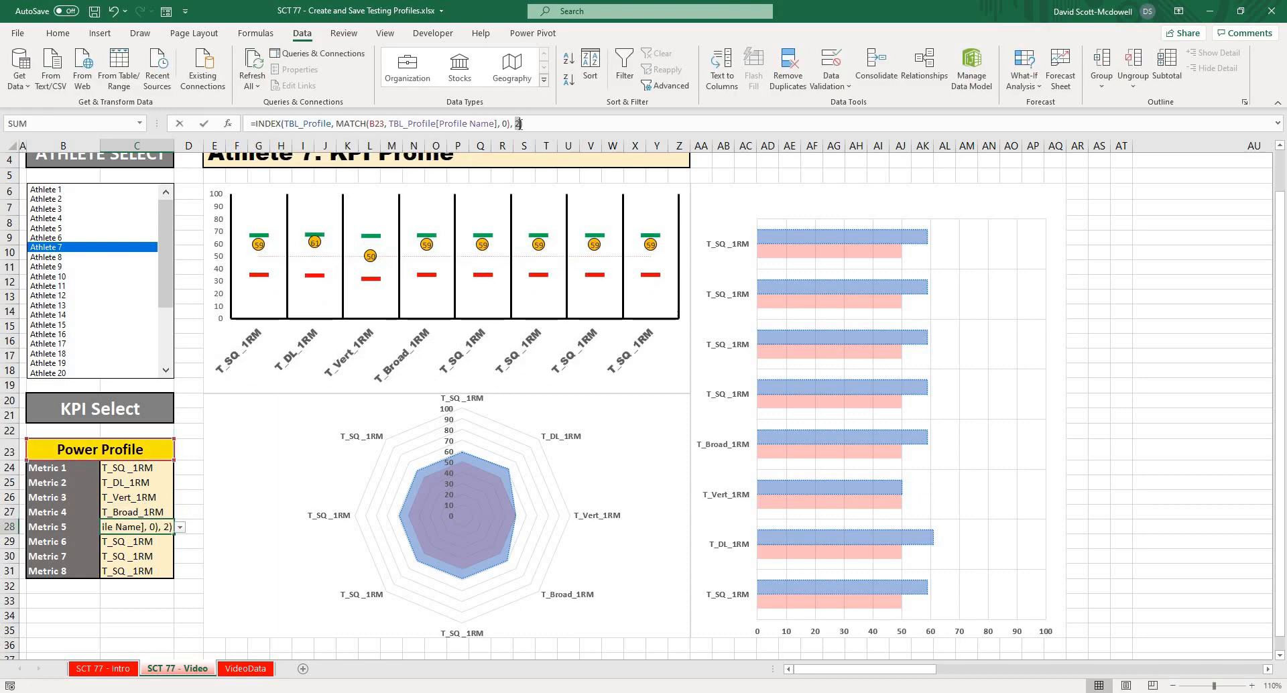
# Confirm the Metric 5–8 lookup formulas with their column numbers, dismissing the validation error.
pyautogui.press('Enter')
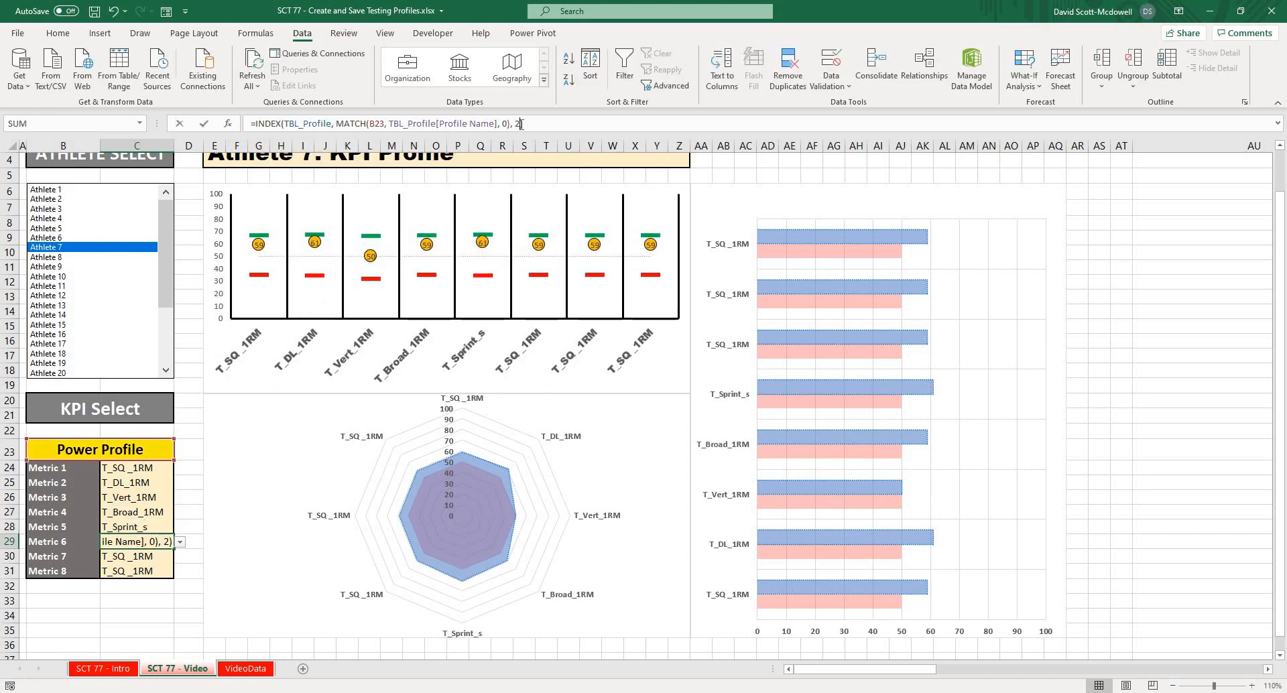
pyautogui.write('7')
pyautogui.press('Enter')
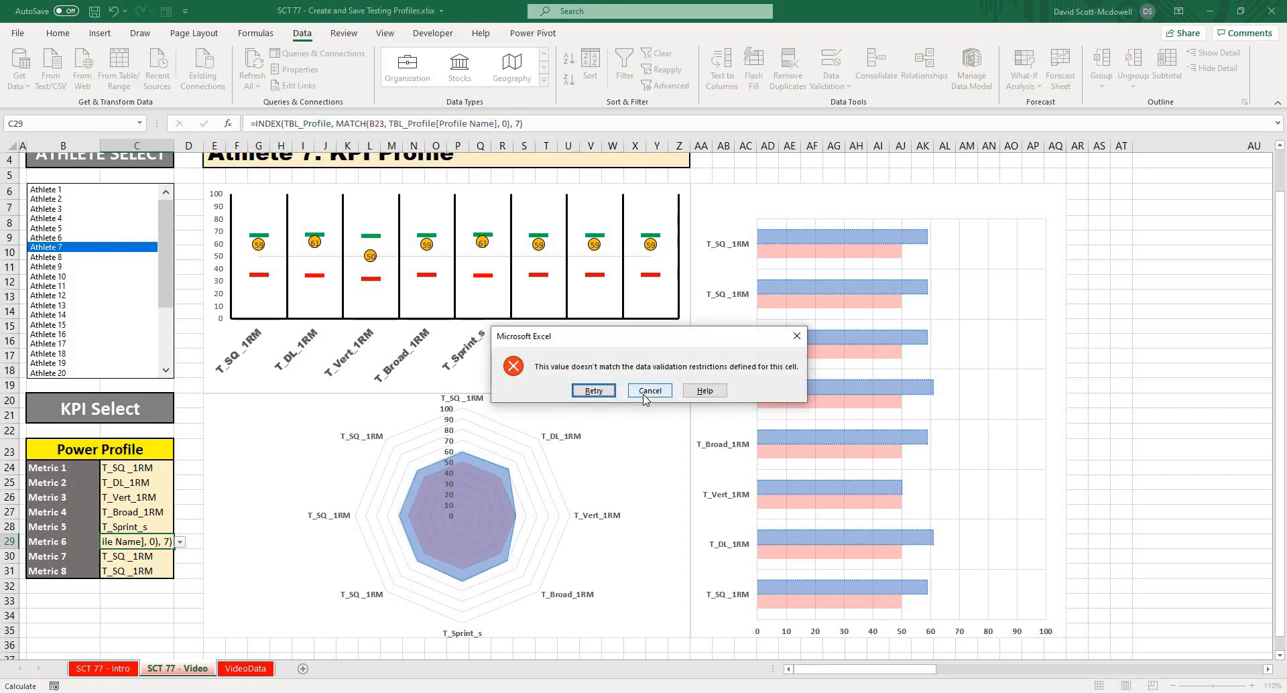
pyautogui.moveTo(660, 394)
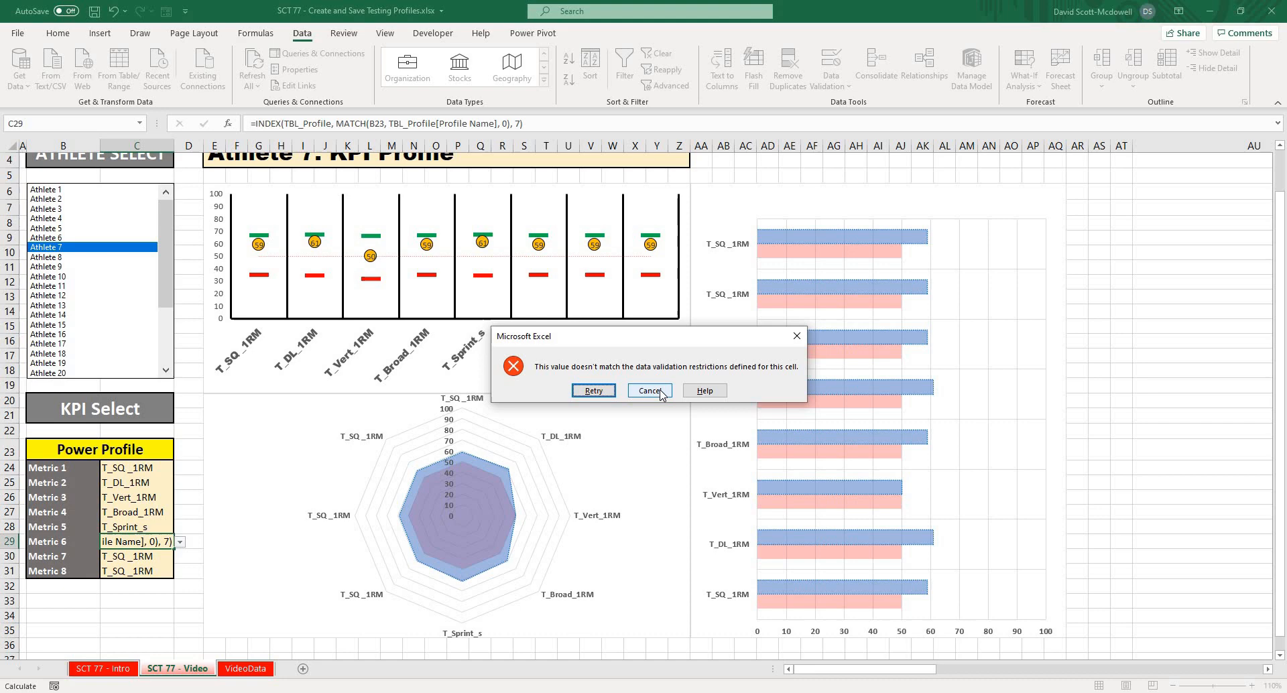
pyautogui.click(649, 390)
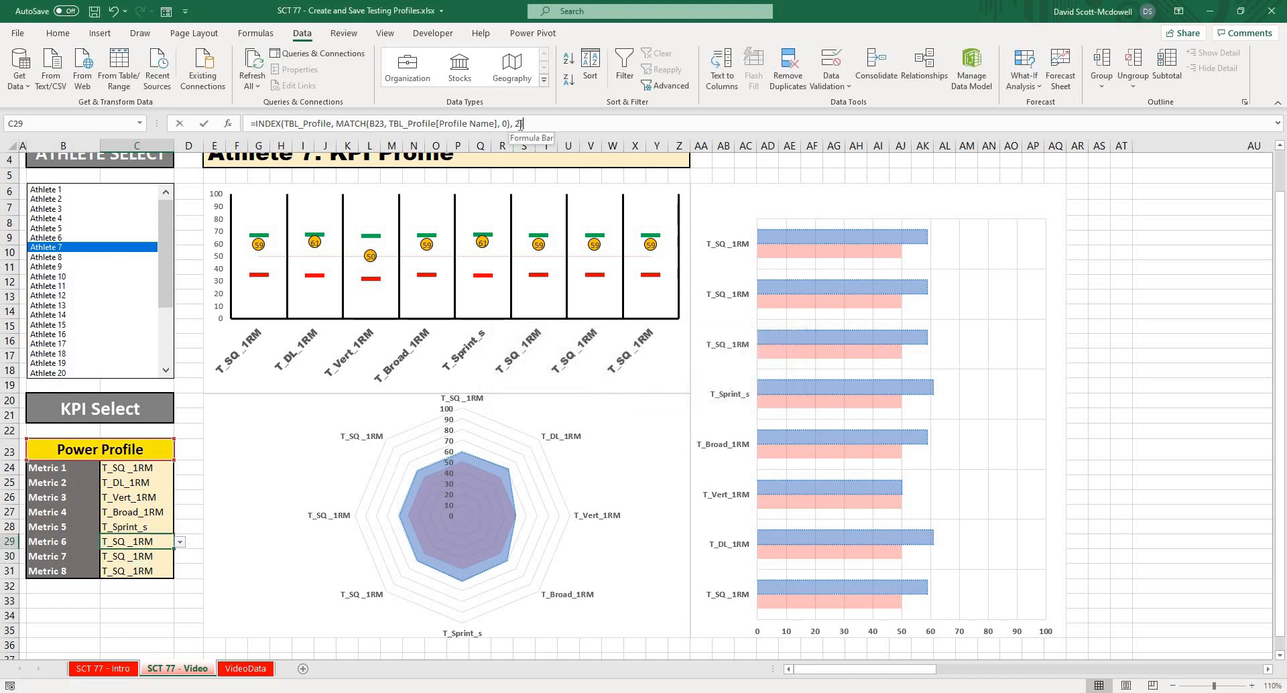
pyautogui.write('7')
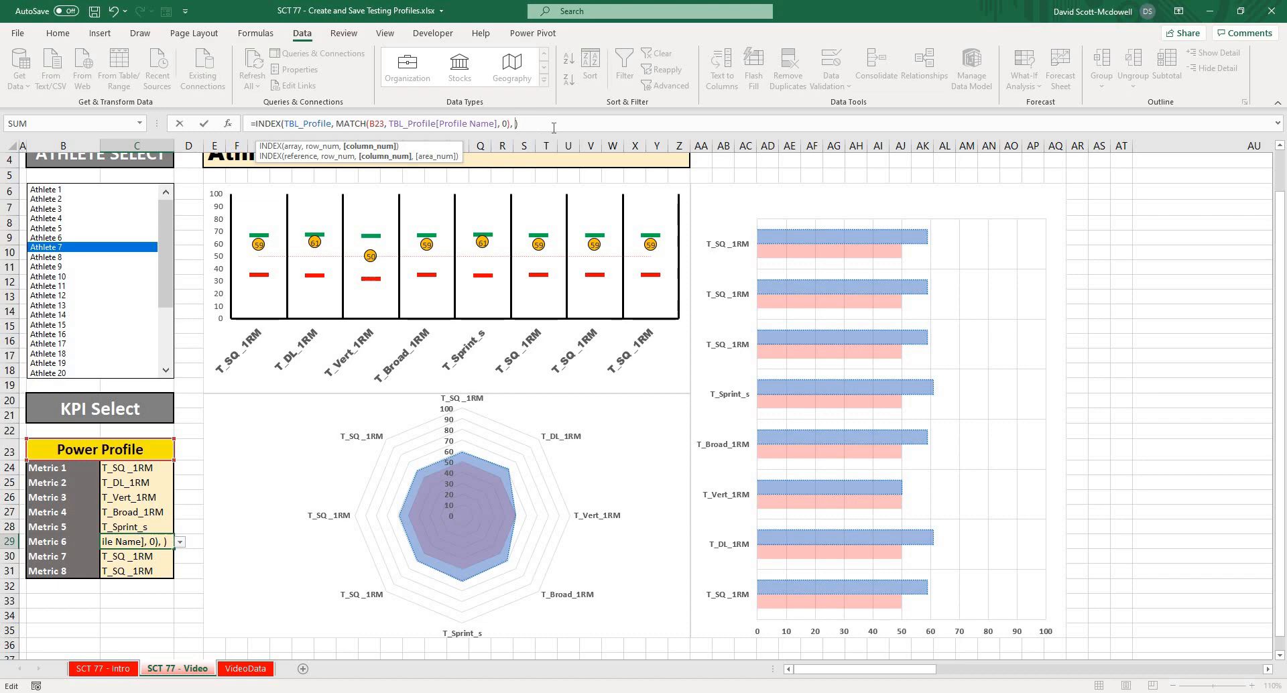
pyautogui.write('7')
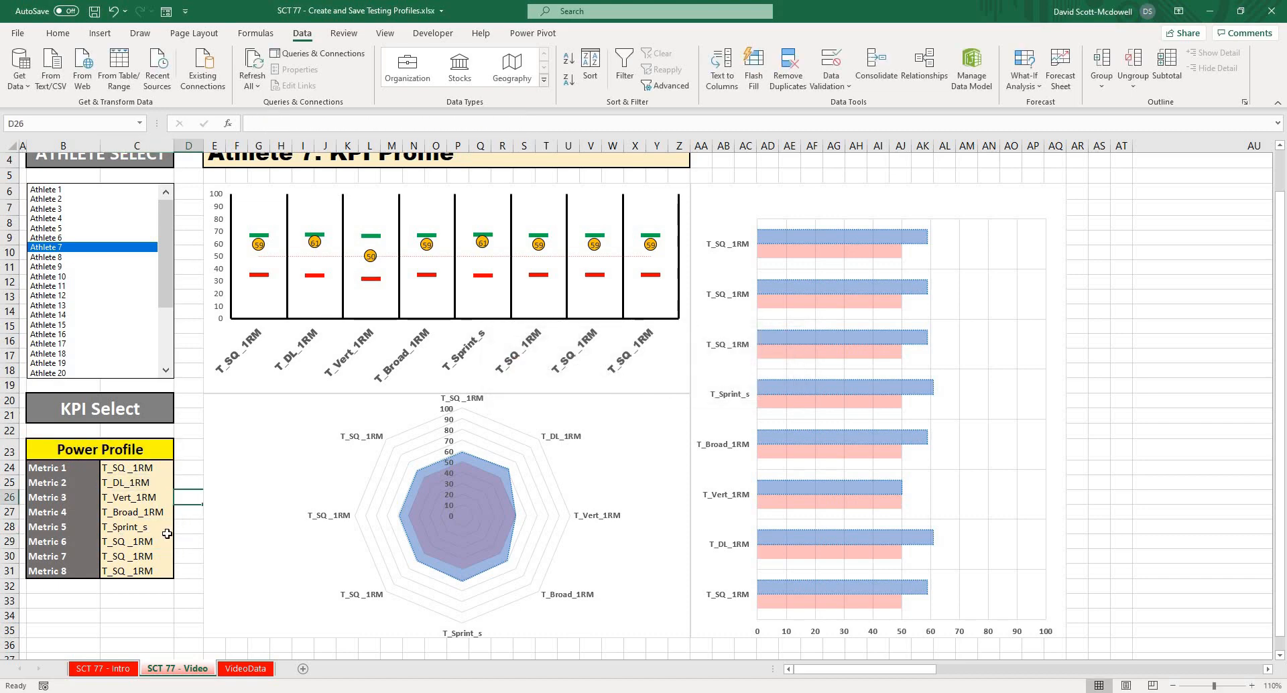
pyautogui.click(134, 497)
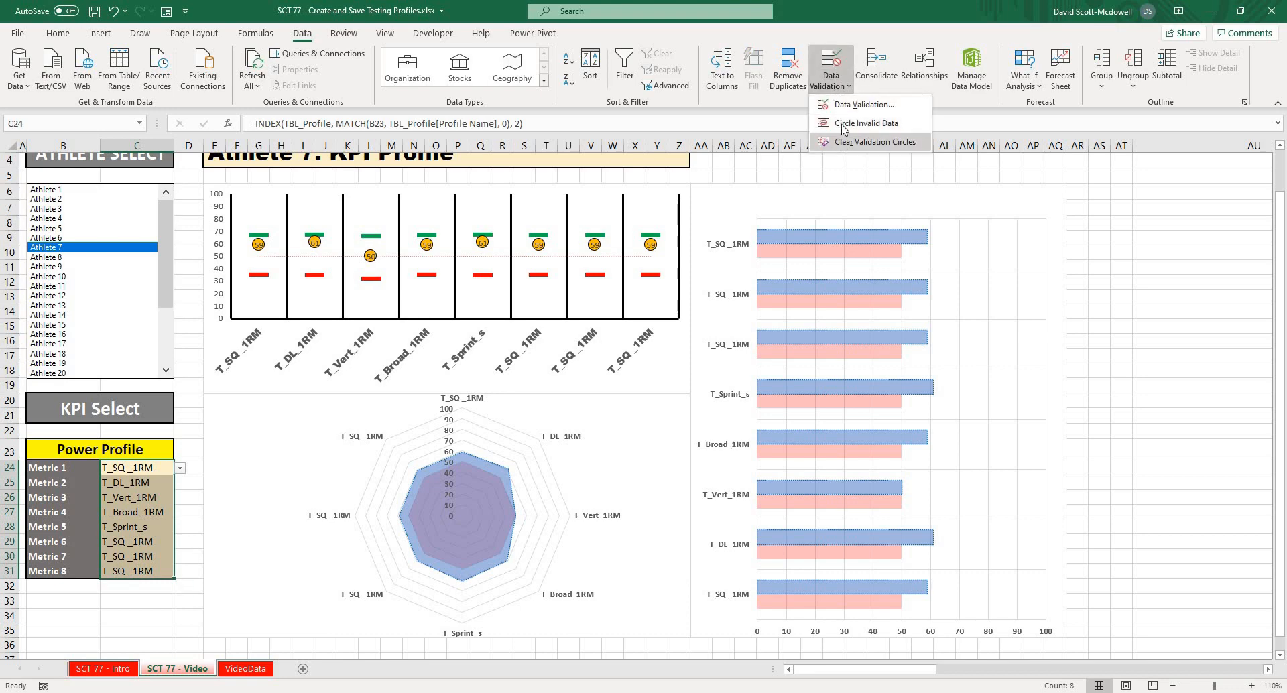
# Correct the Metric 6 INDEX column argument in C29 so it returns 0 for Power Profile.
pyautogui.click(863, 104)
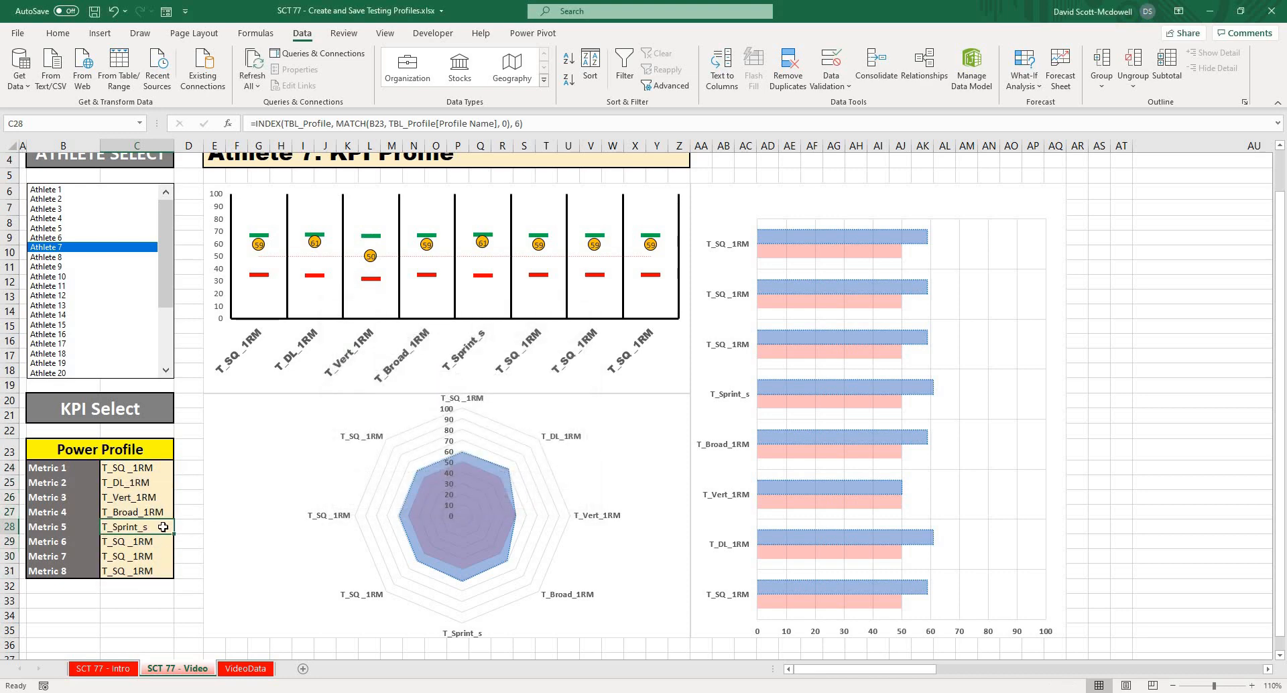
pyautogui.click(134, 542)
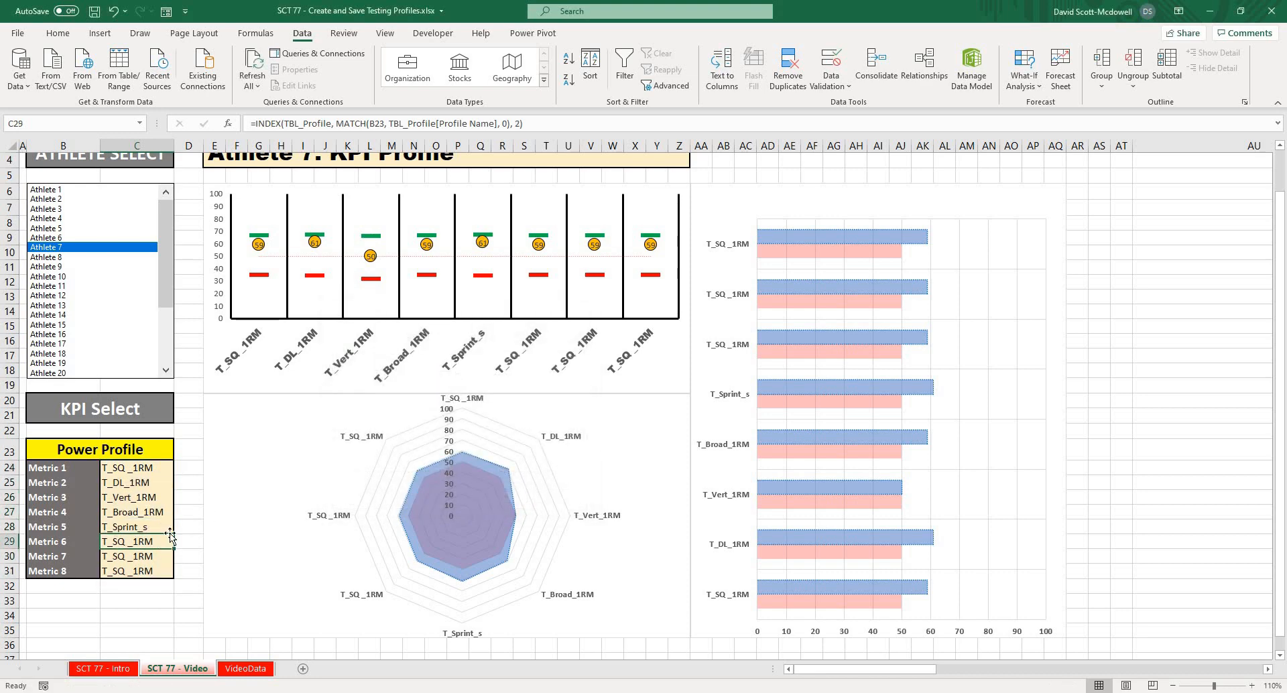
pyautogui.doubleClick(136, 541)
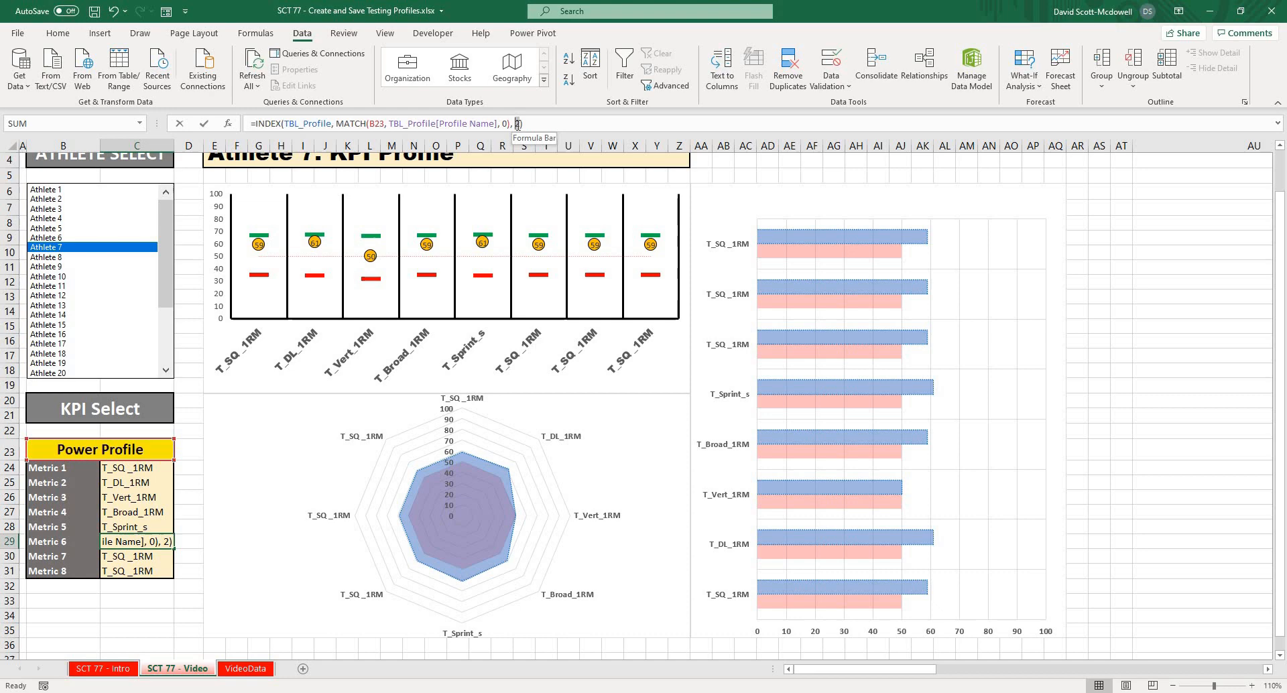
pyautogui.press('Enter')
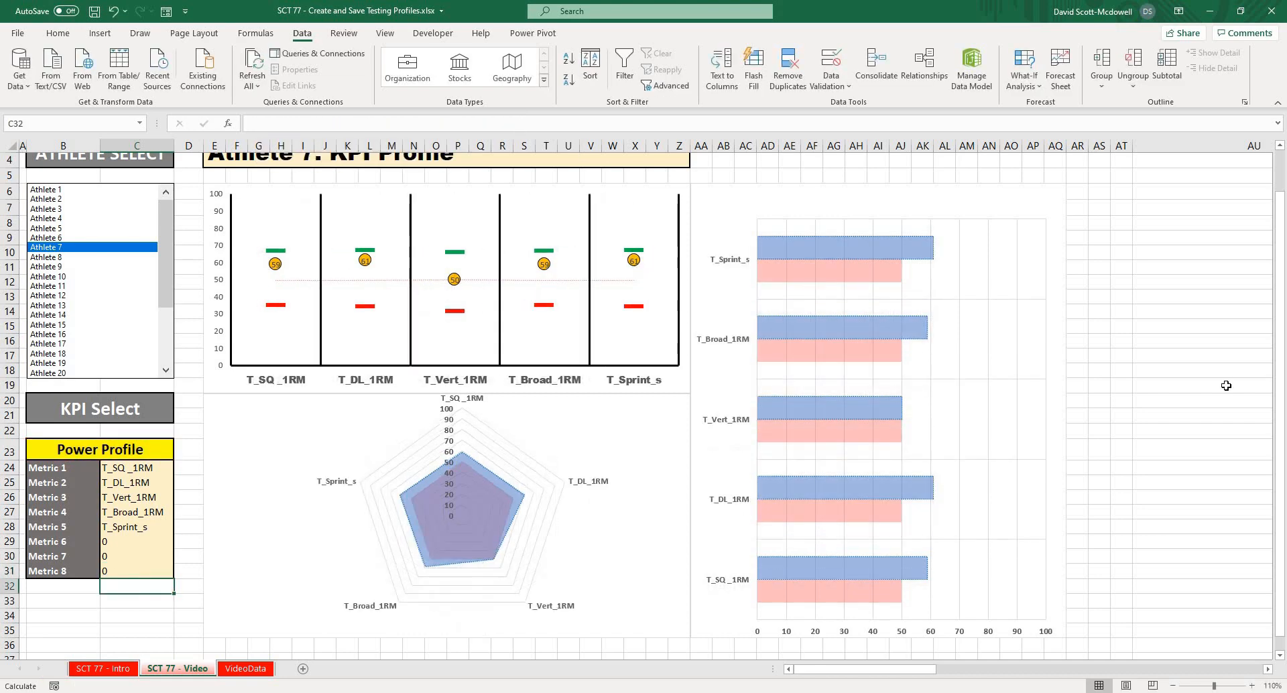
# Cycle the B23 dropdown through Speed, Rugby, Strength and Power profiles to check the charts.
pyautogui.click(1199, 357)
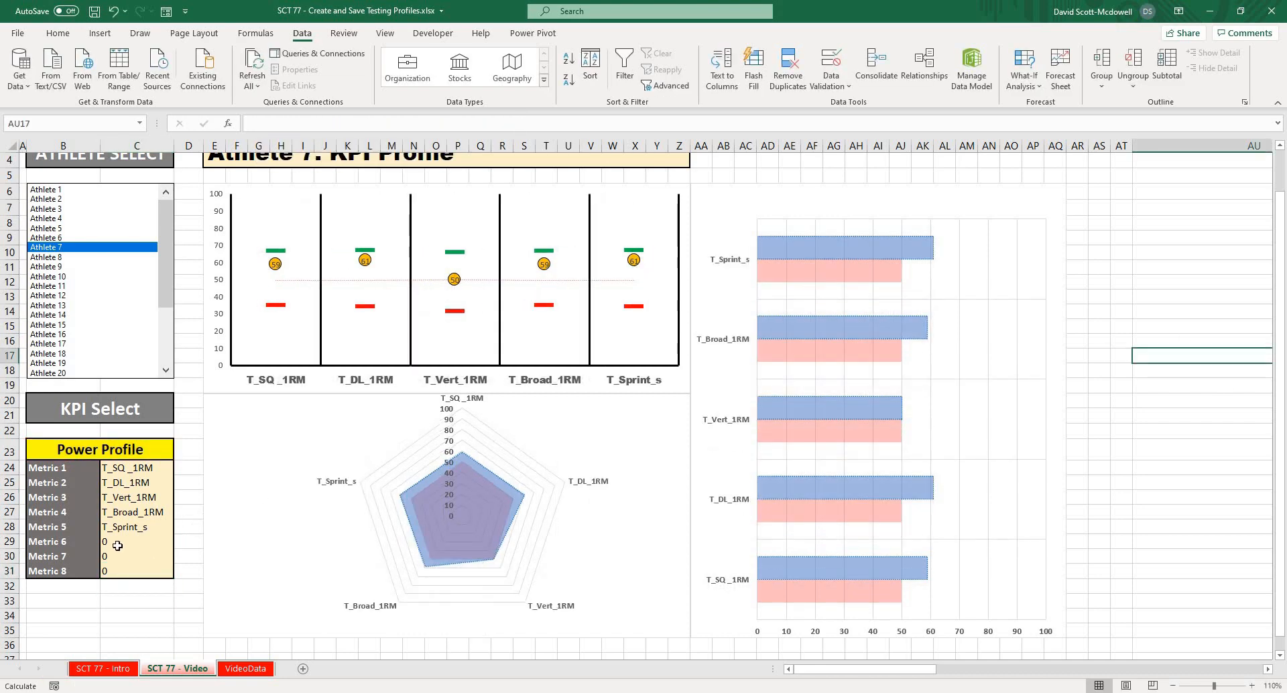
pyautogui.click(178, 452)
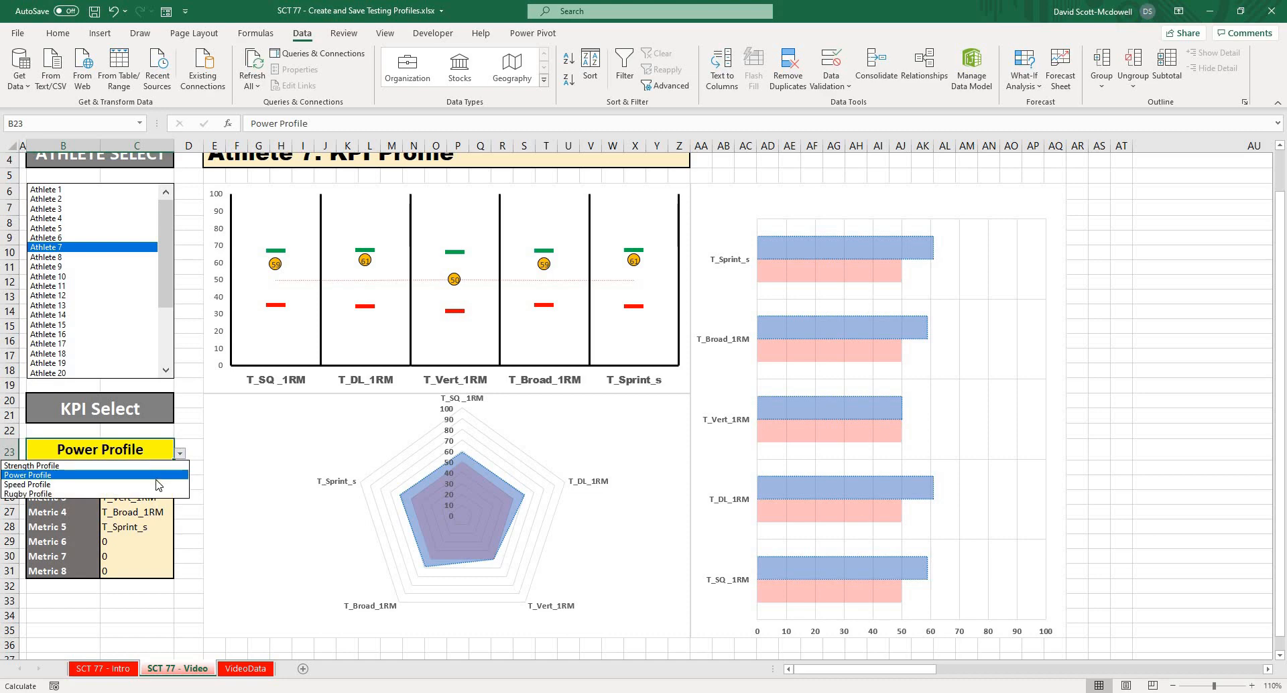
pyautogui.click(28, 485)
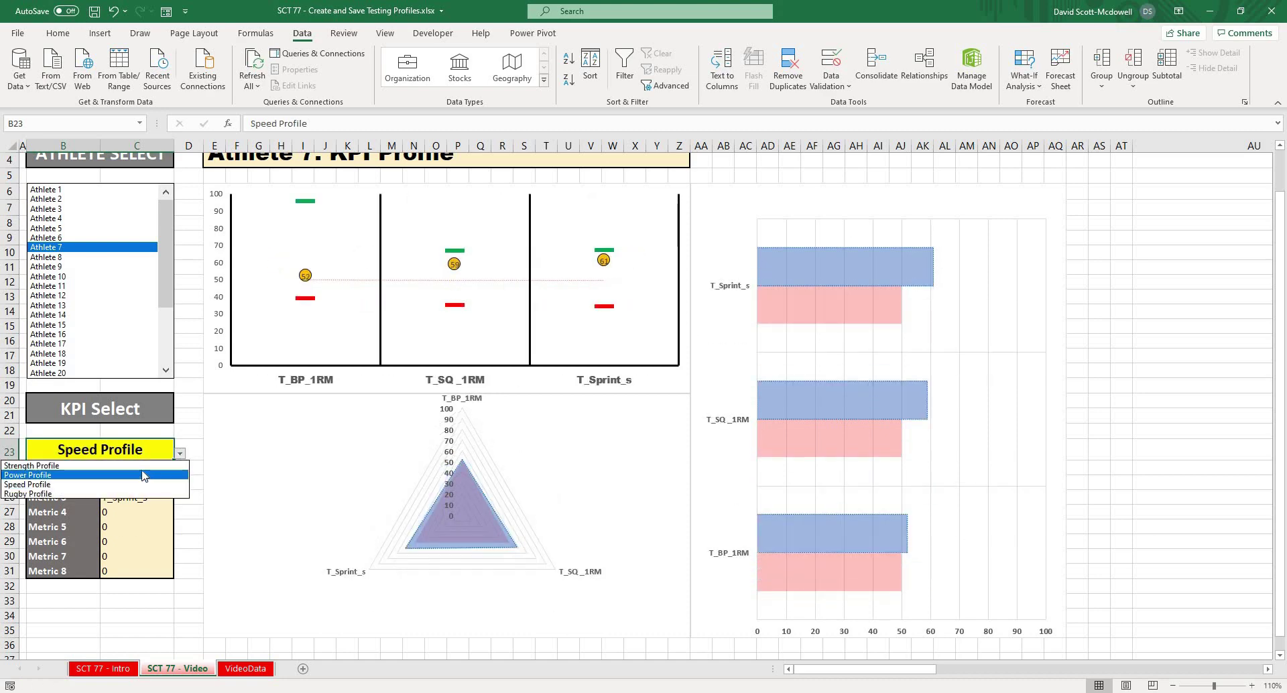
pyautogui.click(31, 465)
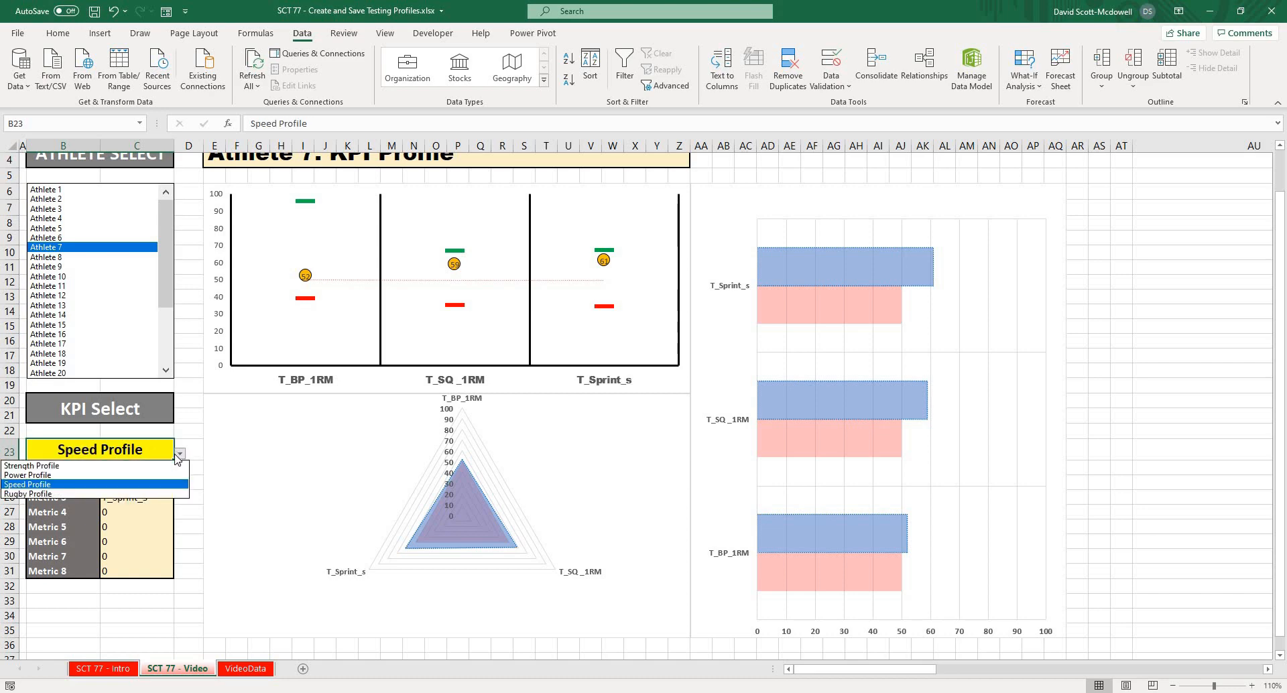
pyautogui.click(25, 494)
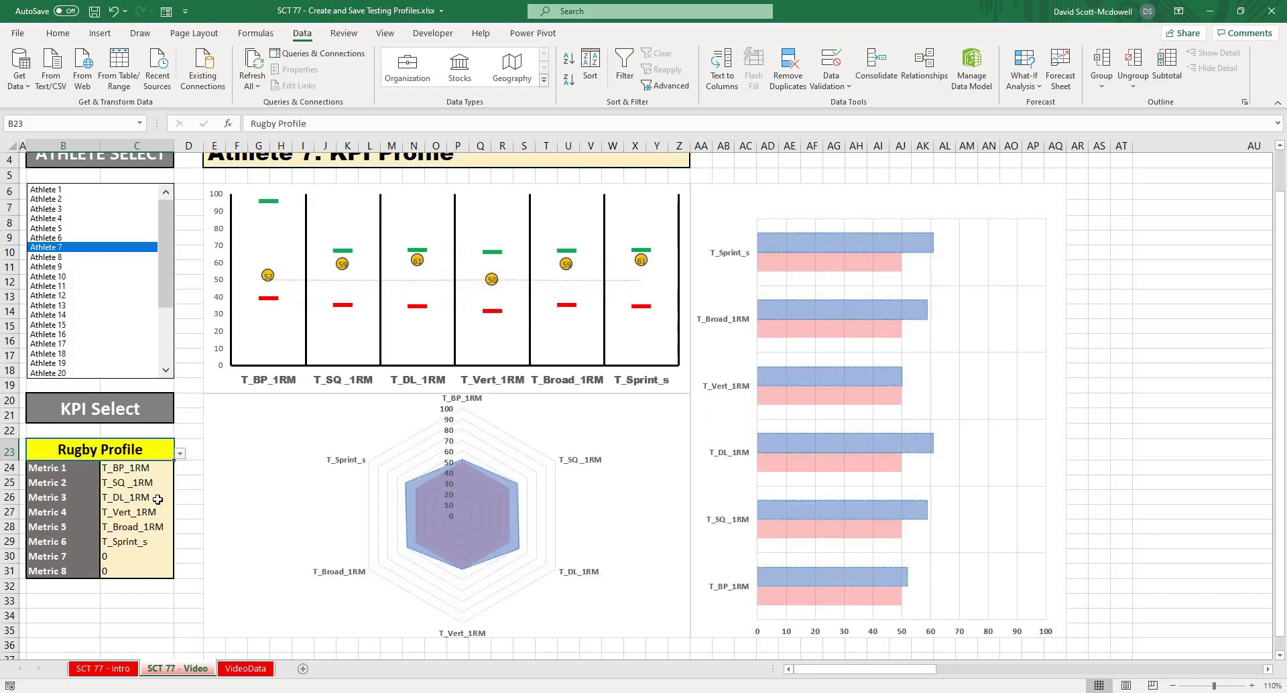
pyautogui.click(179, 453)
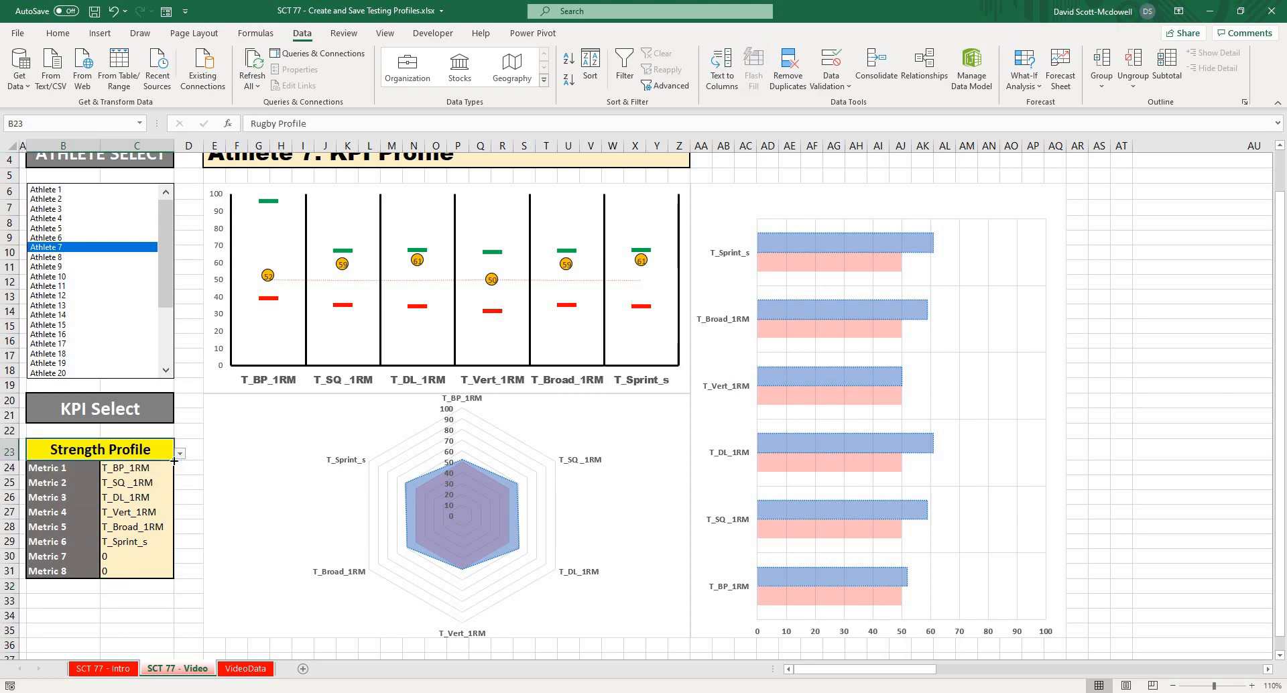
pyautogui.click(179, 453)
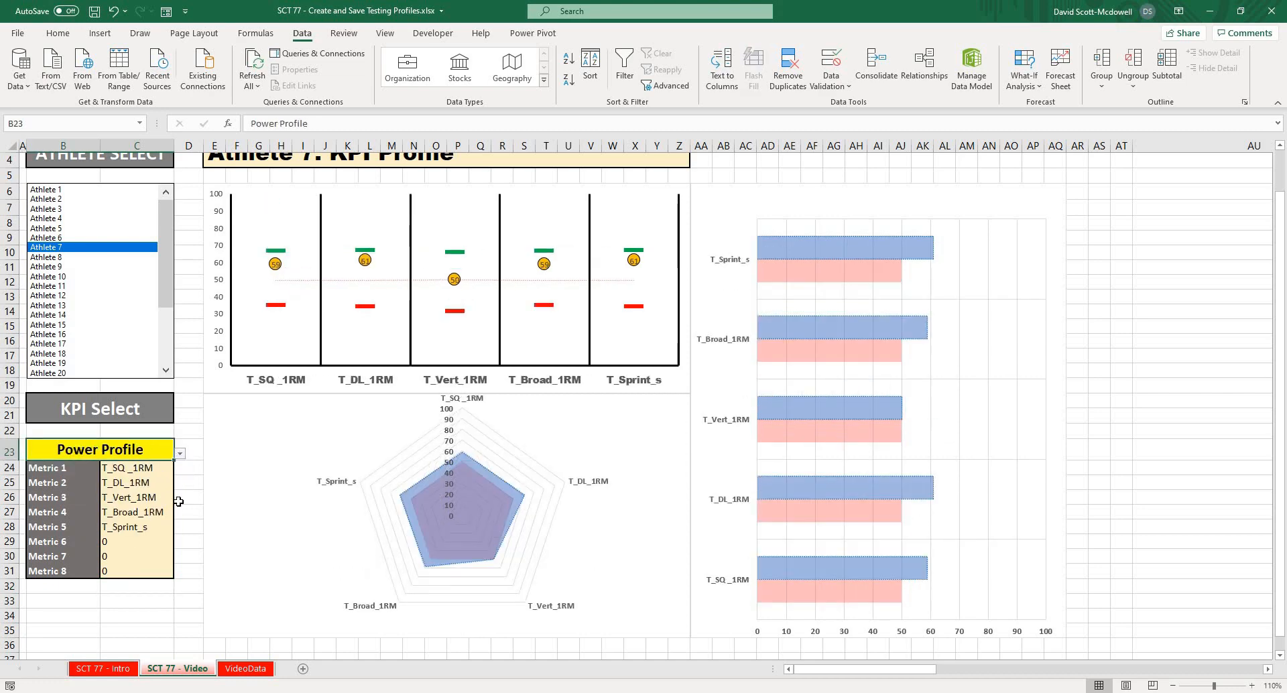
# Inspect Metric 6, switch to Speed Profile, then inspect the Metric 4, 7 and 1 formulas.
pyautogui.click(134, 541)
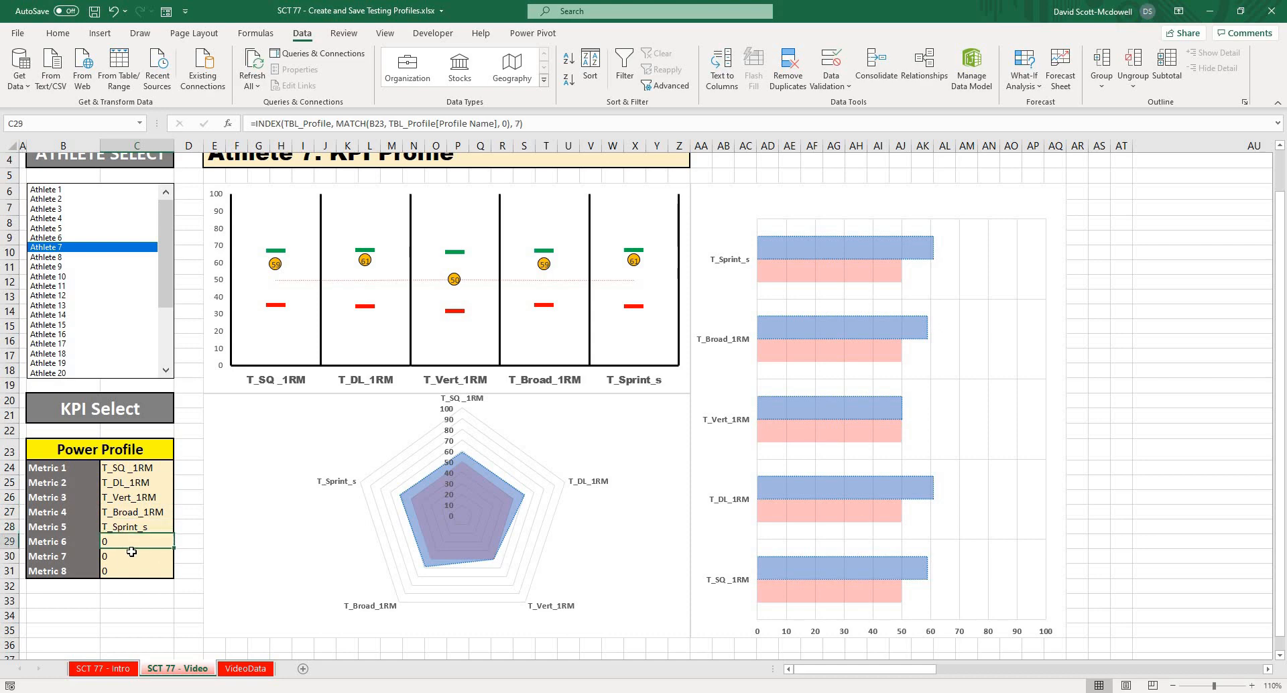
pyautogui.click(99, 449)
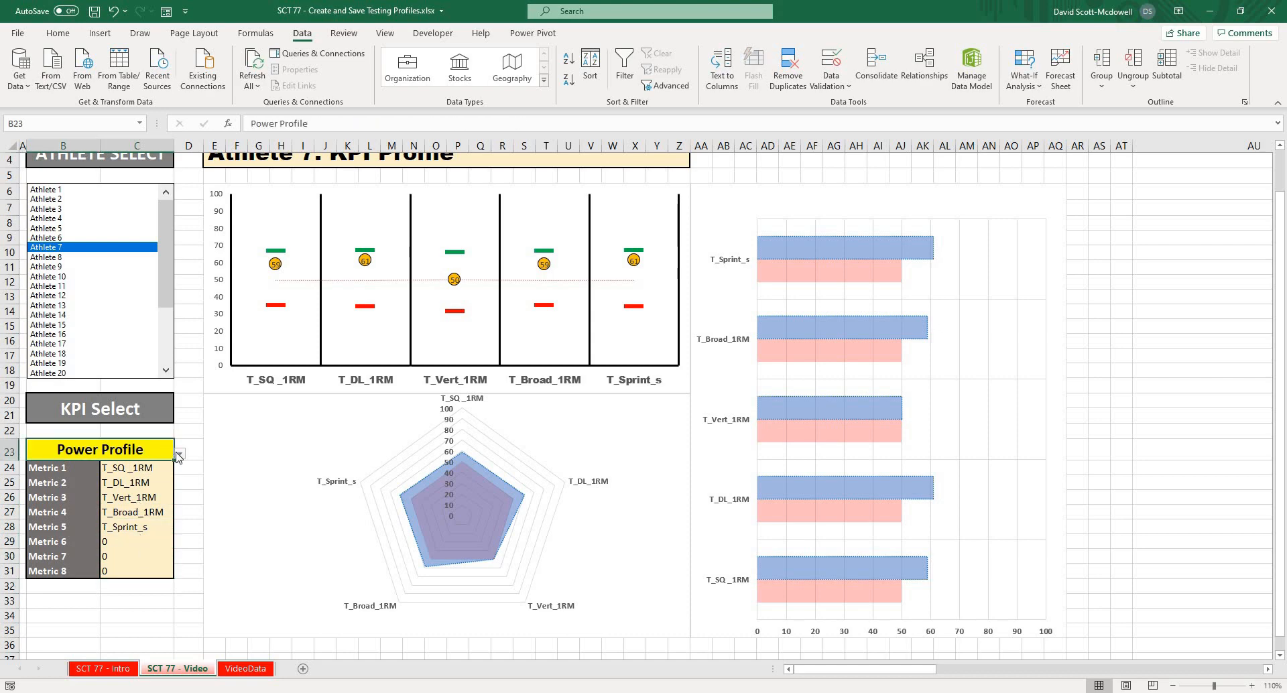
pyautogui.click(178, 453)
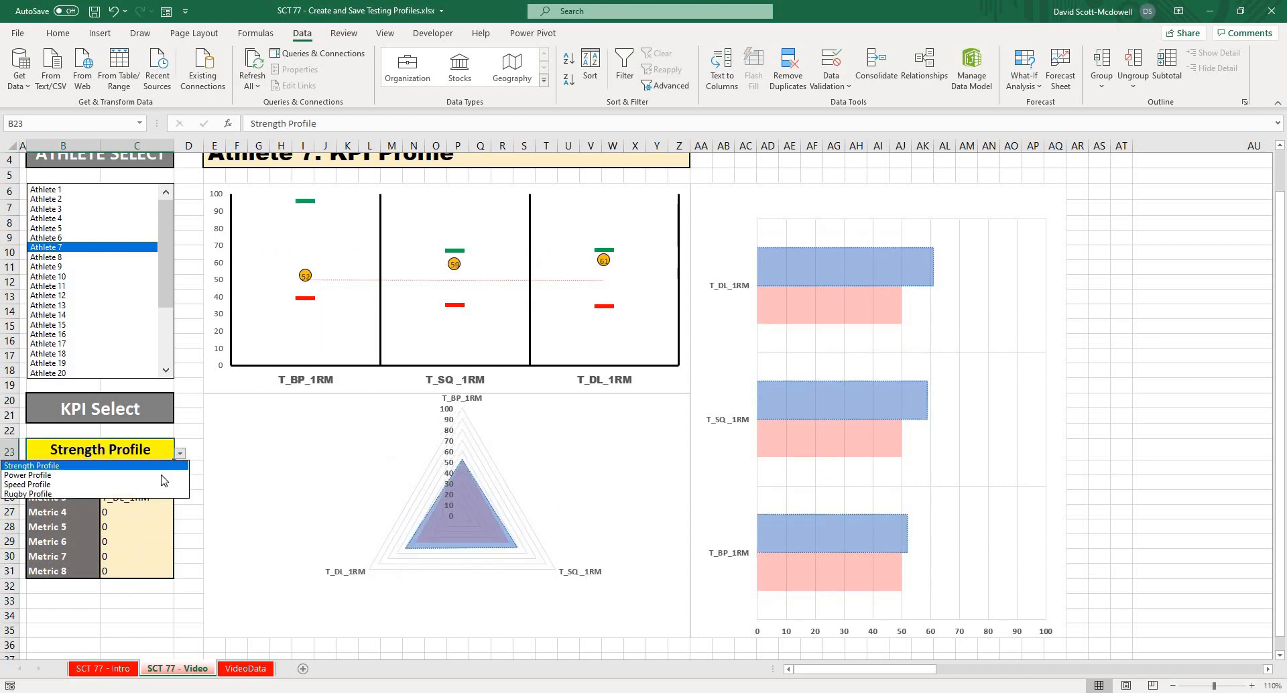
pyautogui.click(28, 484)
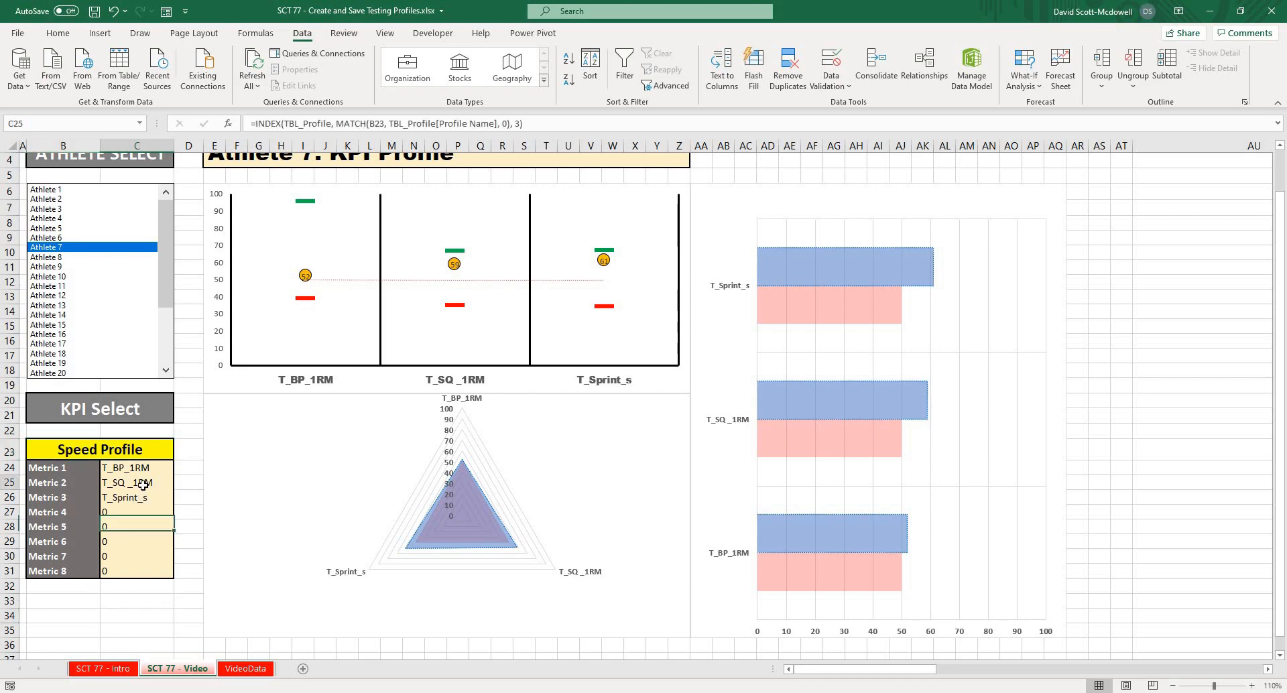
pyautogui.click(128, 512)
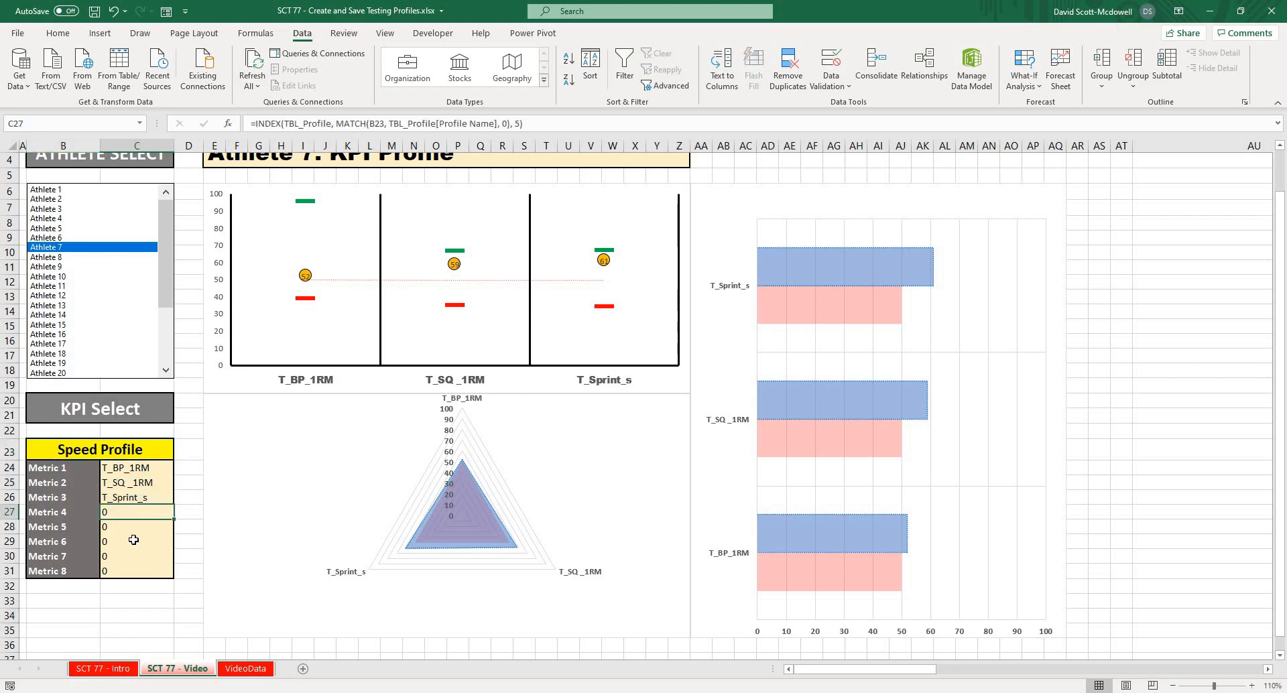
pyautogui.moveTo(113, 525)
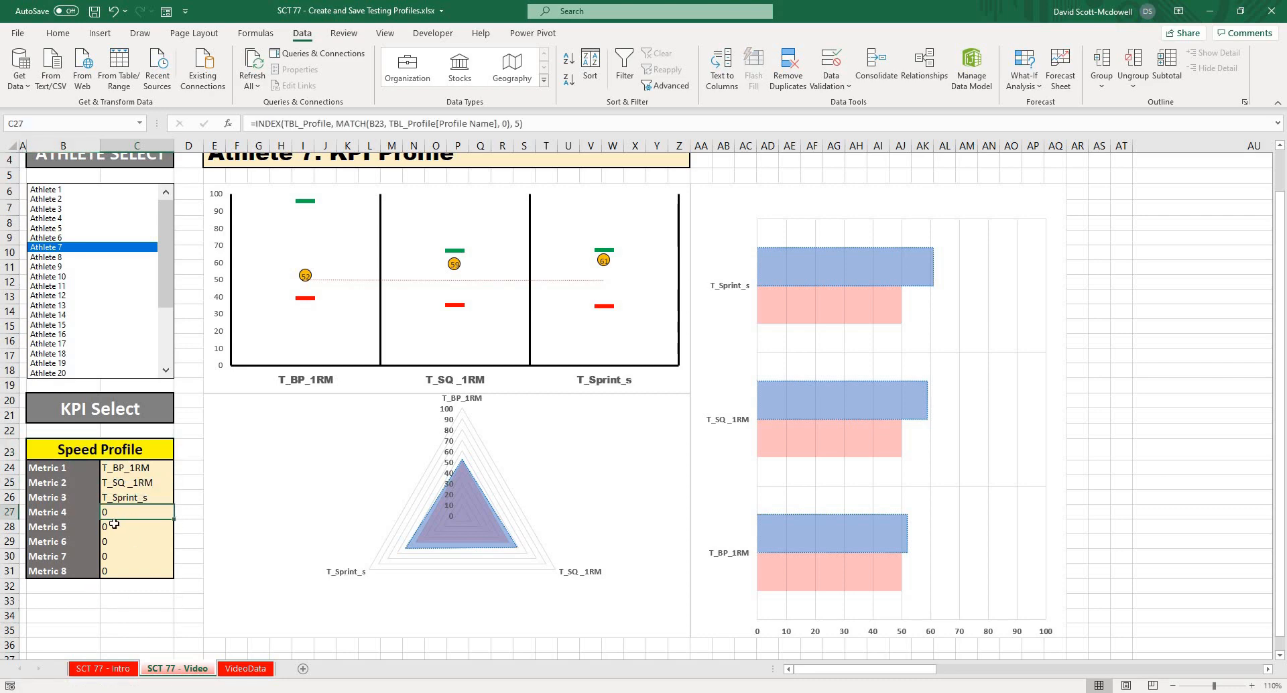
pyautogui.click(136, 556)
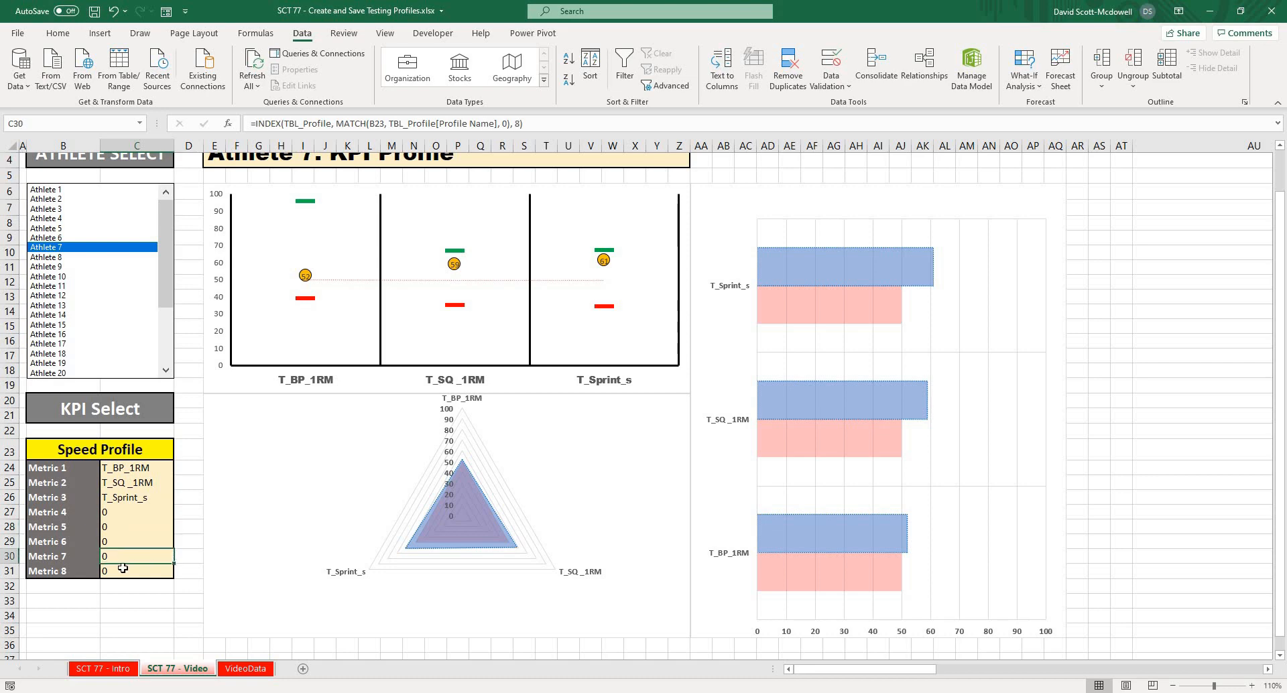
pyautogui.click(134, 526)
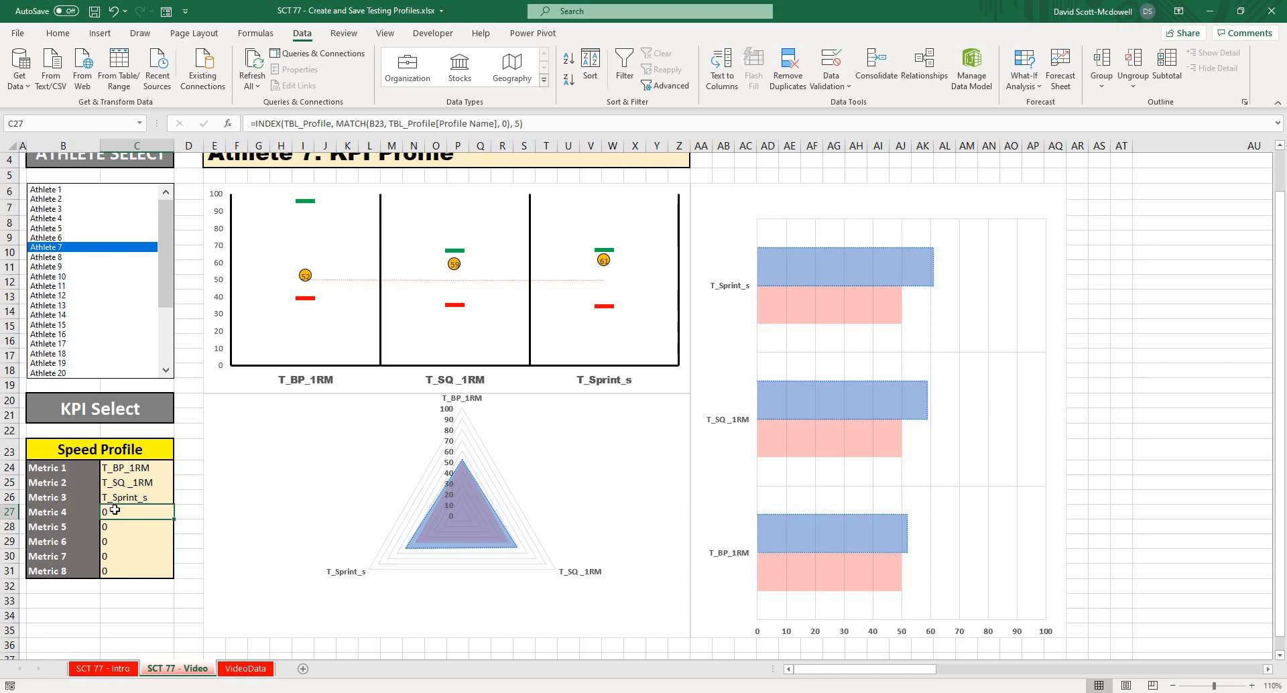
pyautogui.click(134, 468)
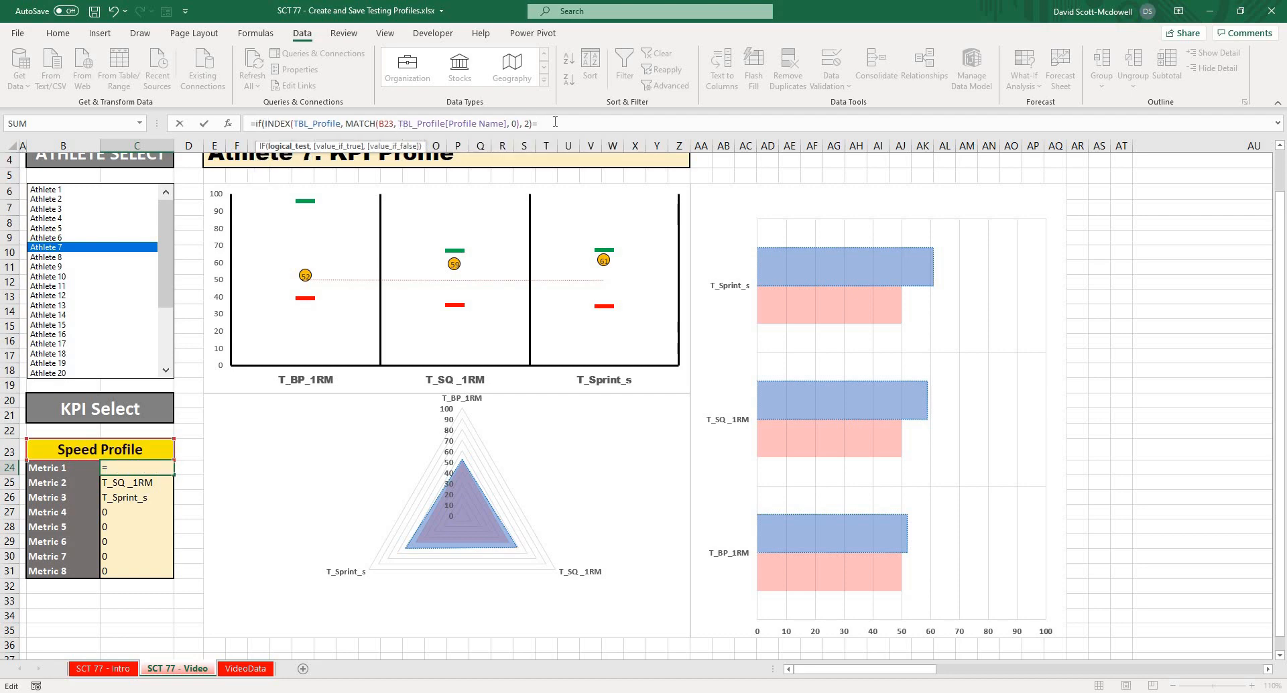
# Wrap Metric 1's INDEX lookup in IF so a 0 result shows blank ("").
pyautogui.write('0,')
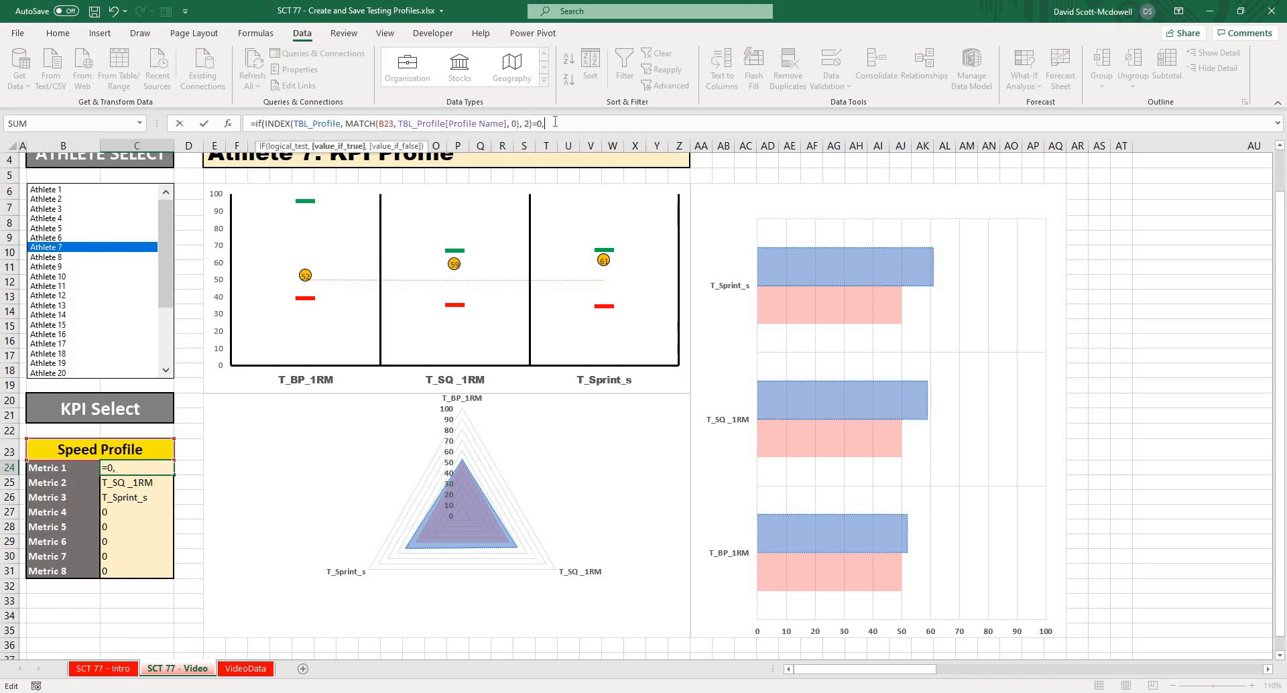
pyautogui.write('"",')
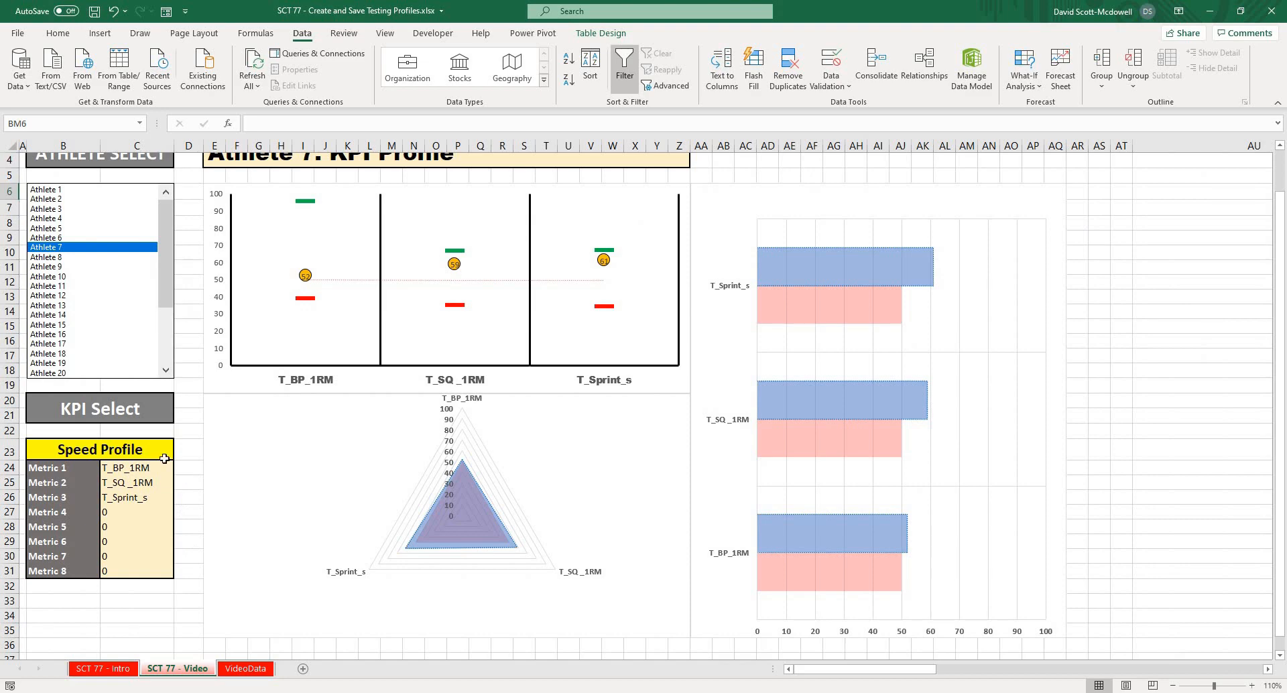
pyautogui.click(179, 450)
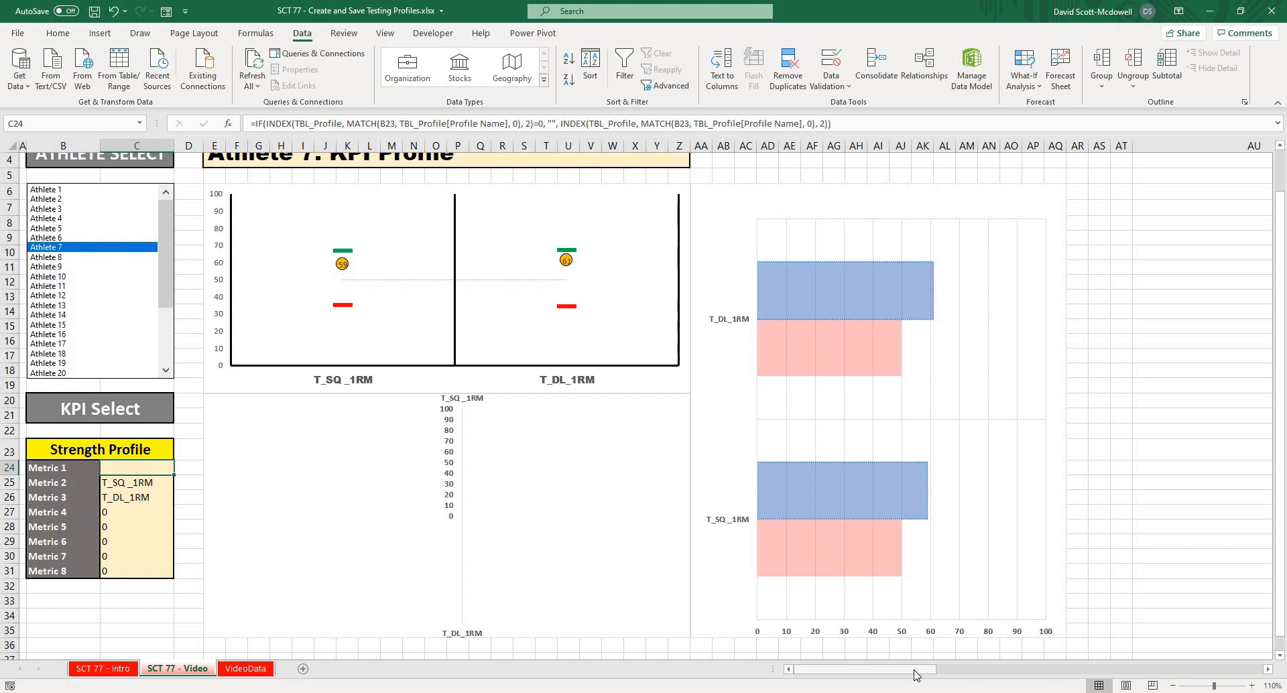
# Switch the profile dropdown back to Power Profile to test the blank result.
pyautogui.click(99, 449)
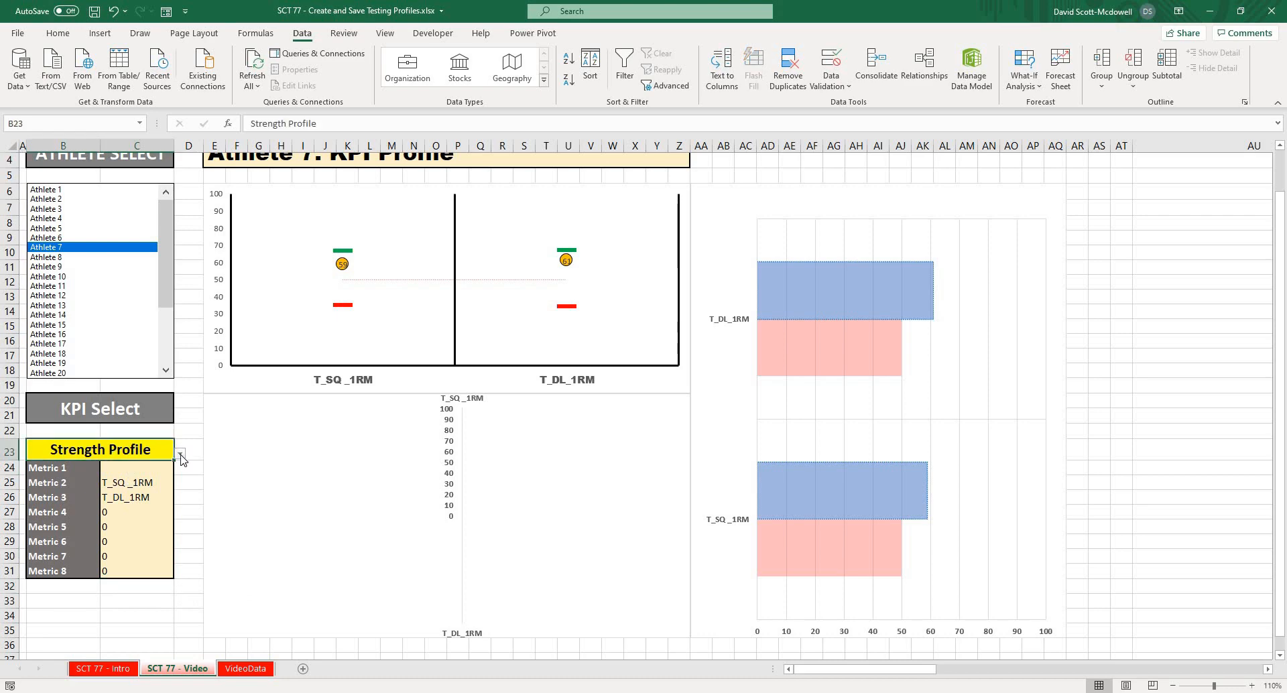
pyautogui.click(179, 453)
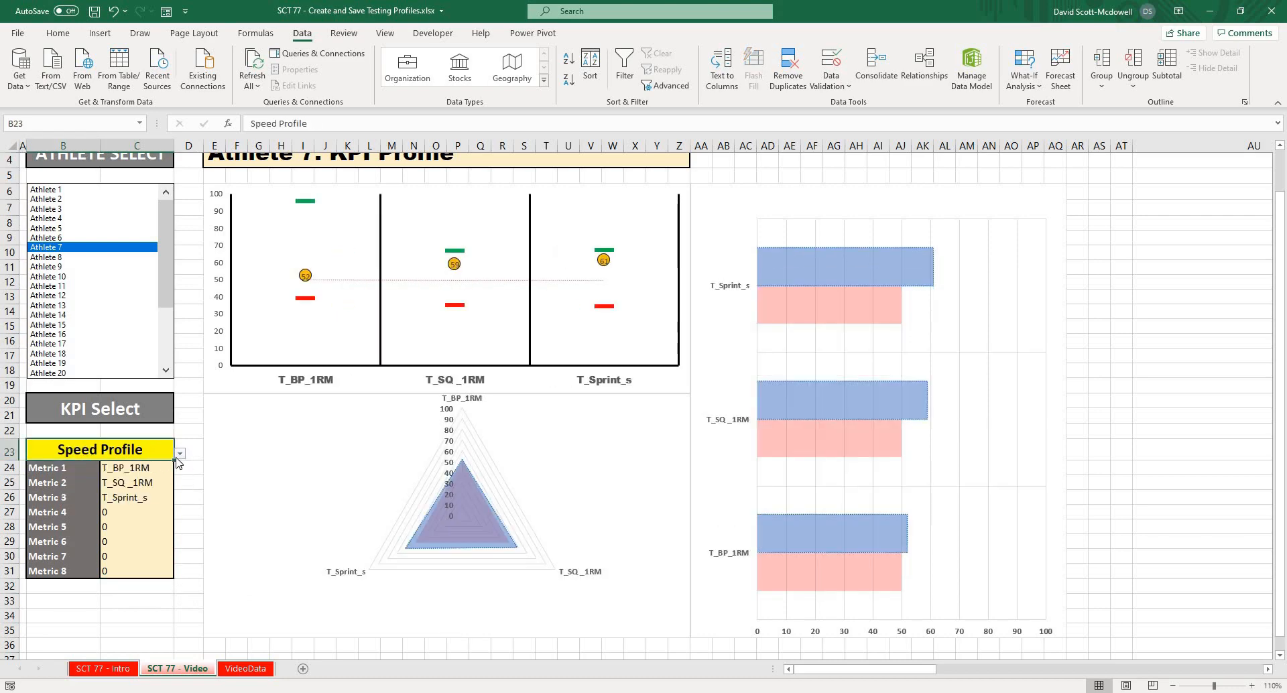
pyautogui.click(179, 453)
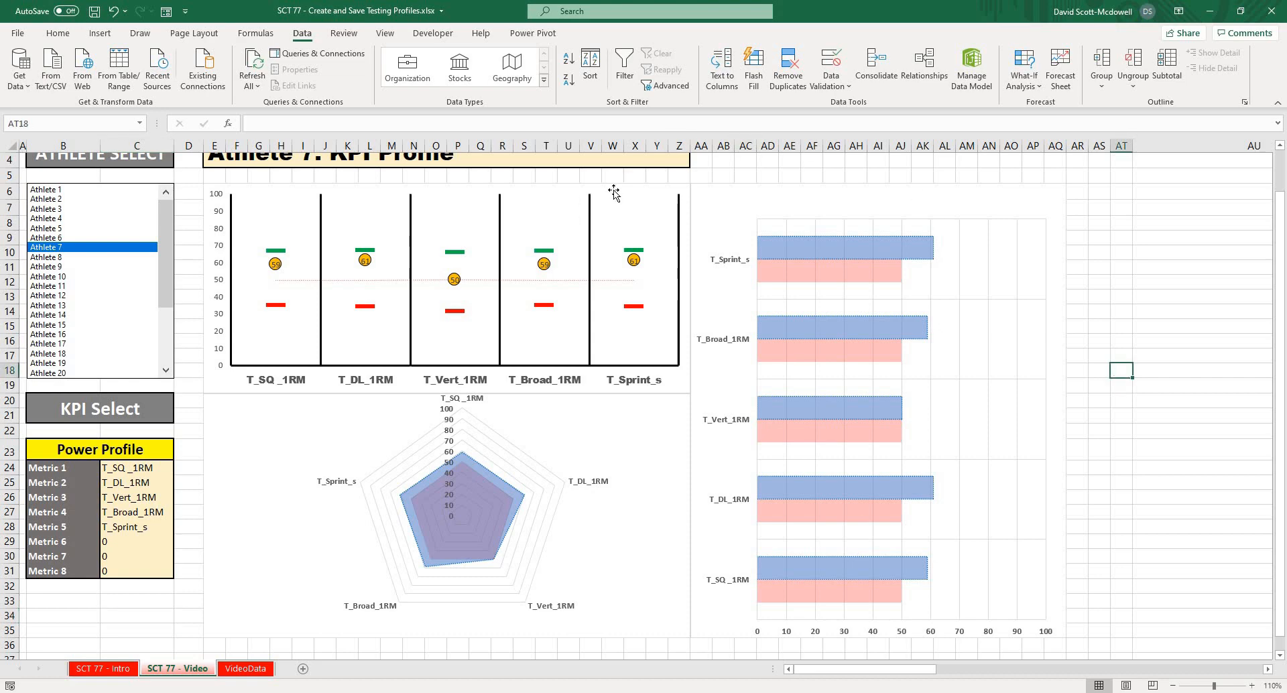
# Format the top chart's area to remove its outline, then select the bar chart's Value series.
pyautogui.rightClick(614, 194)
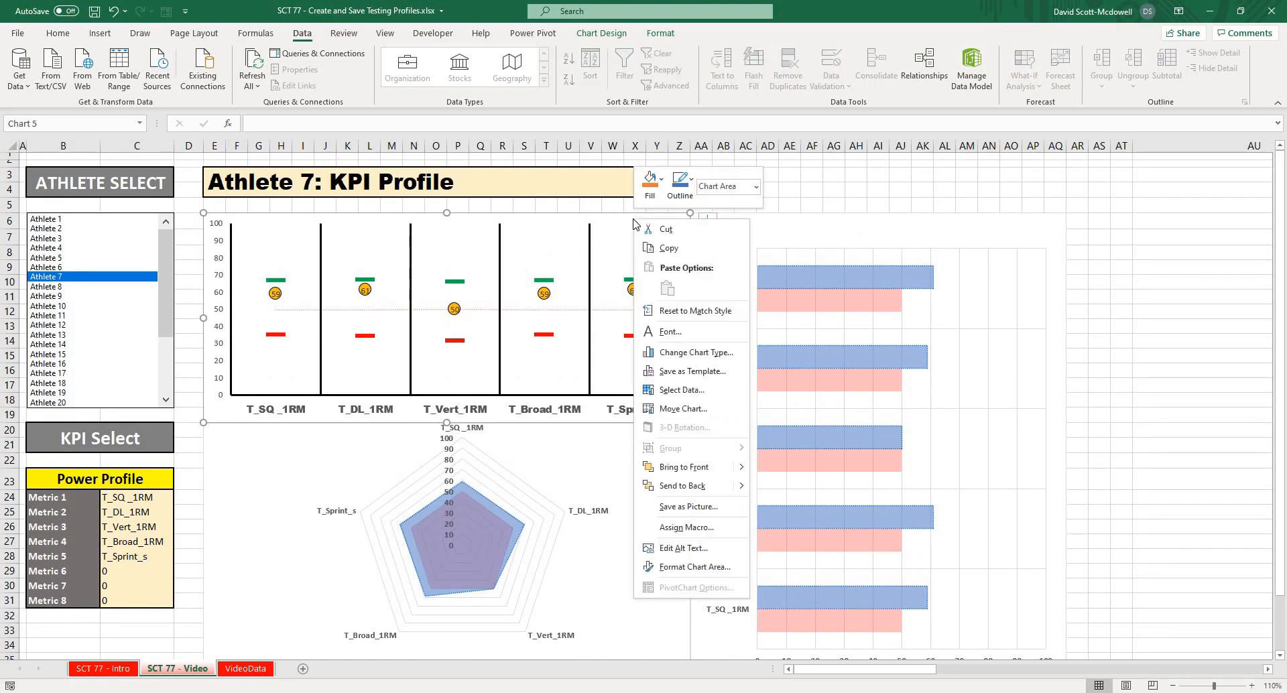
pyautogui.moveTo(697, 567)
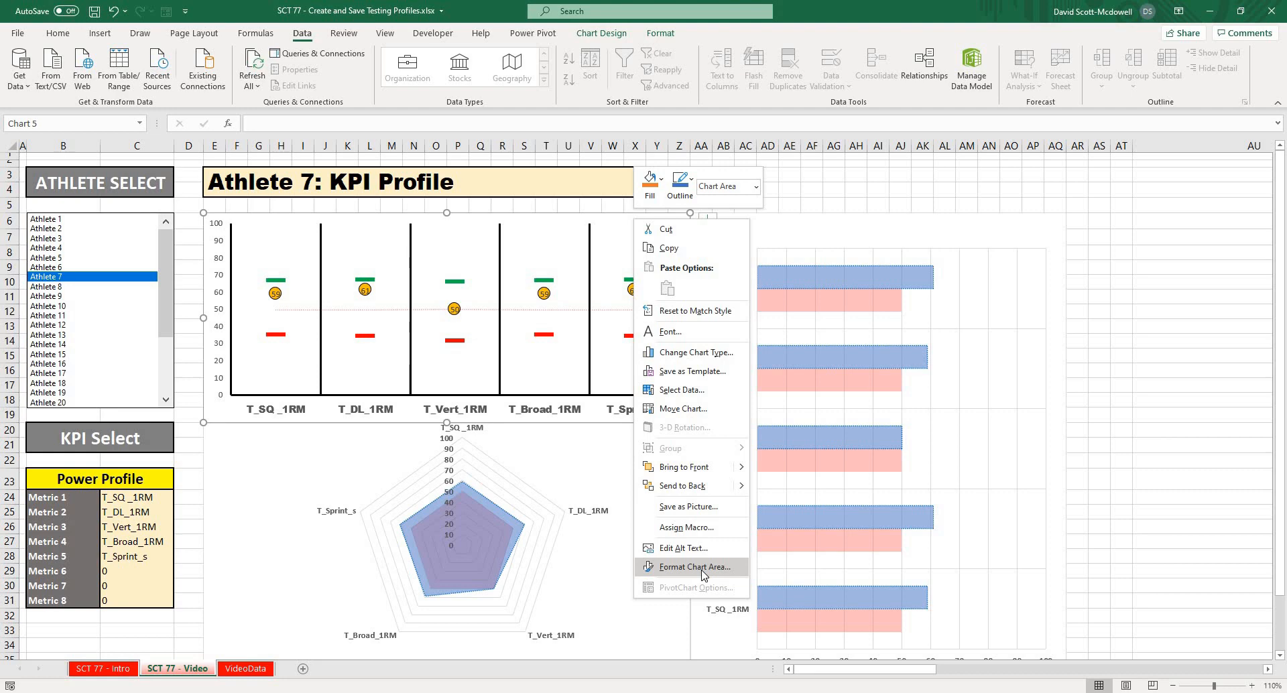
pyautogui.click(690, 566)
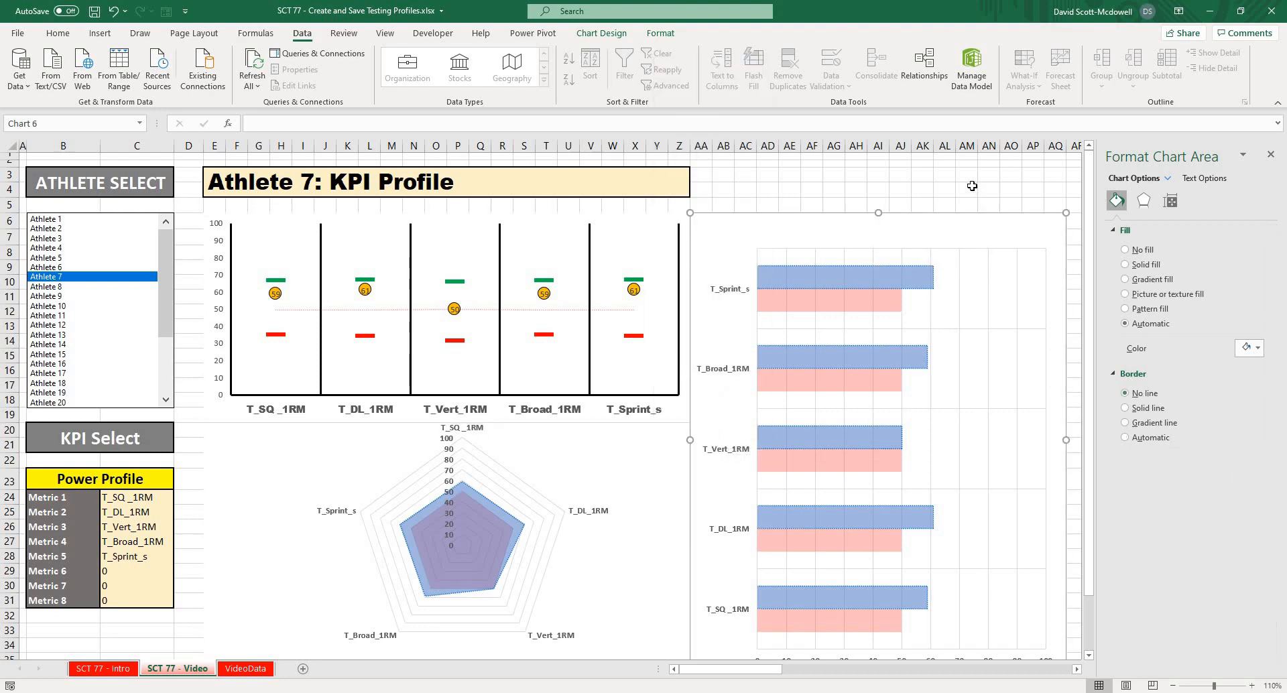
pyautogui.click(965, 188)
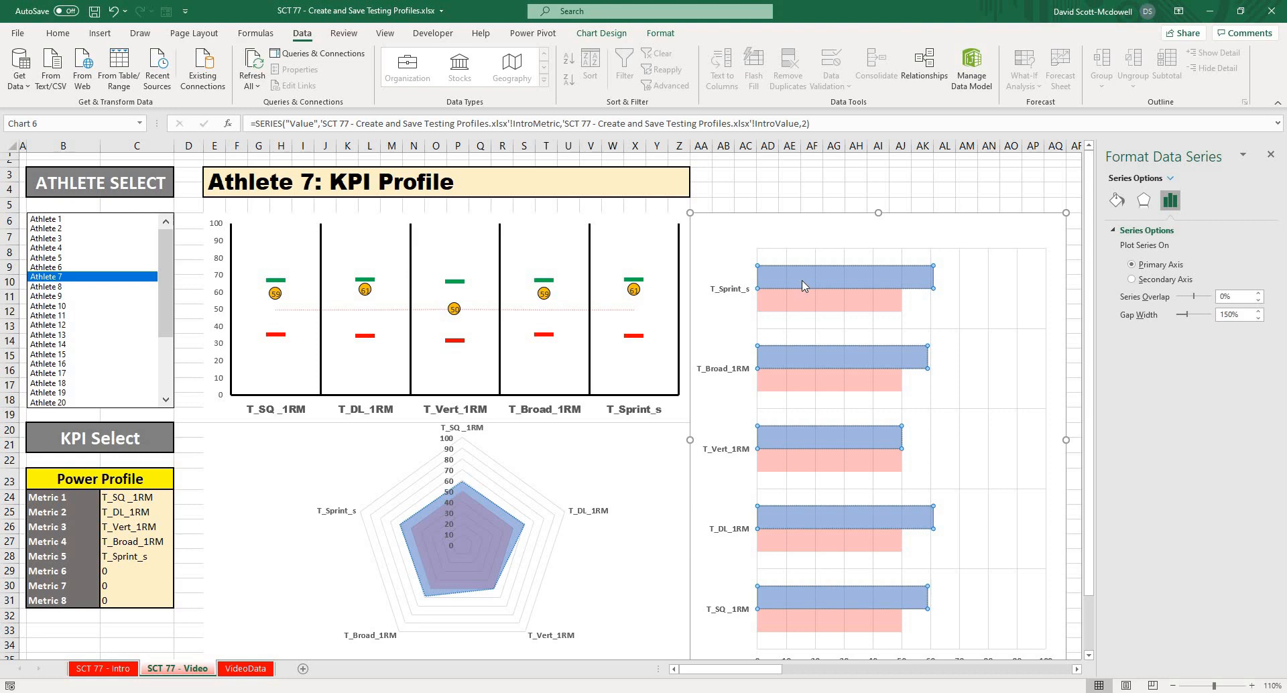
pyautogui.scroll(-3)
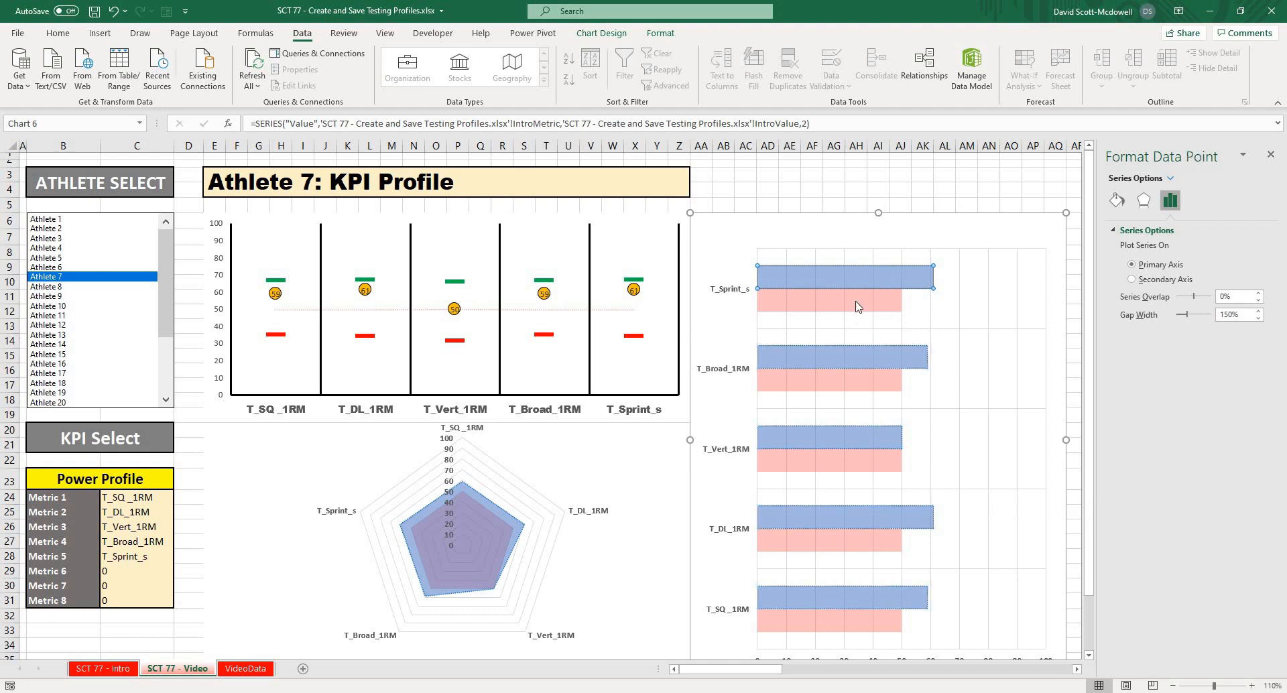
# Add data labels to the blue Value bars in the comparison chart.
pyautogui.click(856, 273)
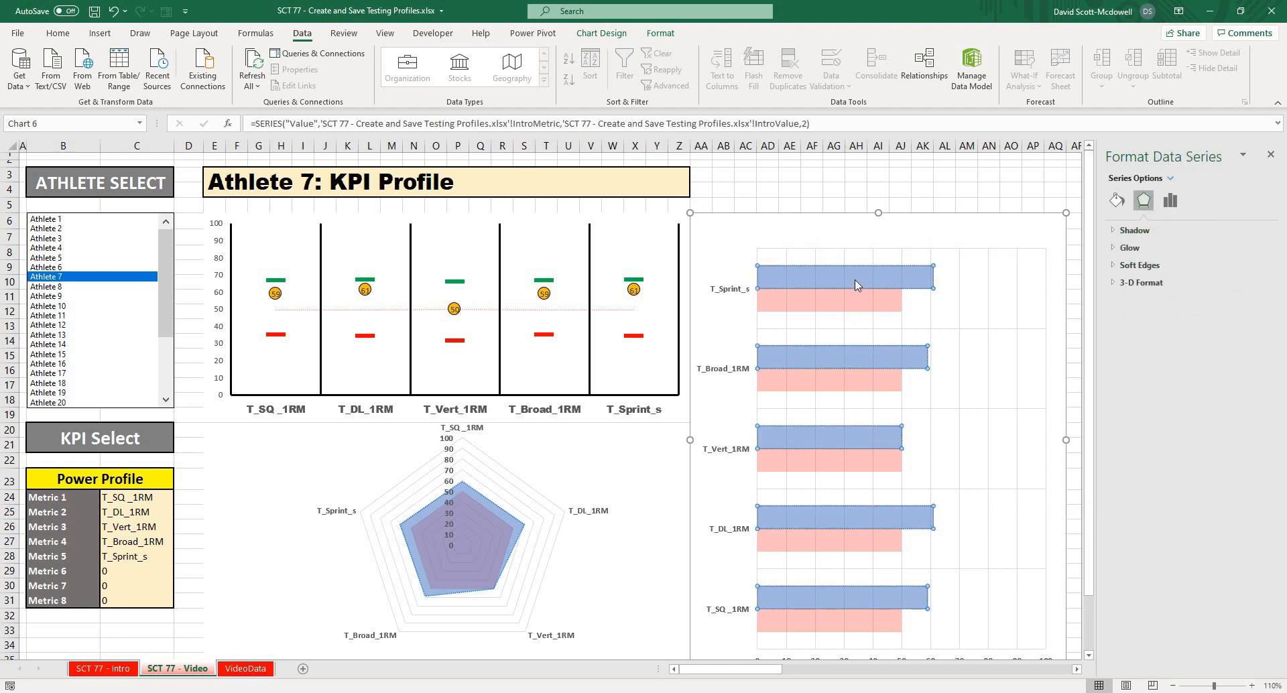
pyautogui.moveTo(740, 108)
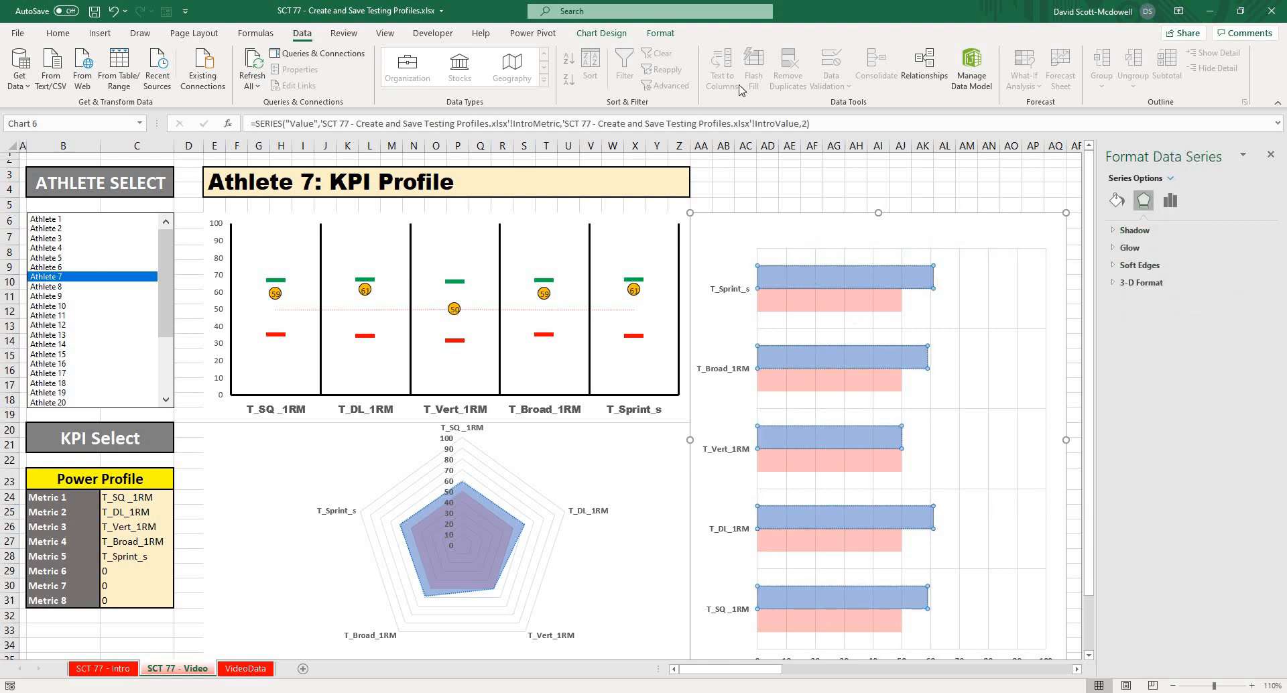
pyautogui.click(601, 33)
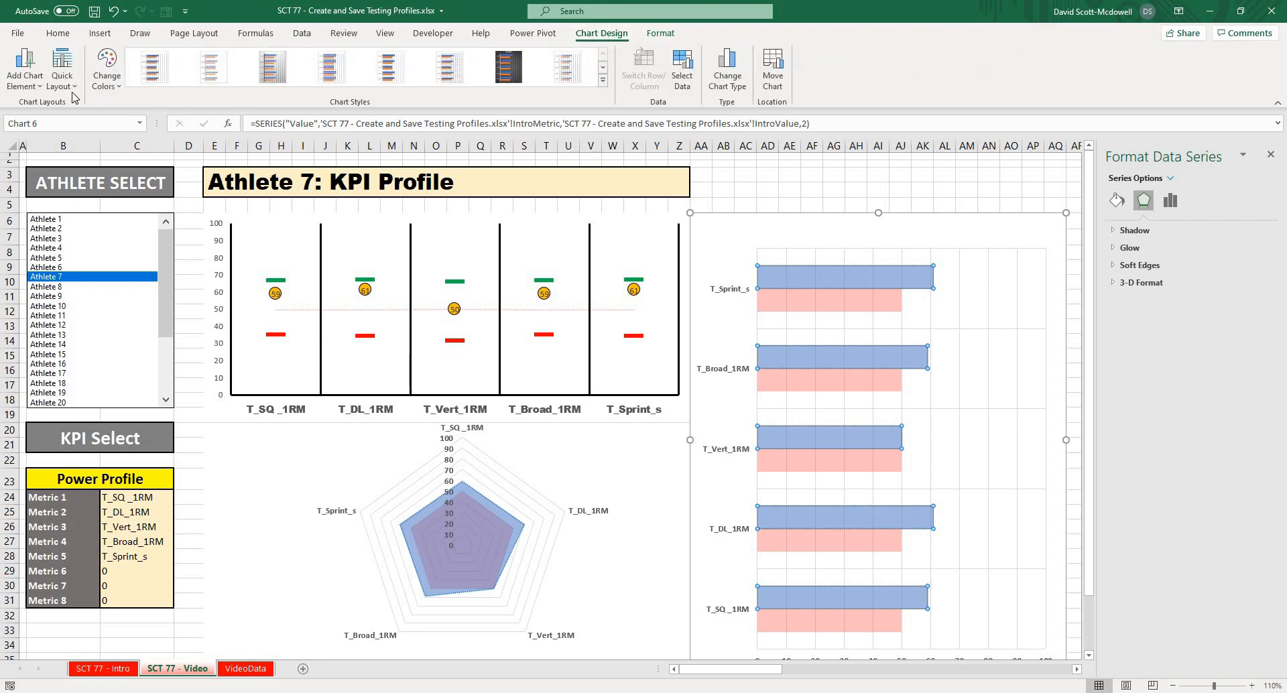
pyautogui.click(25, 60)
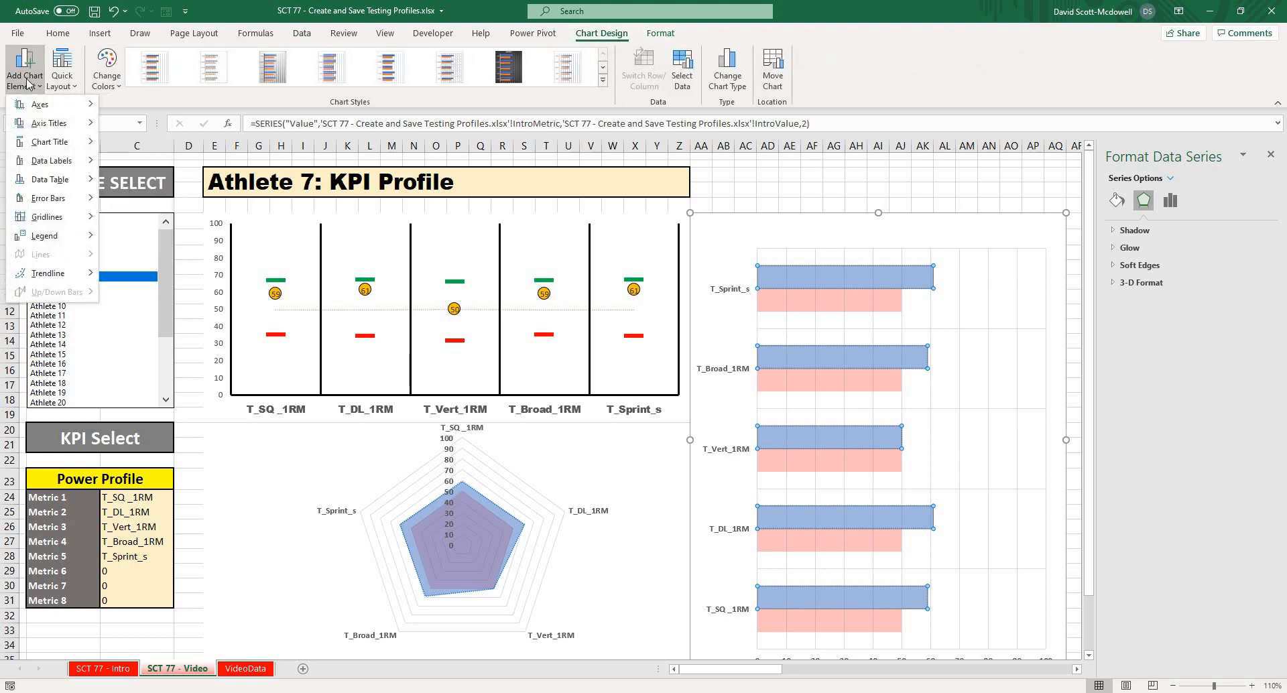
pyautogui.click(51, 161)
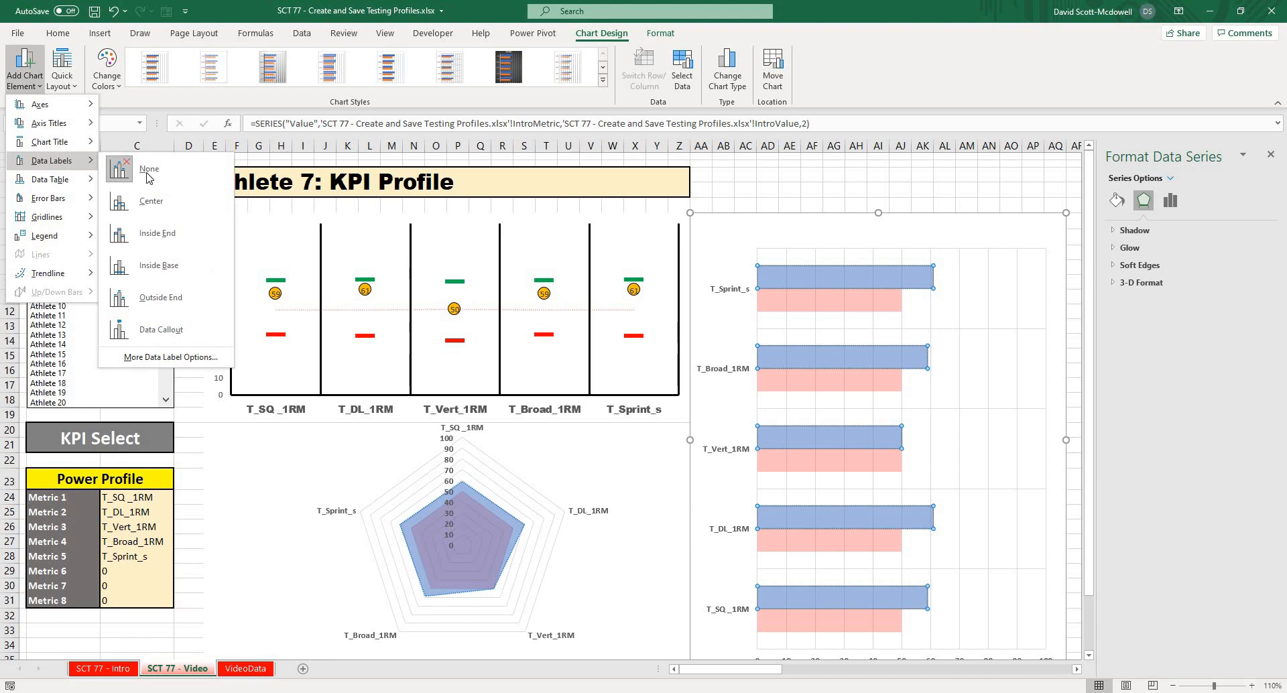
pyautogui.click(151, 201)
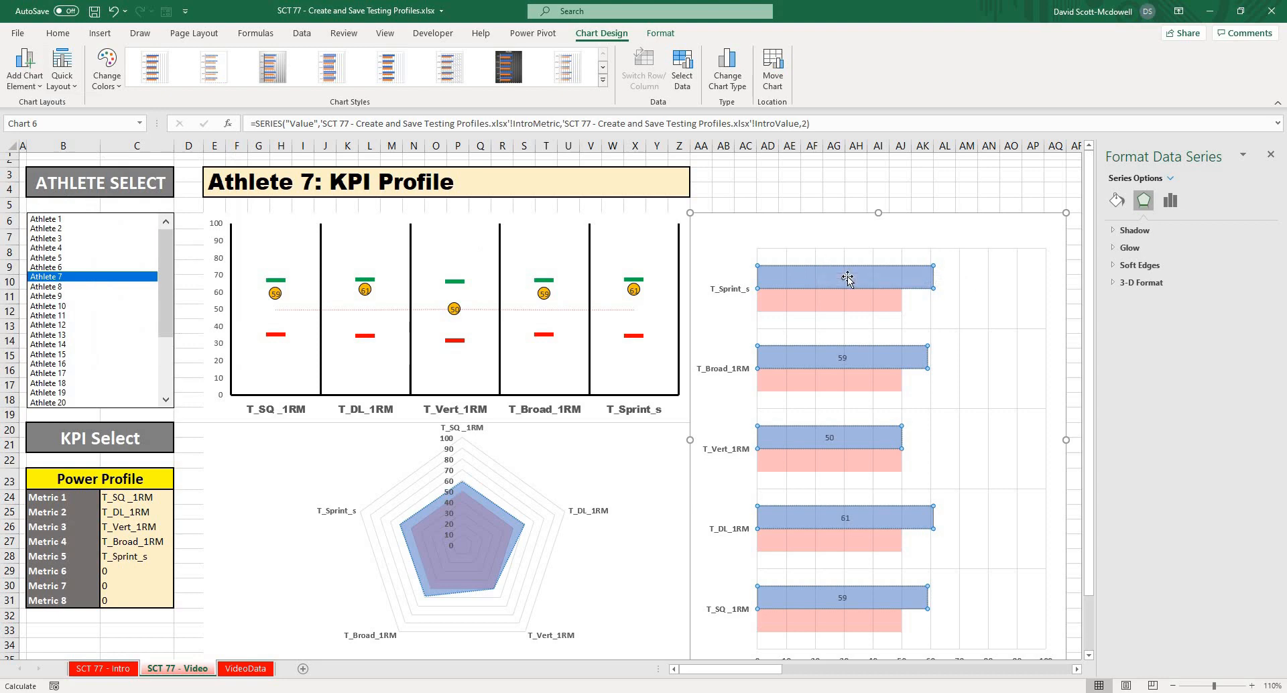
# Give the data labels a solid white fill and no border.
pyautogui.click(844, 277)
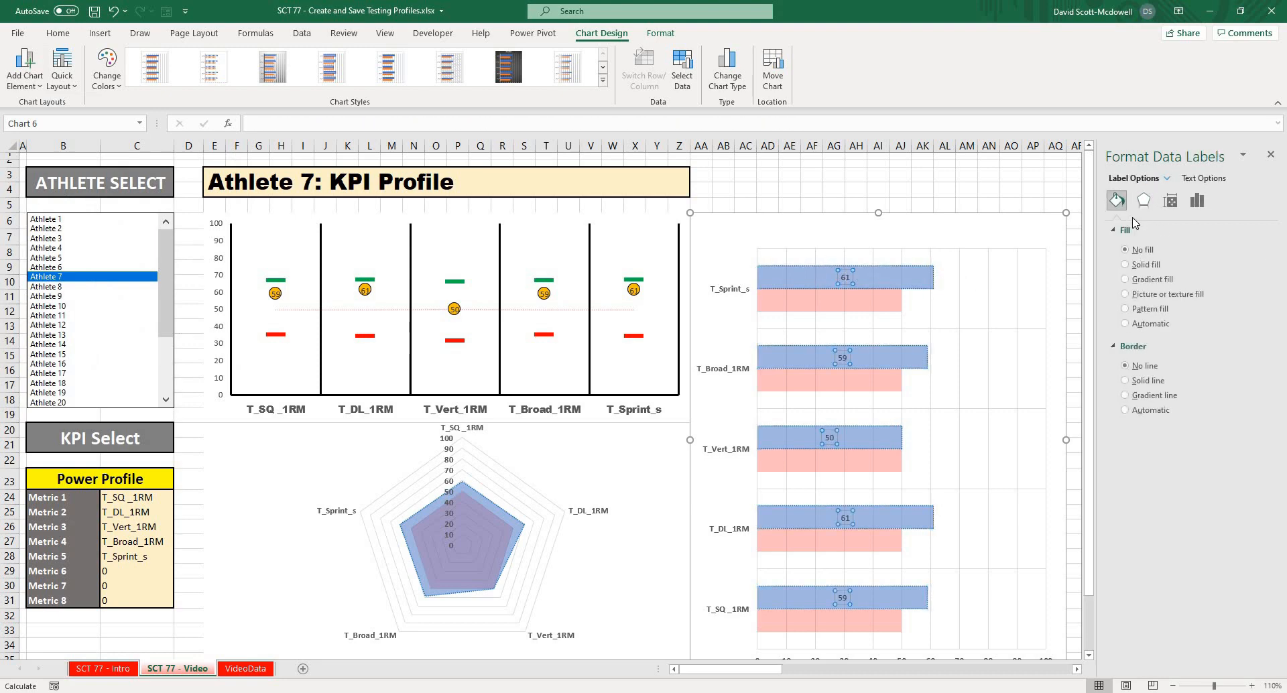
pyautogui.click(1124, 264)
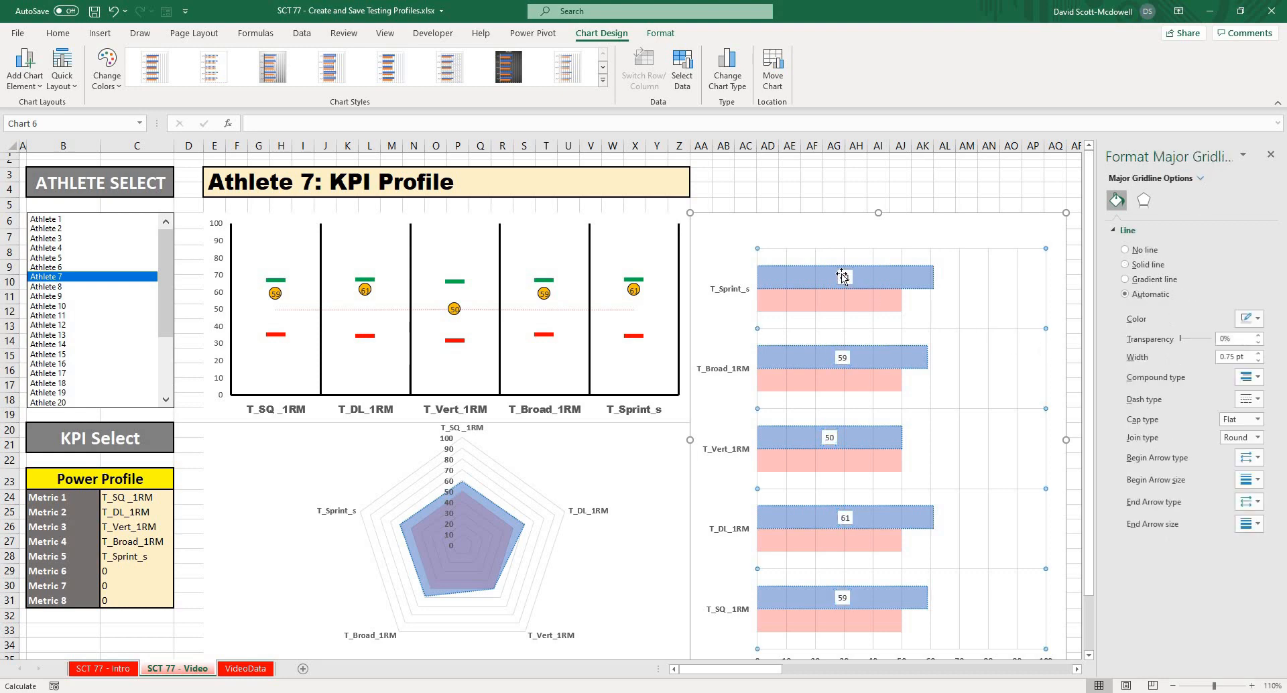
pyautogui.click(843, 277)
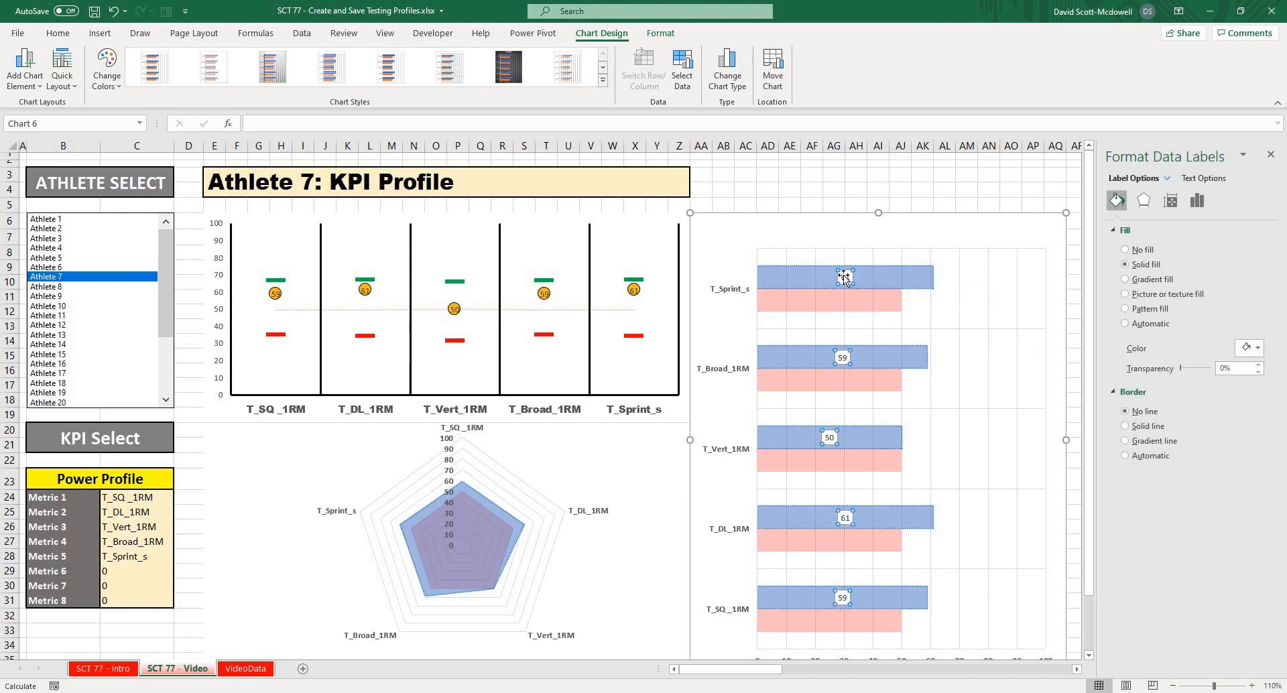
pyautogui.click(845, 278)
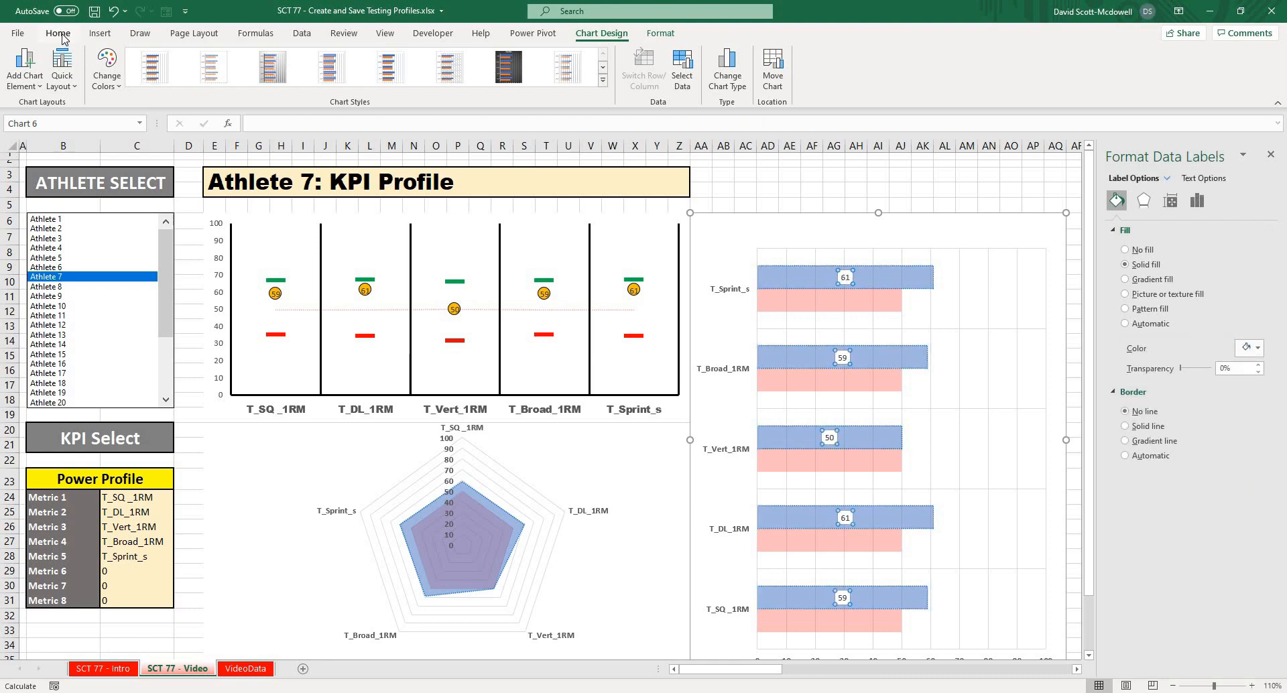
pyautogui.click(57, 33)
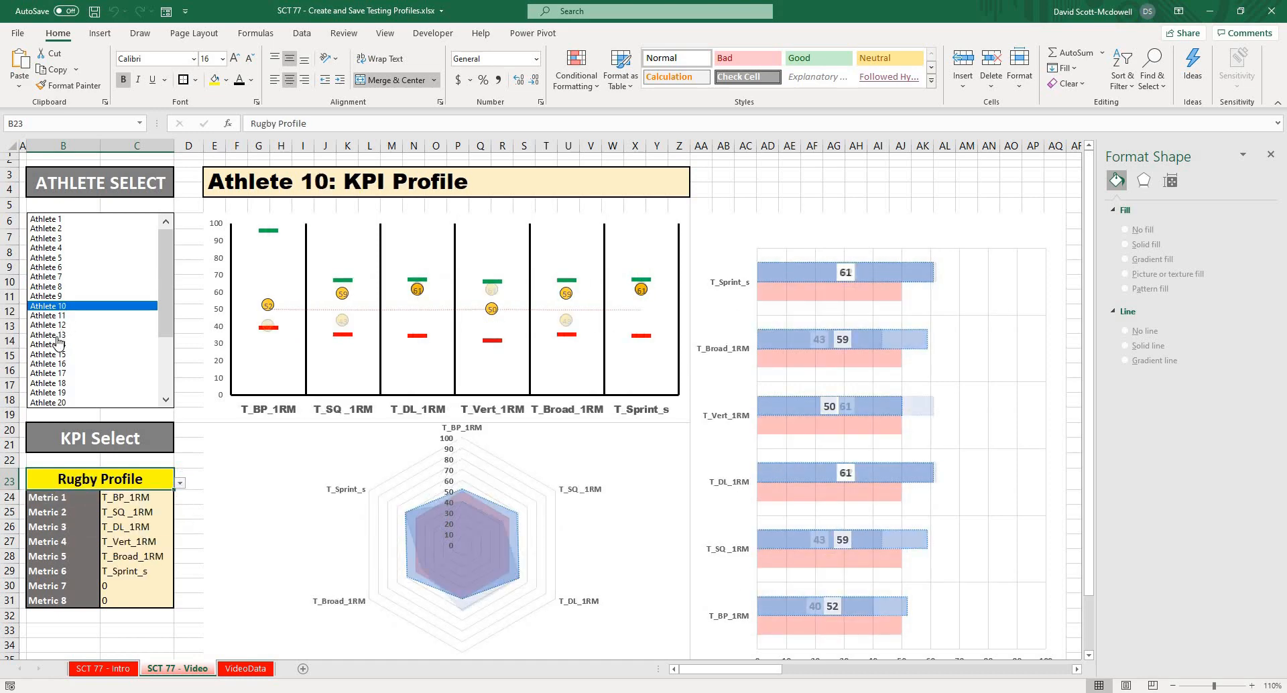
# Select Athlete 15 in the Athlete Select list box, then deselect by clicking an empty cell.
pyautogui.click(46, 238)
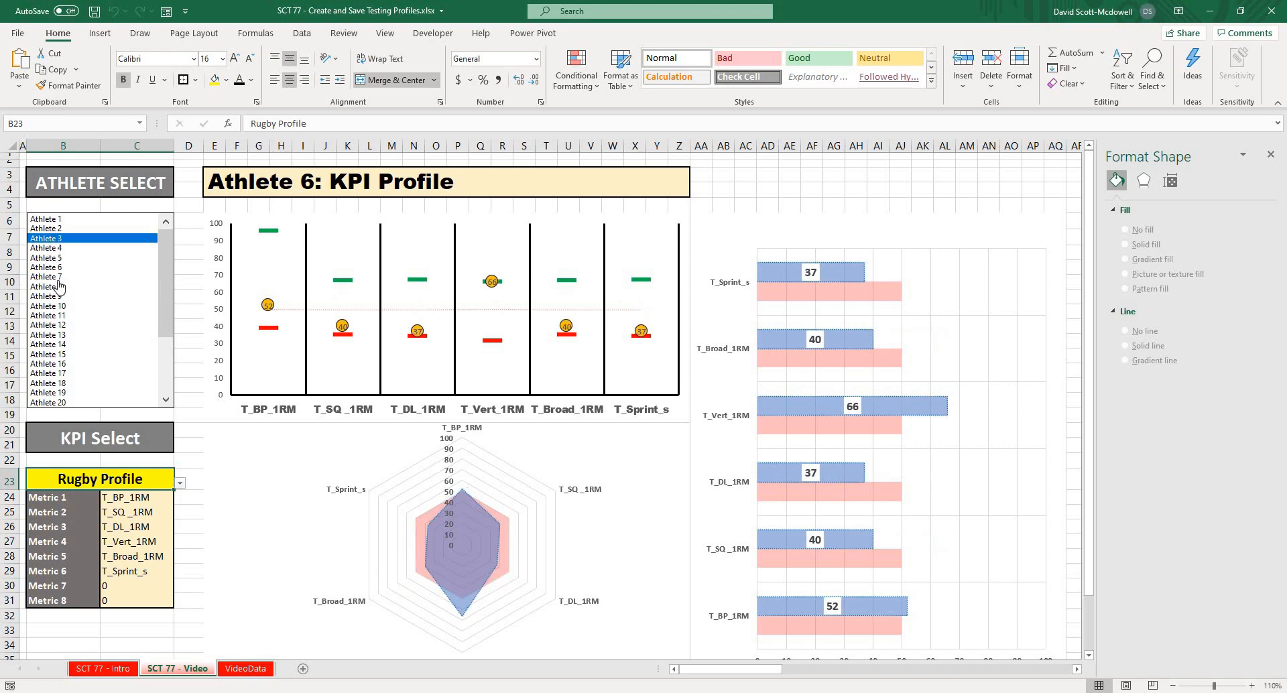
pyautogui.click(50, 353)
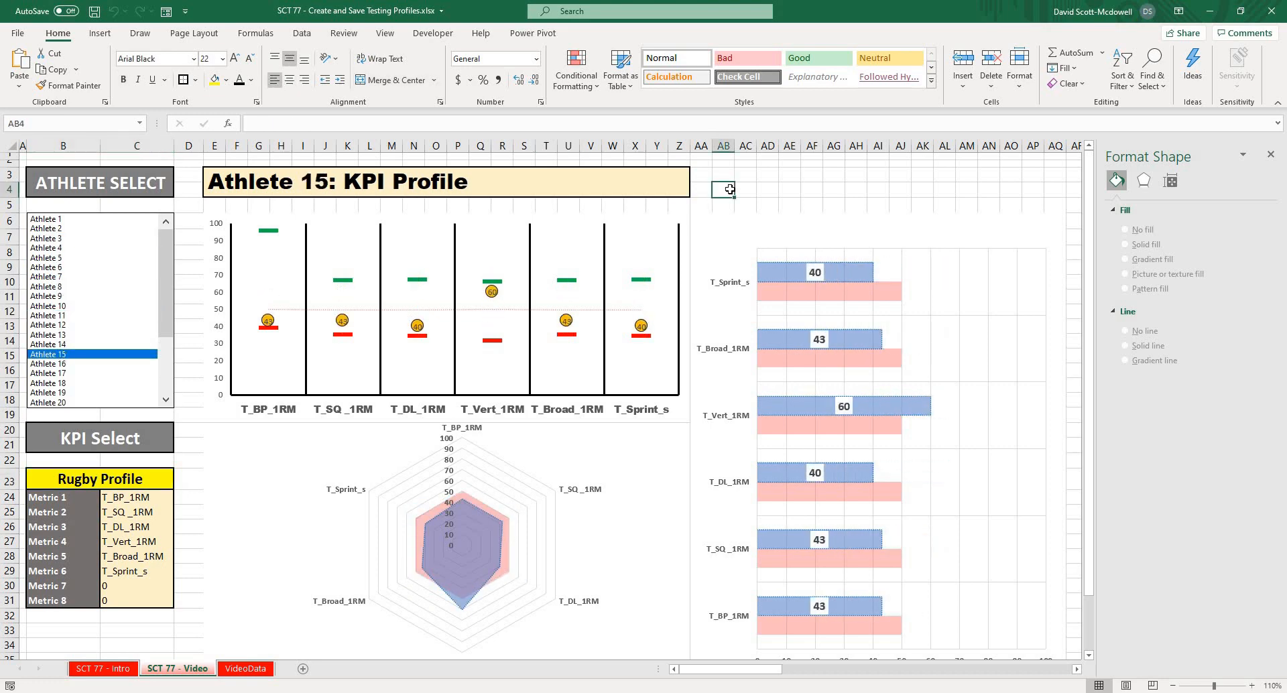
pyautogui.click(745, 175)
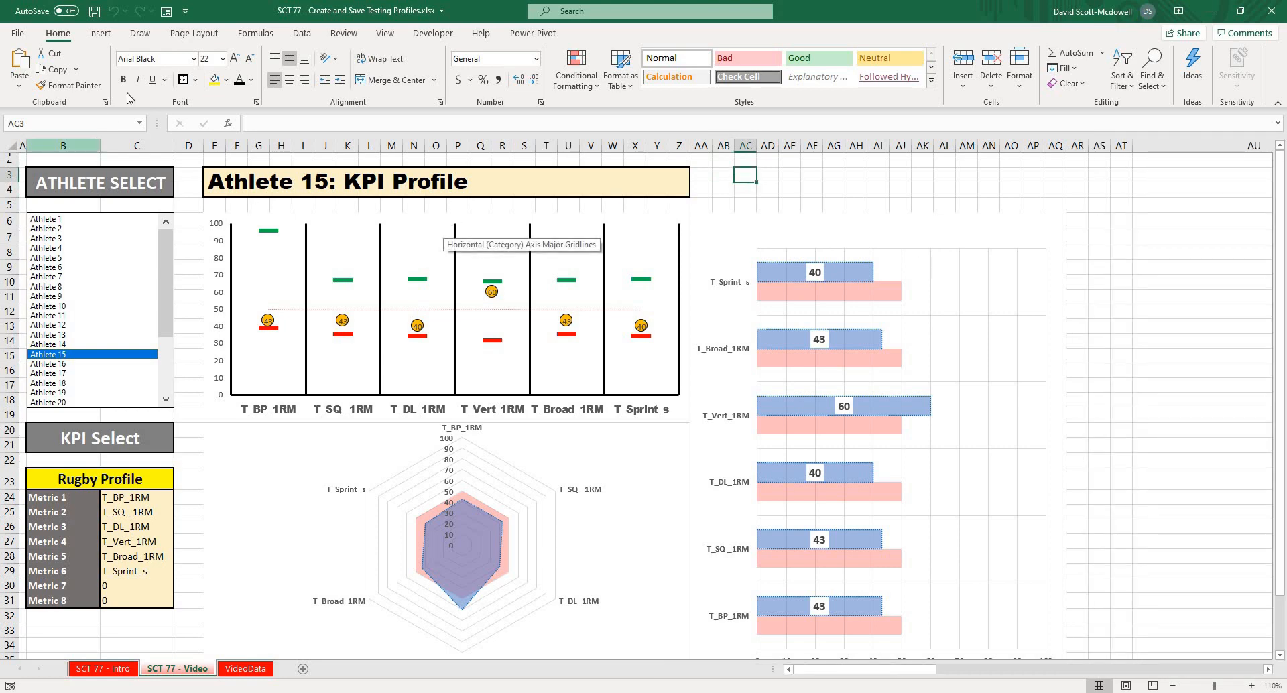
# Turn off gridlines and headings in the View settings and collapse the ribbon.
pyautogui.click(385, 33)
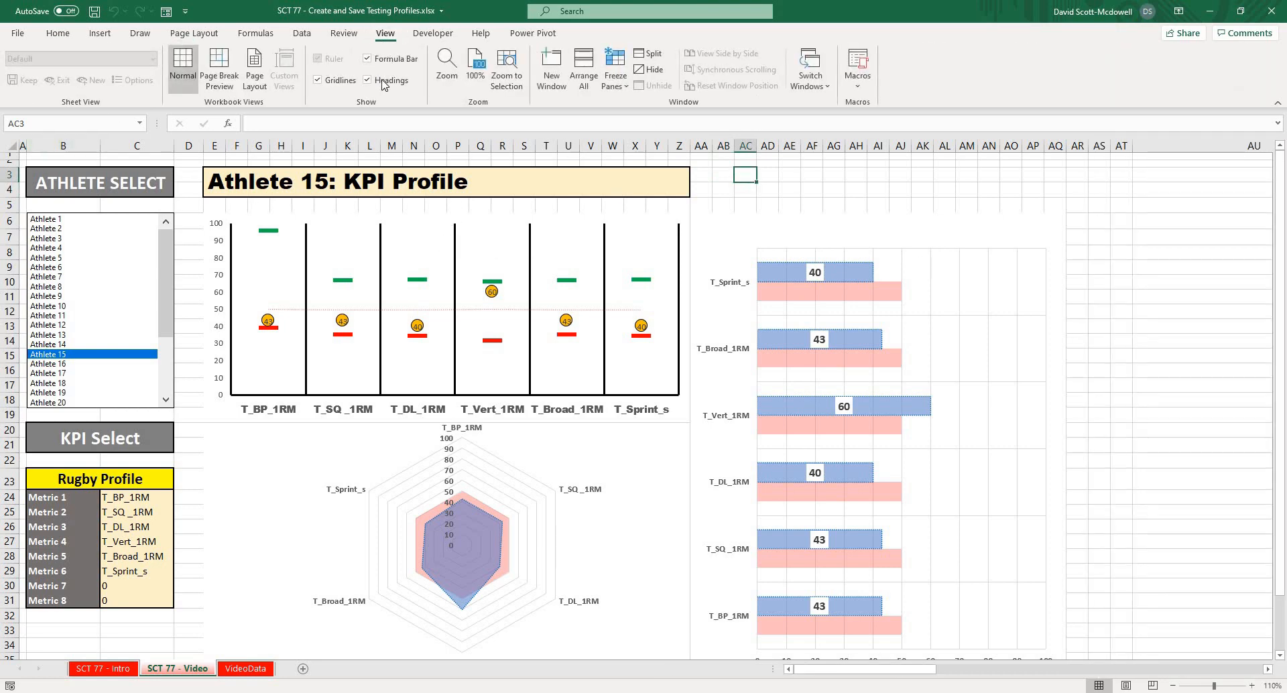
pyautogui.click(368, 79)
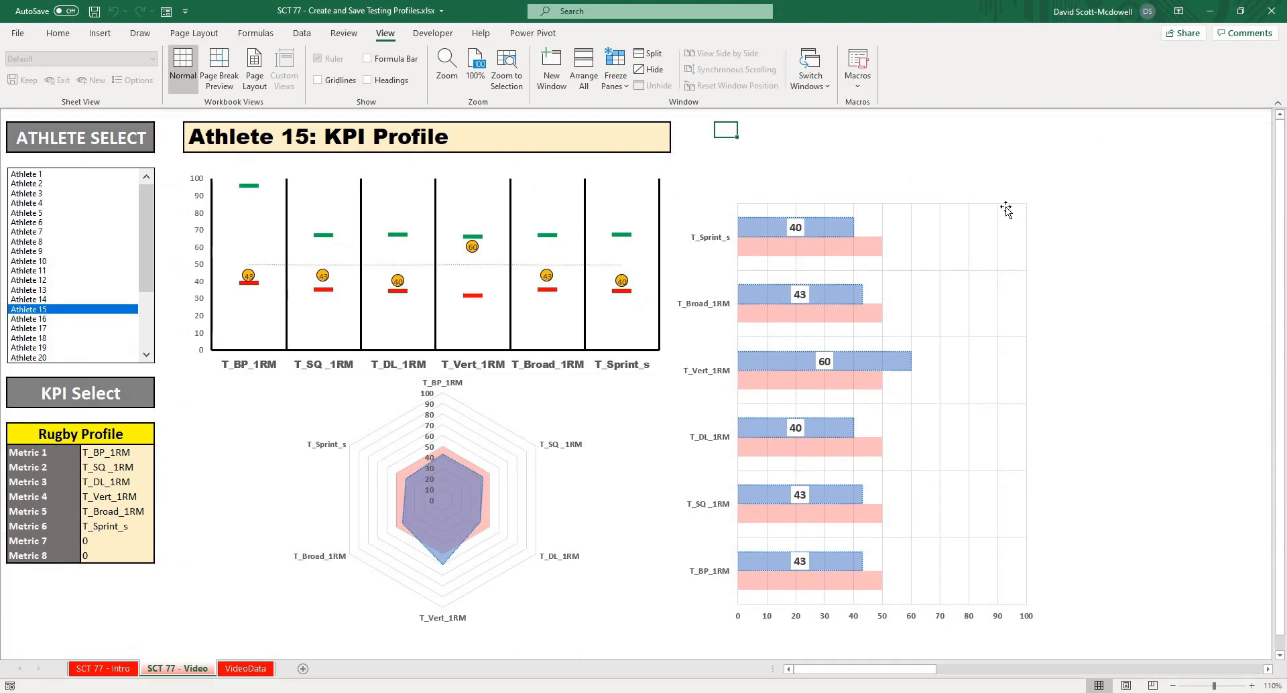
pyautogui.click(884, 416)
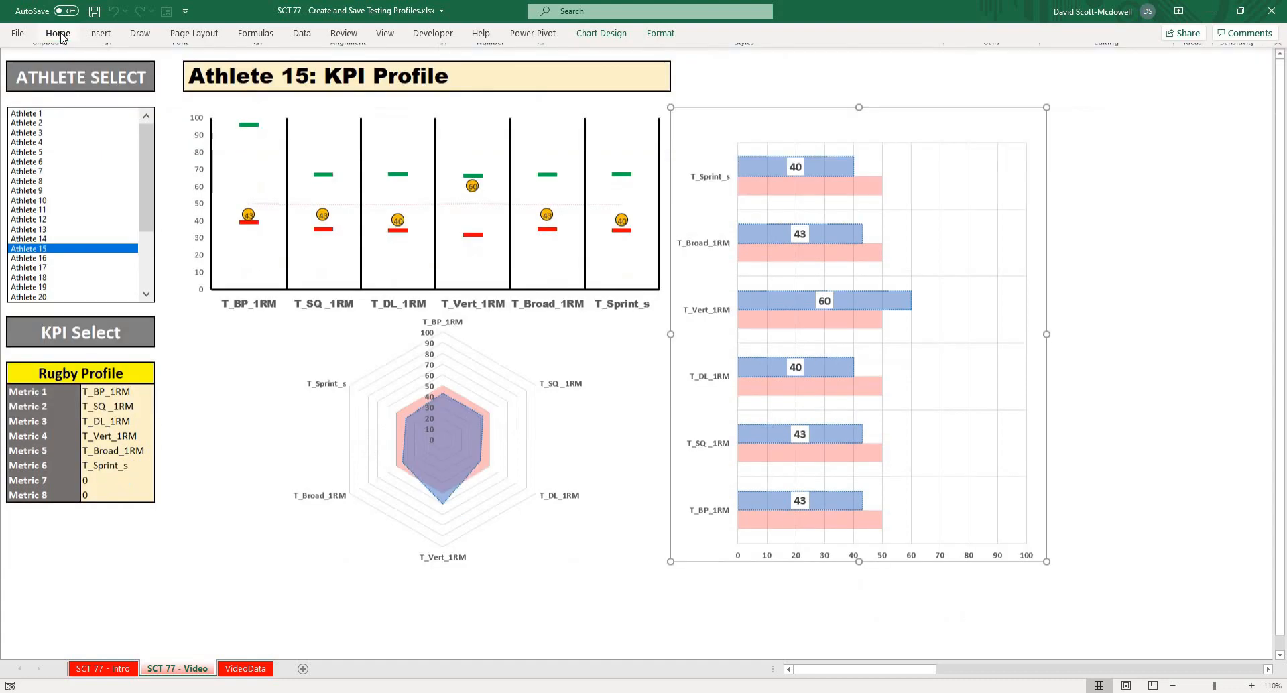
pyautogui.click(1134, 245)
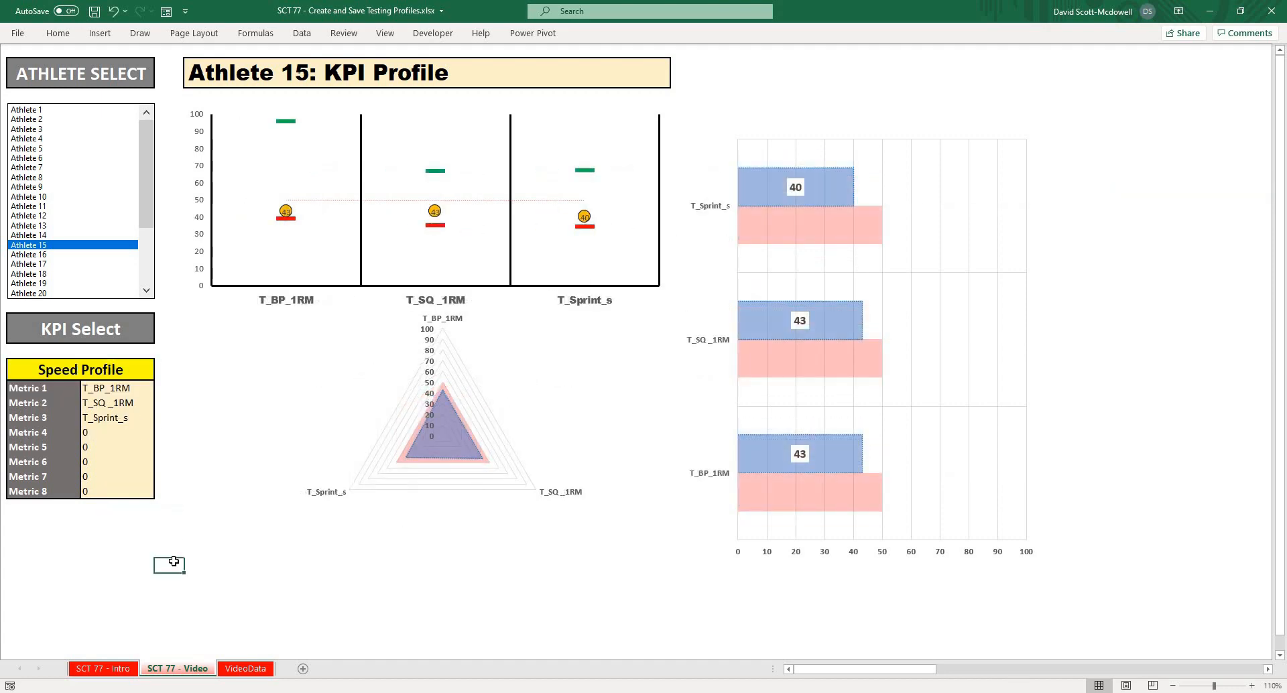
pyautogui.moveTo(281, 357)
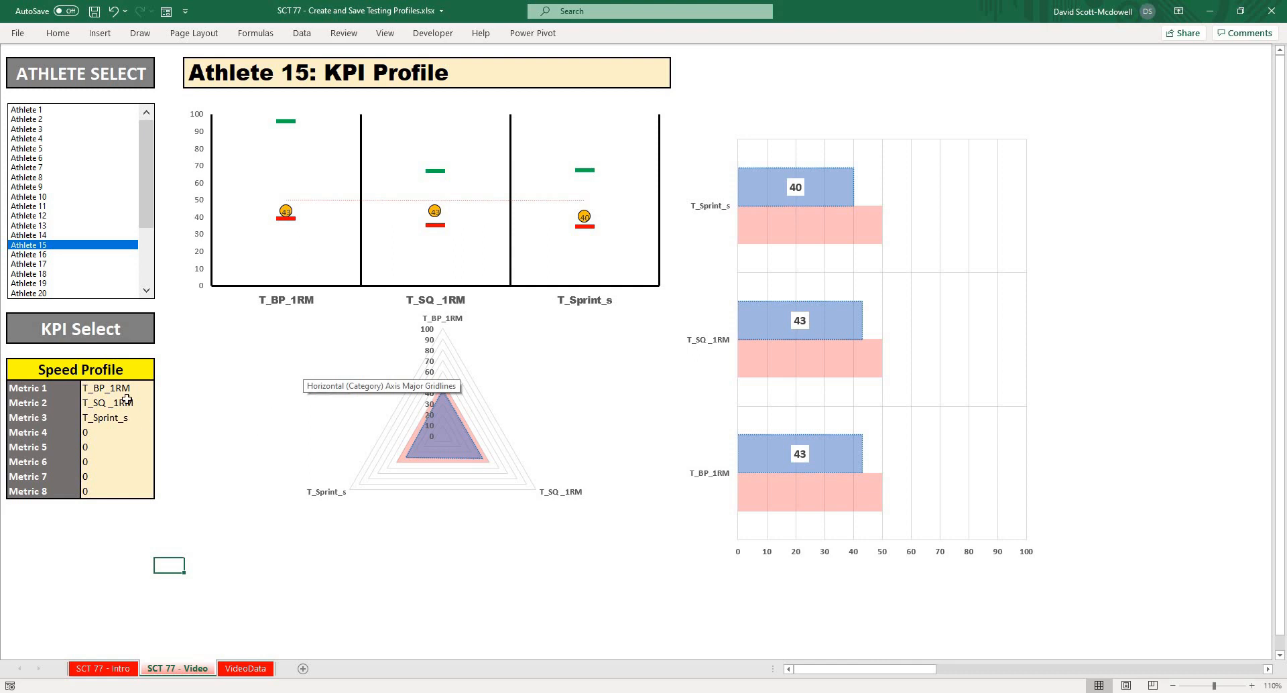
pyautogui.click(80, 369)
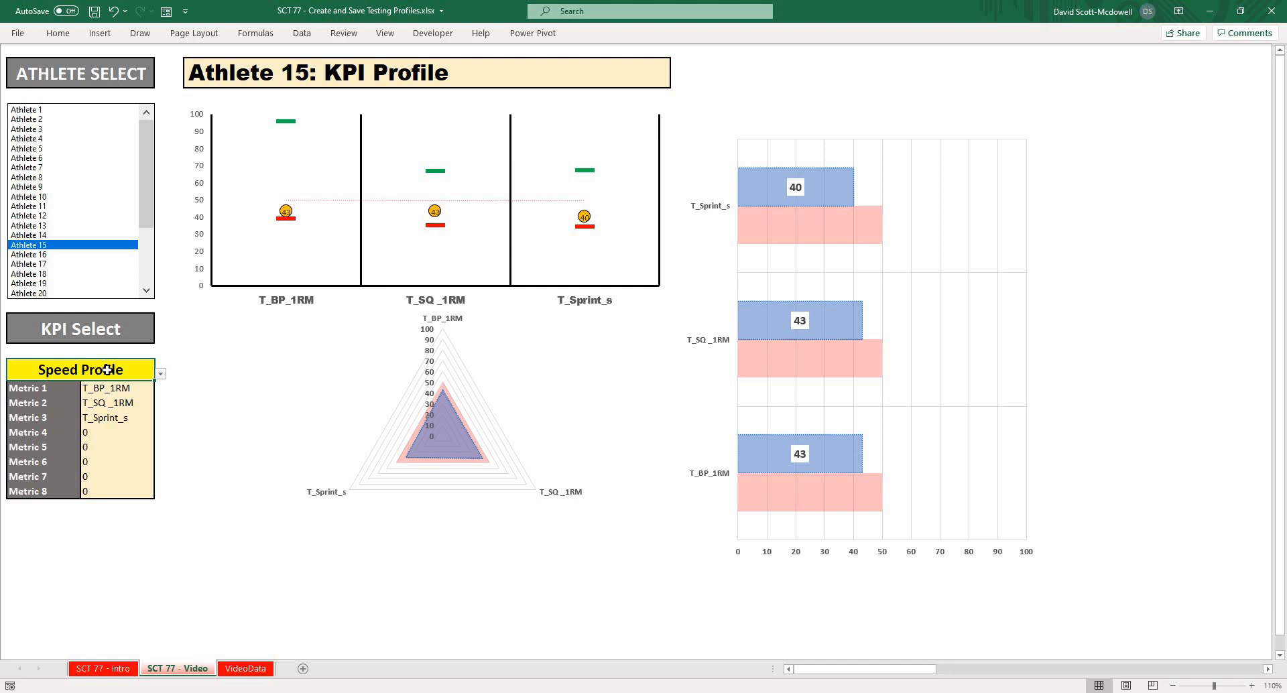
pyautogui.moveTo(170, 382)
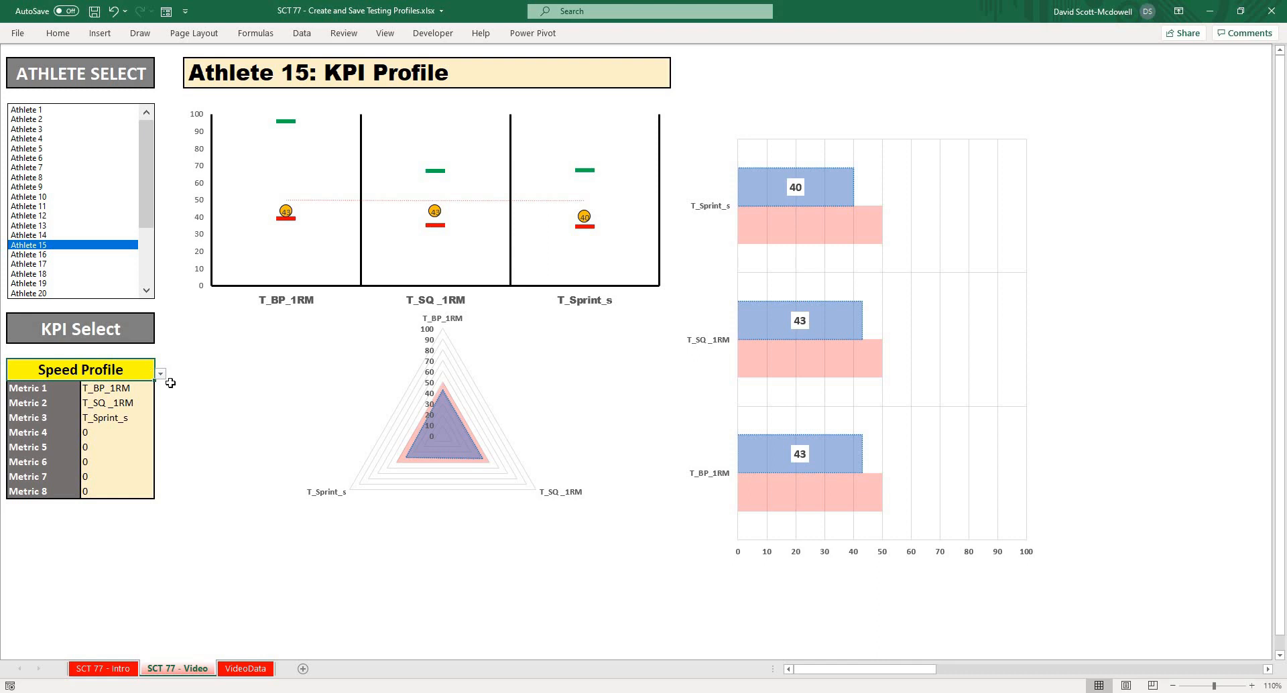
pyautogui.moveTo(264, 425)
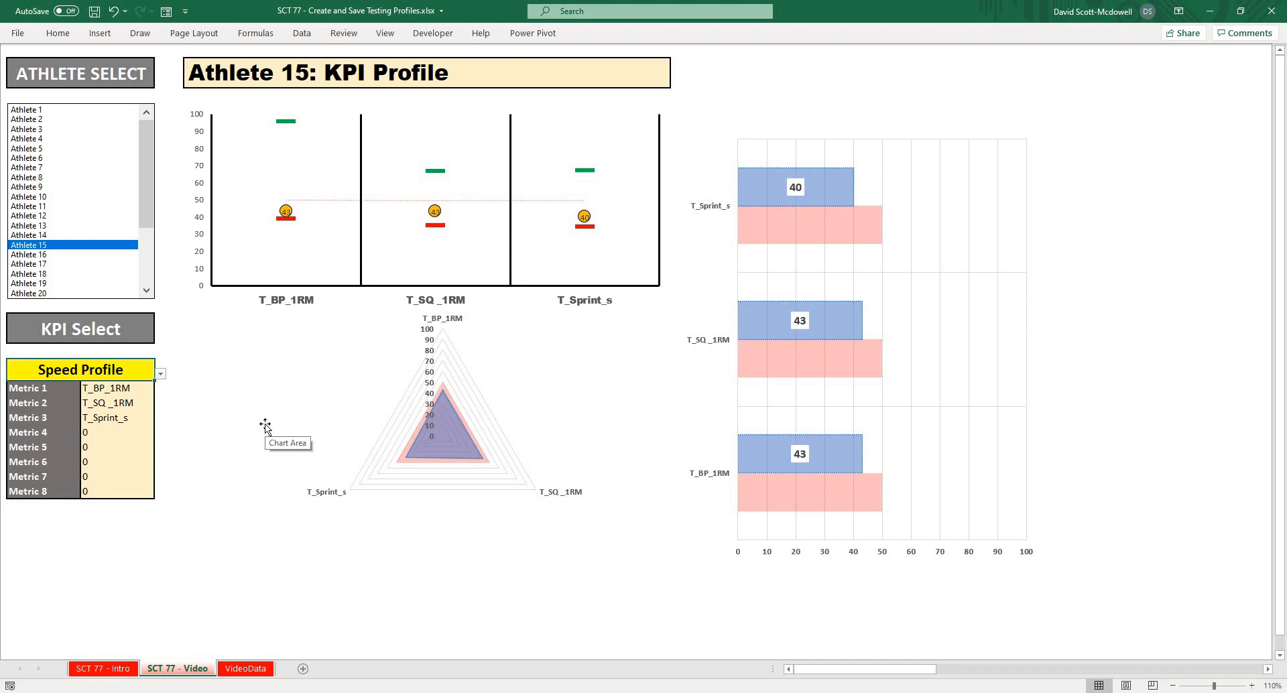
pyautogui.moveTo(264, 427)
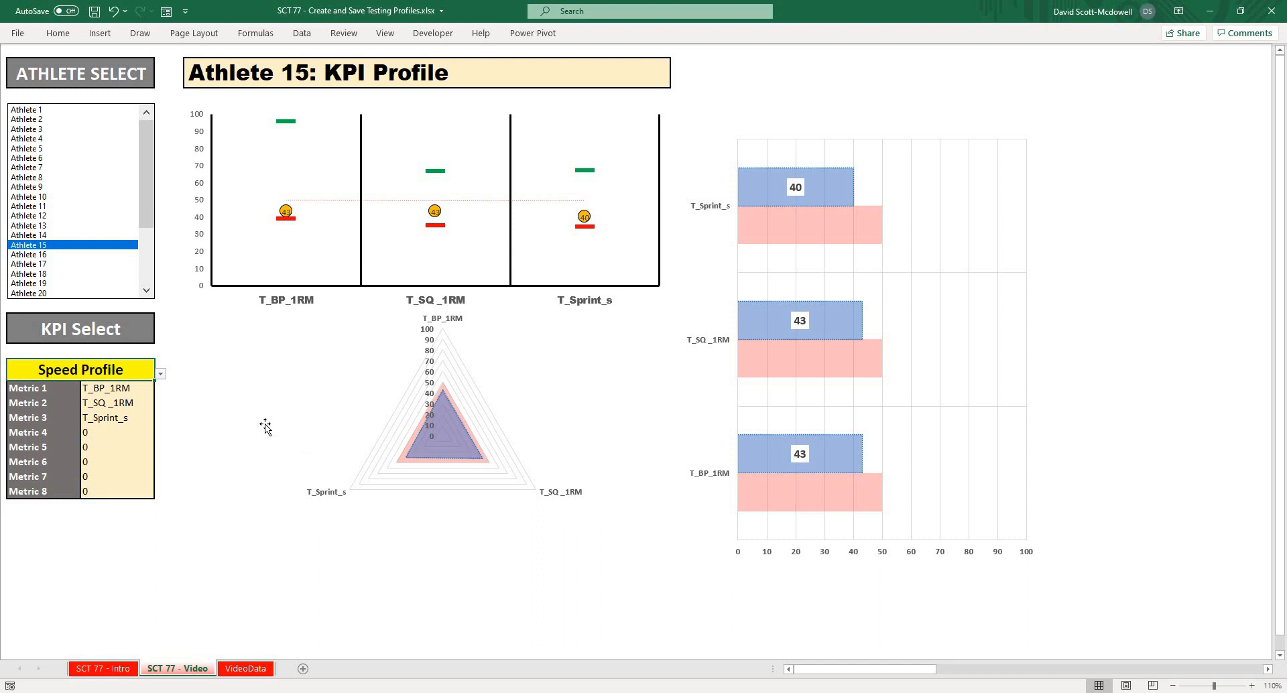